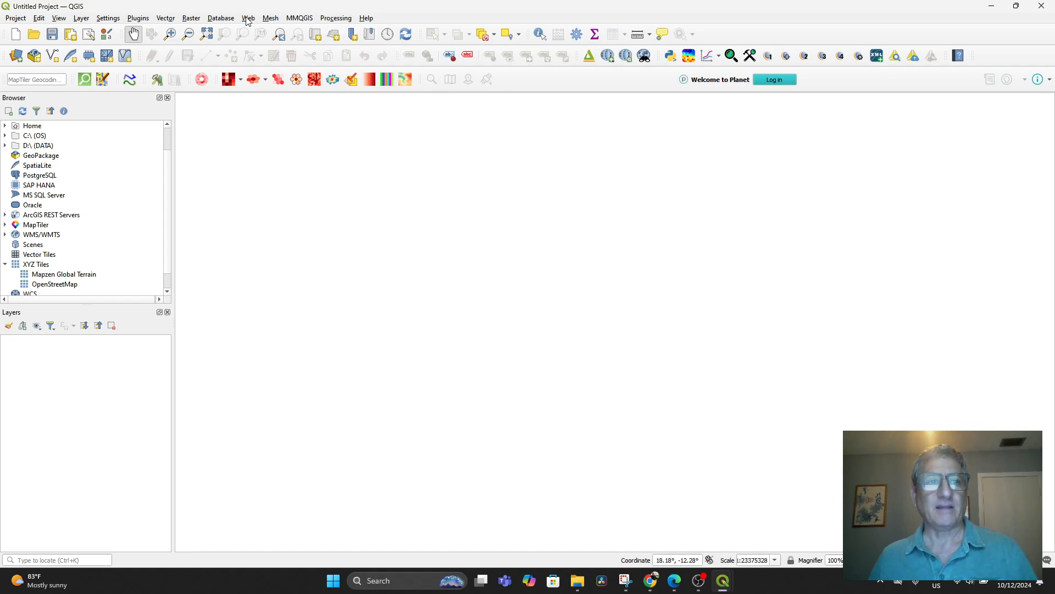
mouse_move(395, 176)
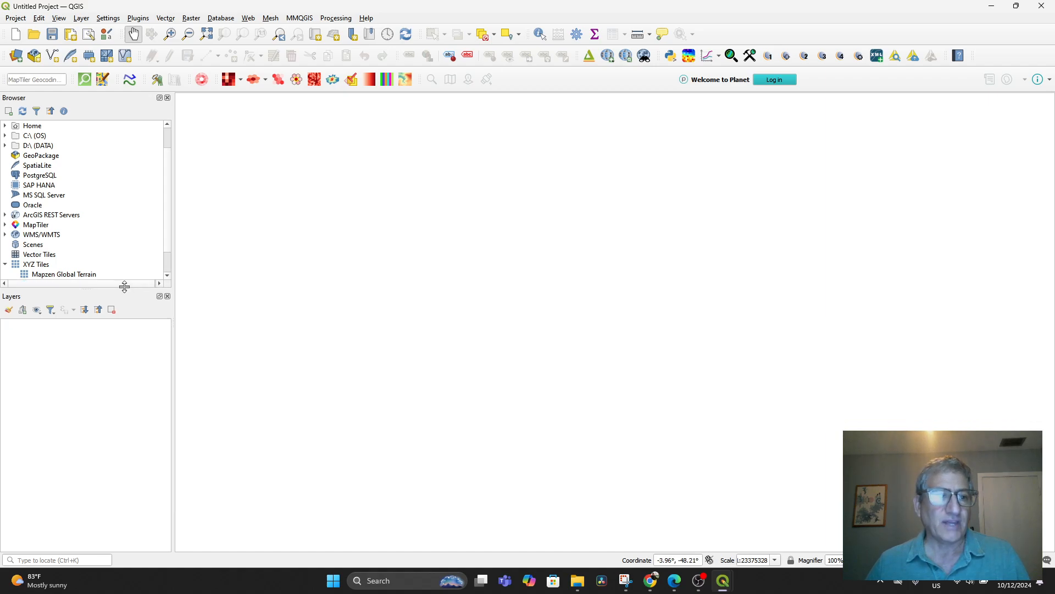
mouse_move(708, 311)
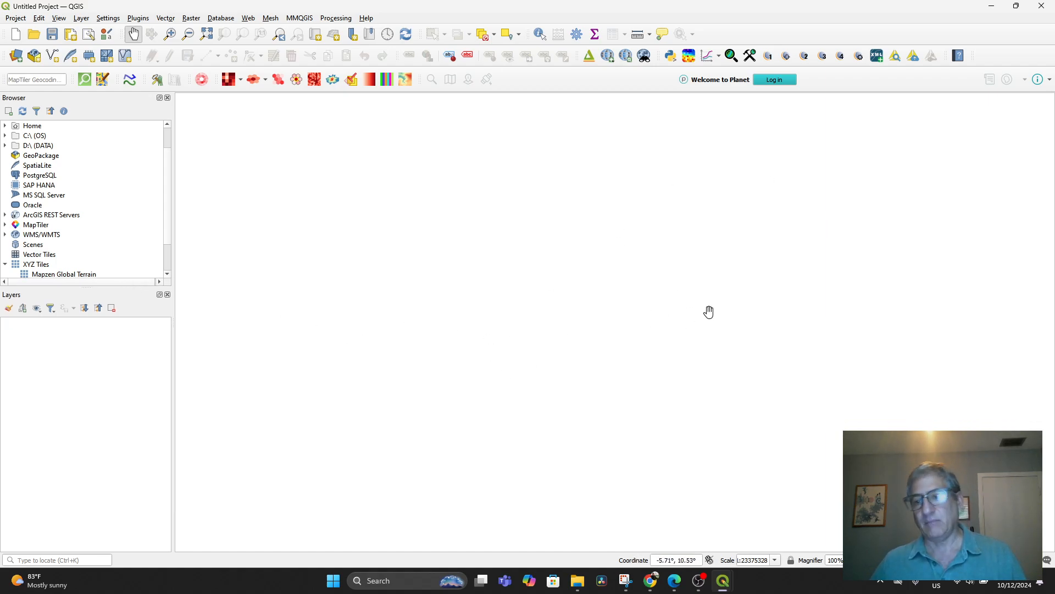
mouse_move(644, 254)
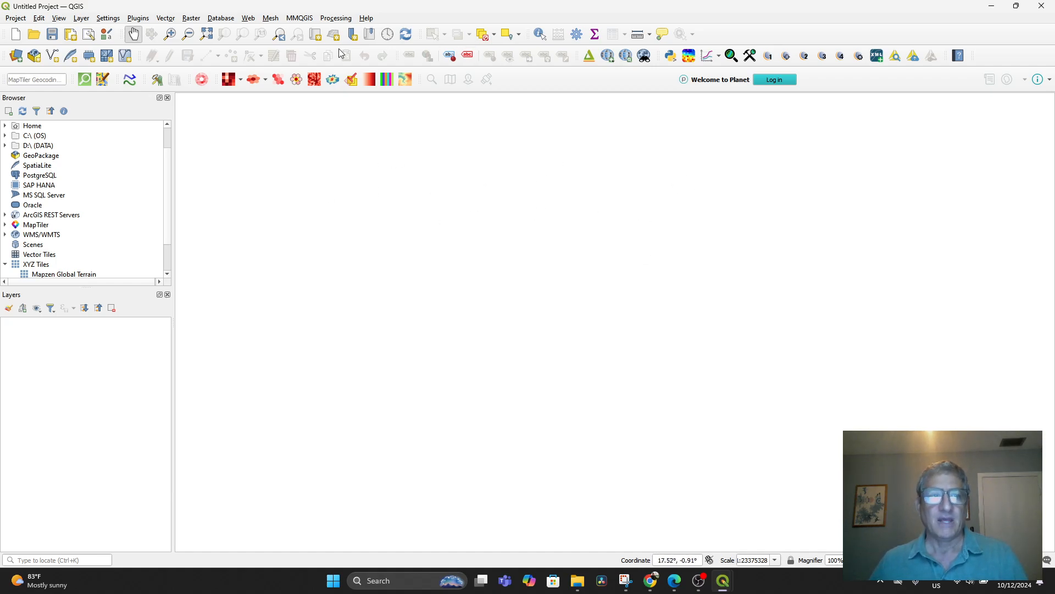
mouse_move(541, 259)
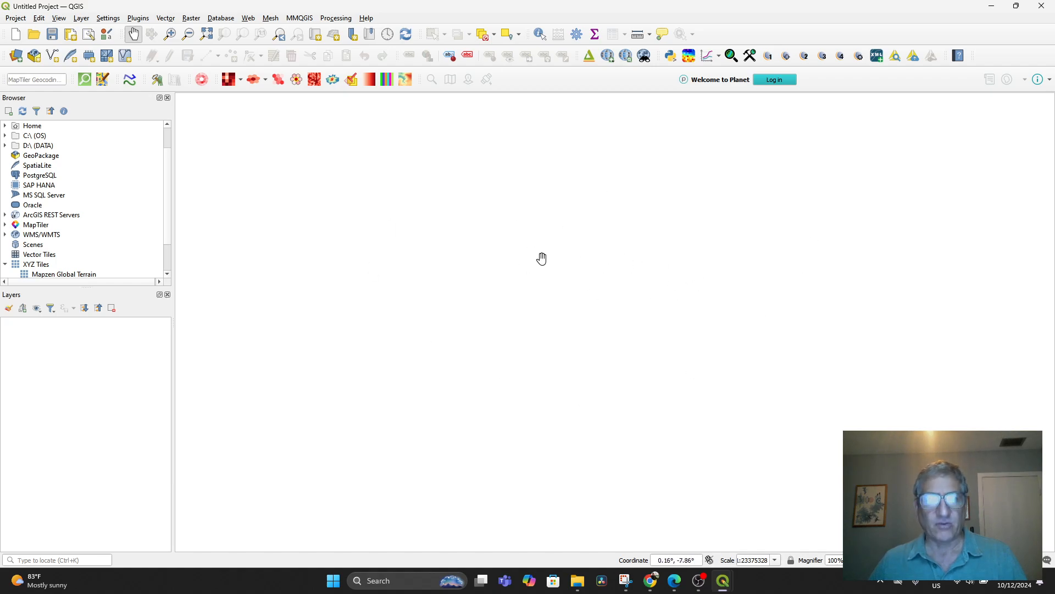
mouse_move(56, 218)
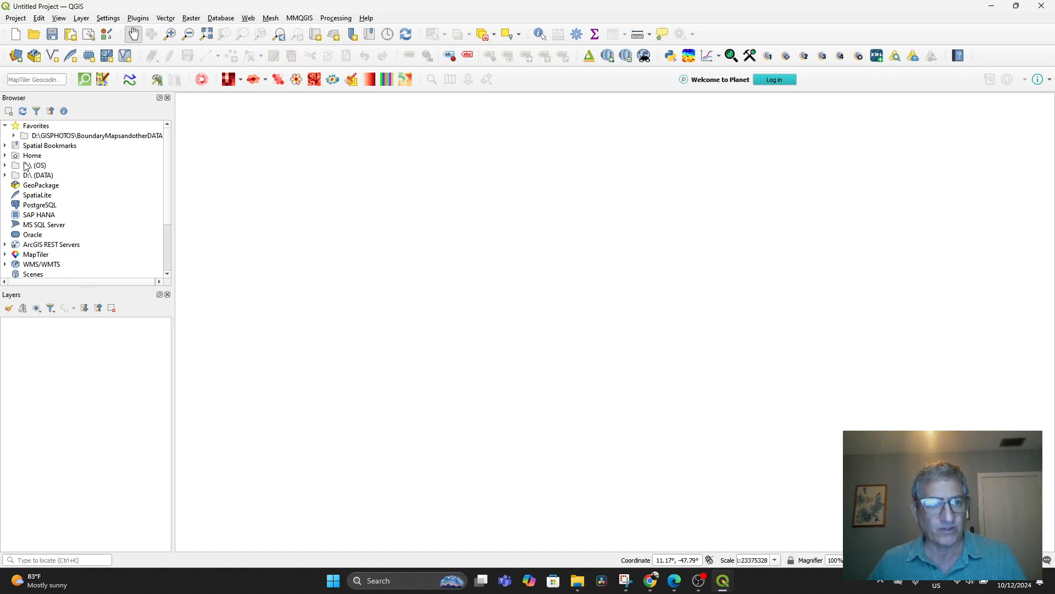
Select the D:\ (DATA) drive in the Browser panel and expand its folder list.
click(28, 175)
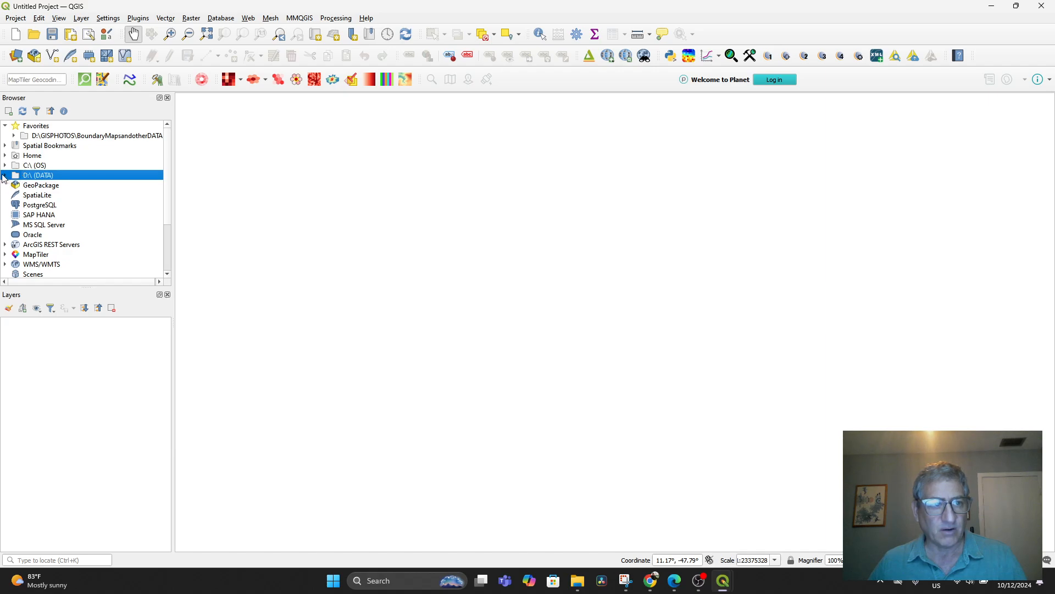
click(6, 174)
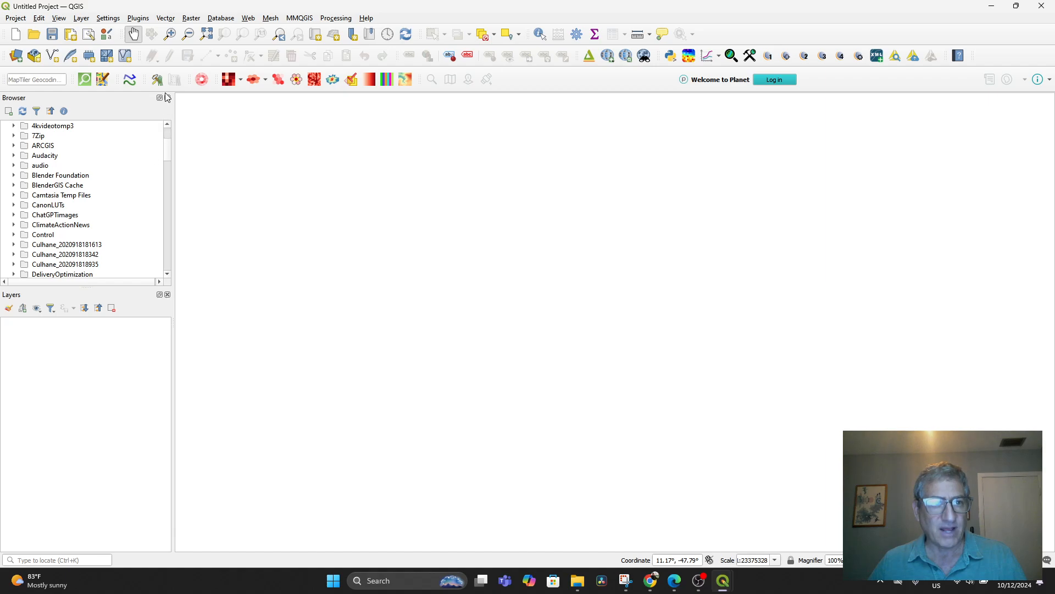
Close the Browser and Layers panels, then re-enable Browser from View > Panels.
click(167, 98)
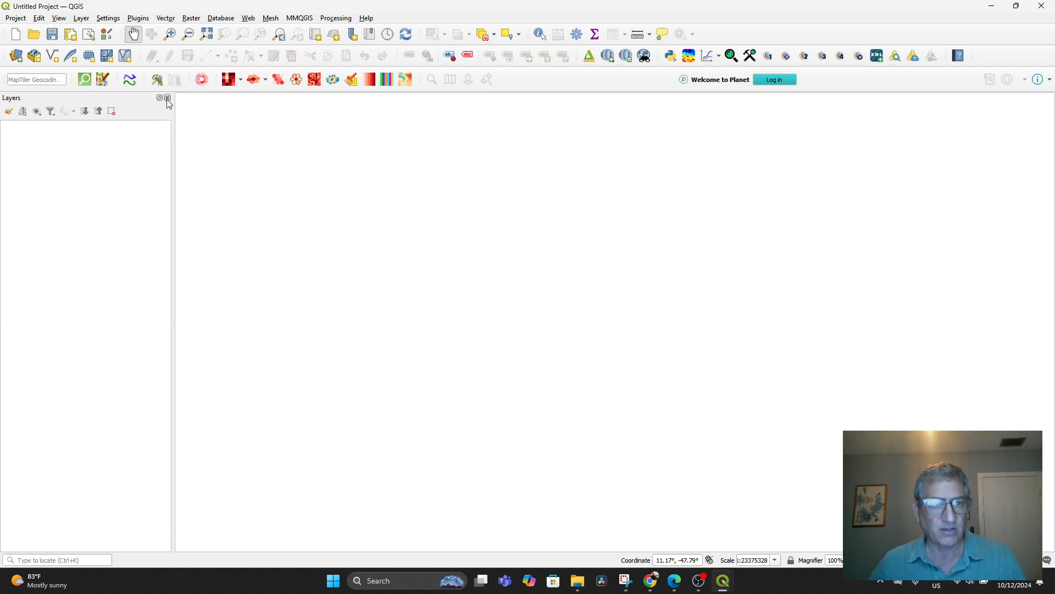
click(168, 97)
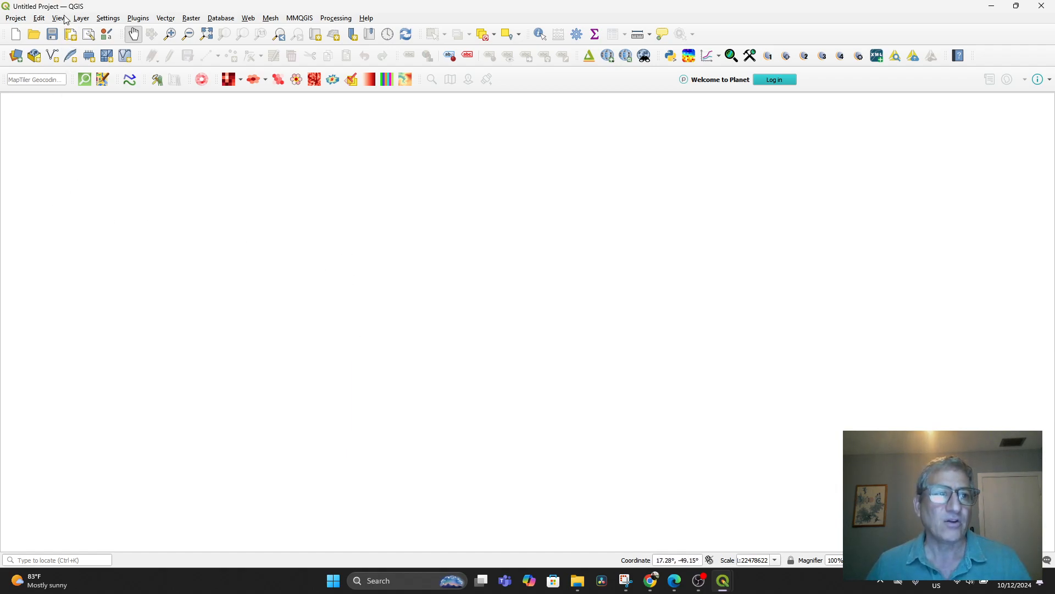
click(57, 19)
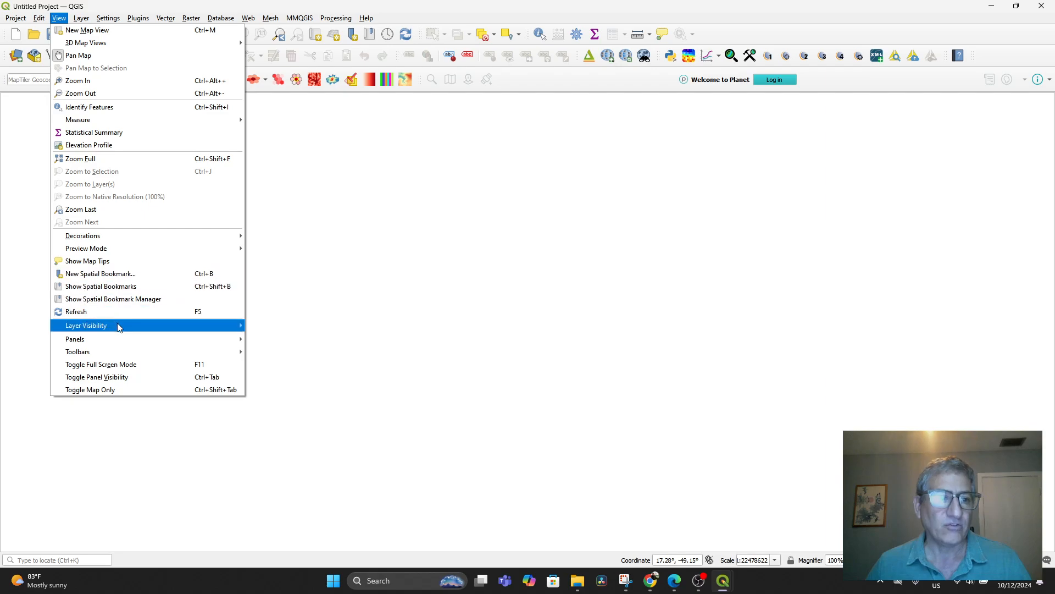
mouse_move(75, 339)
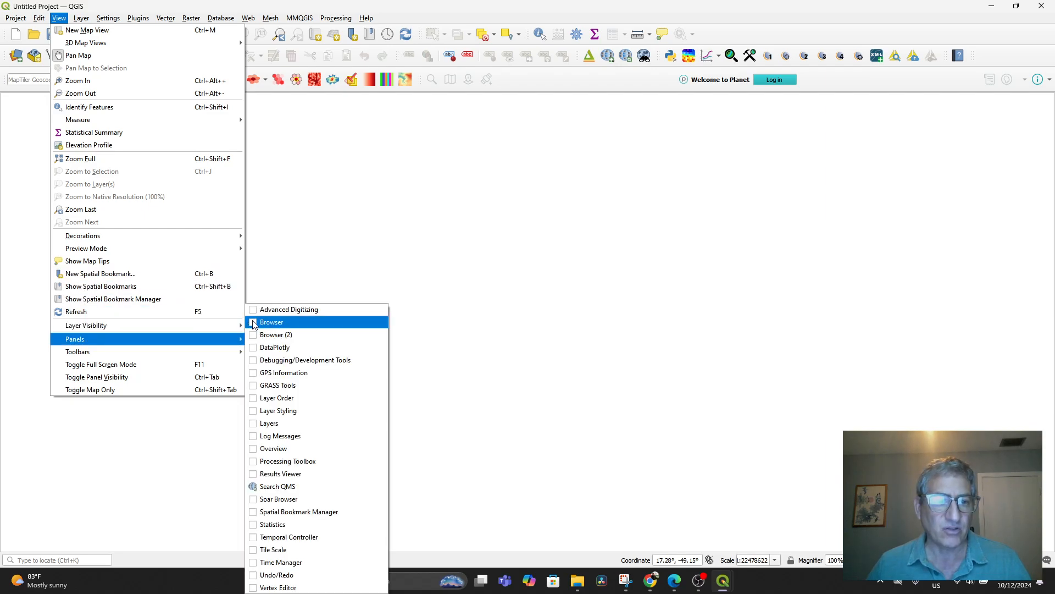
click(252, 322)
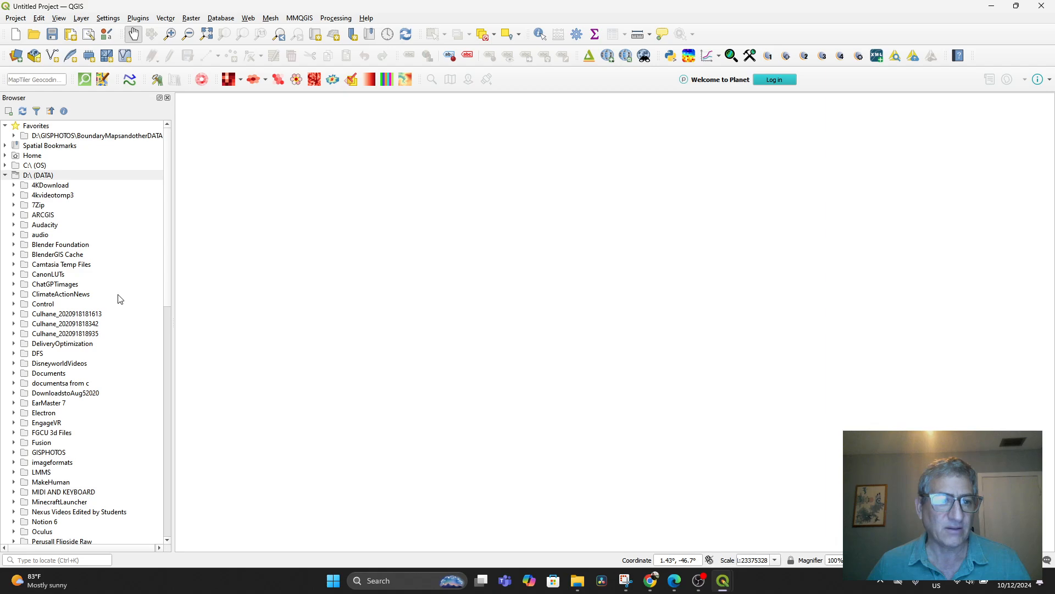
mouse_move(9, 192)
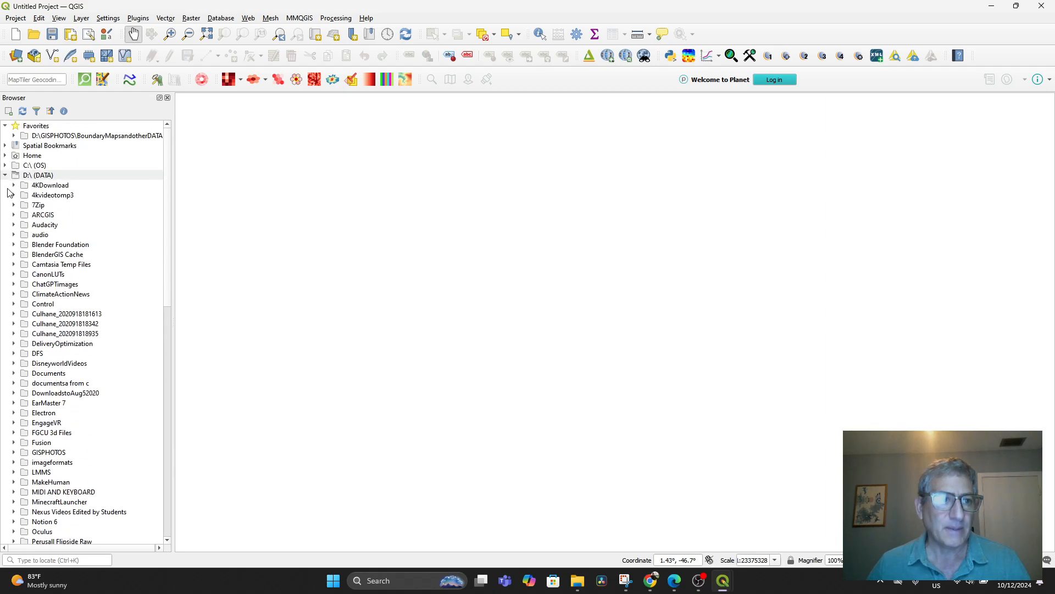
Collapse the D:\ (DATA) drive and re-enable the Layers panel.
click(5, 175)
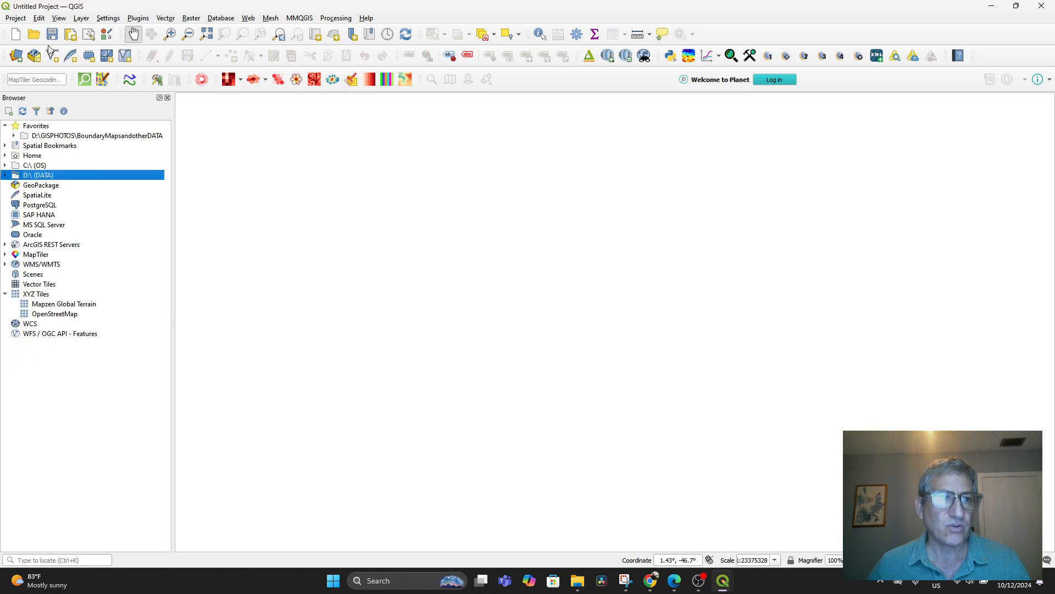
click(68, 18)
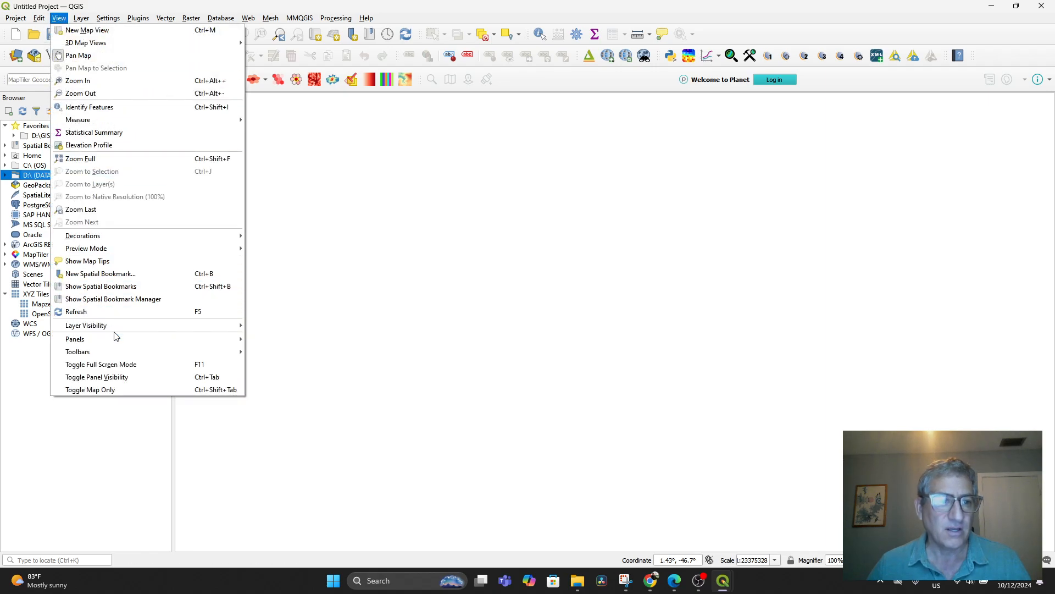
mouse_move(75, 338)
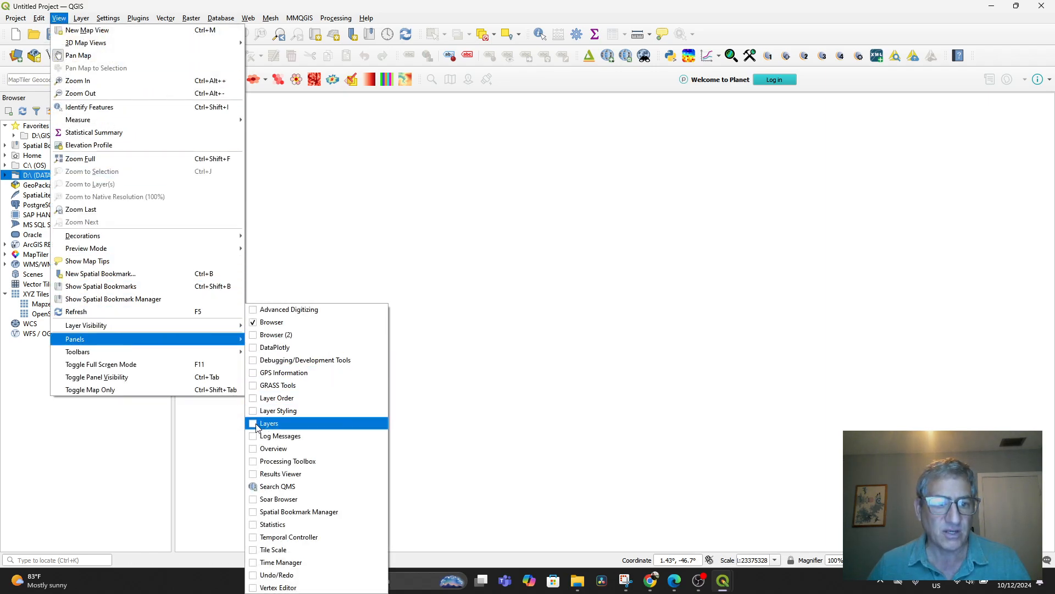
click(254, 423)
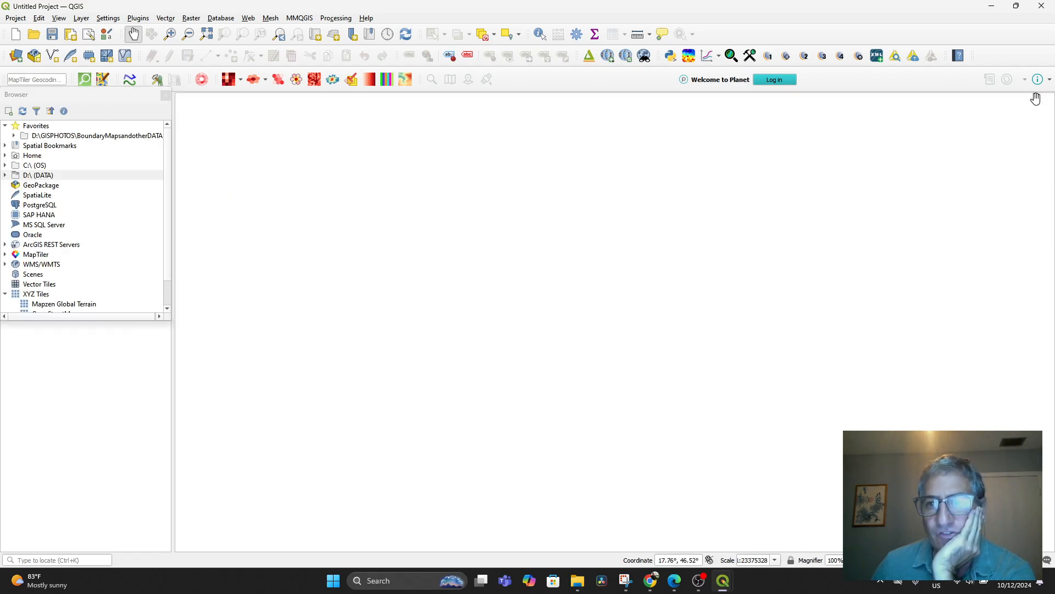
Dock the floating Browser panel on the left and drag the splitter up to enlarge Layers.
click(29, 175)
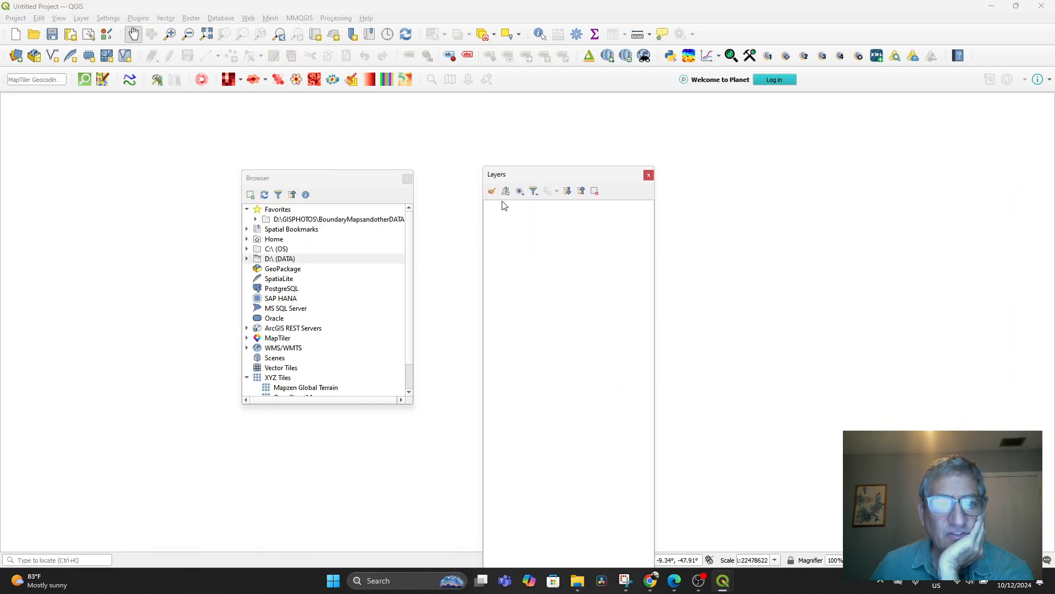
drag(326, 177, 105, 111)
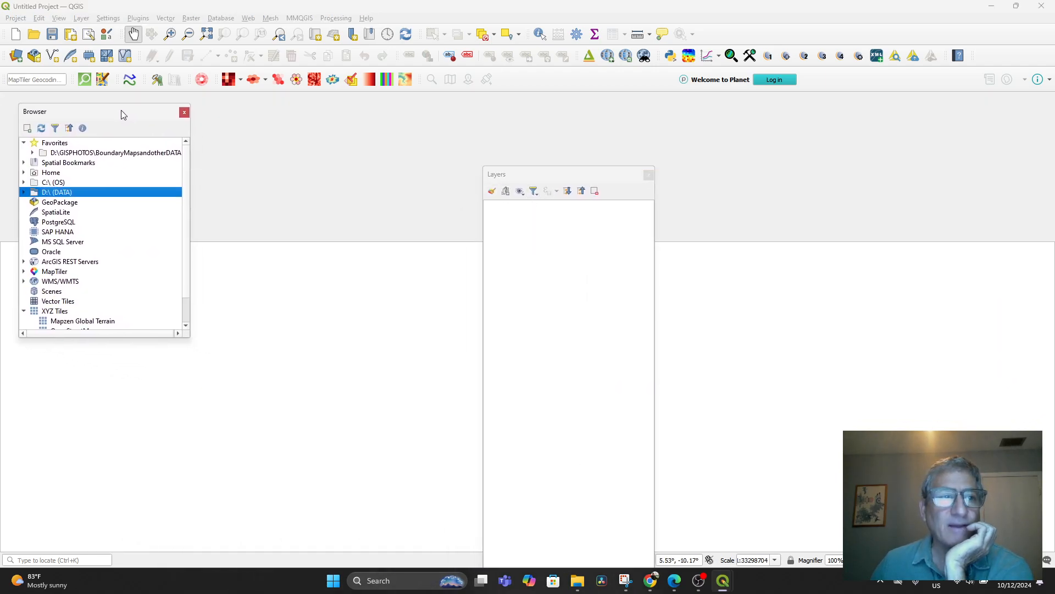
drag(121, 111, 154, 112)
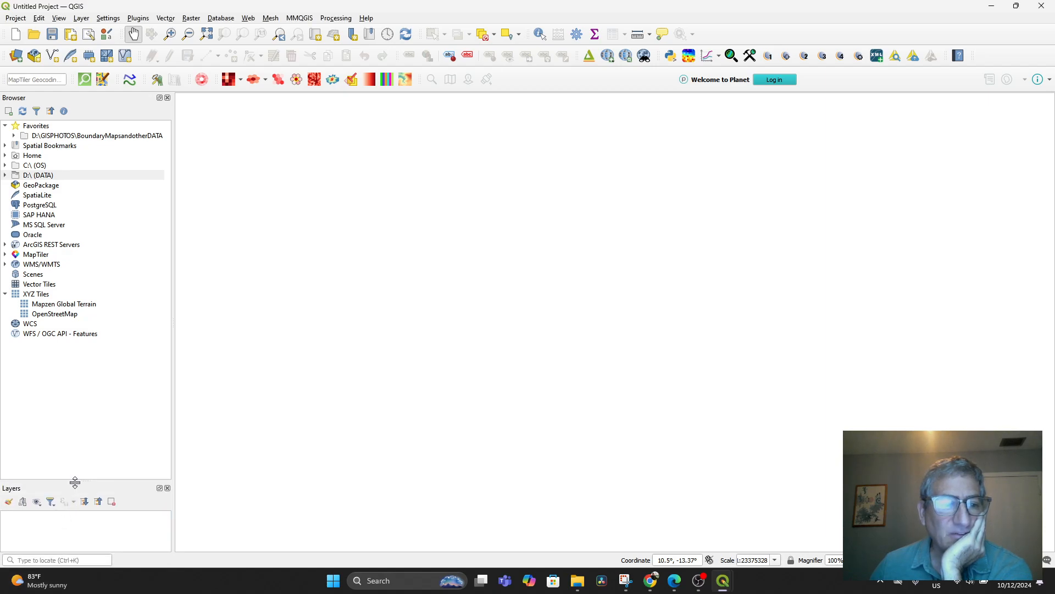
drag(75, 482, 121, 295)
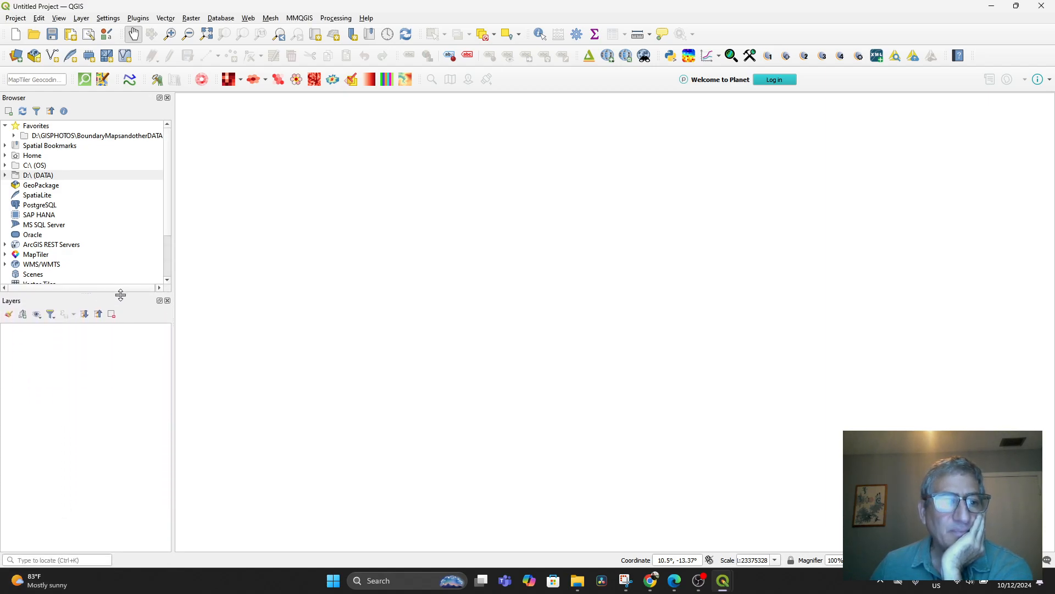
mouse_move(561, 292)
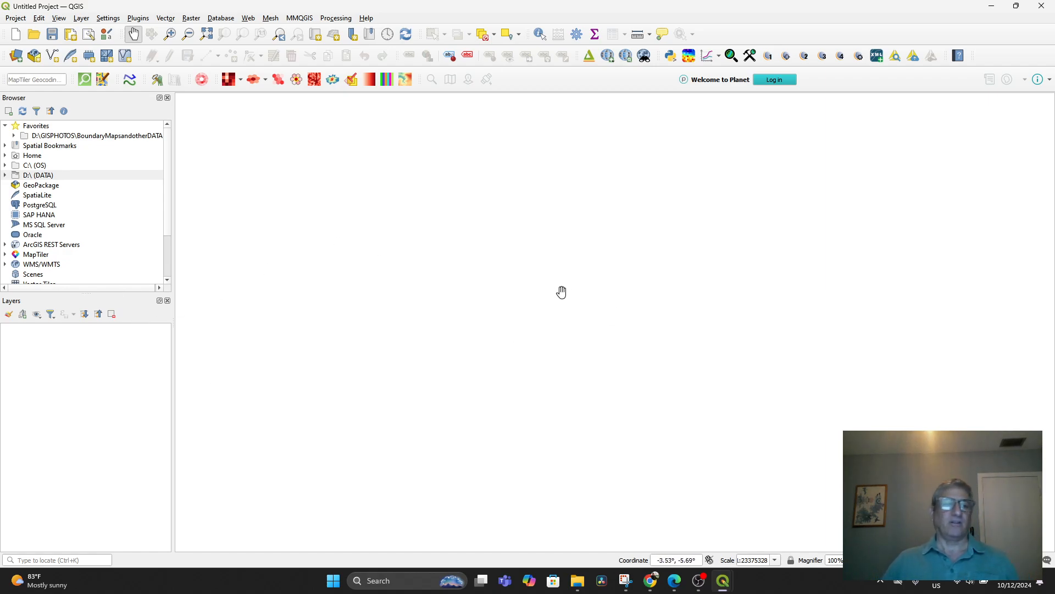
mouse_move(363, 285)
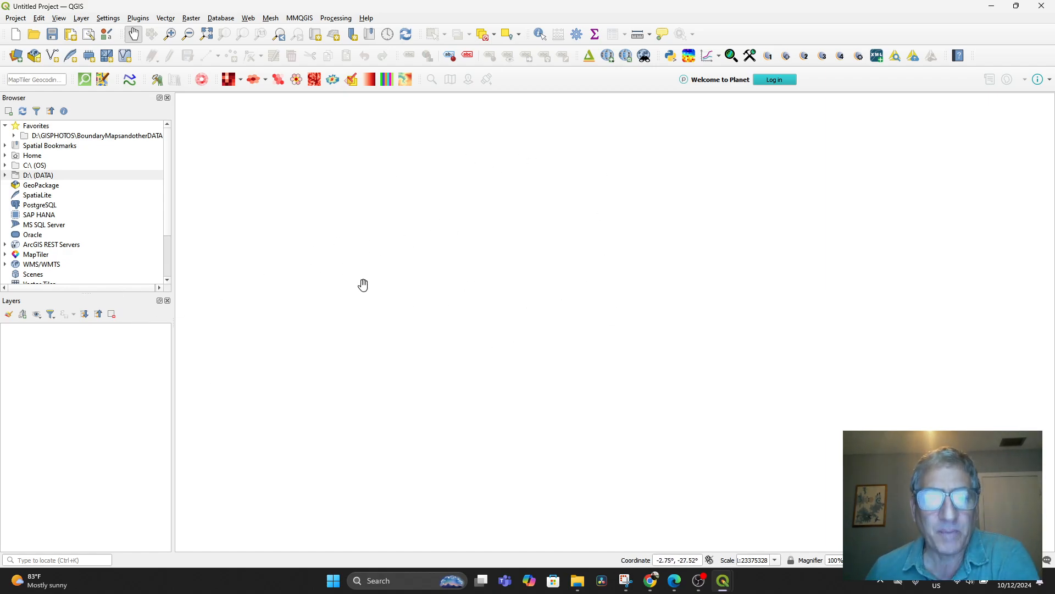
mouse_move(463, 315)
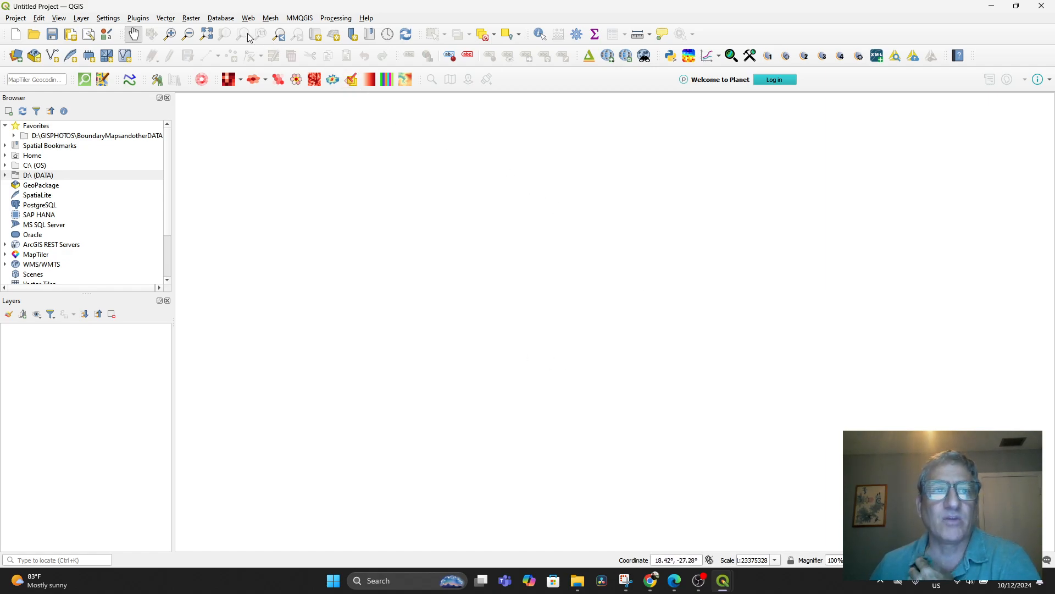
In QuickMapServices Settings, uncheck 'Enable EPSG:3857 (OTF) on adding TMS' and save.
click(247, 17)
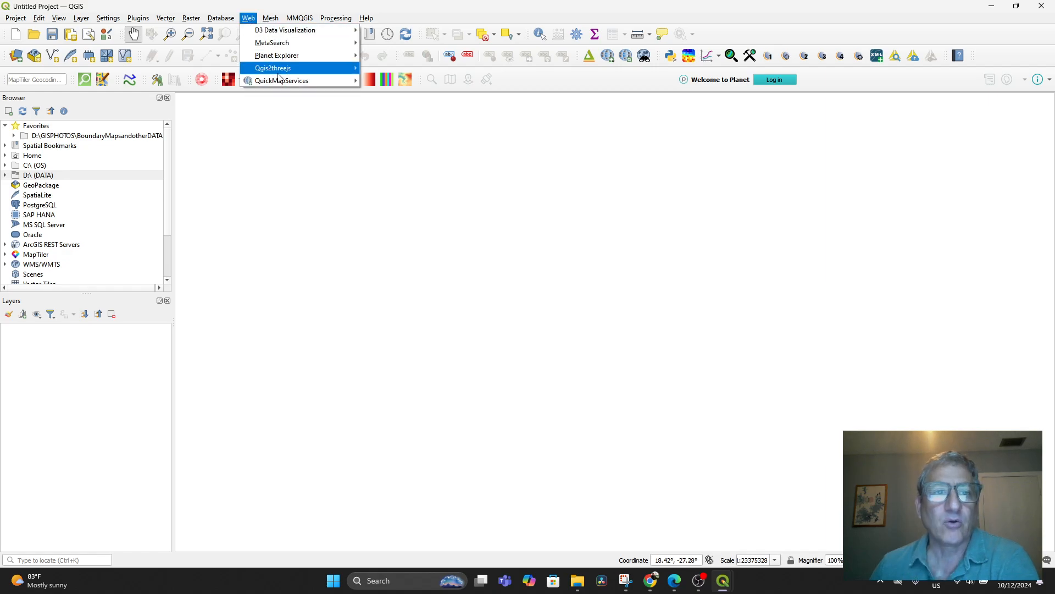
click(282, 80)
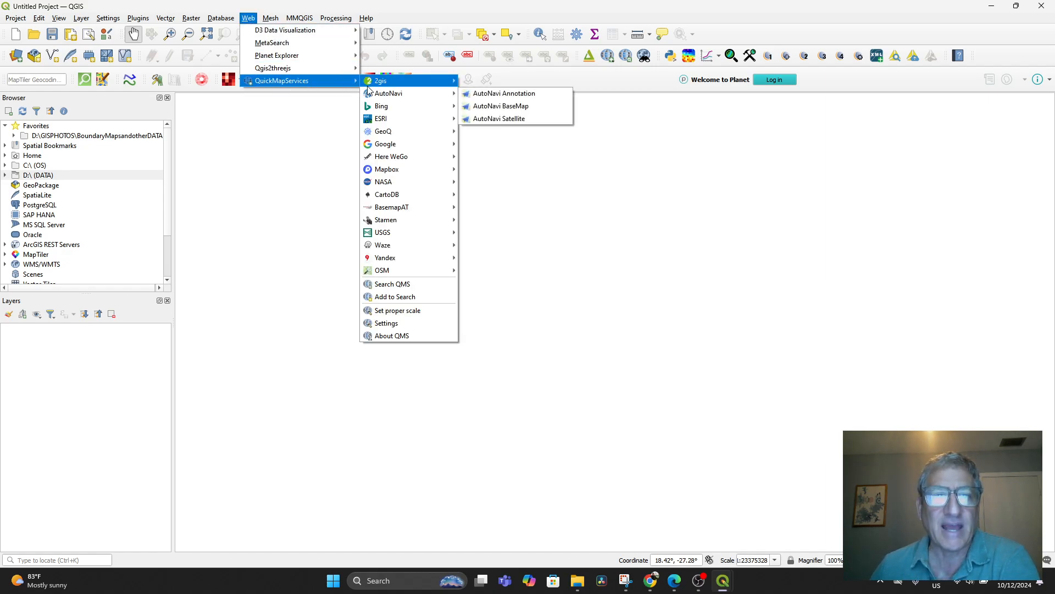
mouse_move(294, 68)
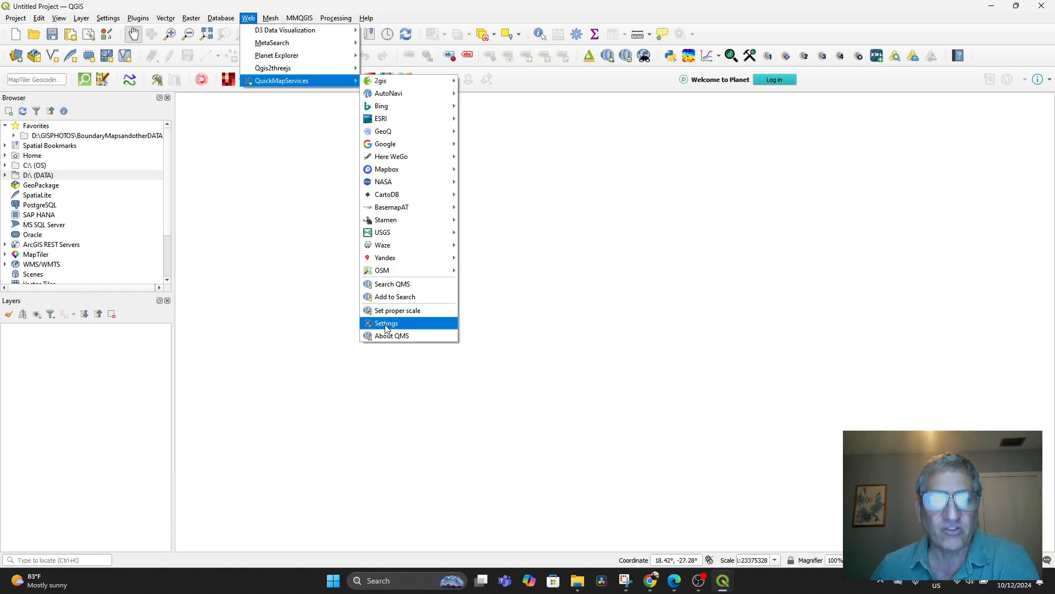
click(386, 322)
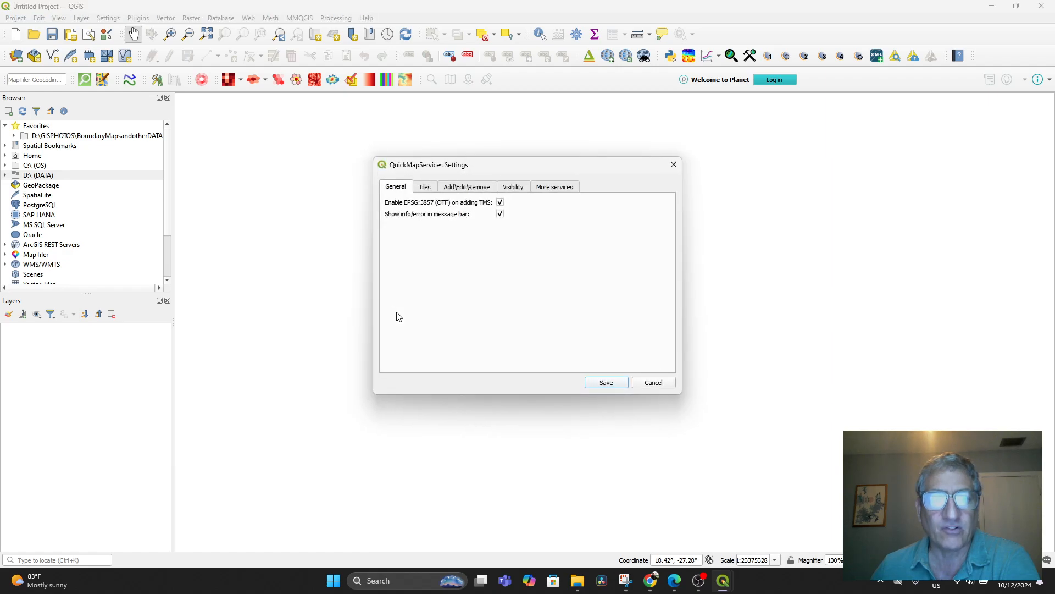
click(555, 186)
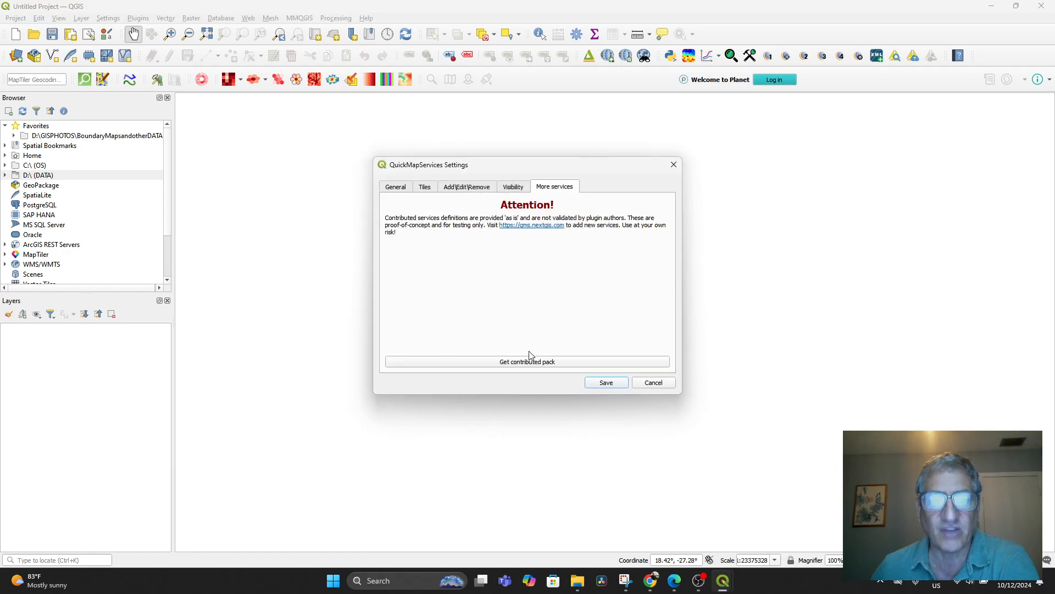
mouse_move(472, 284)
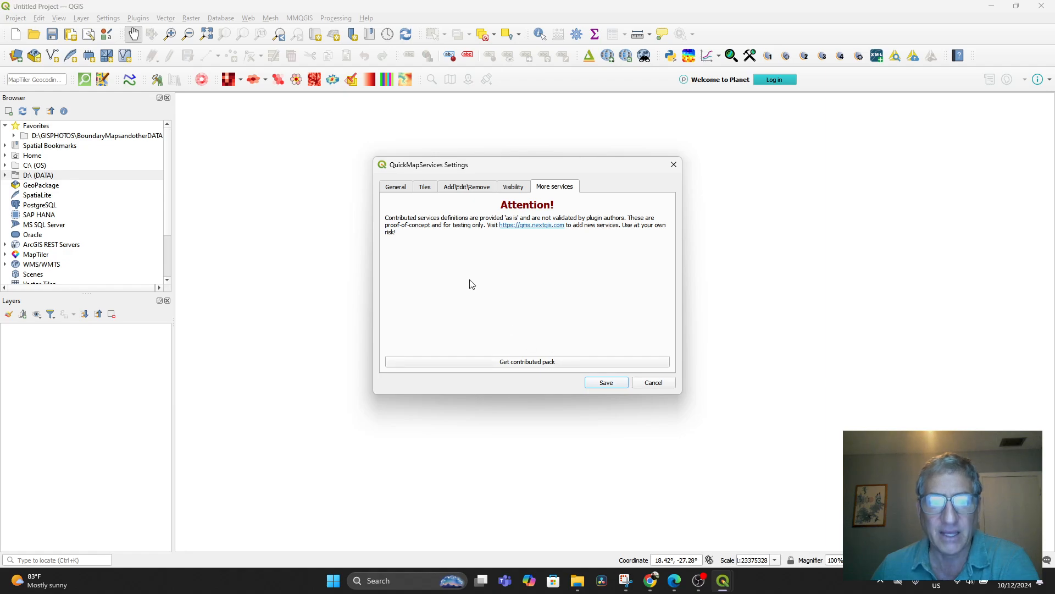
click(395, 186)
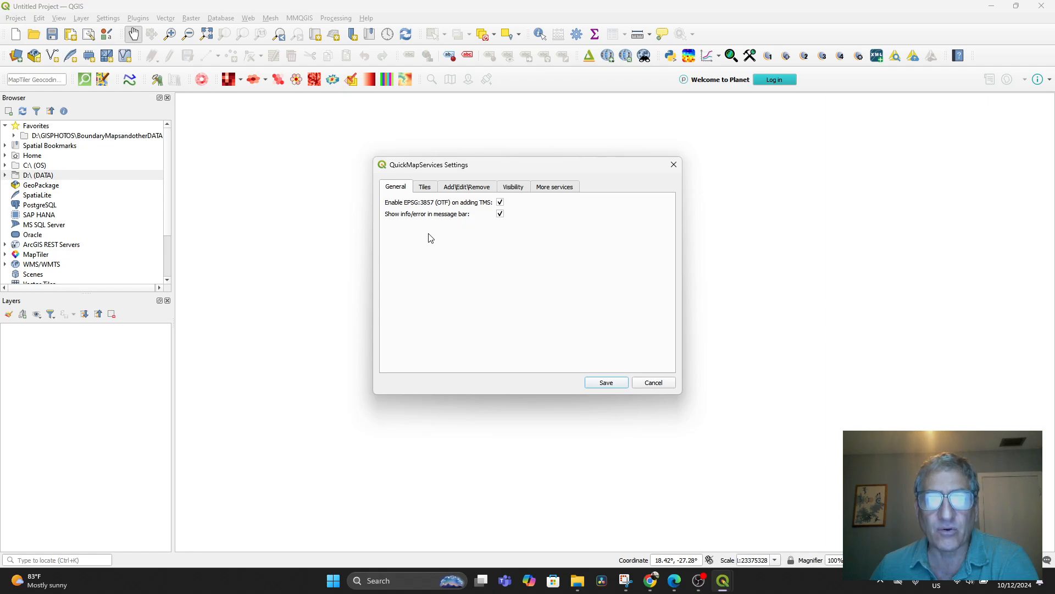
click(499, 202)
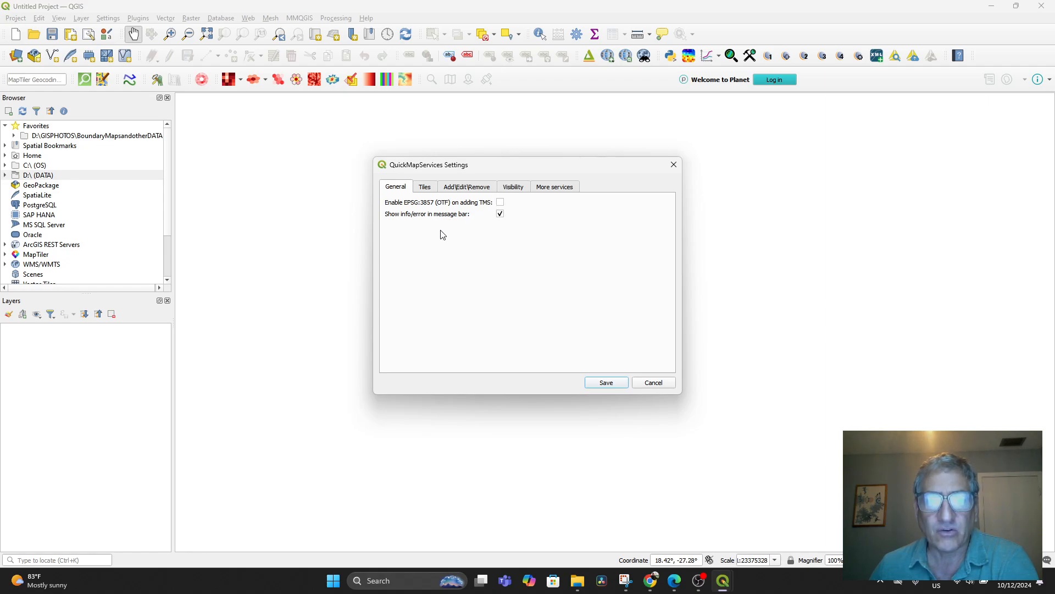
mouse_move(423, 228)
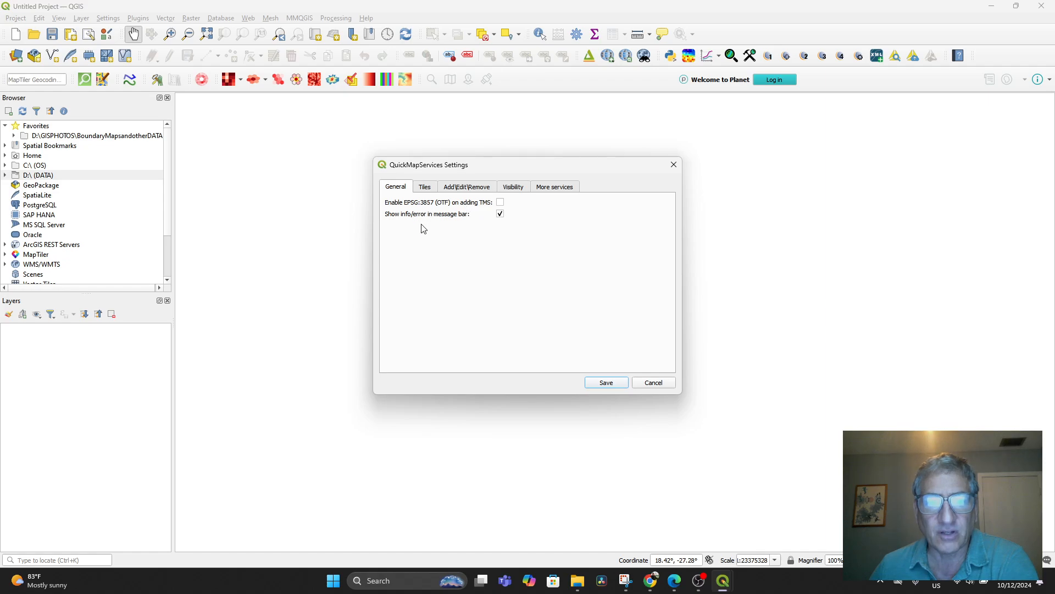
mouse_move(569, 338)
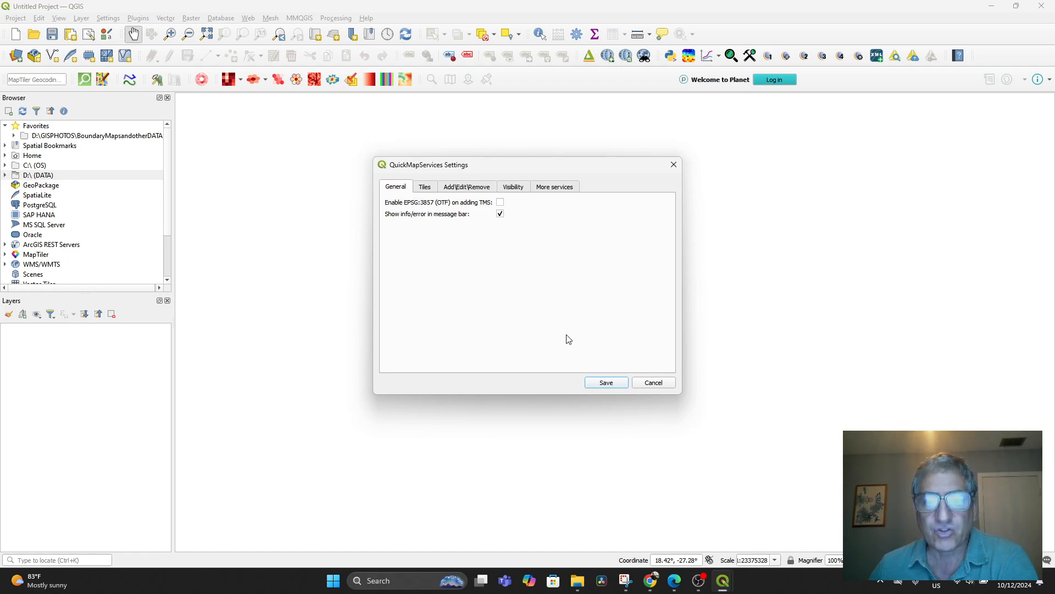
click(654, 382)
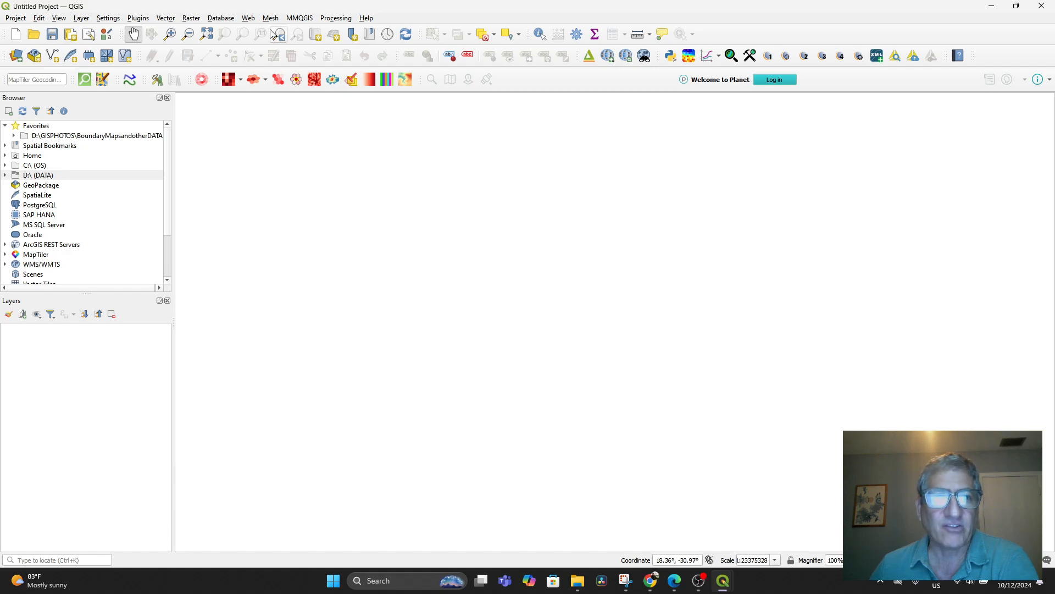
click(247, 18)
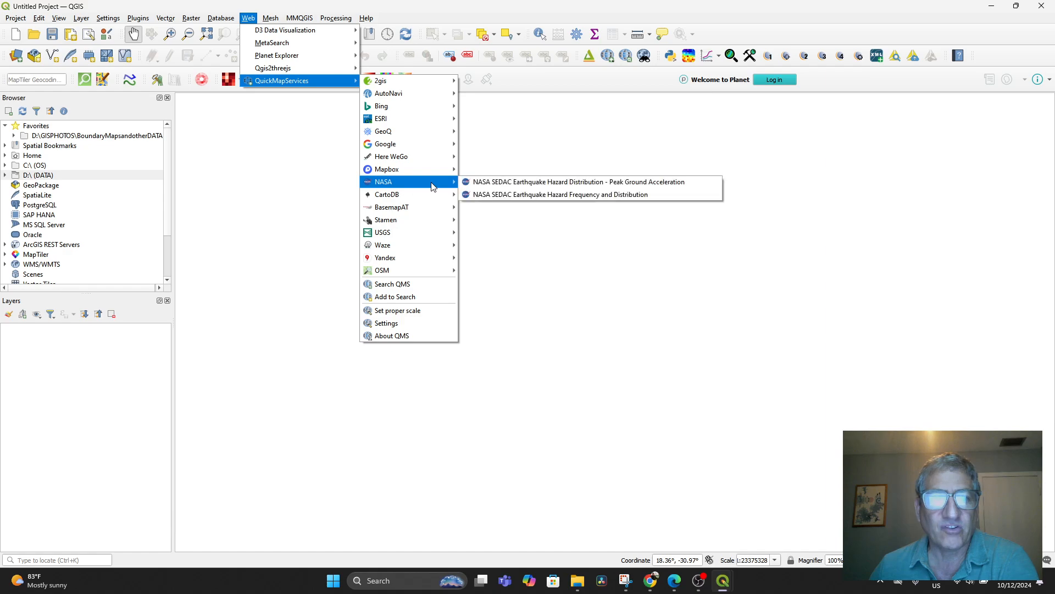
mouse_move(398, 130)
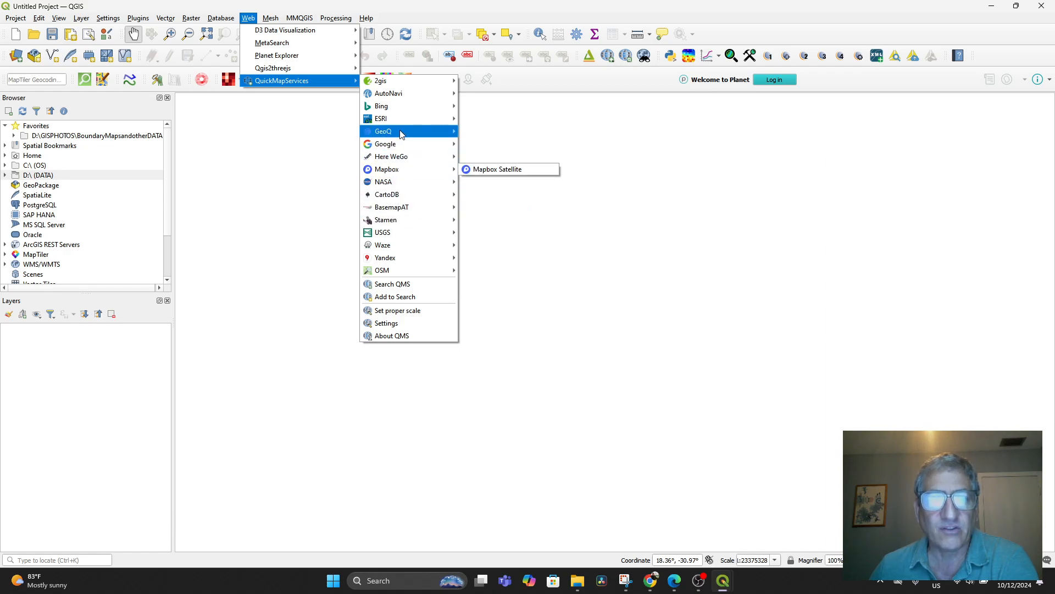
mouse_move(400, 133)
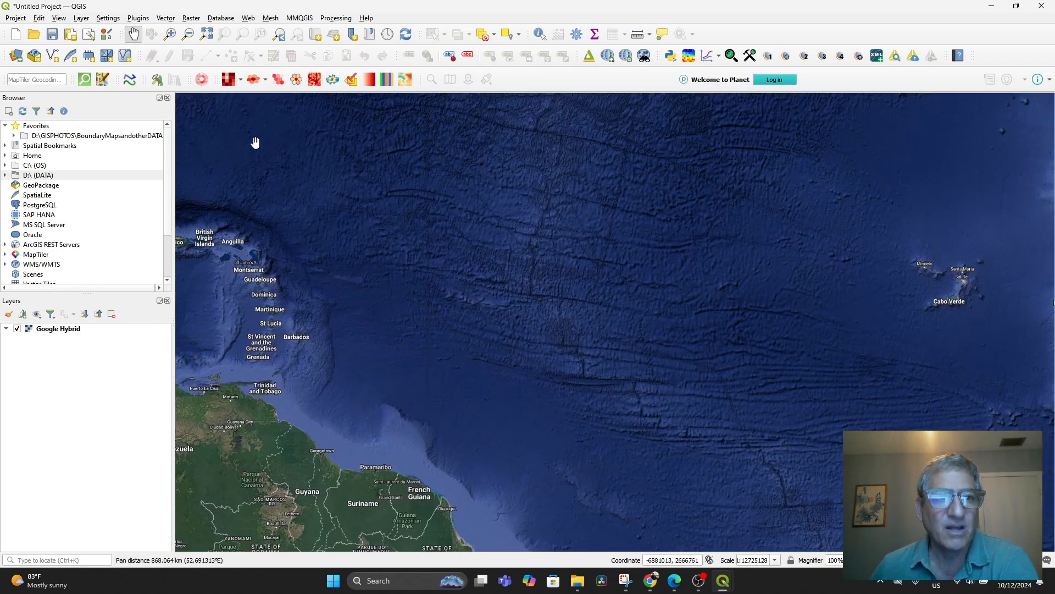
Add the ESRI Terrain basemap, hide Google Hybrid, and pan the terrain map.
click(191, 17)
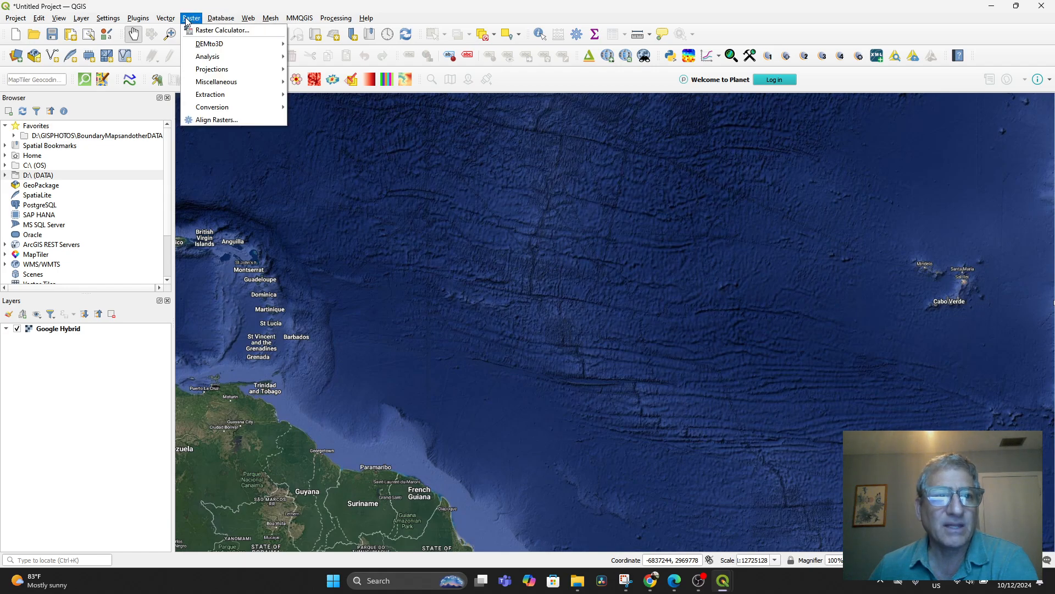
click(247, 18)
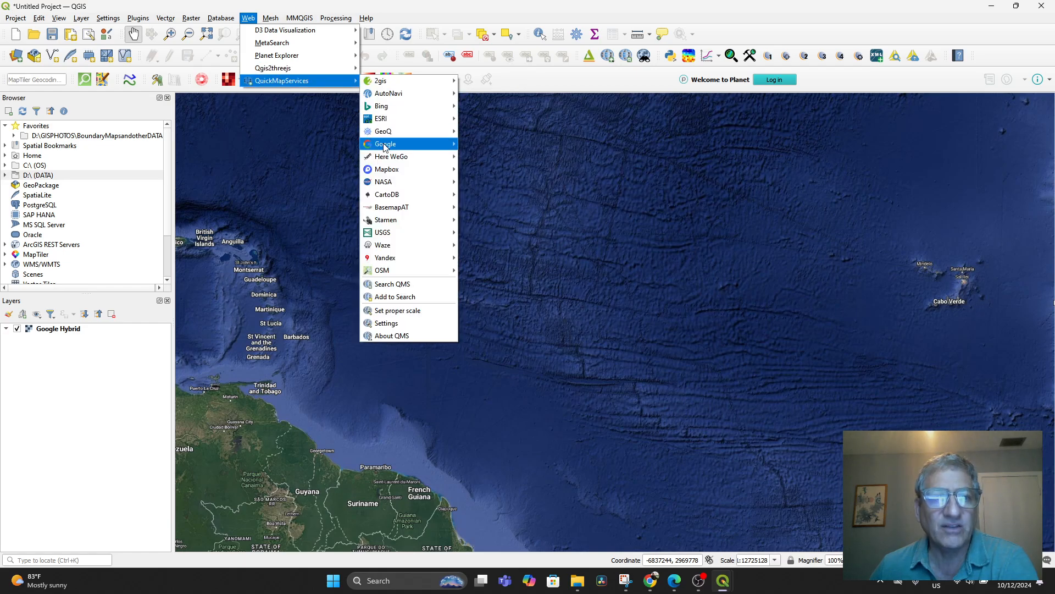
mouse_move(389, 118)
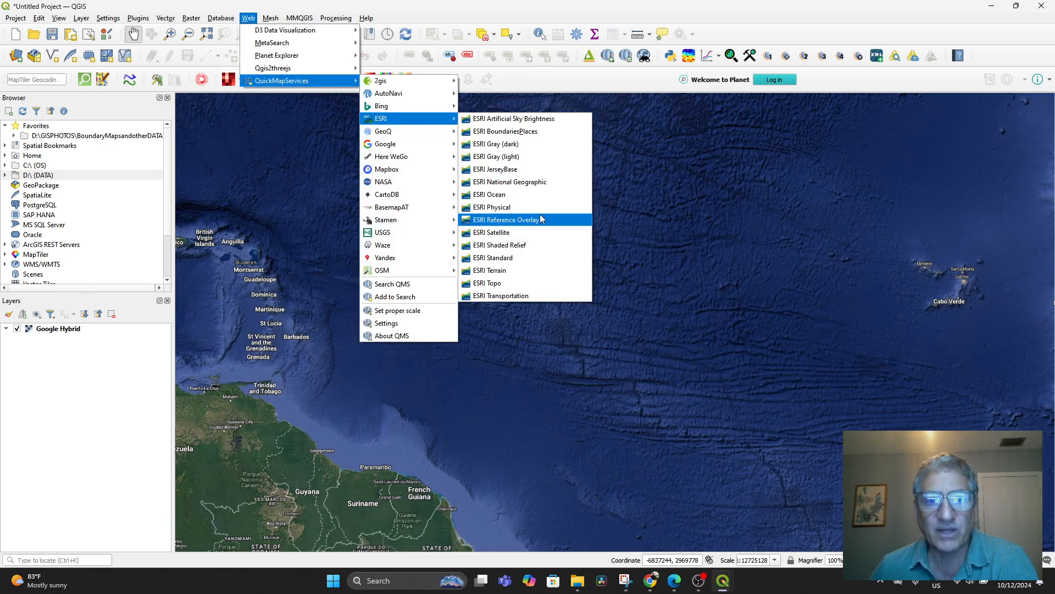
mouse_move(520, 273)
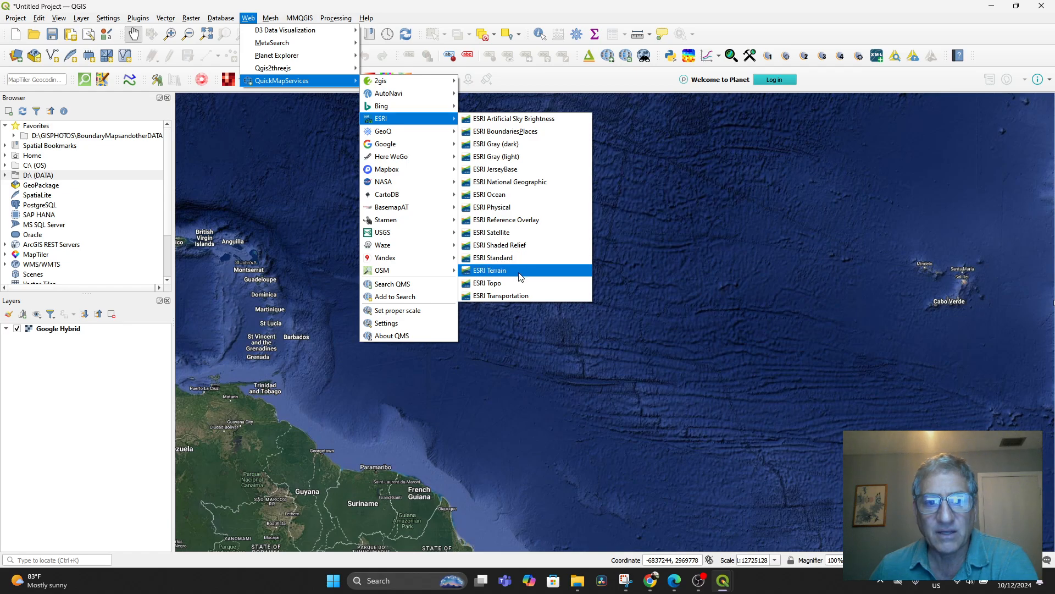
click(489, 270)
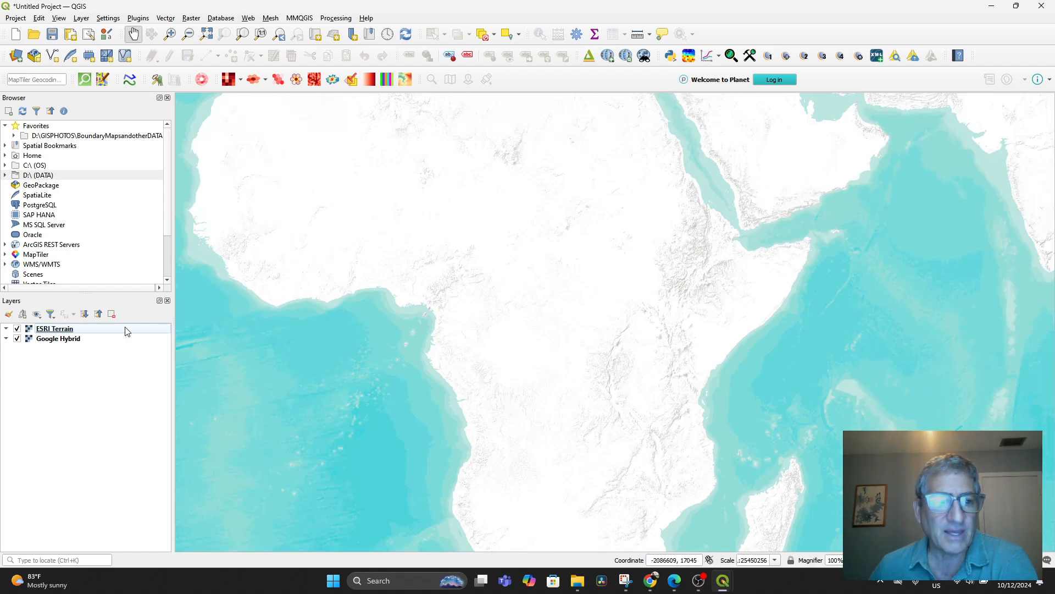
click(17, 339)
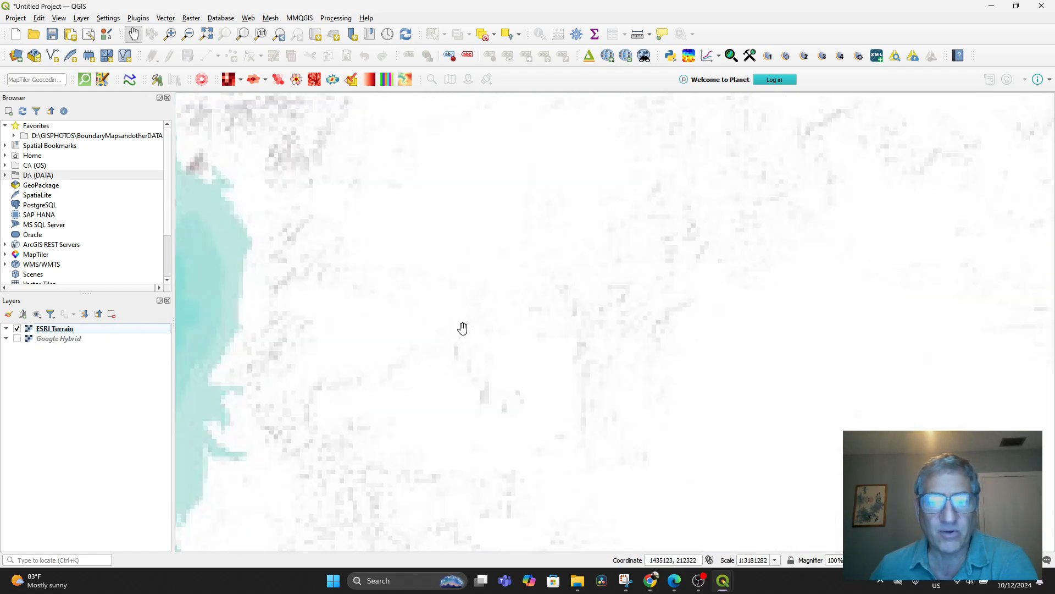
drag(462, 328, 630, 375)
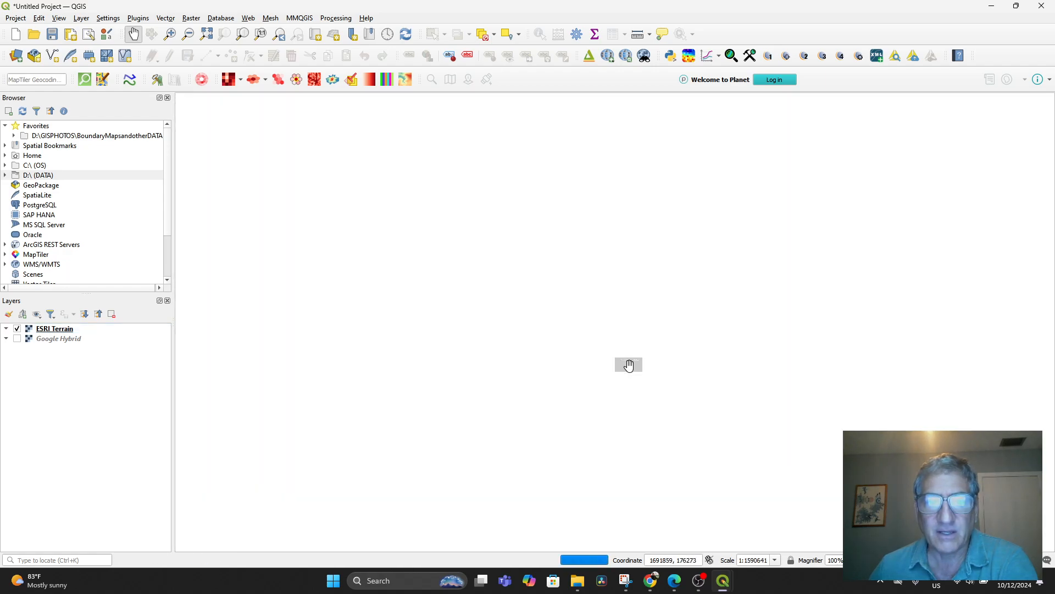
Remove the ESRI Terrain layer and confirm the removal.
click(55, 328)
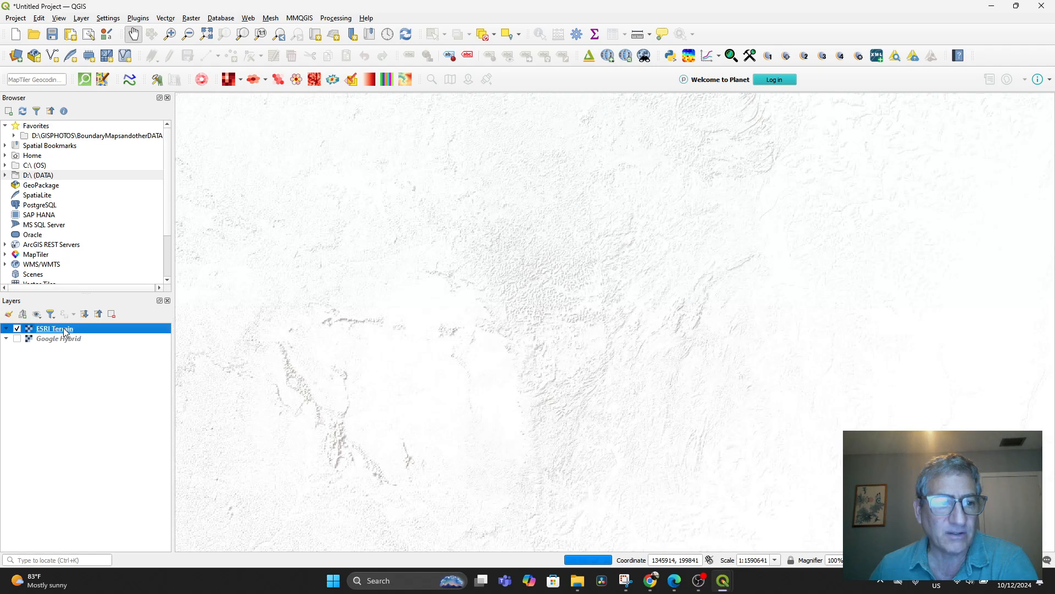
right_click(54, 328)
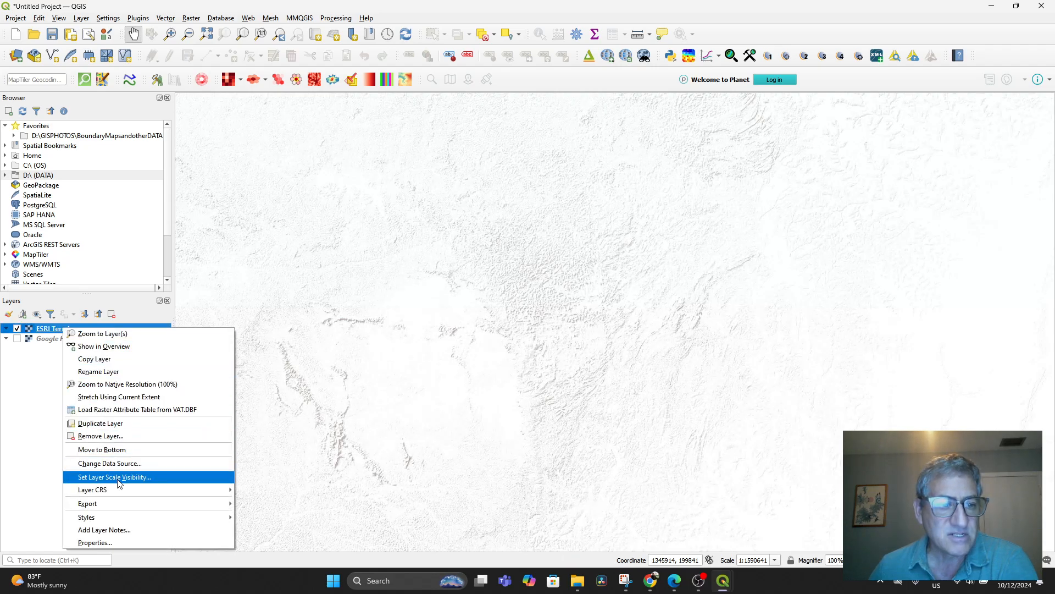
click(100, 436)
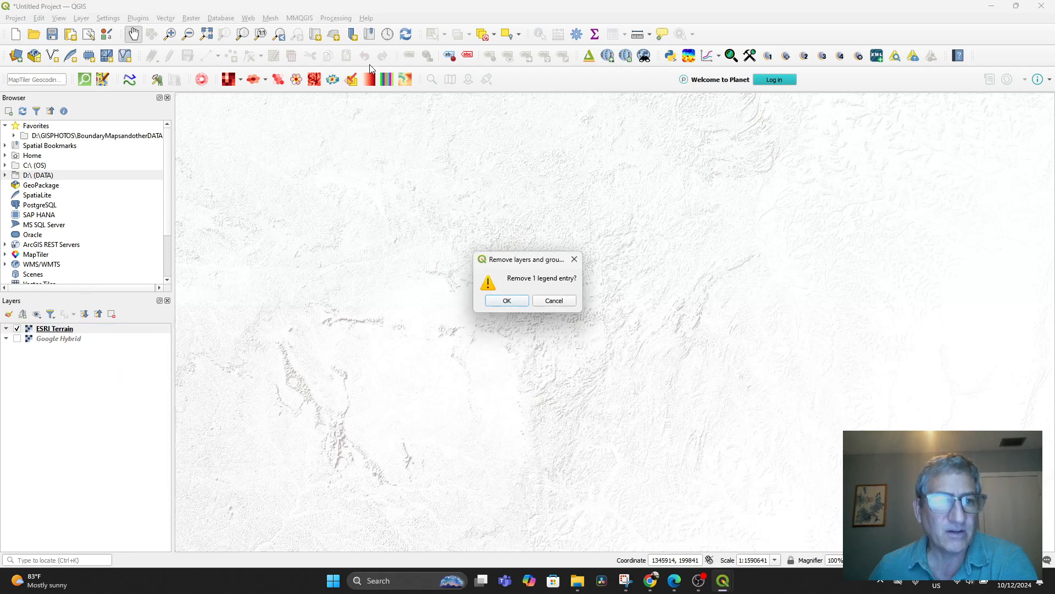
click(506, 300)
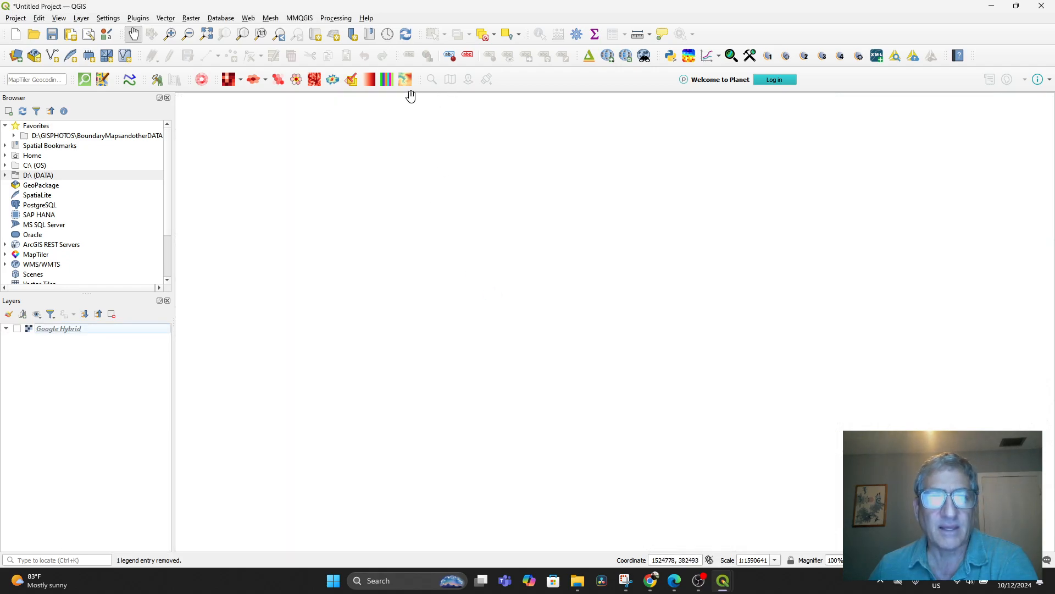
Add the ESRI Standard basemap from QuickMapServices, keeping Google Hybrid hidden.
click(16, 328)
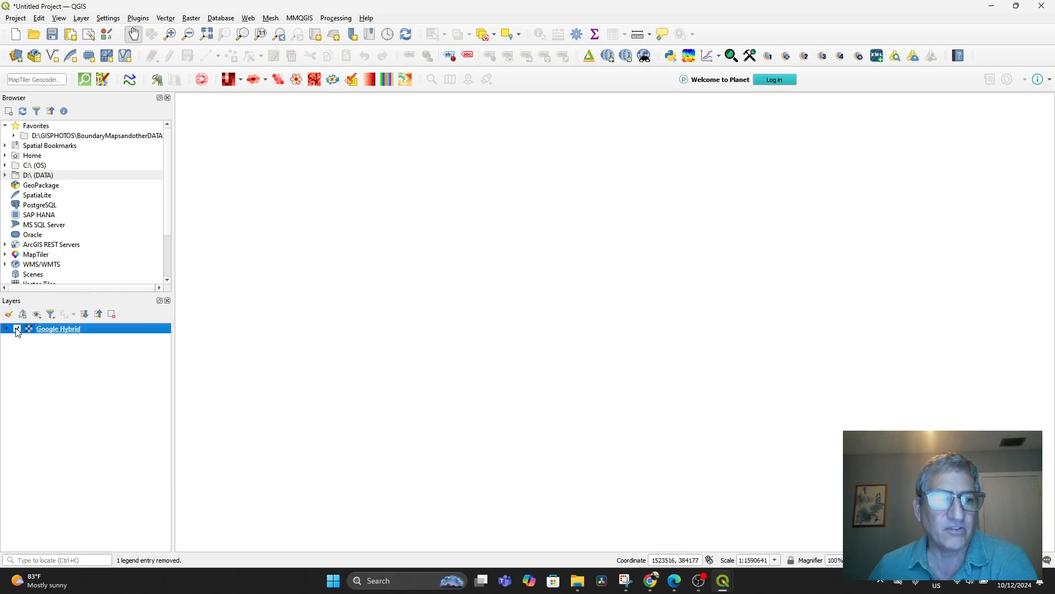
click(17, 329)
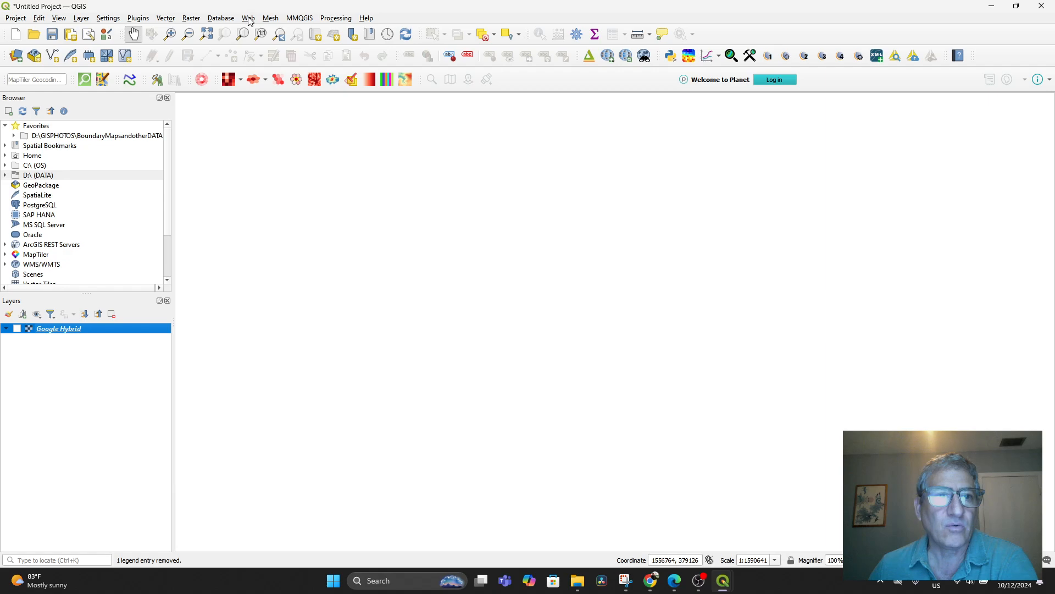
click(248, 18)
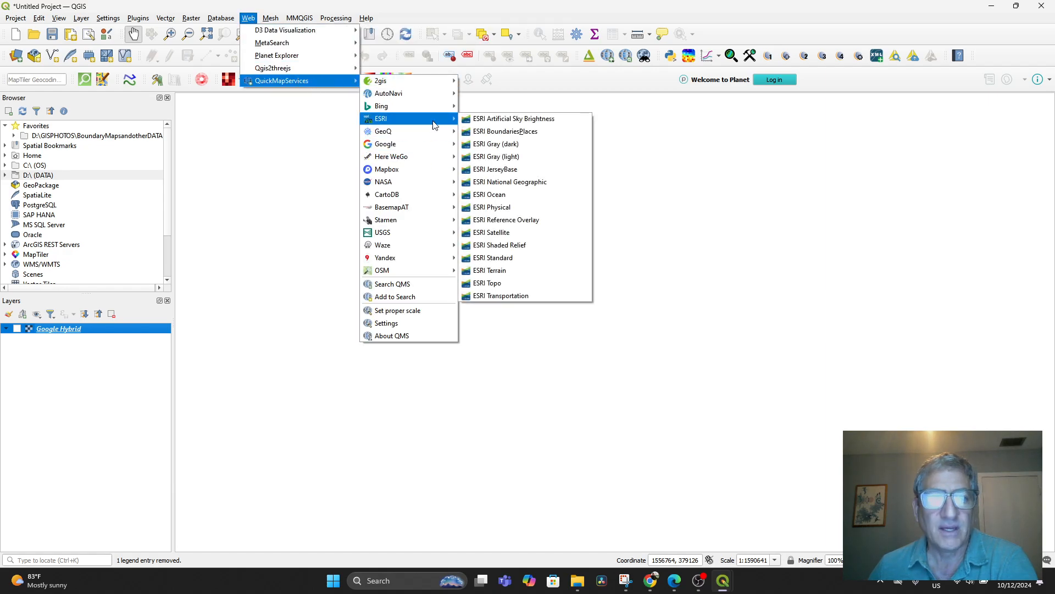
mouse_move(523, 261)
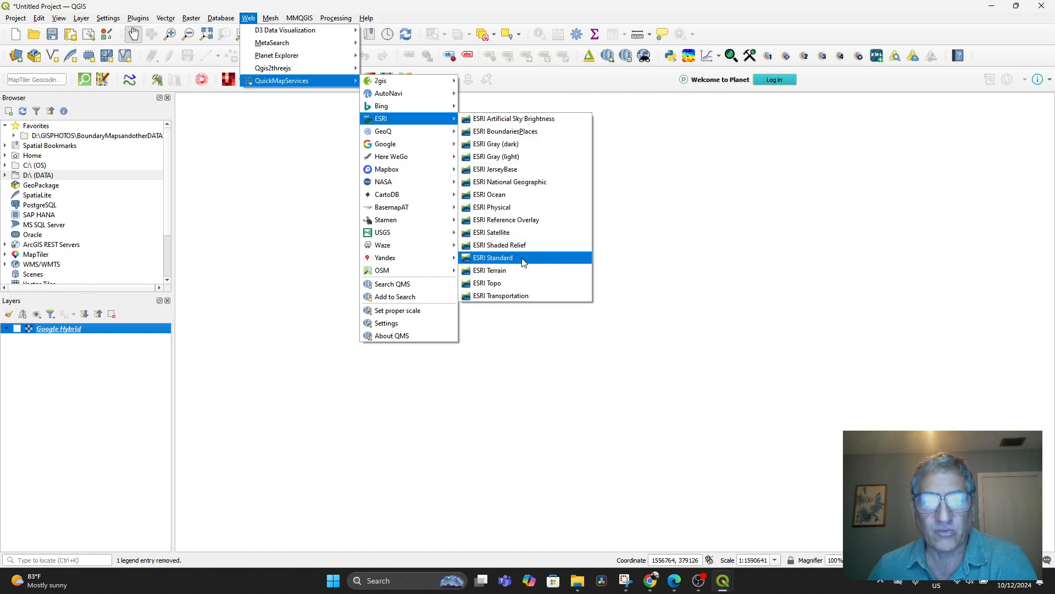
click(492, 257)
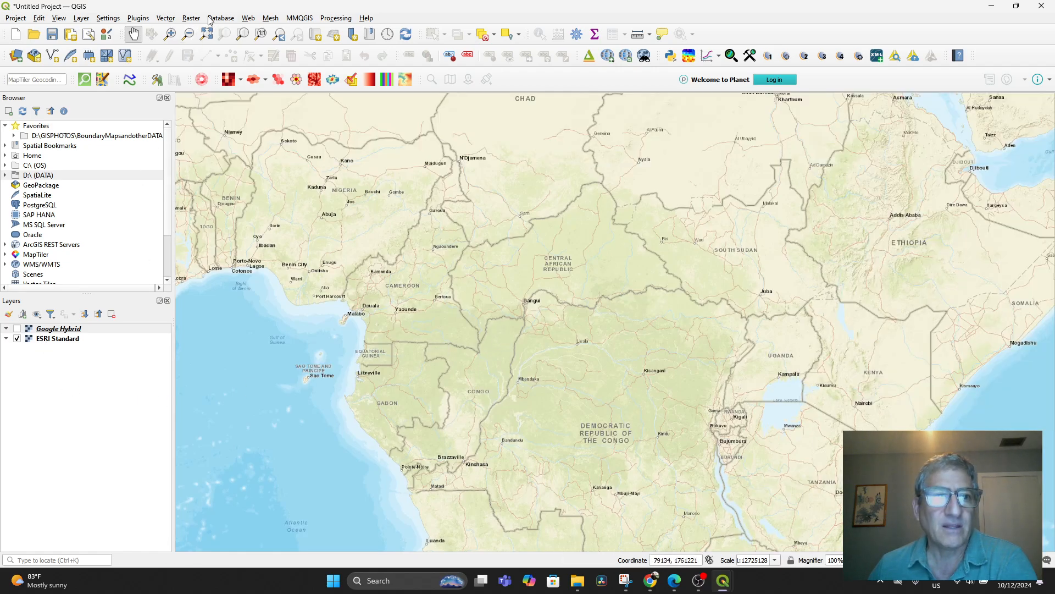
Add the ESRI Satellite basemap from QuickMapServices.
click(248, 18)
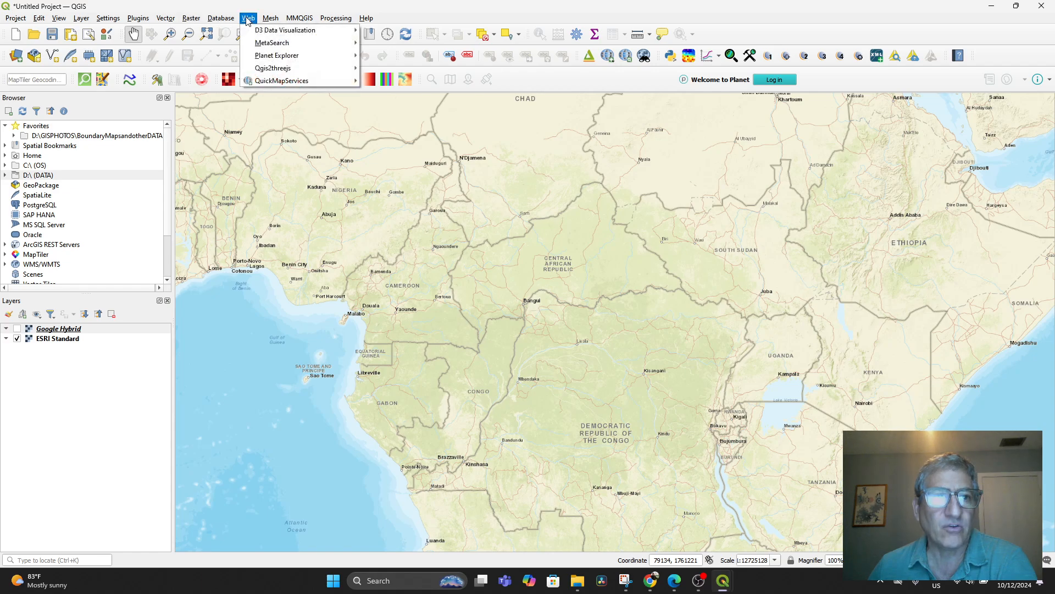
mouse_move(264, 81)
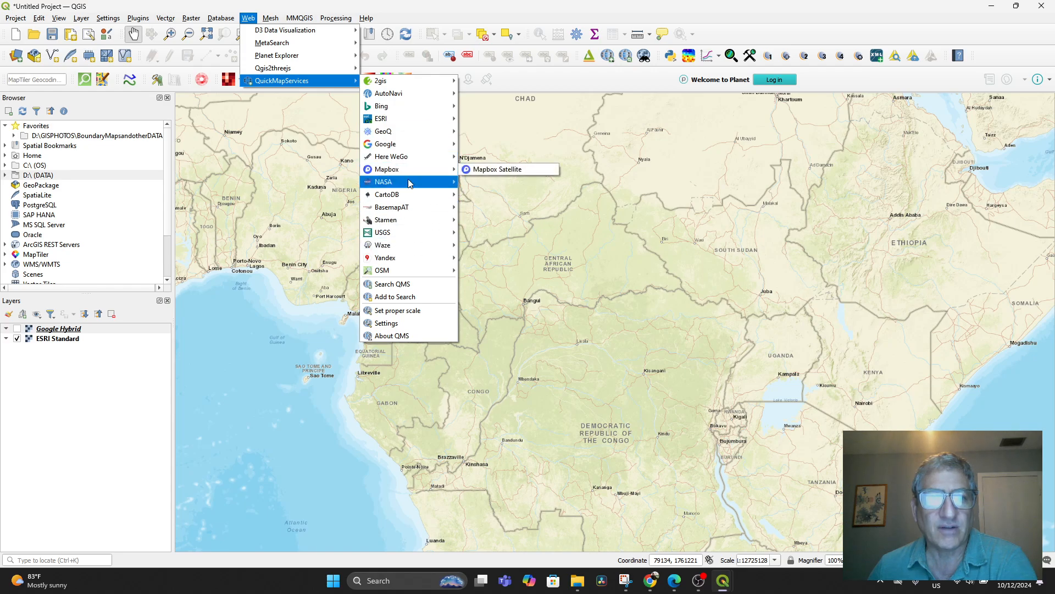
mouse_move(381, 118)
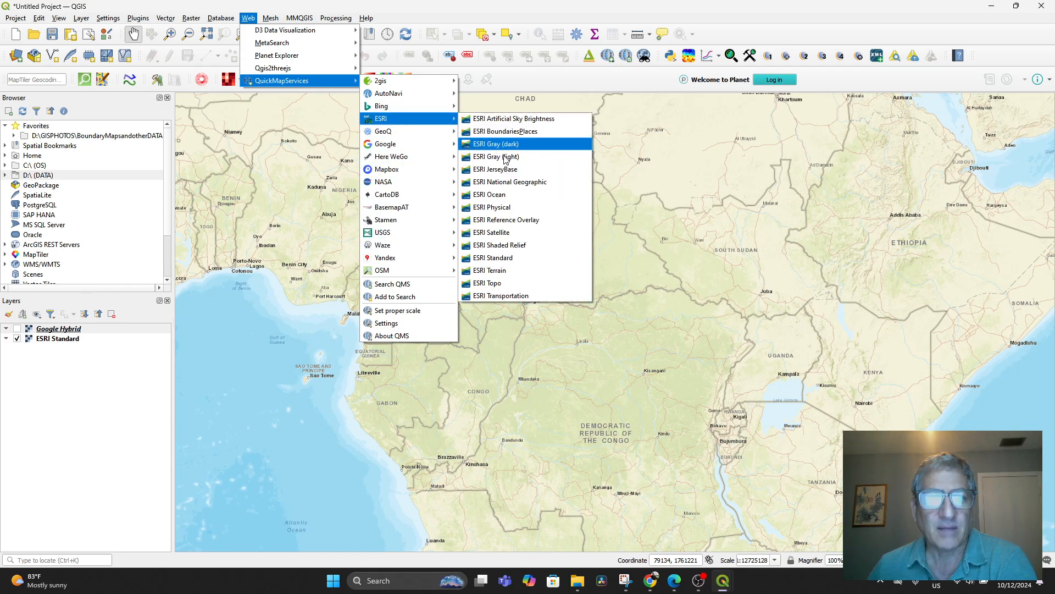
click(491, 232)
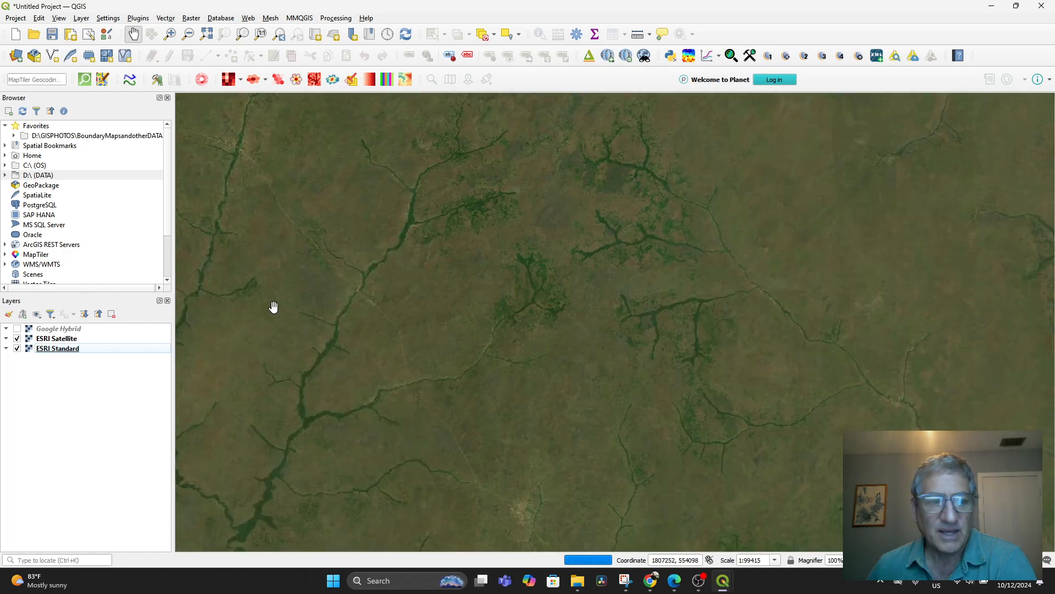
click(17, 338)
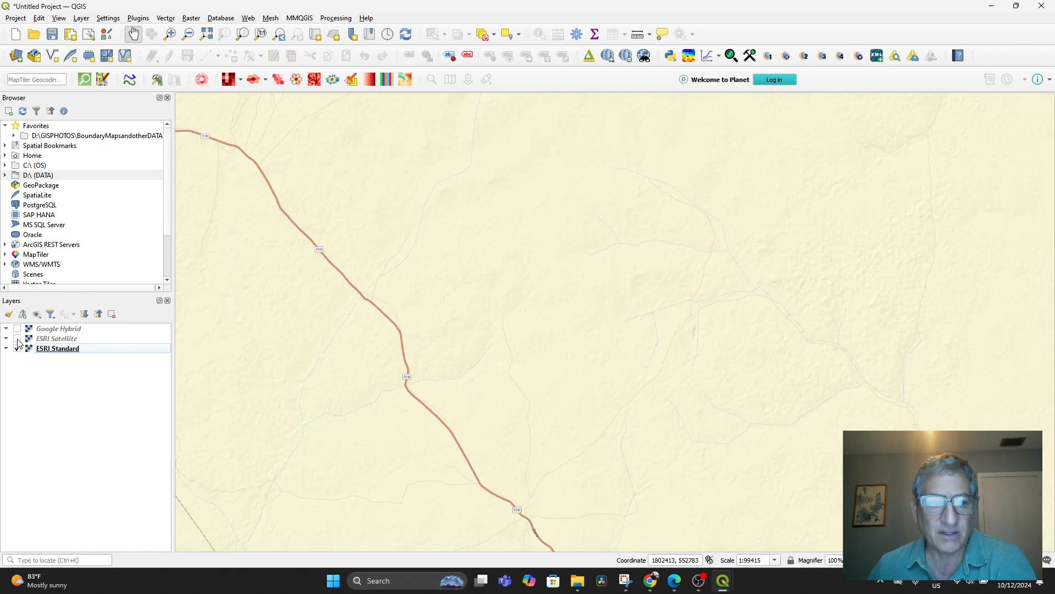
click(17, 338)
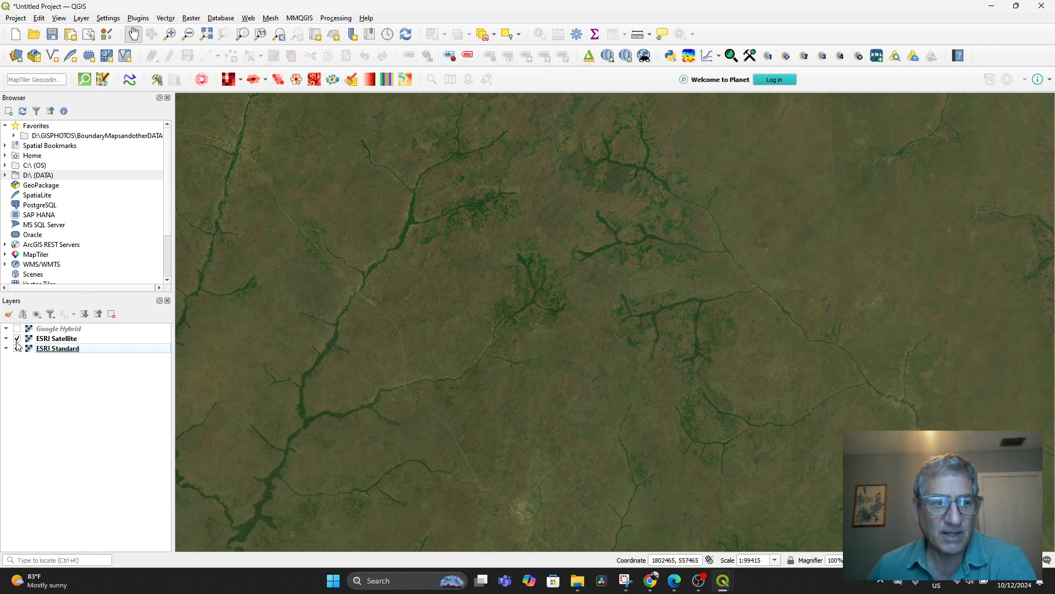
Turn on Google Hybrid, hide the ESRI layers, and zoom out to the world.
click(16, 348)
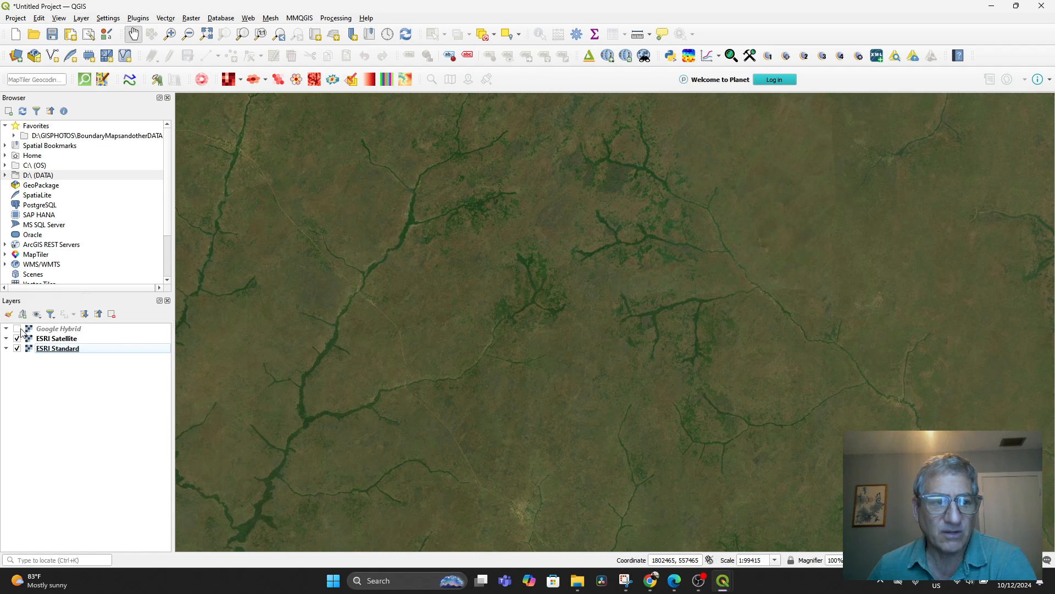
click(17, 328)
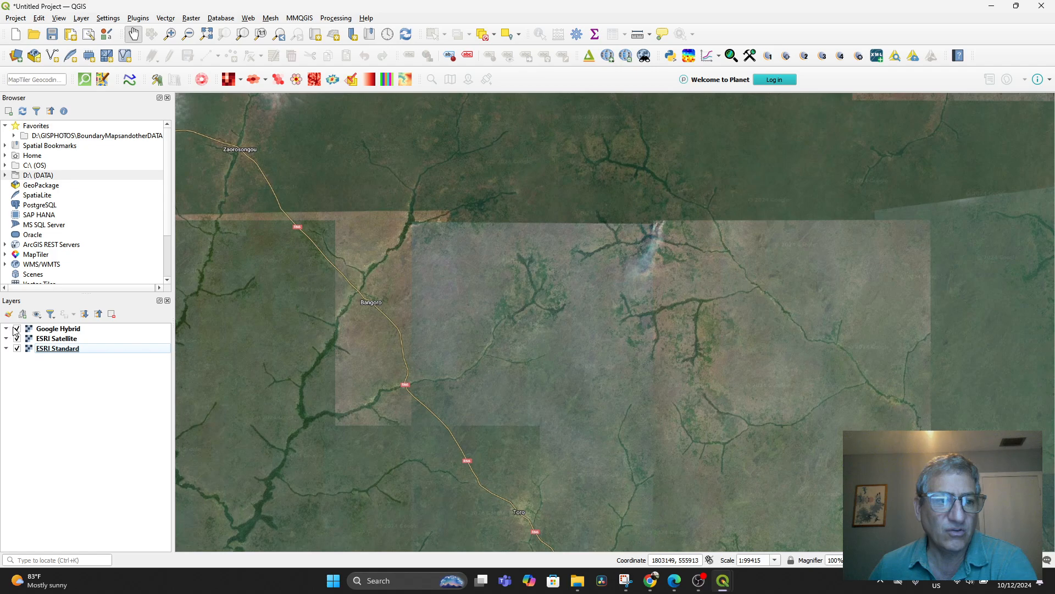
click(16, 348)
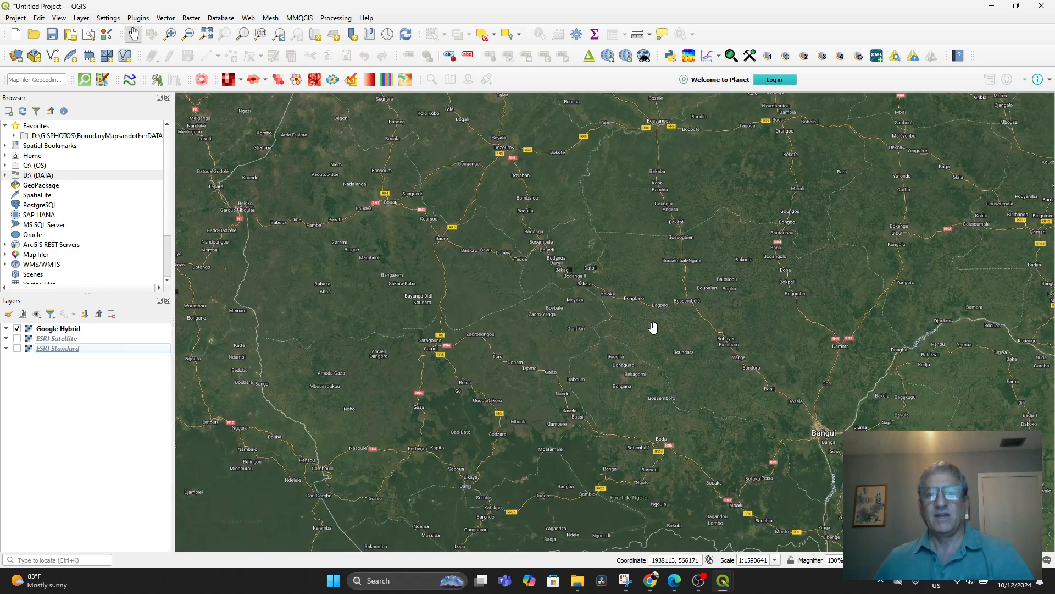
scroll(down, 3)
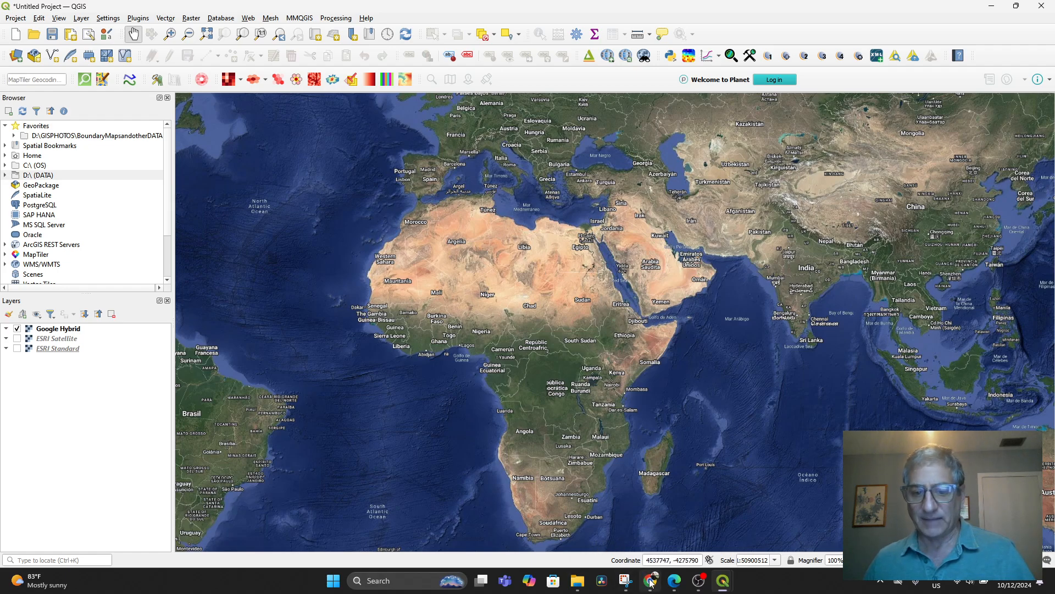
click(649, 581)
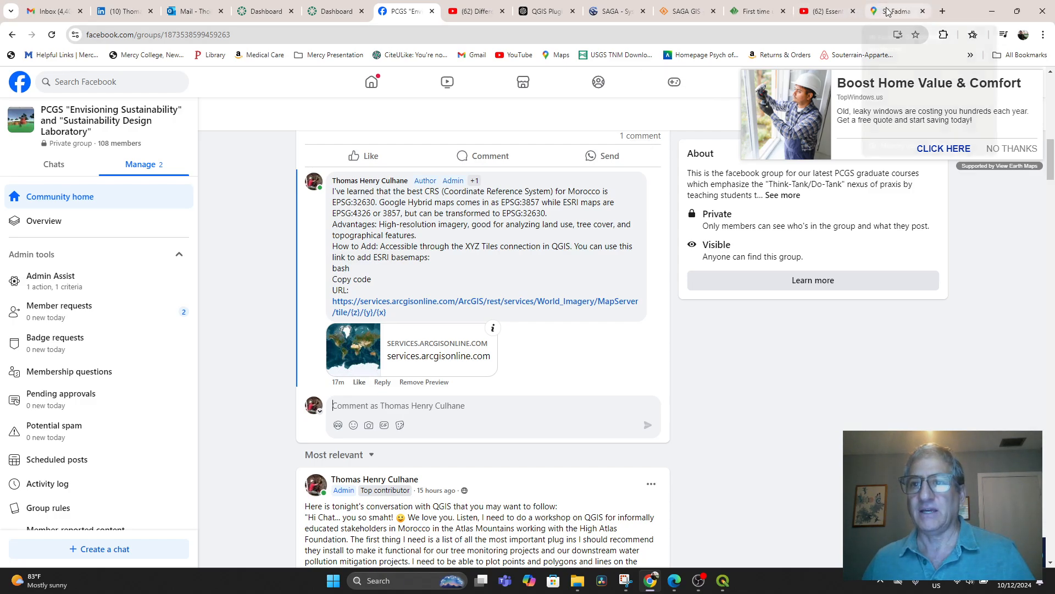
Search Google Maps for Marrakech and copy the High Atlas Foundation's coordinates.
click(892, 11)
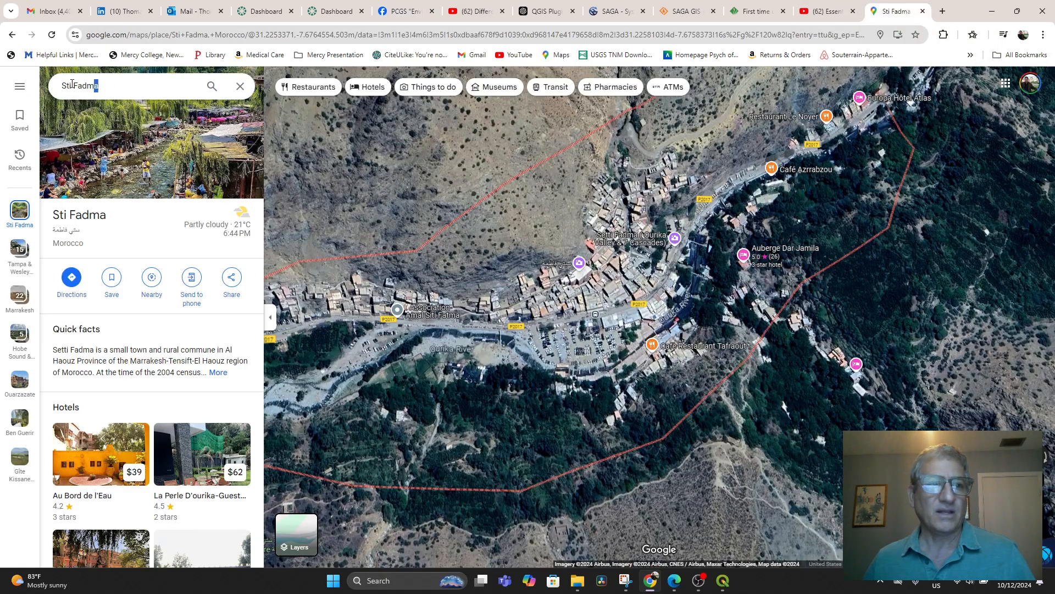
text(marrake)
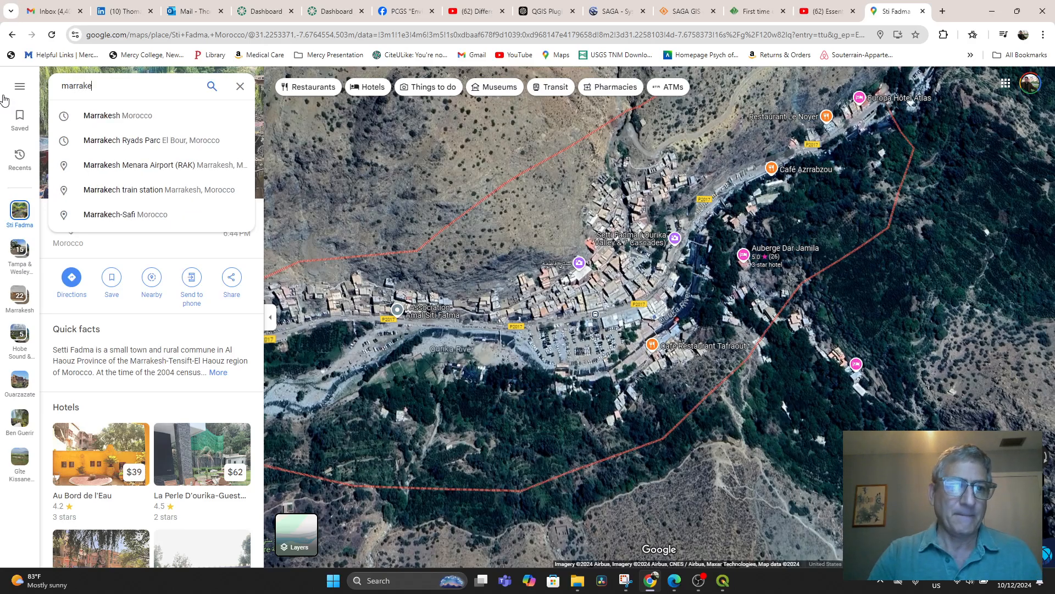
text(ch)
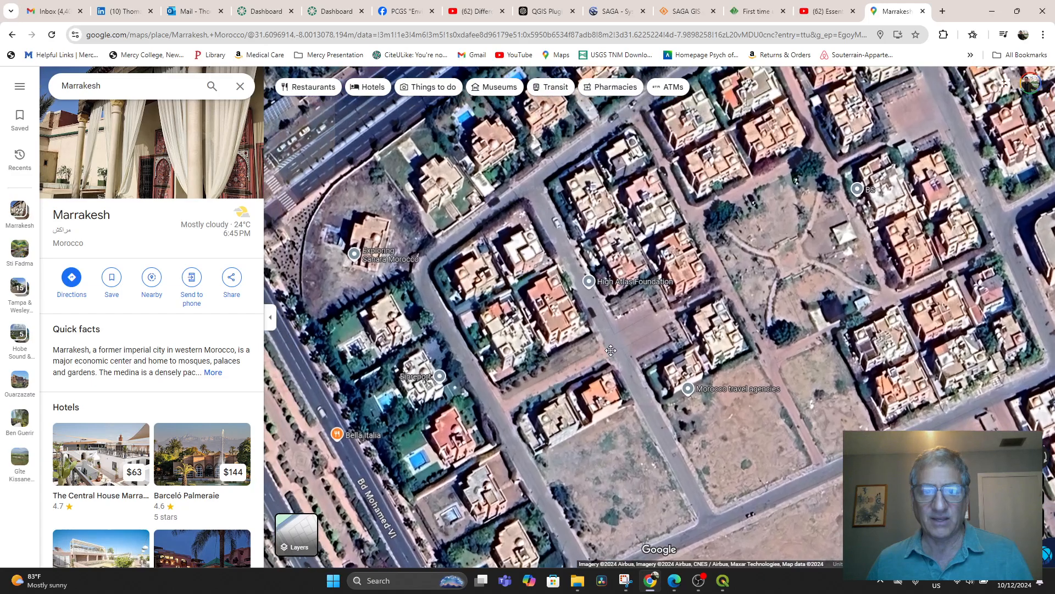
click(586, 281)
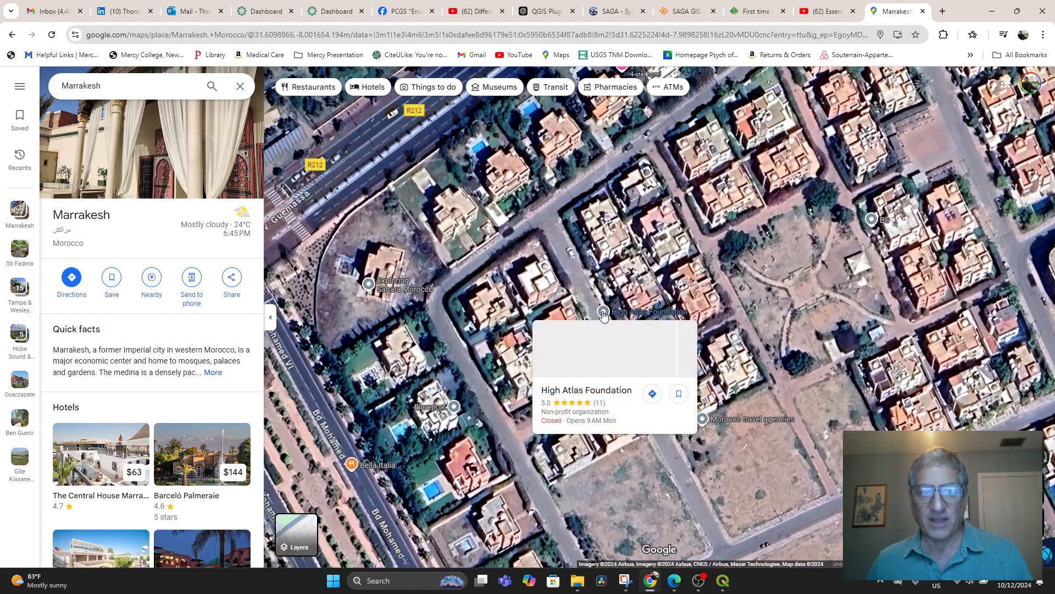
right_click(601, 316)
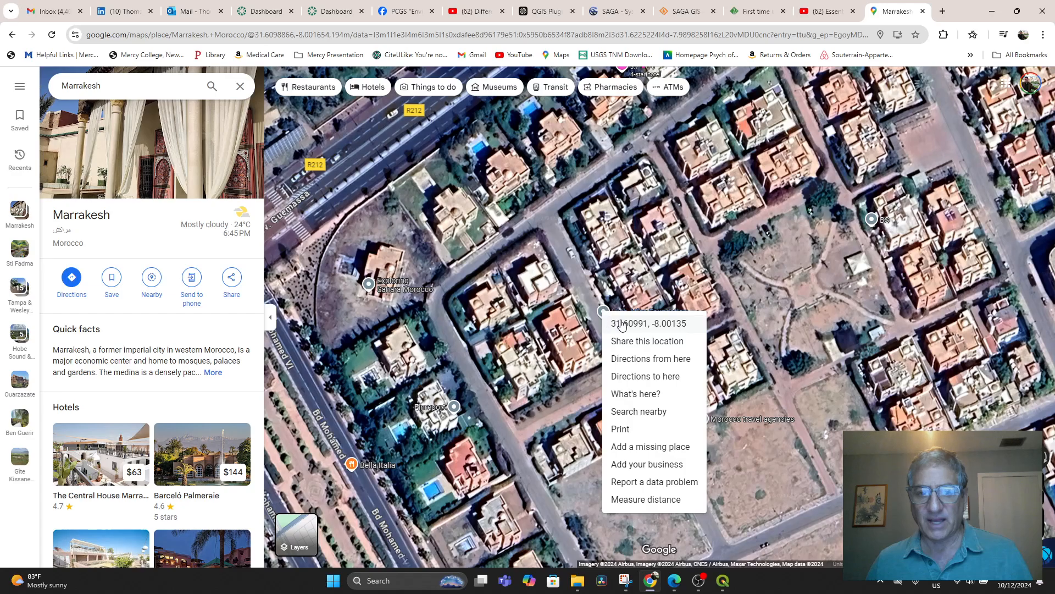
click(648, 324)
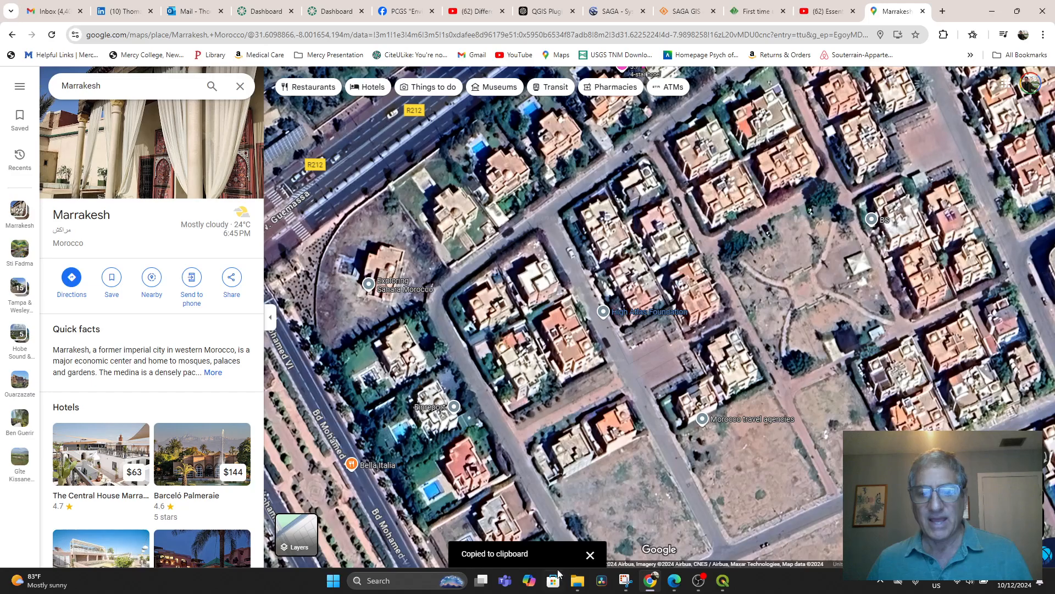
mouse_move(722, 580)
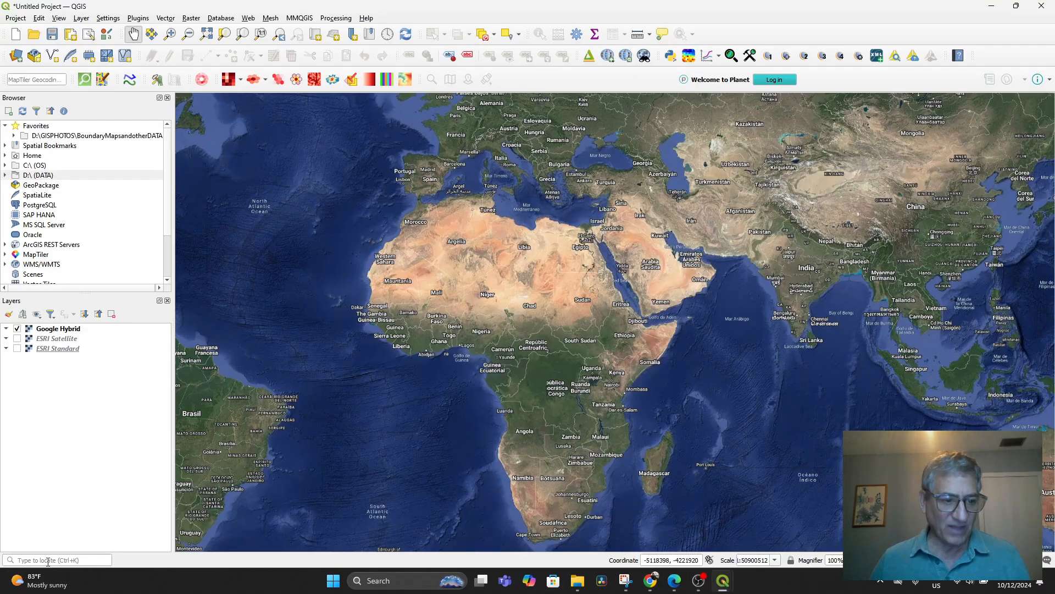
Enter the copied coordinates in the locator bar and set the map scale to 1:1000.
click(56, 559)
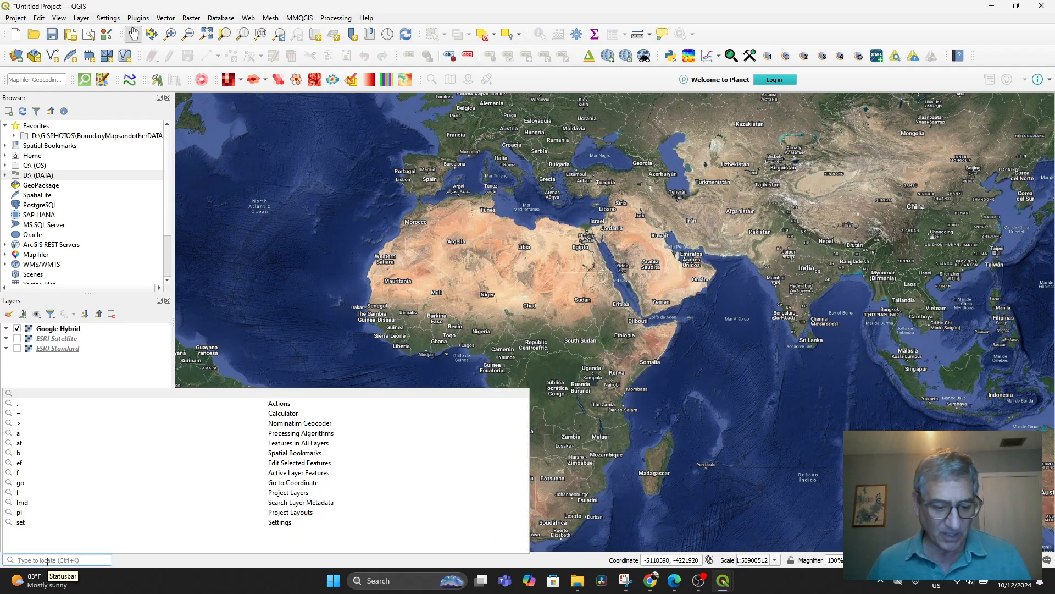
text(22535, -8.001348183528059)
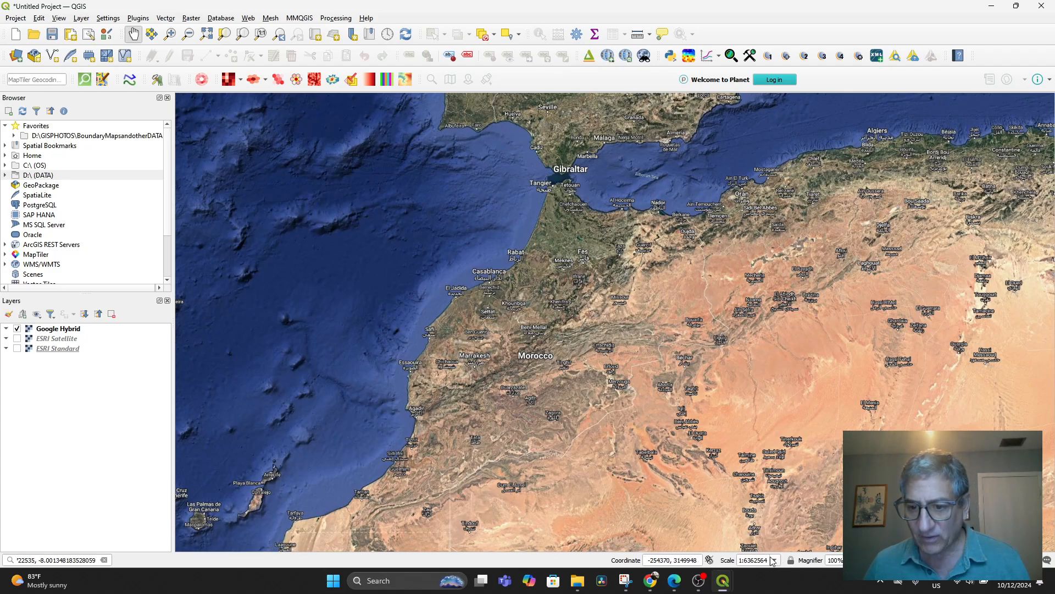
mouse_move(626, 560)
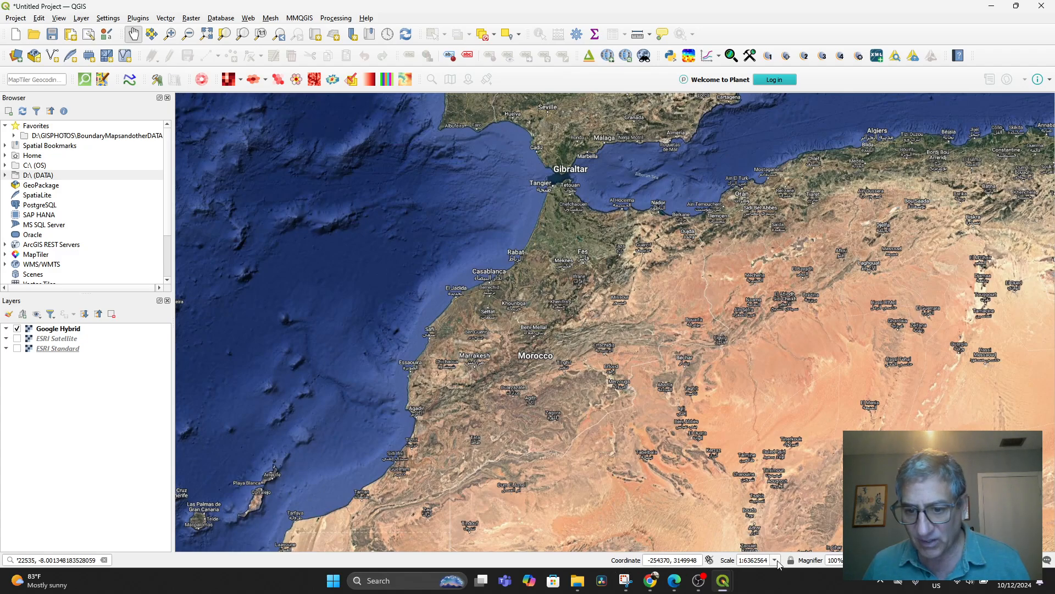
click(775, 560)
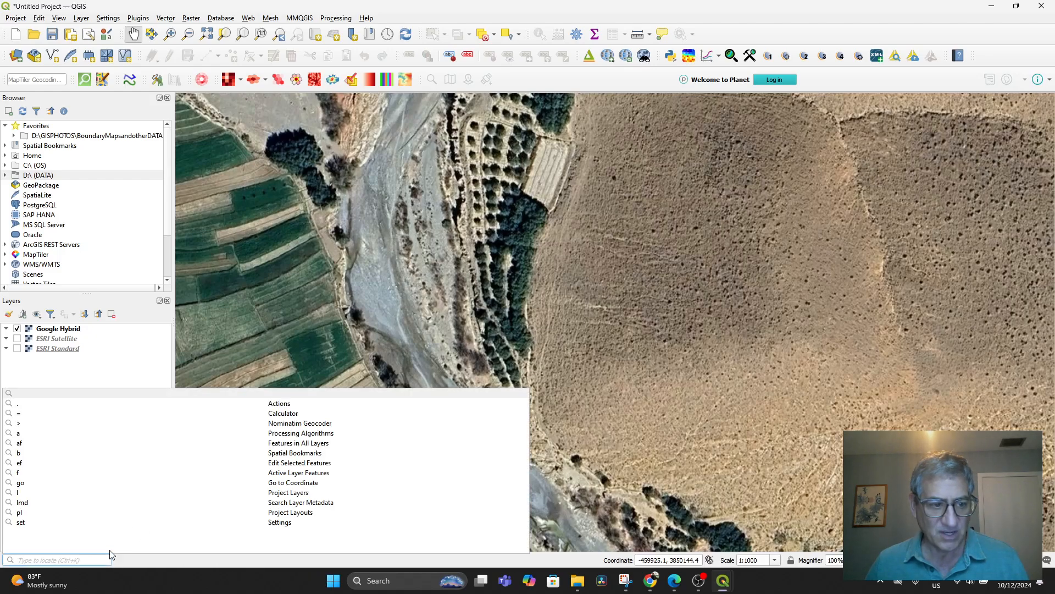
text(22535, -8.001348183576059)
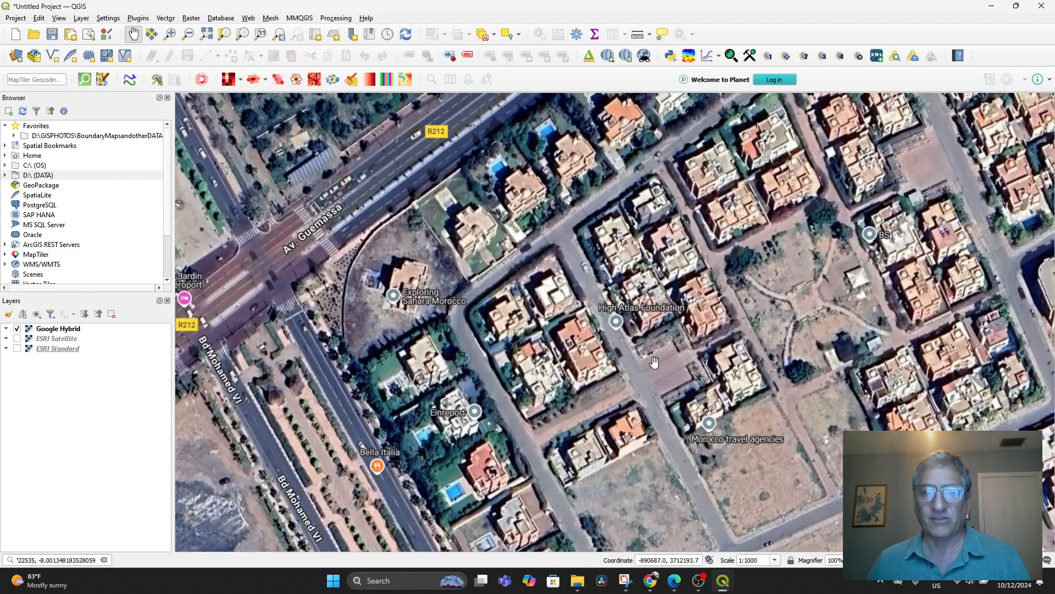
mouse_move(756, 513)
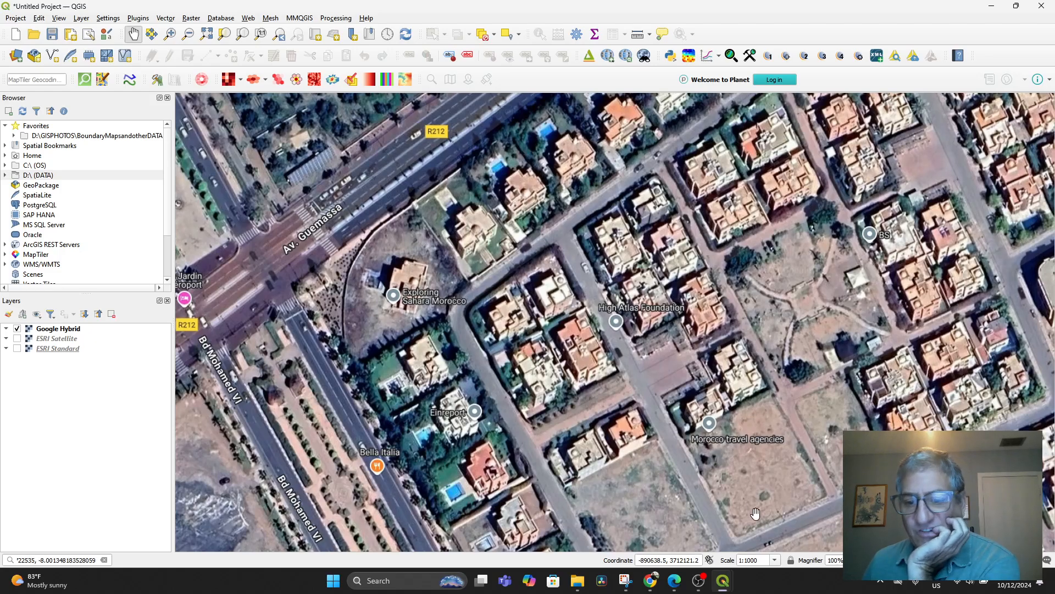
Pick a preset map scale and scroll-zoom around the High Atlas Foundation marker.
click(777, 559)
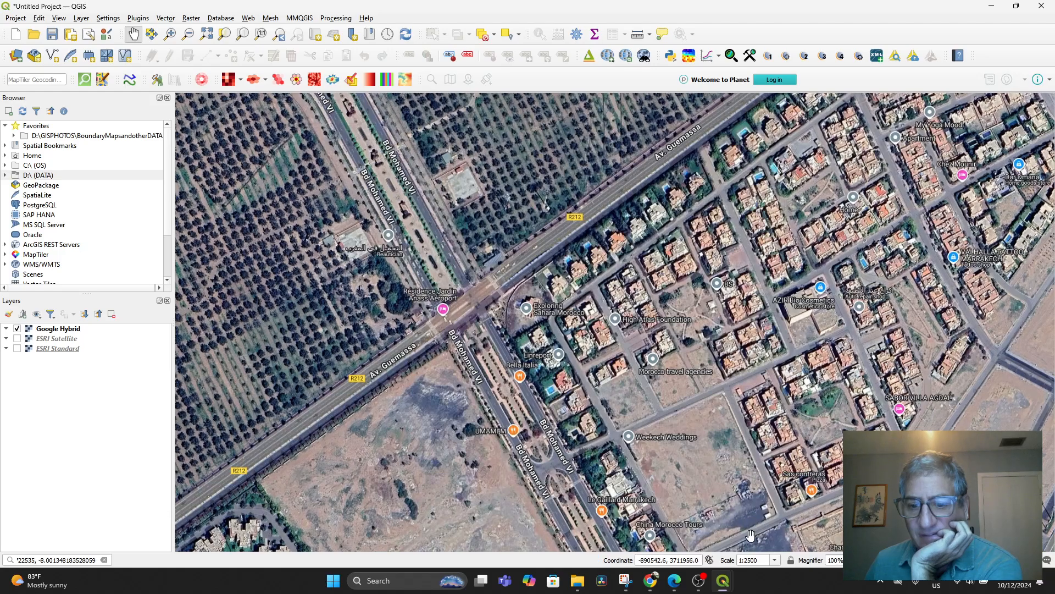
click(776, 560)
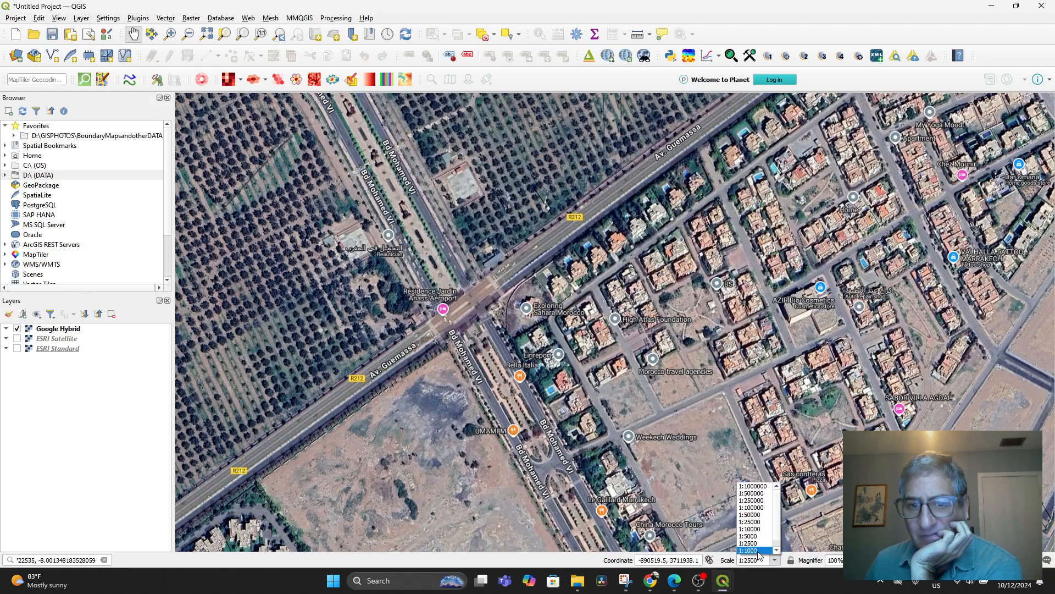
click(753, 550)
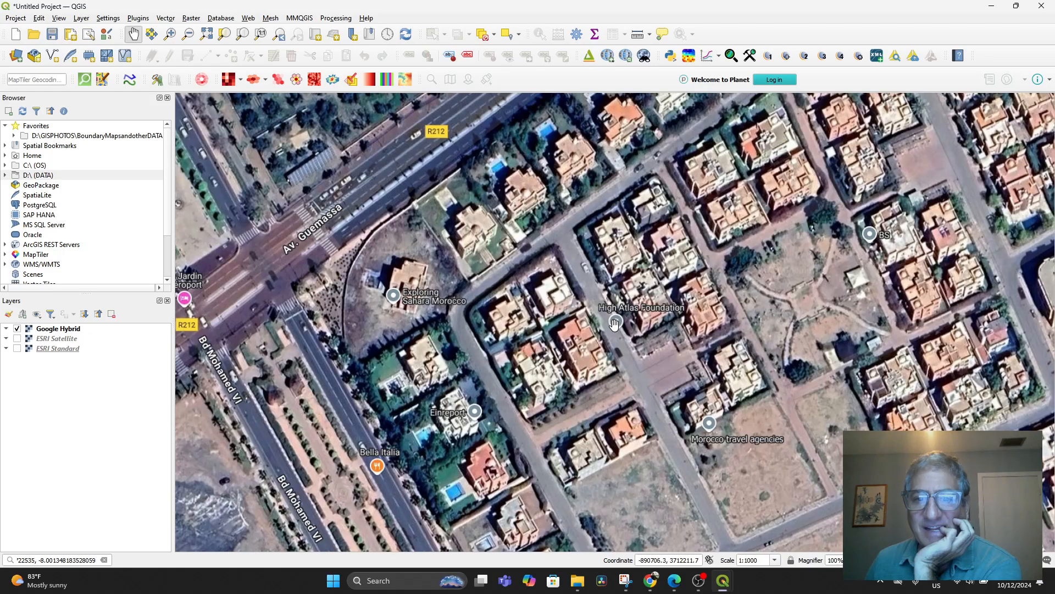
mouse_move(631, 322)
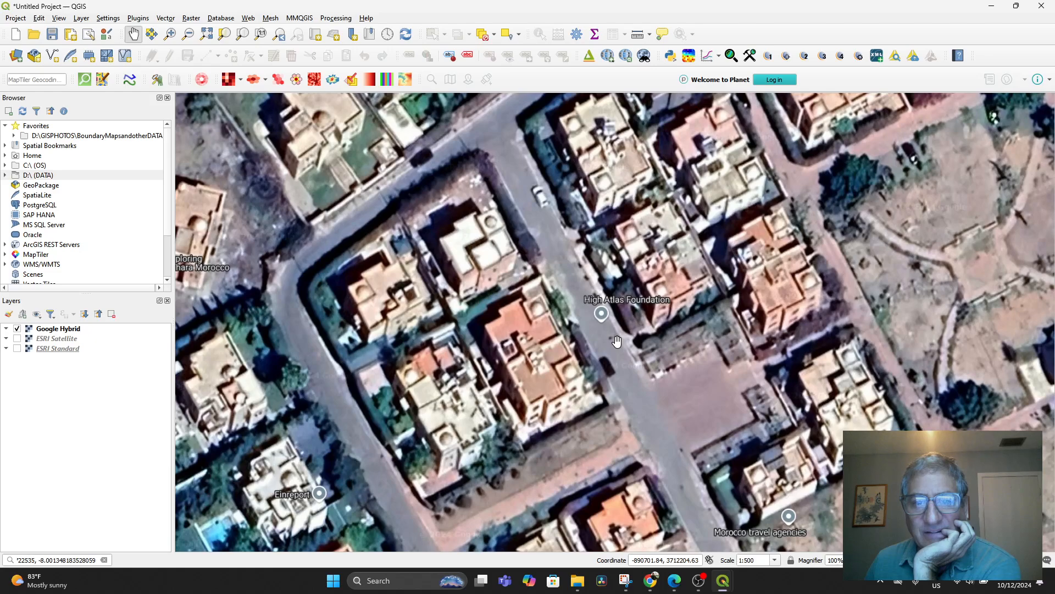
scroll(down, 3)
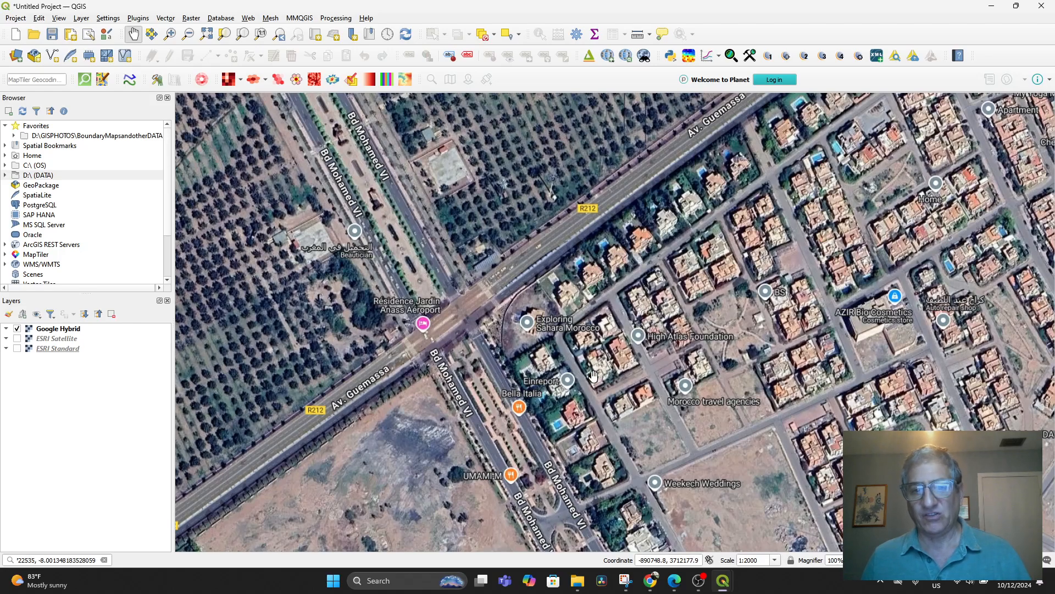
mouse_move(642, 329)
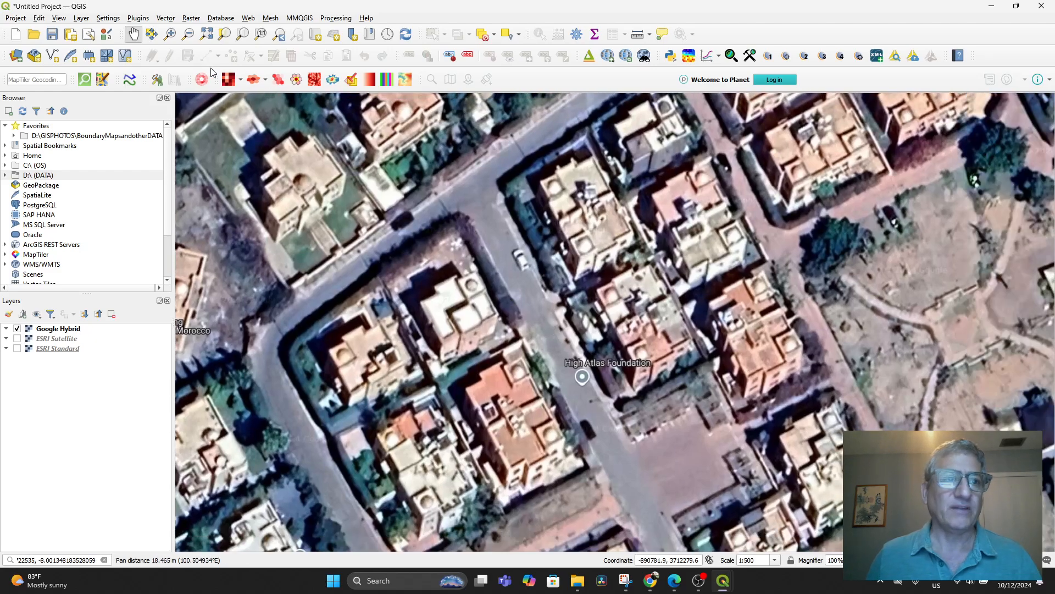
Start a new shapefile named HAF Offices with Point geometry in EPSG:4326.
click(82, 19)
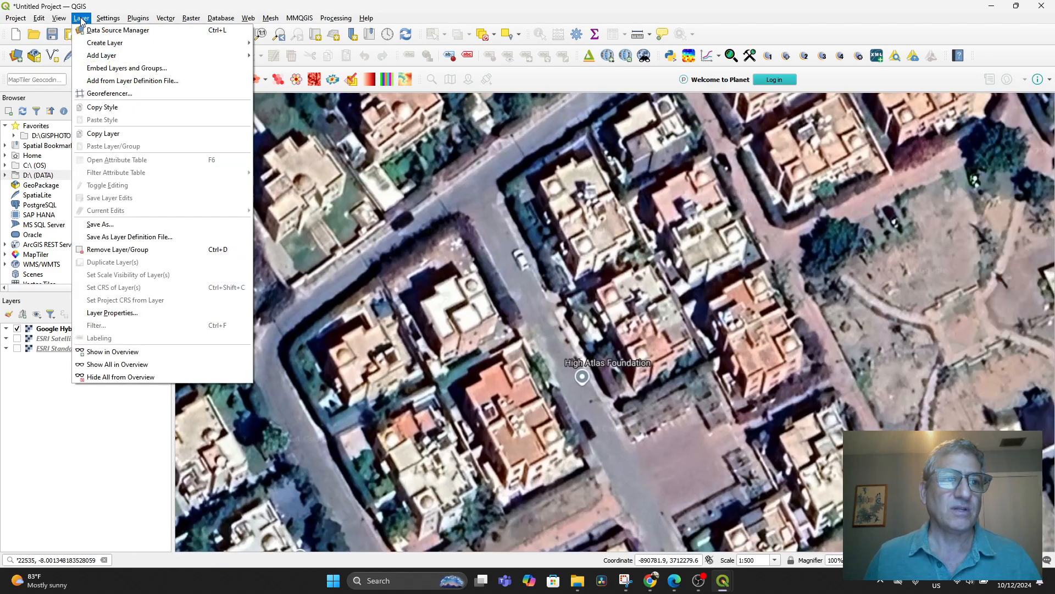
mouse_move(104, 42)
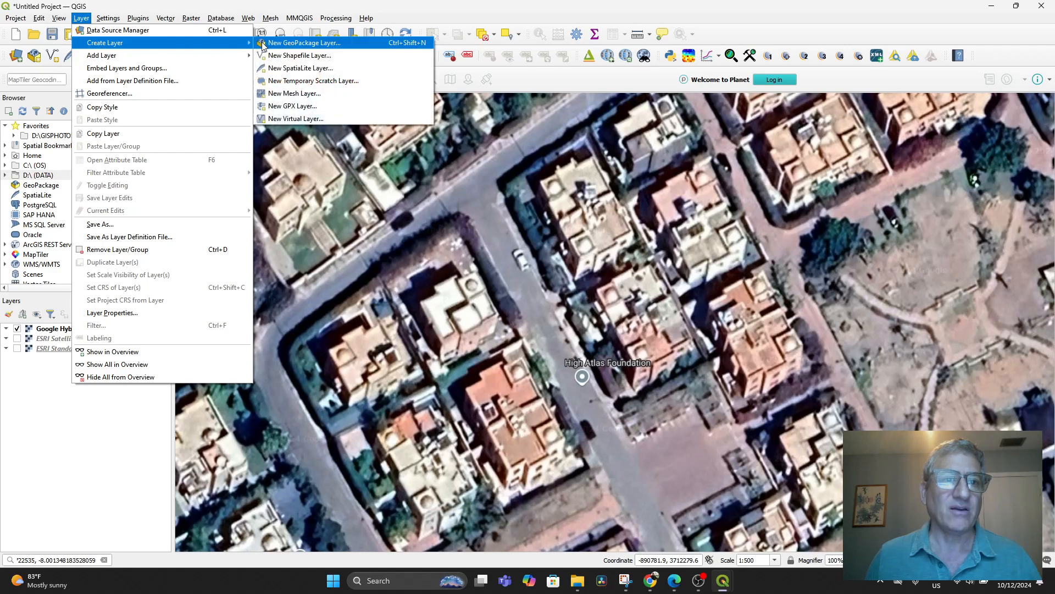
mouse_move(299, 55)
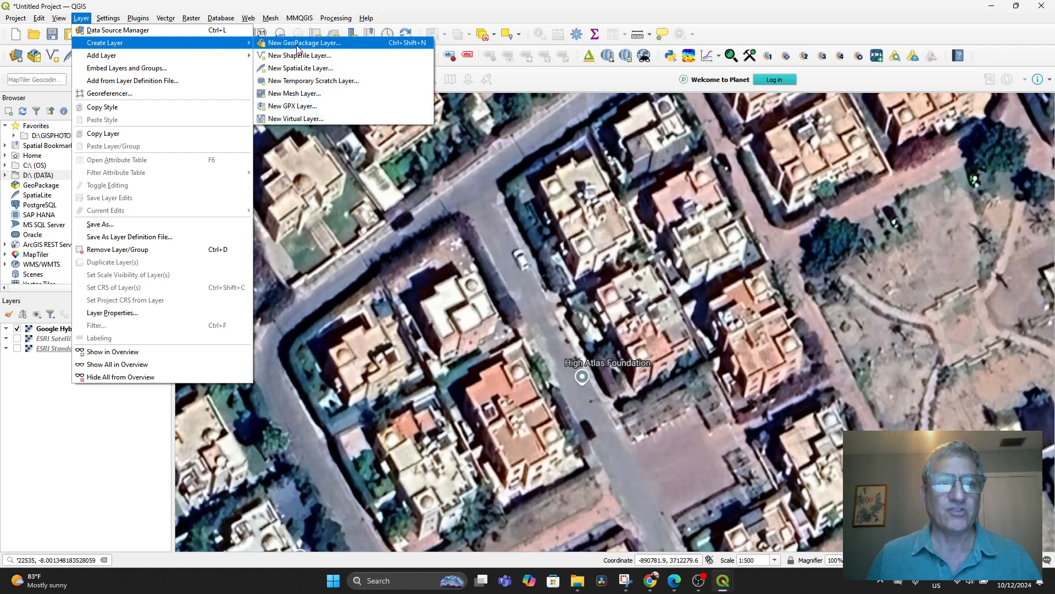
mouse_move(300, 55)
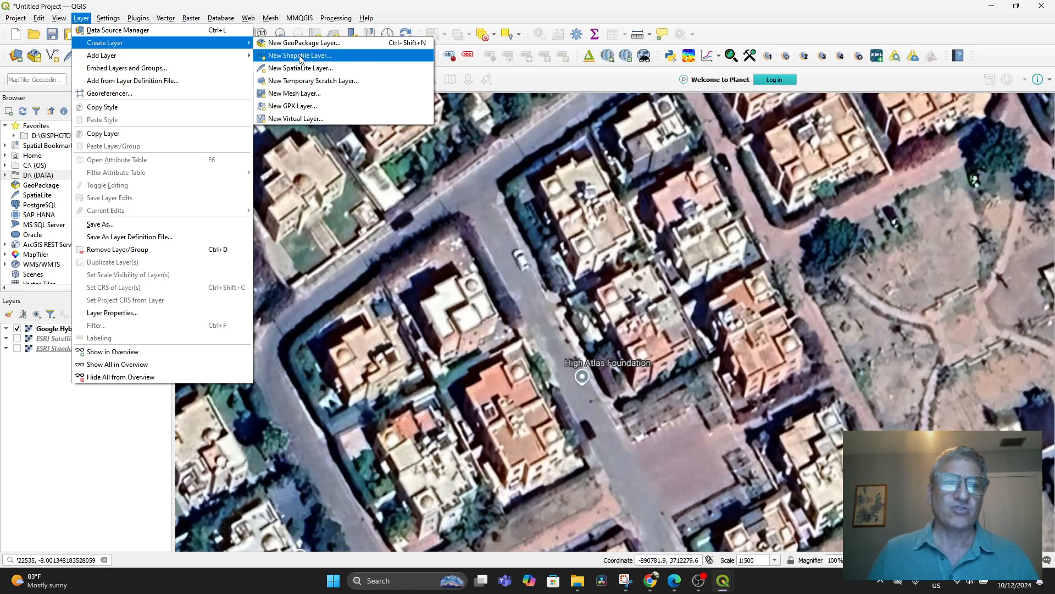
click(296, 55)
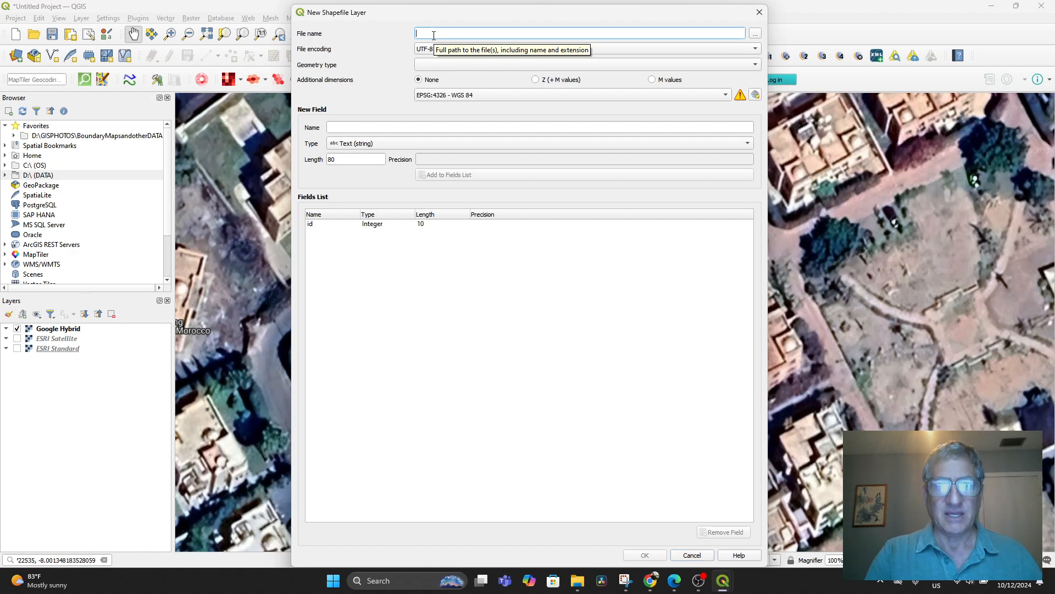
text(HAF Offices)
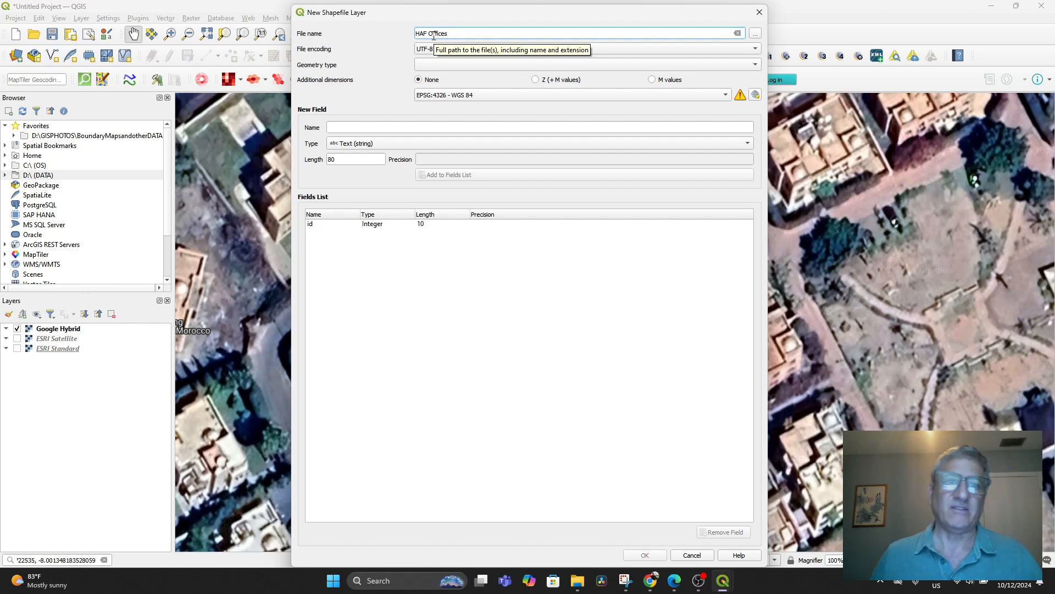
mouse_move(361, 71)
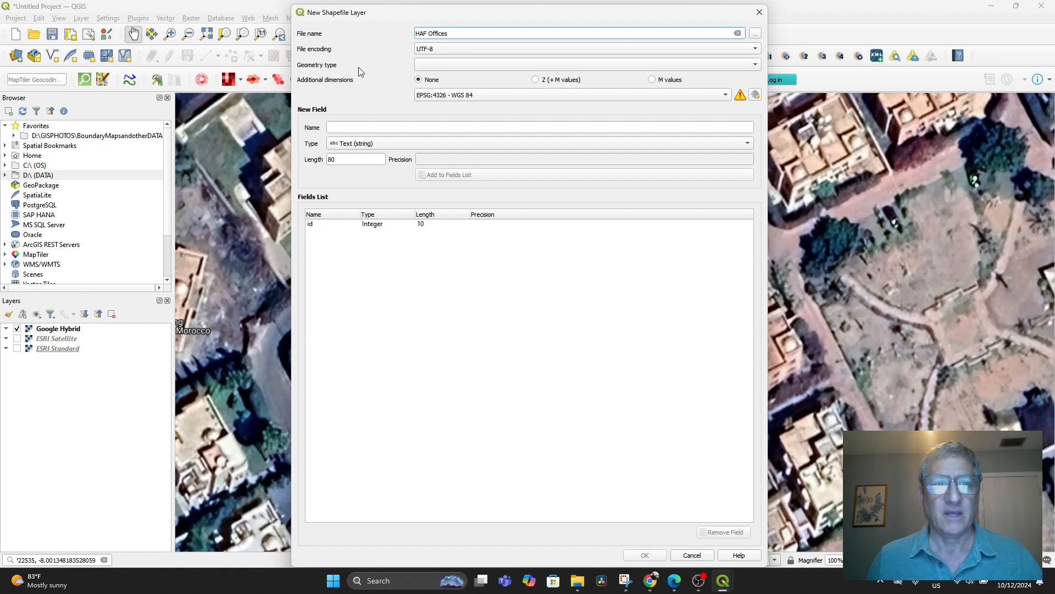
click(584, 64)
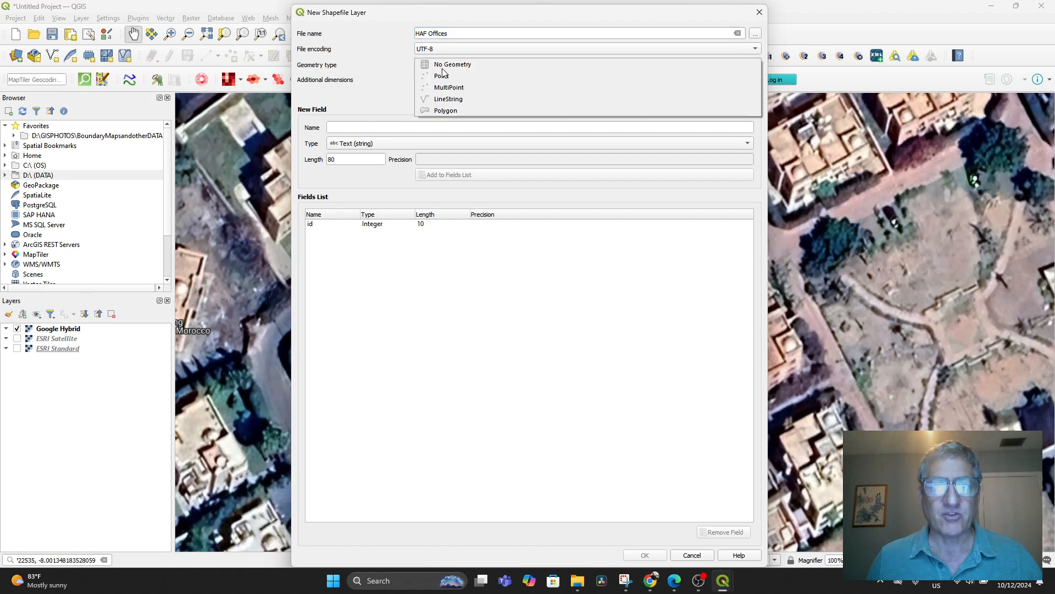
click(441, 75)
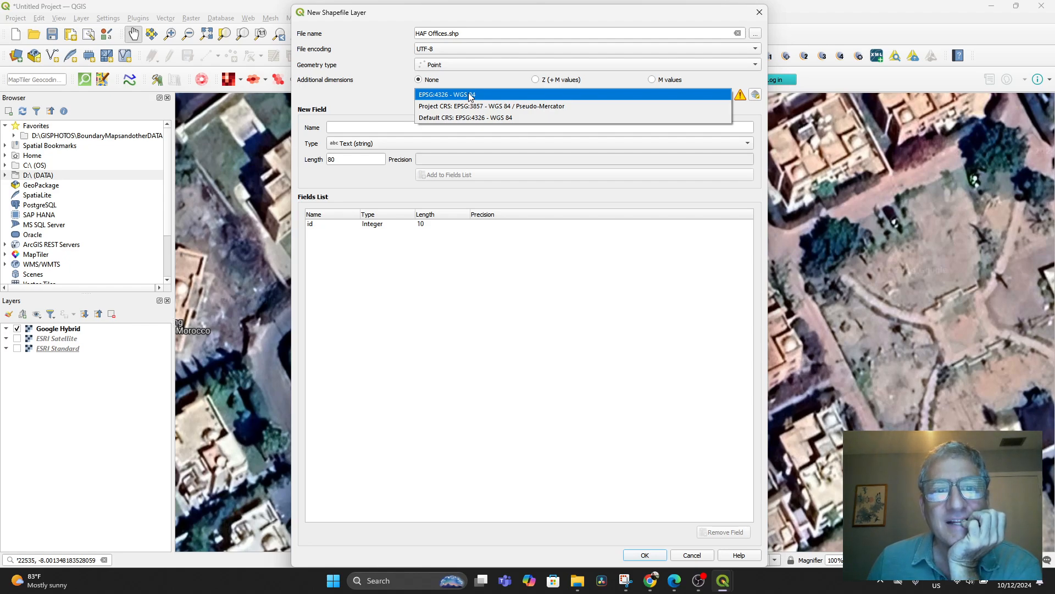
click(471, 94)
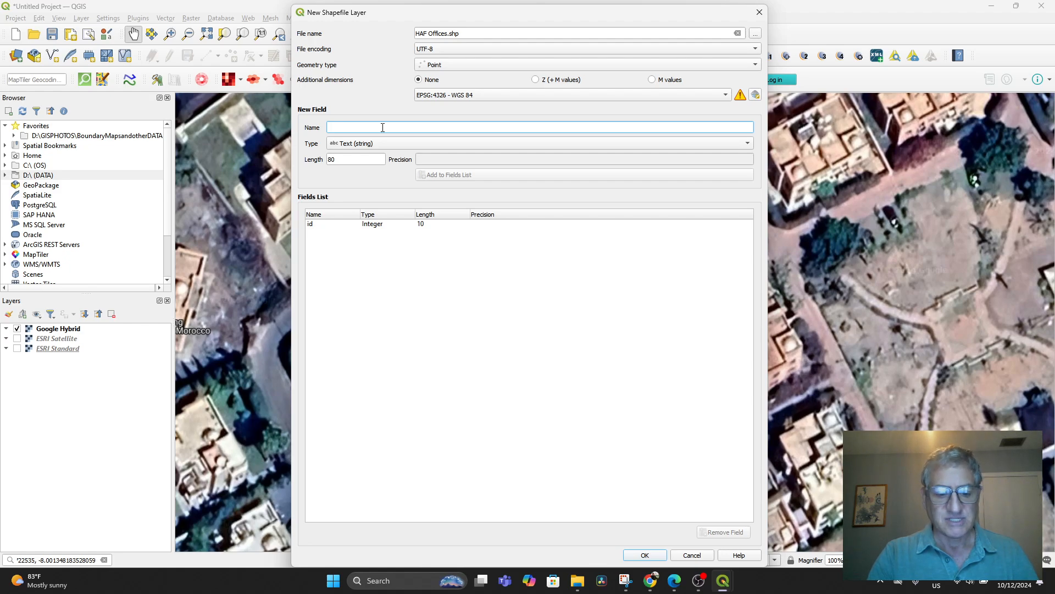
Add 200-character text fields Institutio, Street Add and GPS Coordi, then create the layer.
text(Institu)
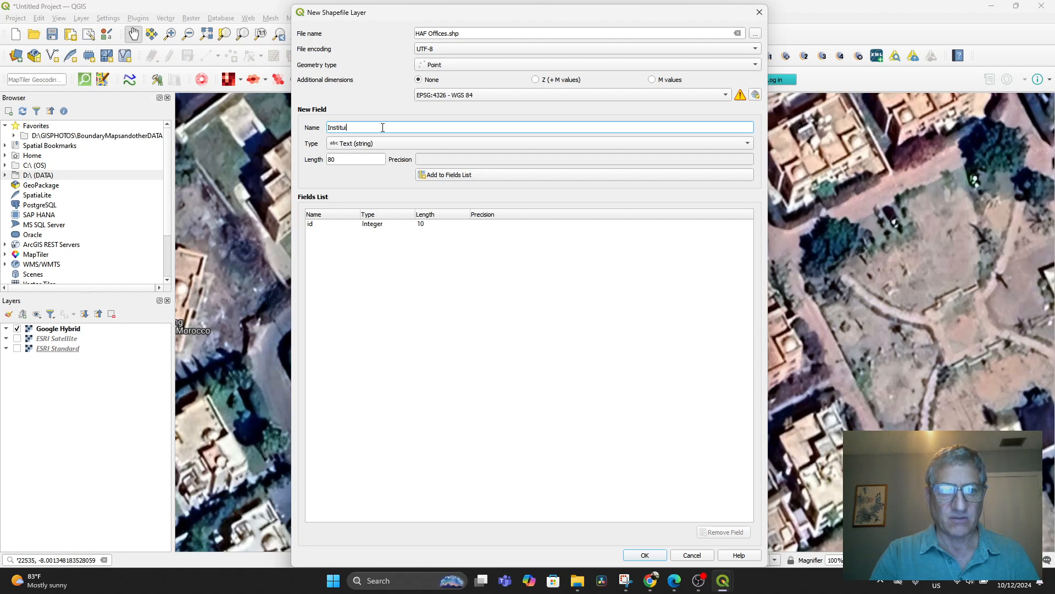
text(o)
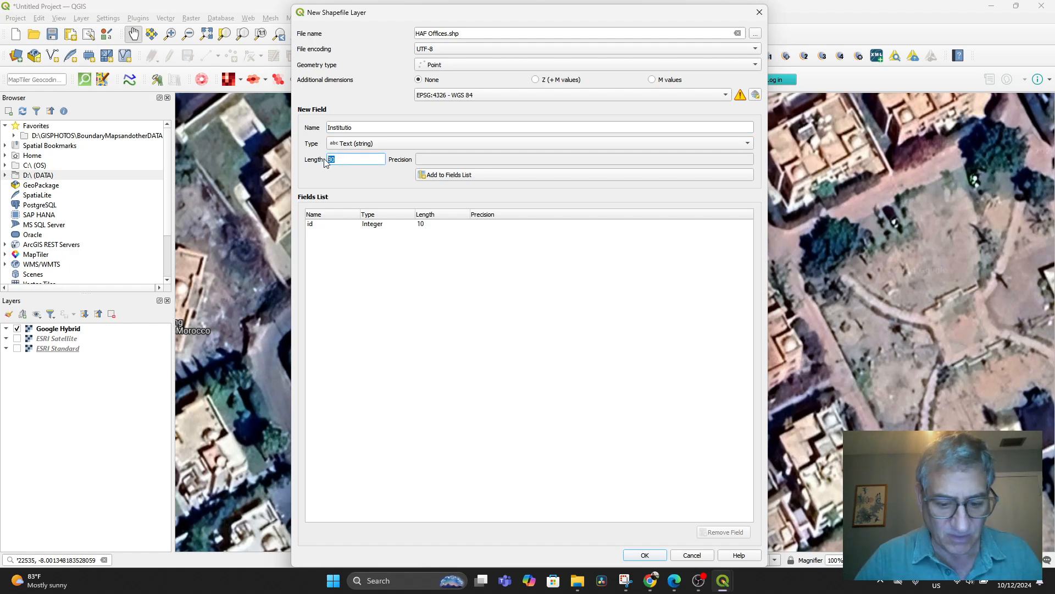
text(200)
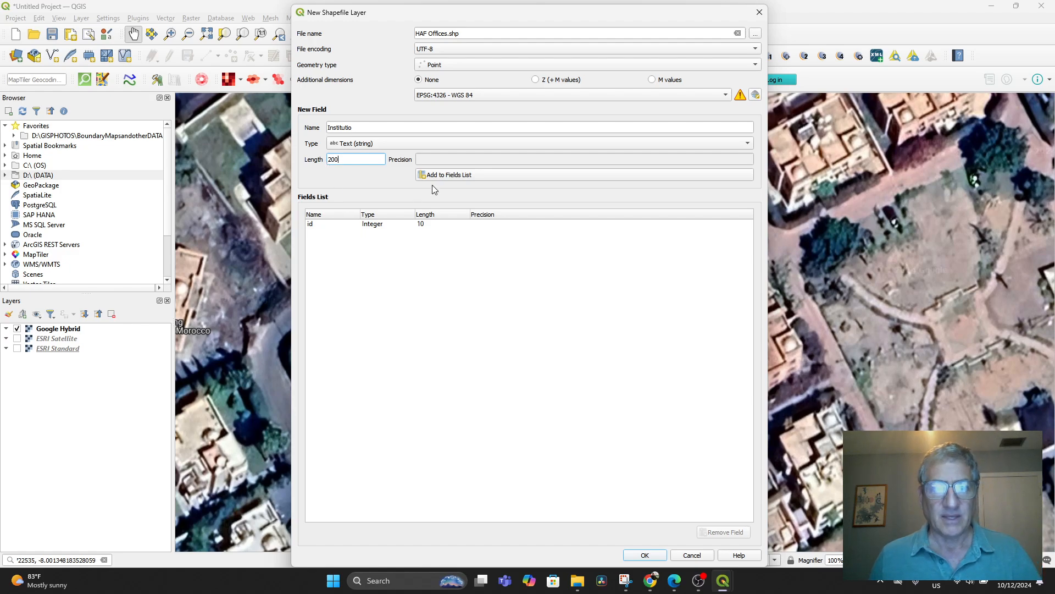
click(448, 175)
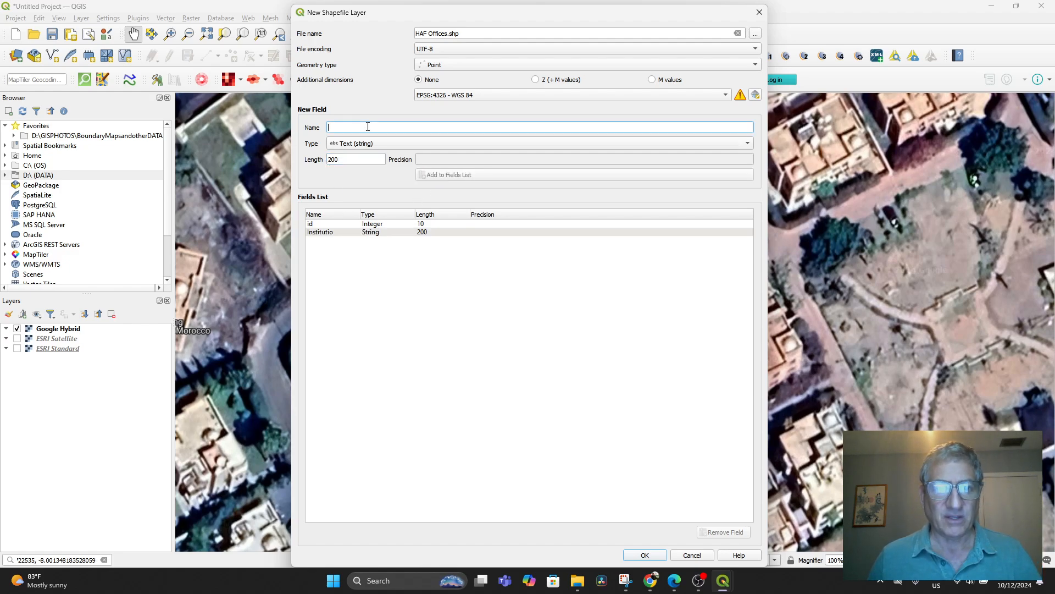
text(Street Add)
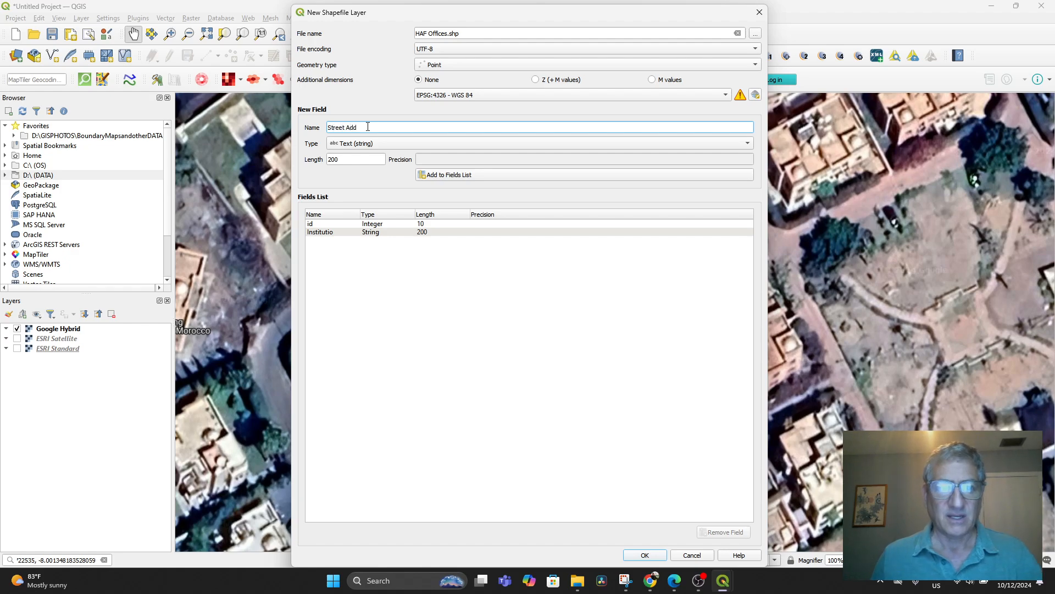
mouse_move(438, 179)
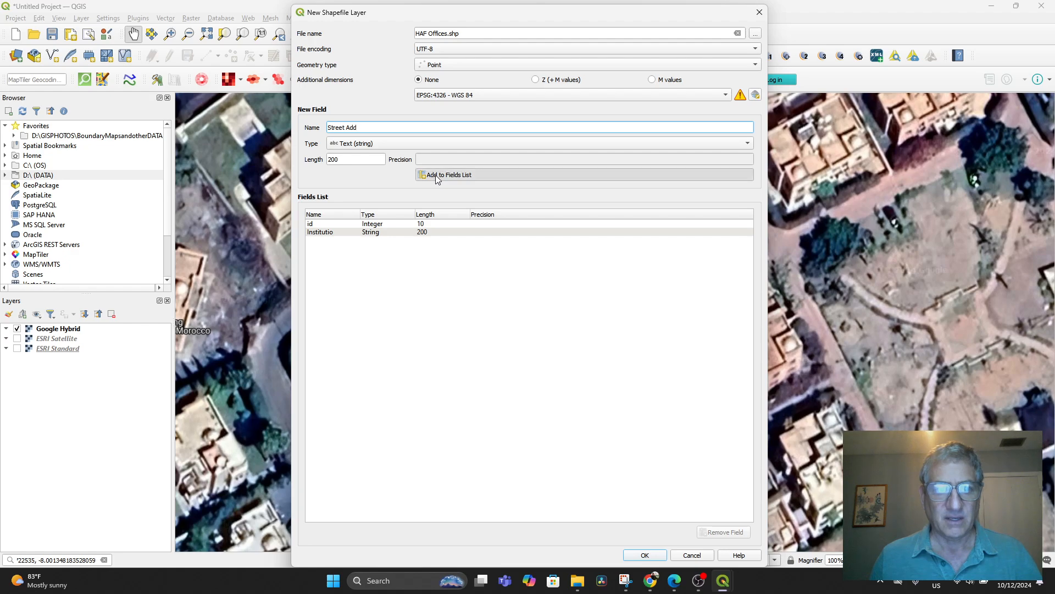
click(445, 175)
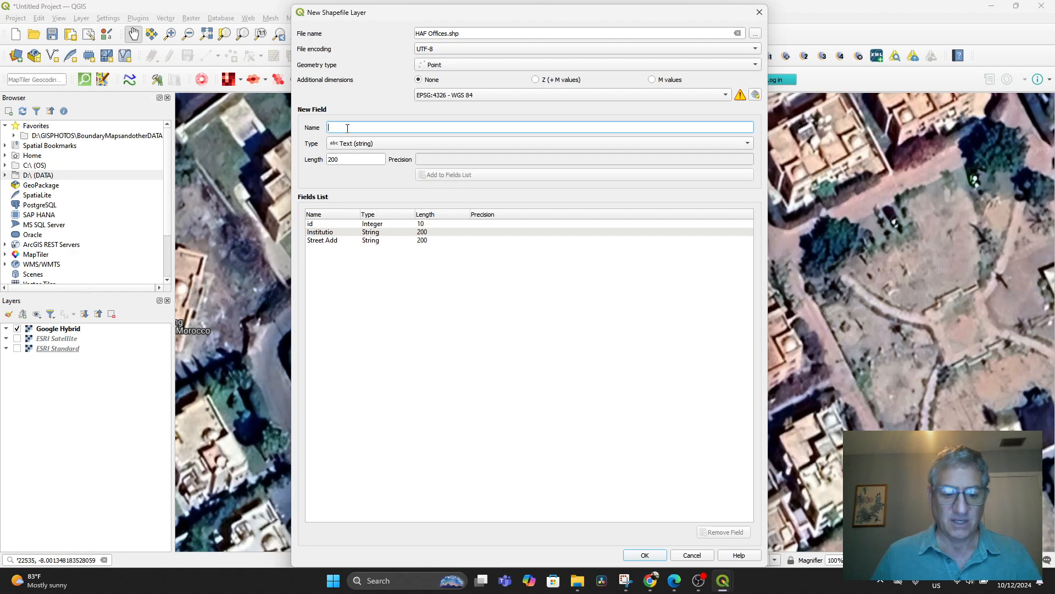
text(GPS)
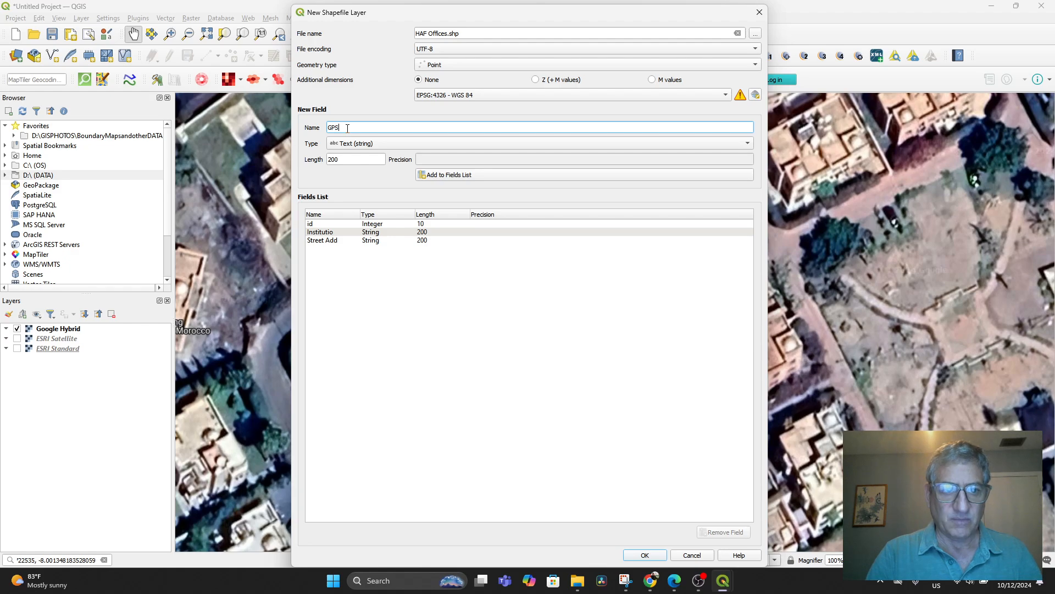
text(Coordi)
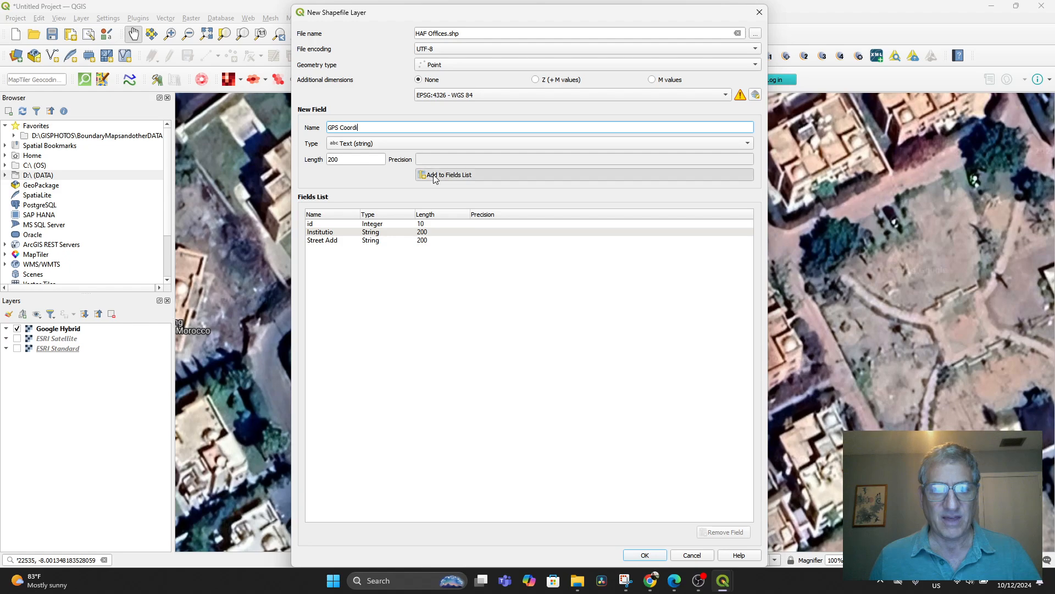
click(443, 175)
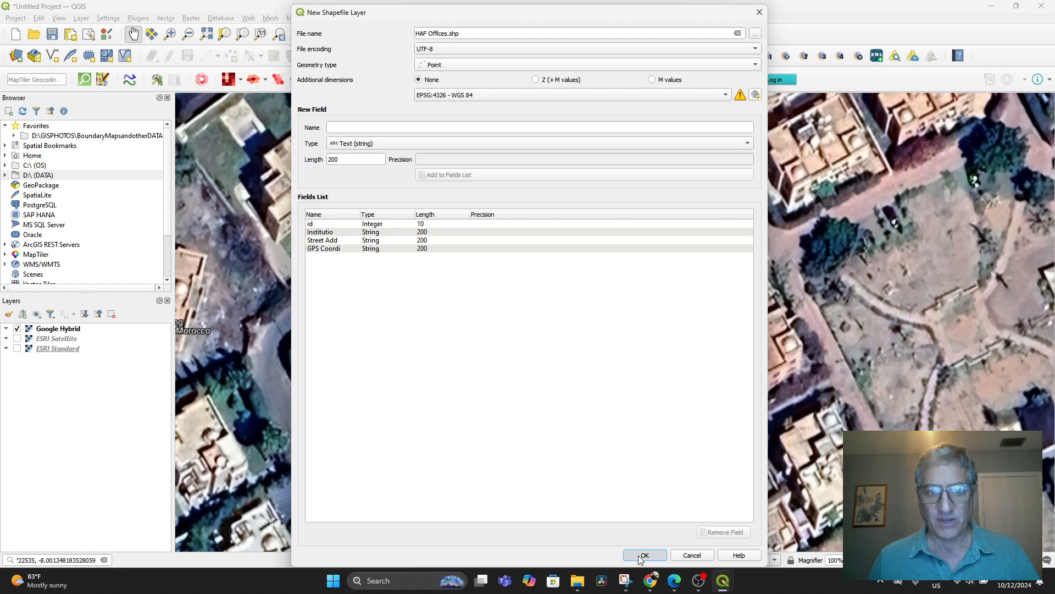
click(645, 555)
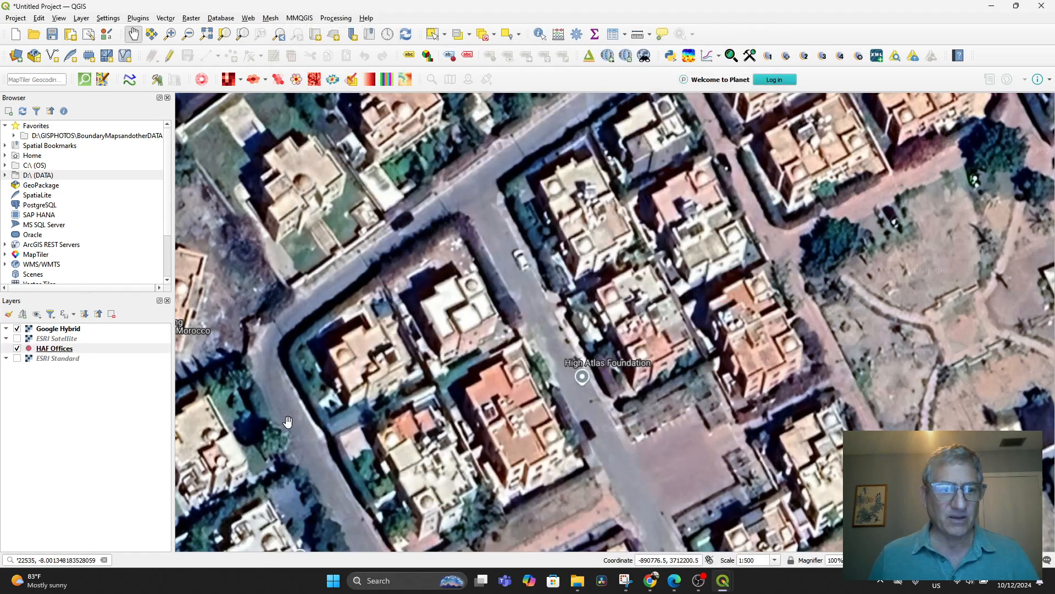
Open the HAF Offices attribute table and enable editing.
click(54, 347)
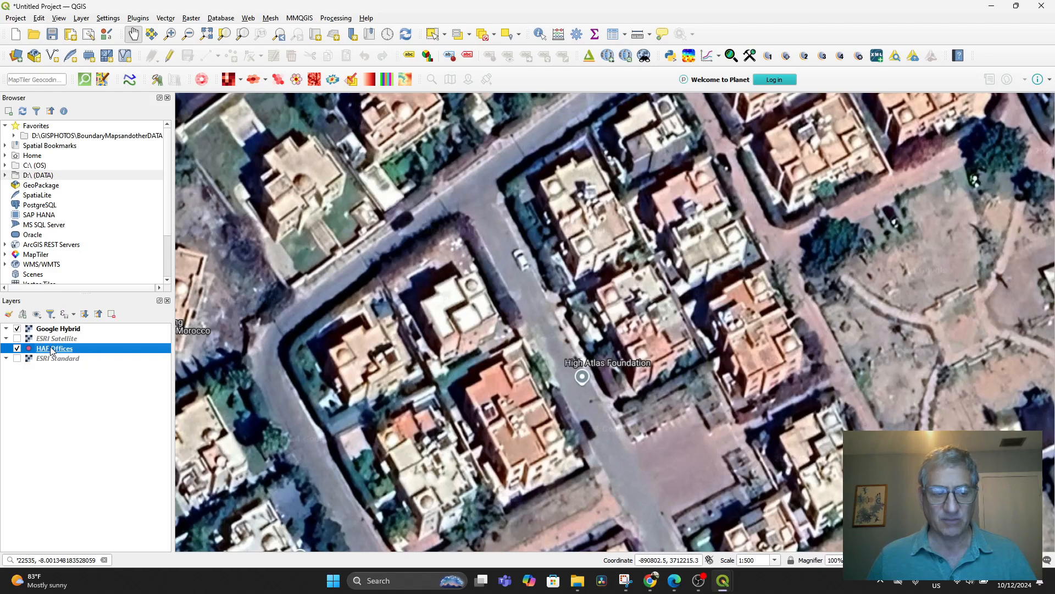
right_click(54, 348)
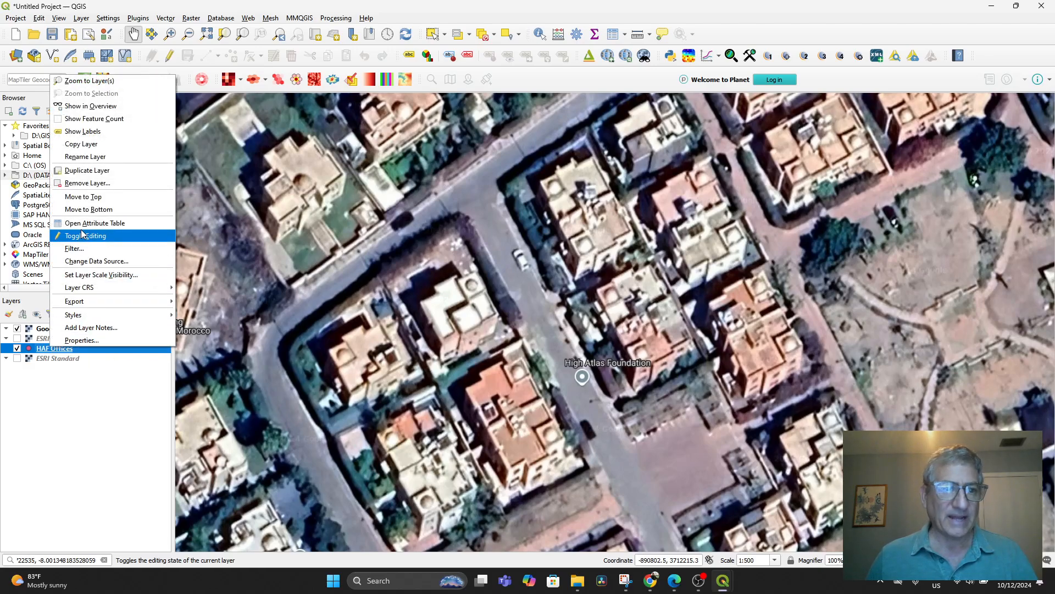
click(95, 222)
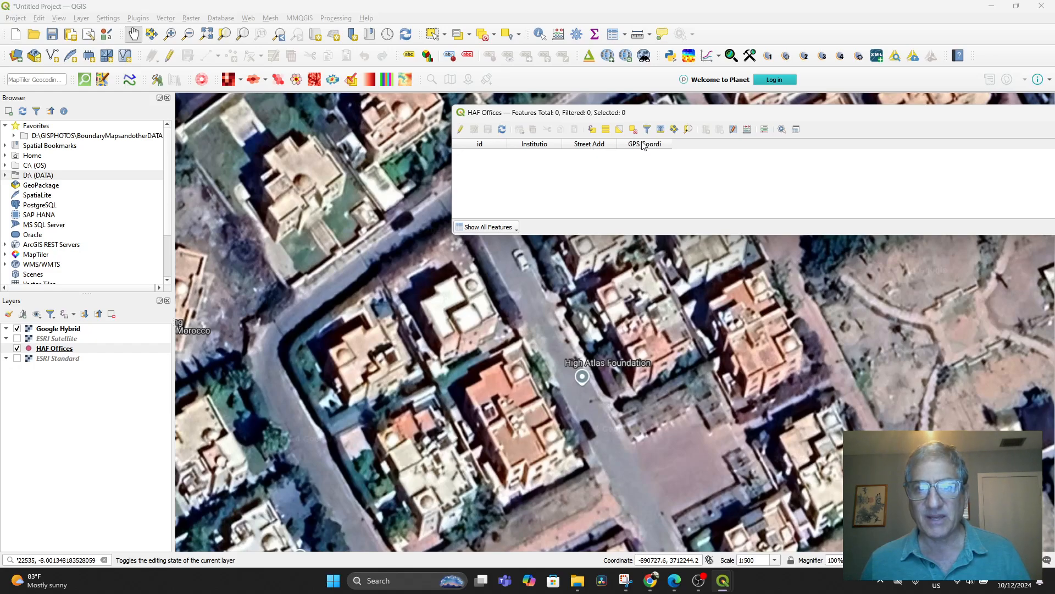
click(461, 129)
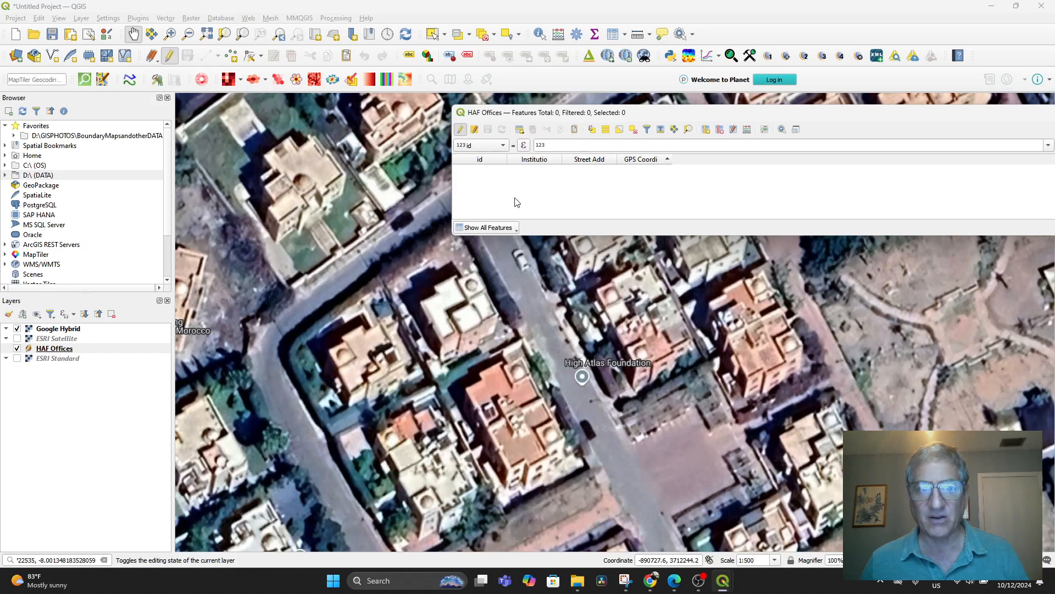
mouse_move(636, 265)
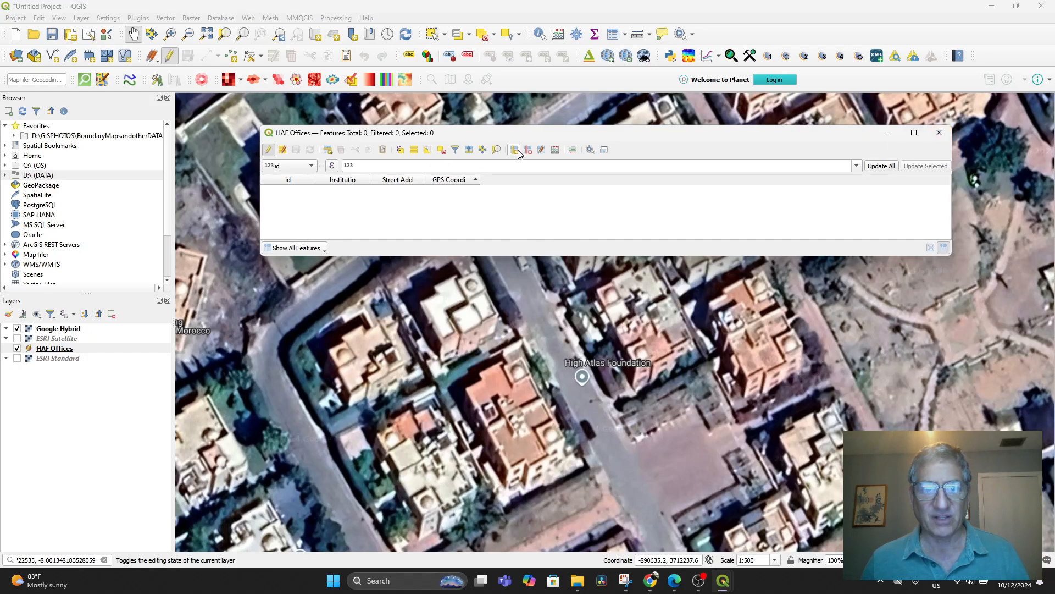
mouse_move(514, 150)
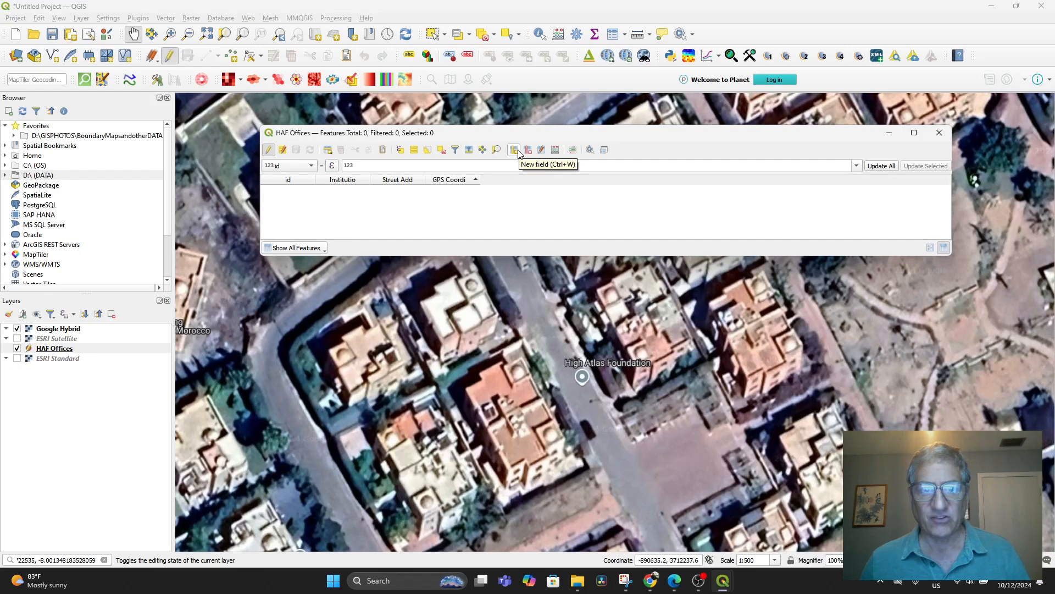
Add a new record and enter HAF OFFICE as its institution name.
click(514, 149)
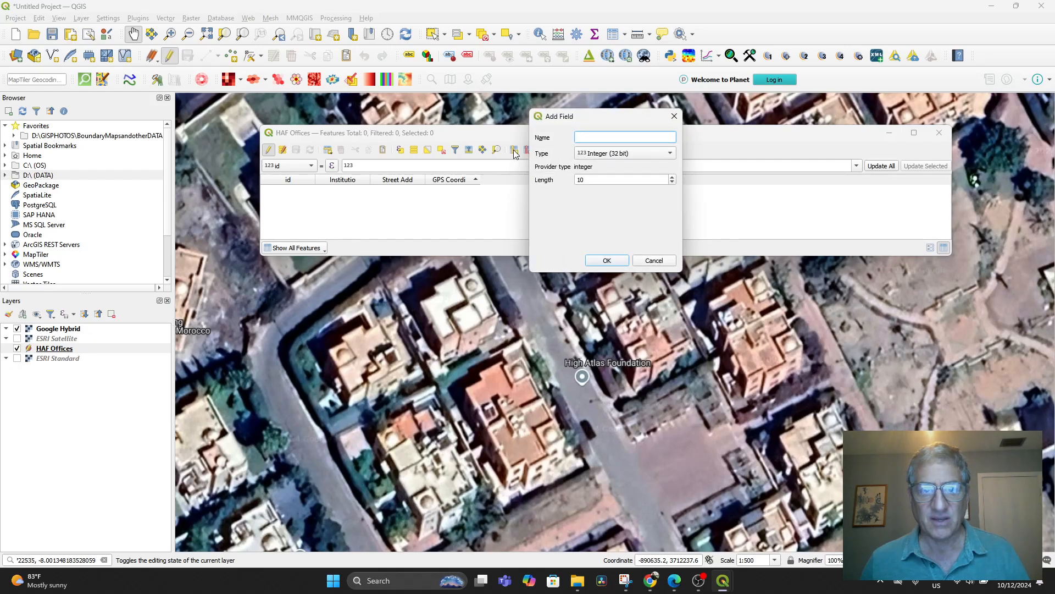
click(654, 260)
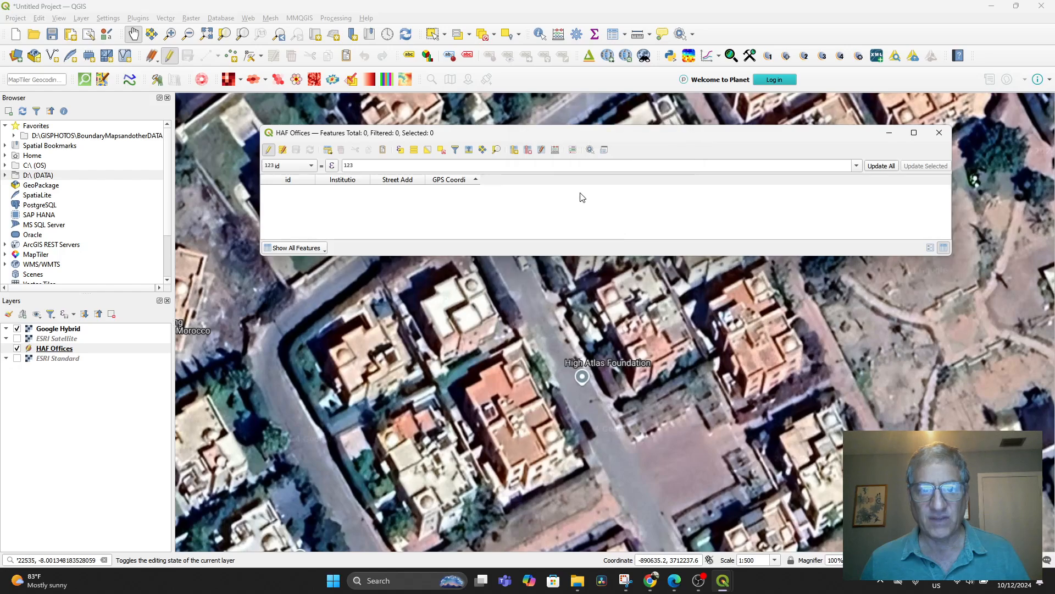
mouse_move(541, 150)
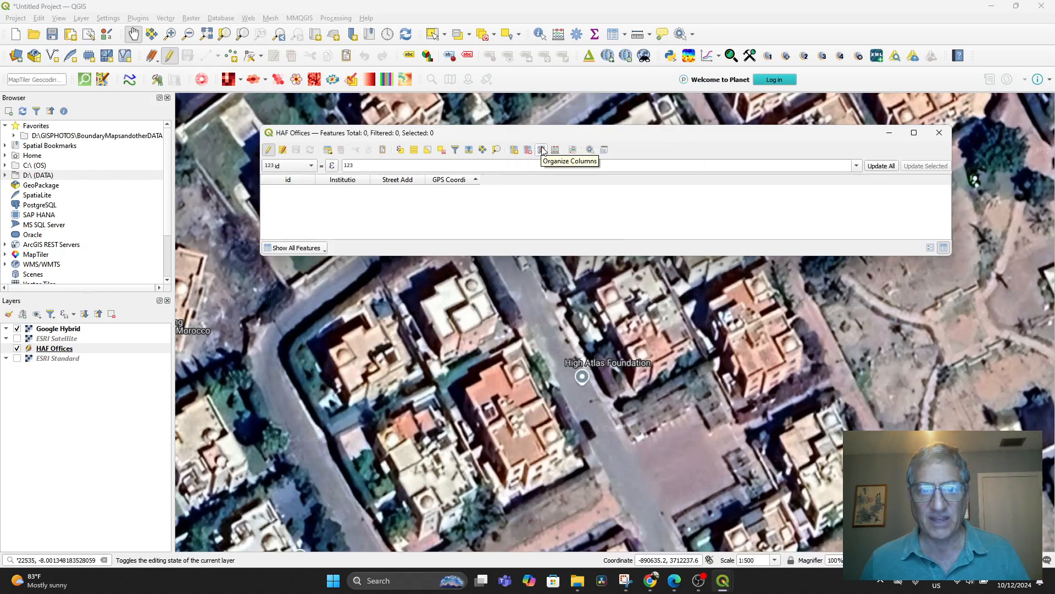
mouse_move(470, 152)
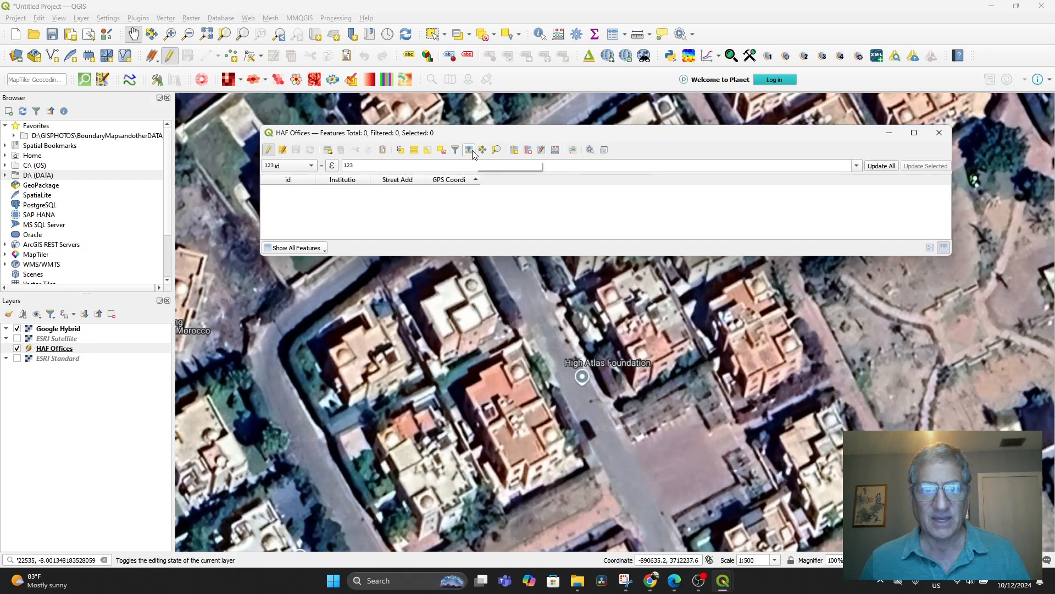
mouse_move(283, 150)
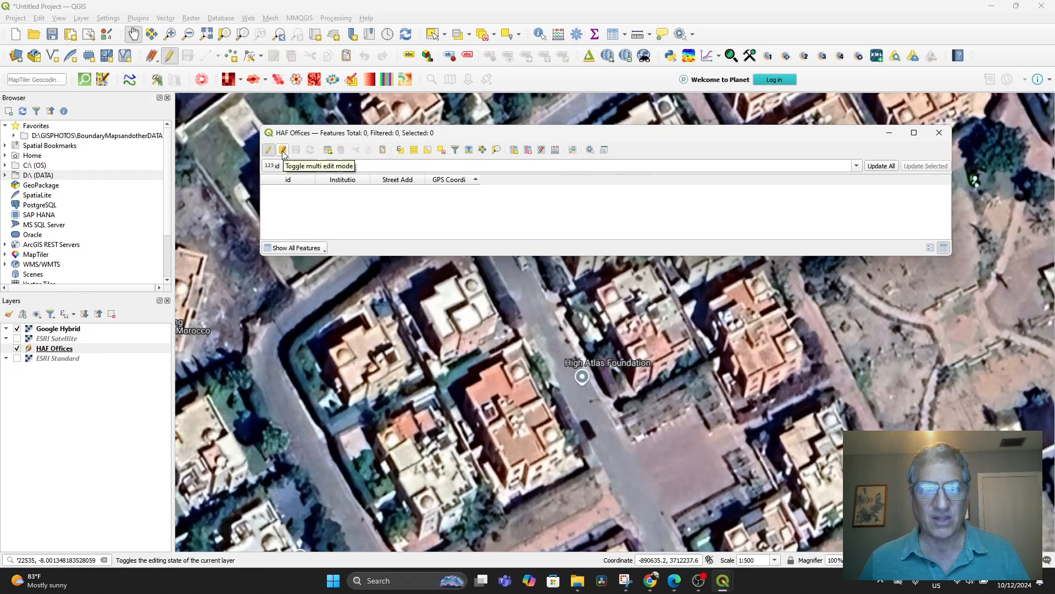
click(282, 149)
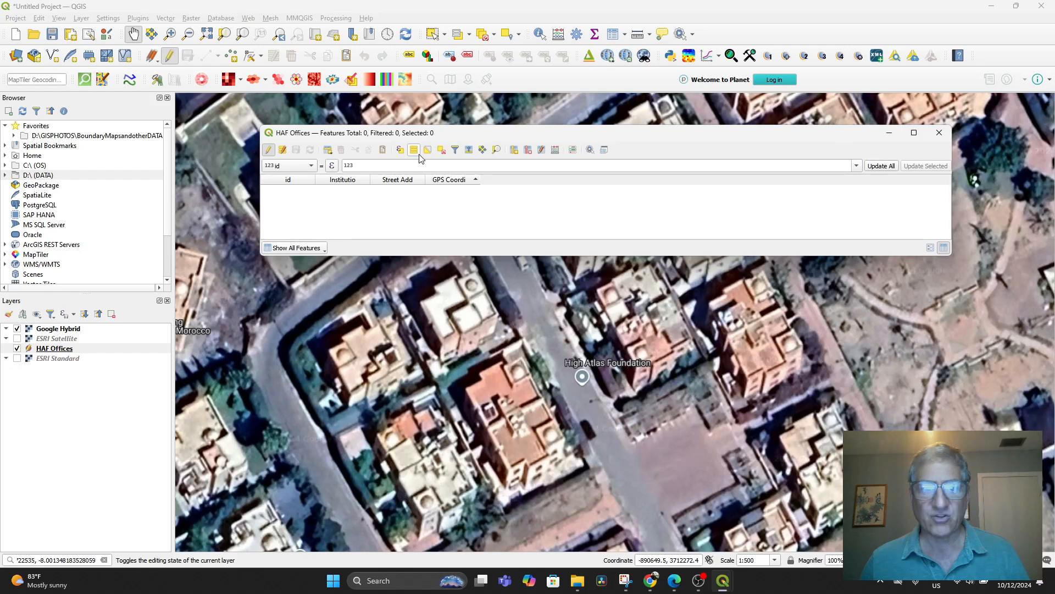
mouse_move(327, 150)
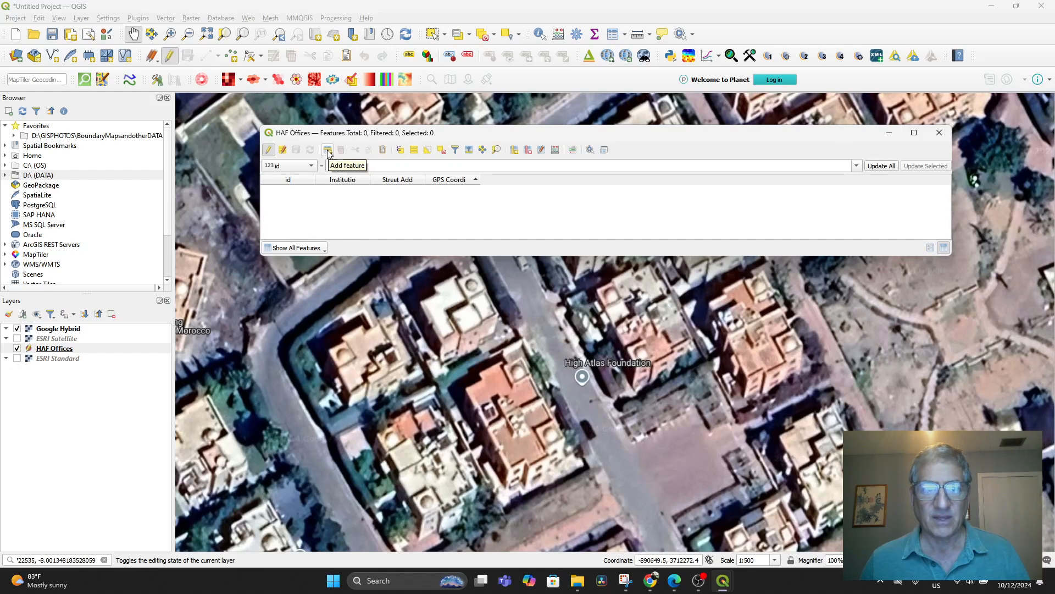
click(327, 149)
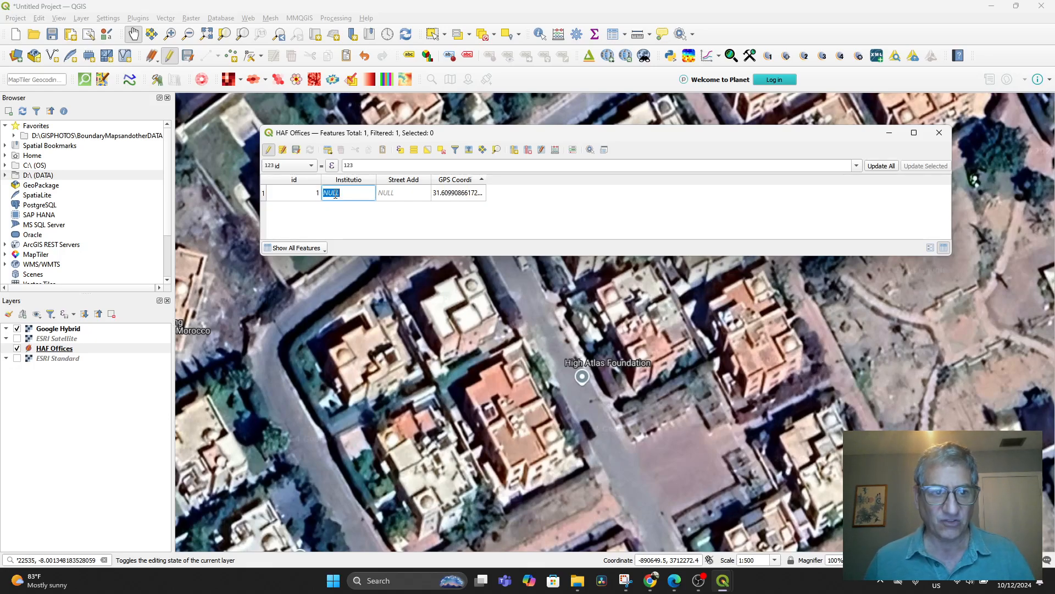
text(HAF Of)
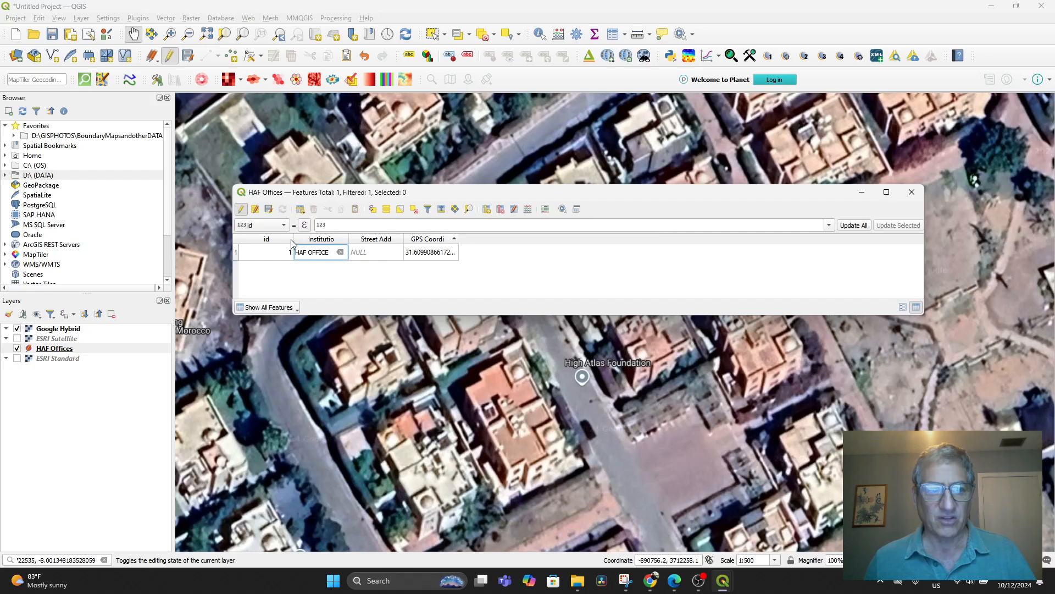
Stop editing HAF Offices, saving the HAF OFFICE edit, and close the table.
click(241, 209)
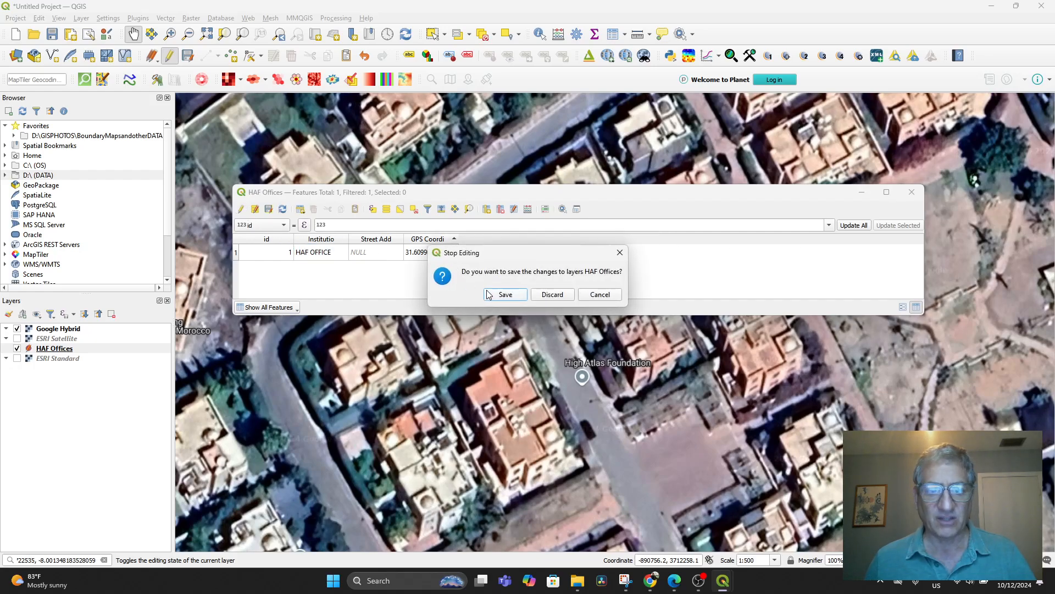
click(505, 294)
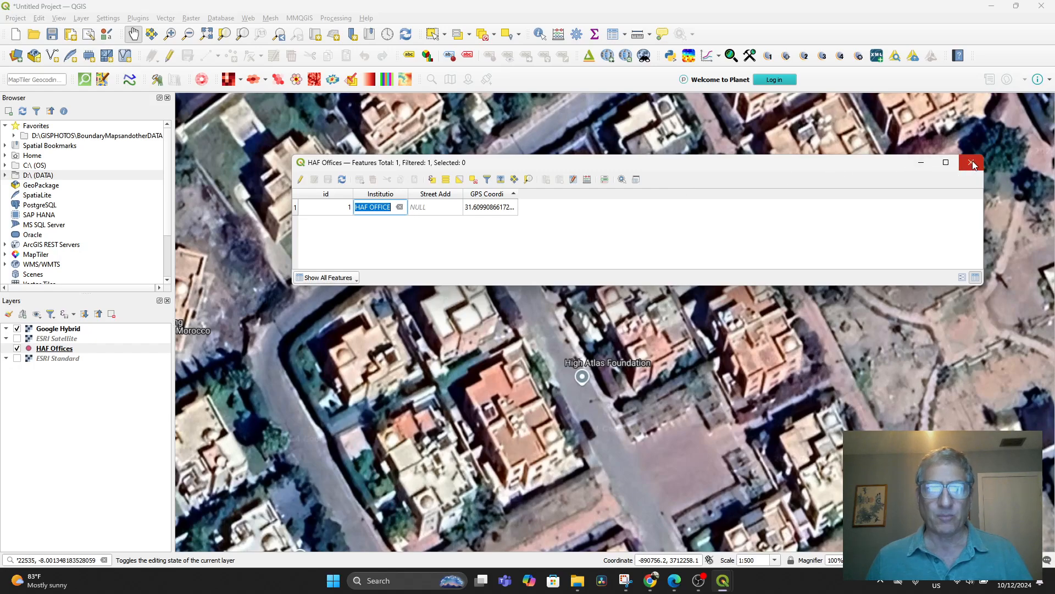
click(970, 162)
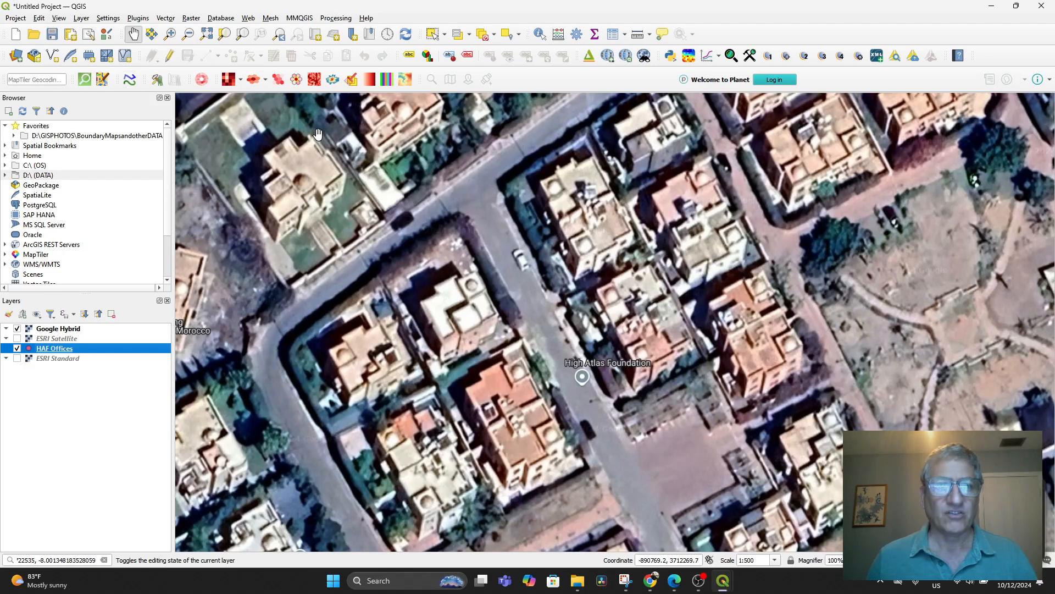
Re-enable editing on HAF Offices and enter HAF as the new point's institution.
click(169, 55)
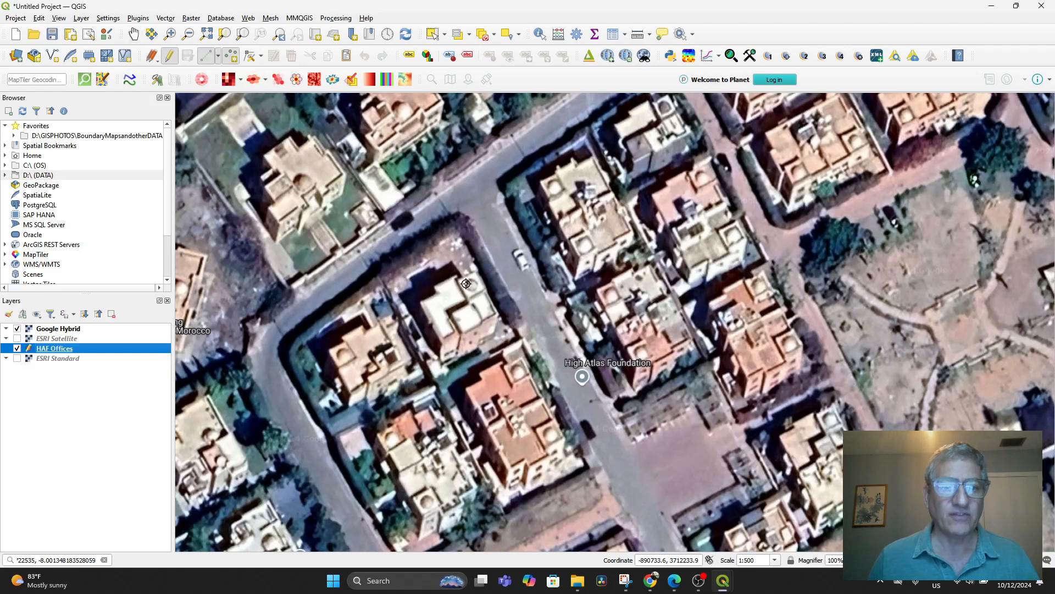
mouse_move(544, 331)
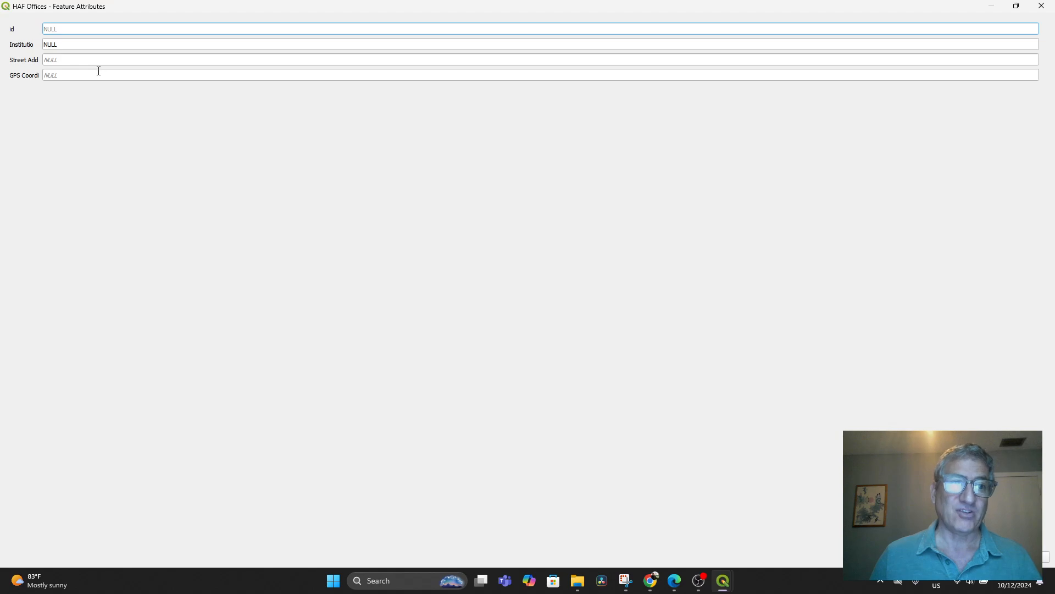
click(97, 75)
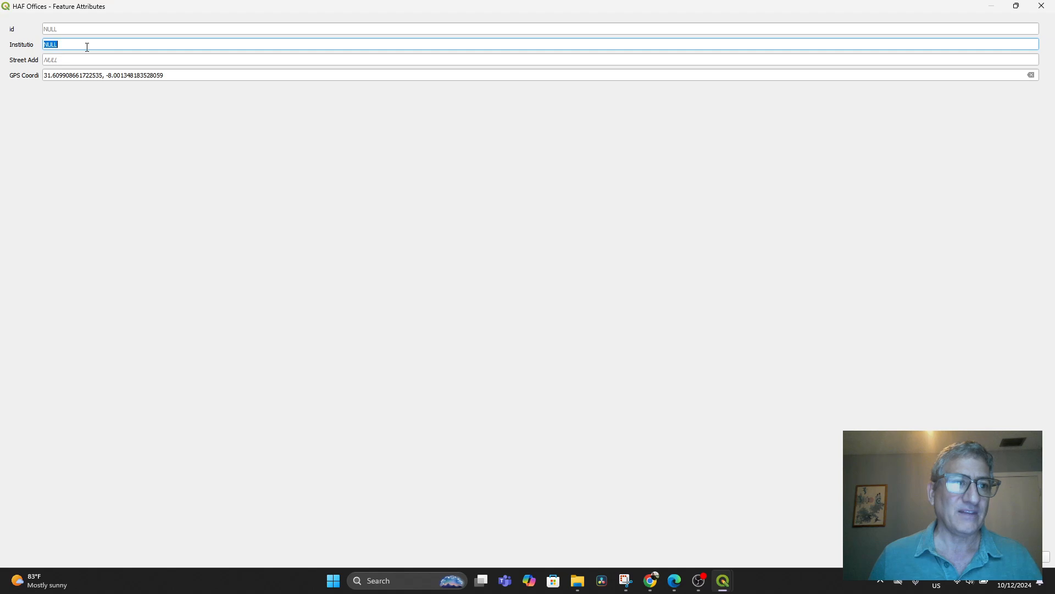
text(HAF)
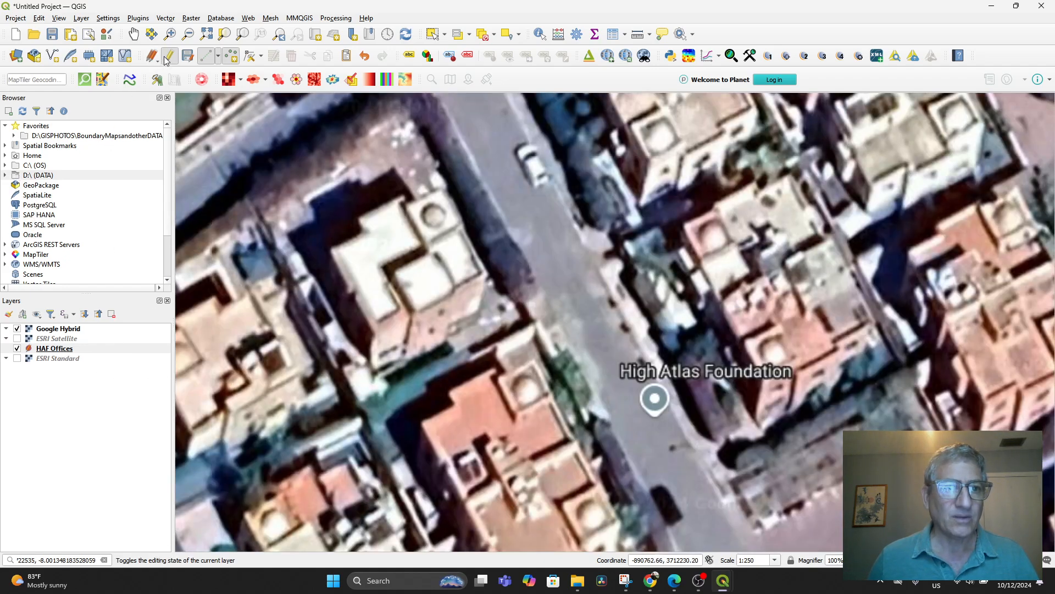
Save the High Atlas Foundation point and move HAF Offices above Google Hybrid.
click(167, 56)
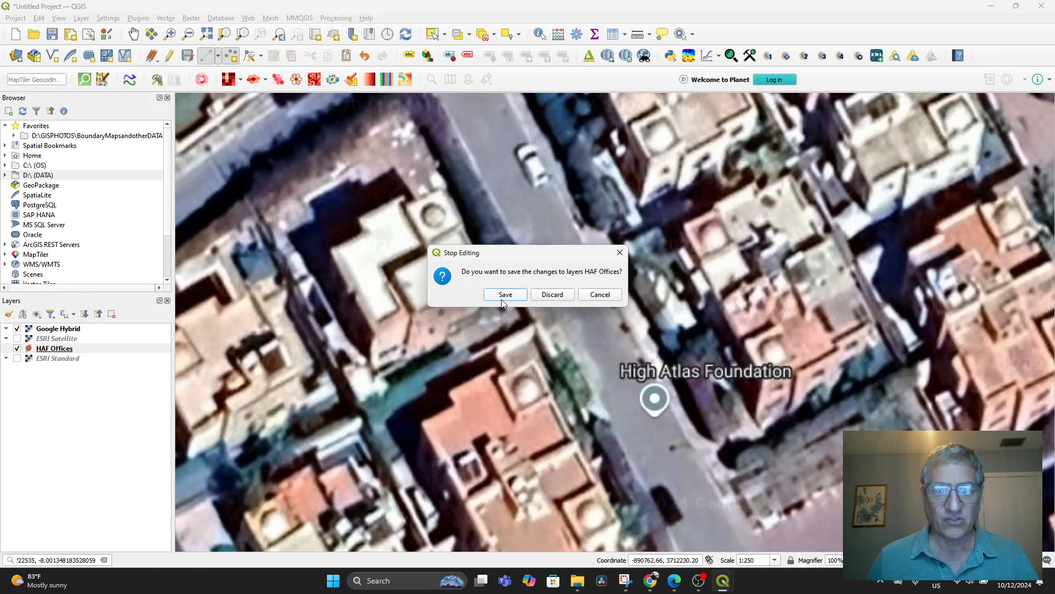
click(506, 295)
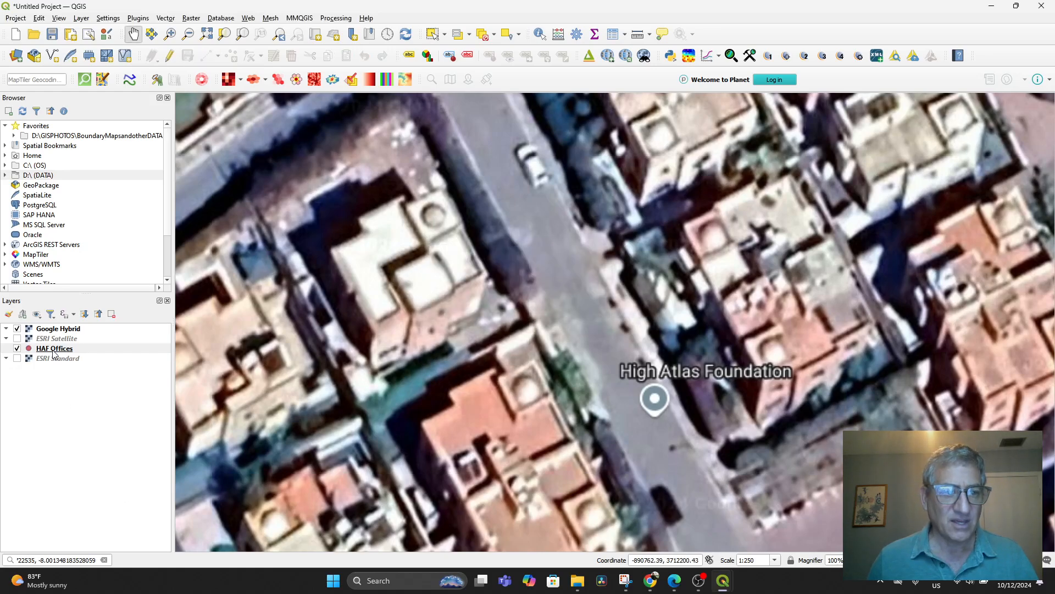
click(55, 348)
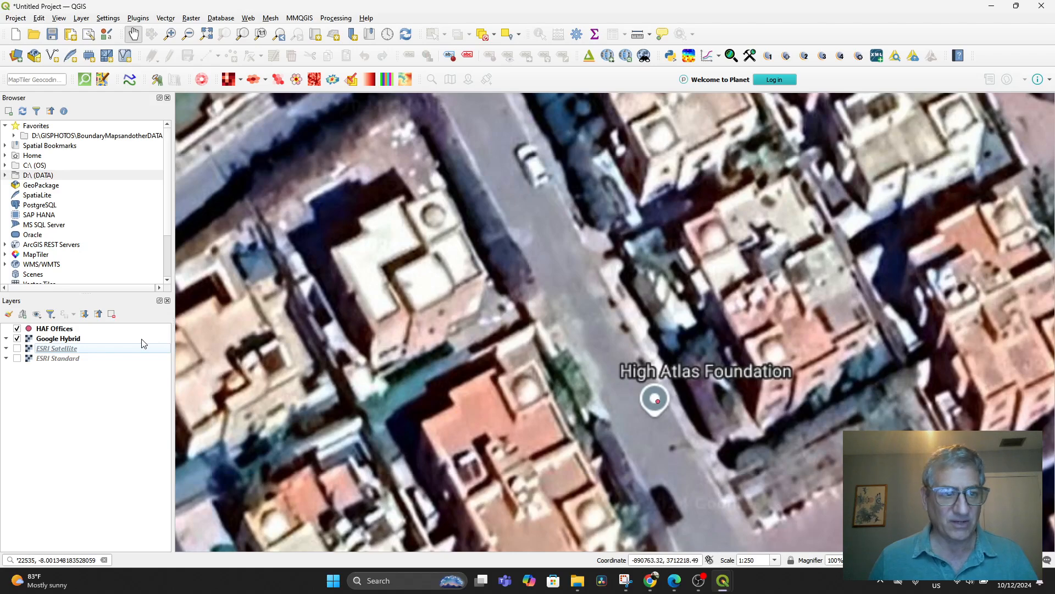
Open the HAF Offices table, delete the HAF OFFICE row, and save the edits.
right_click(50, 328)
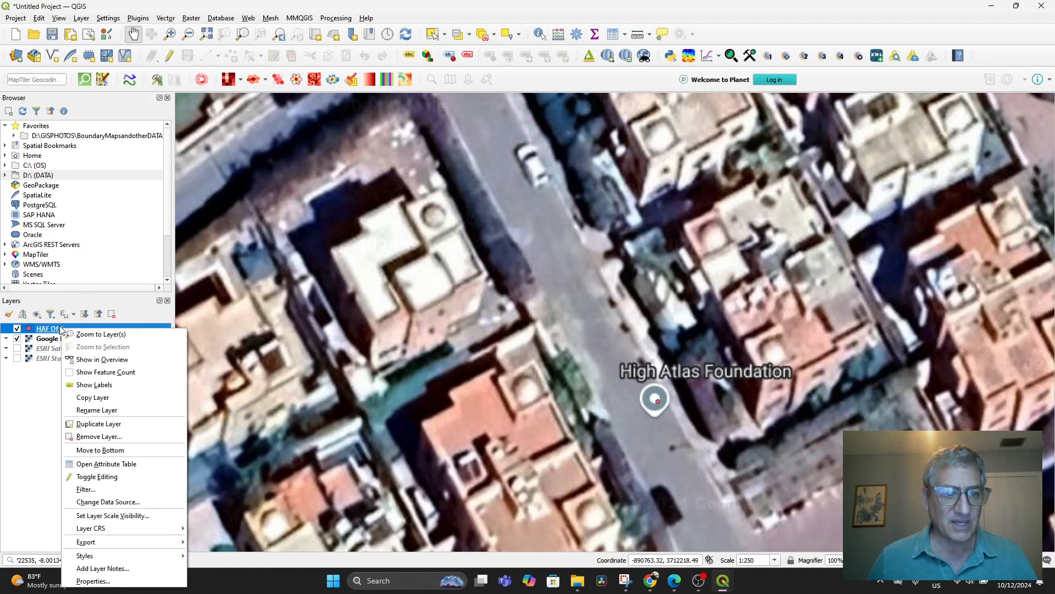
click(106, 464)
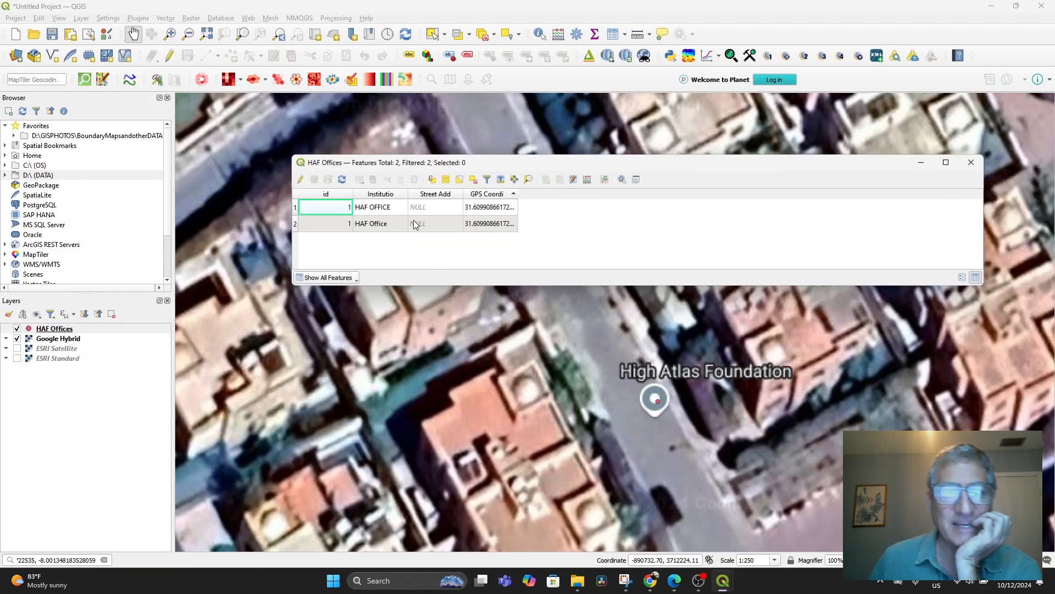
click(295, 206)
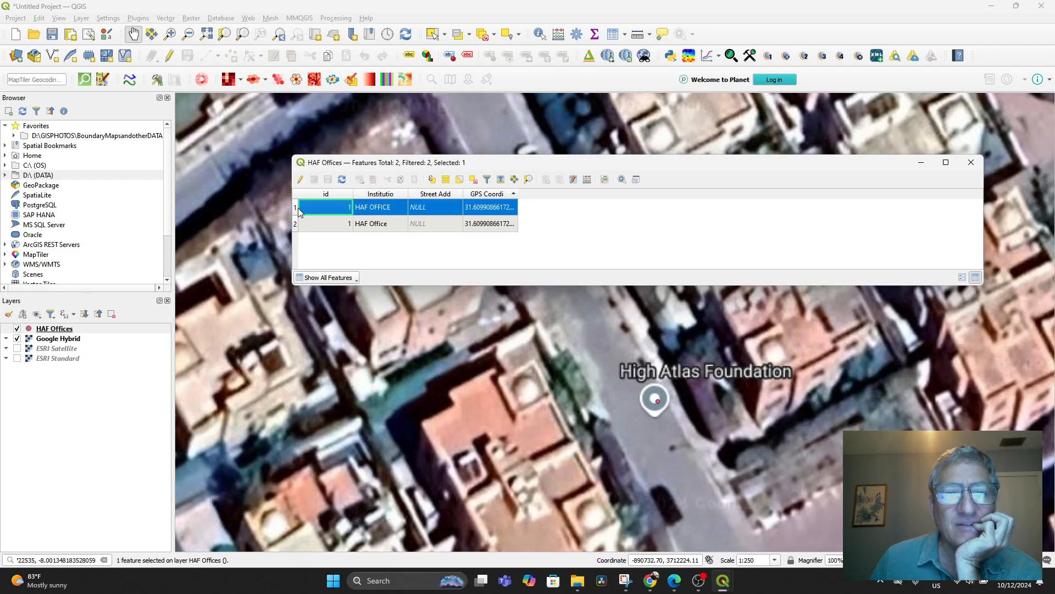
mouse_move(300, 182)
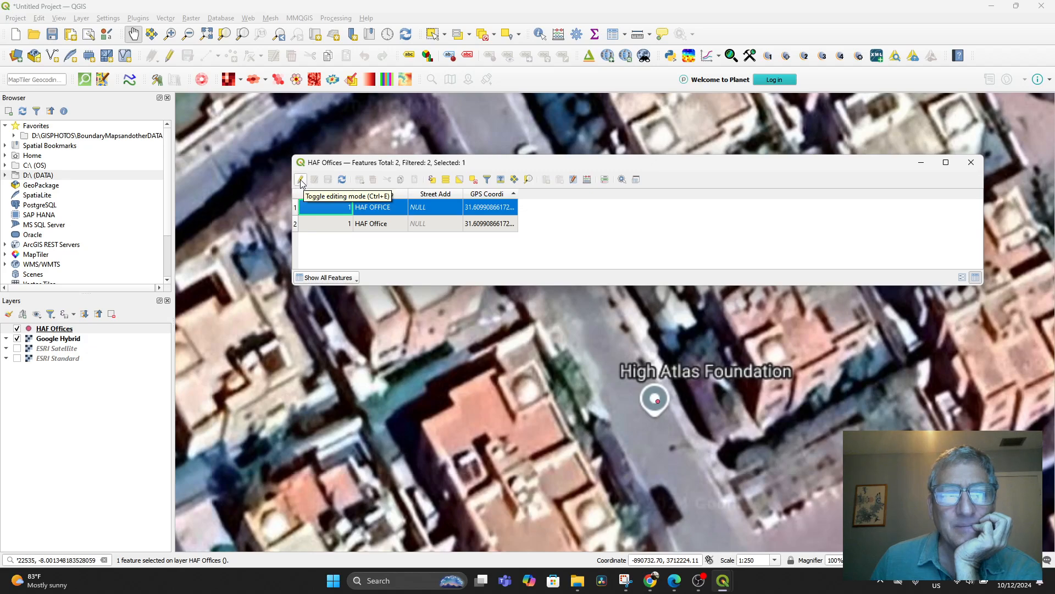
click(301, 179)
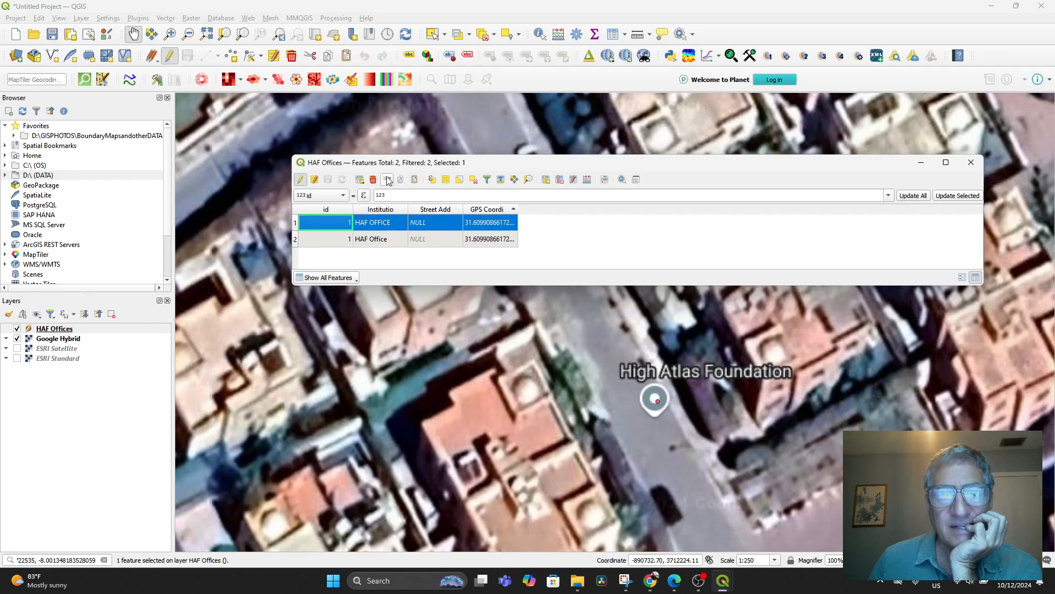
click(372, 179)
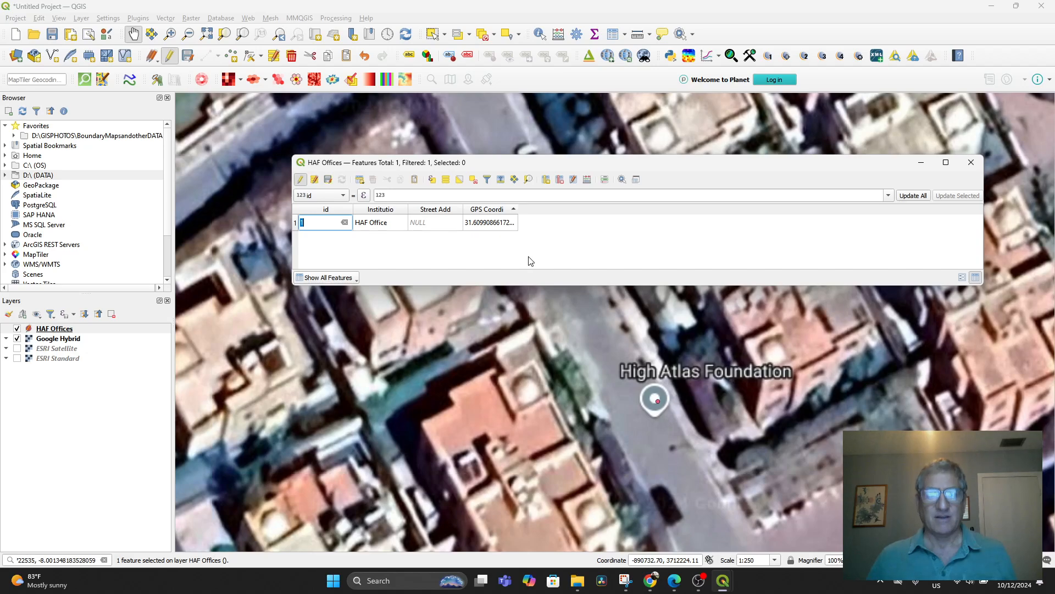
click(300, 180)
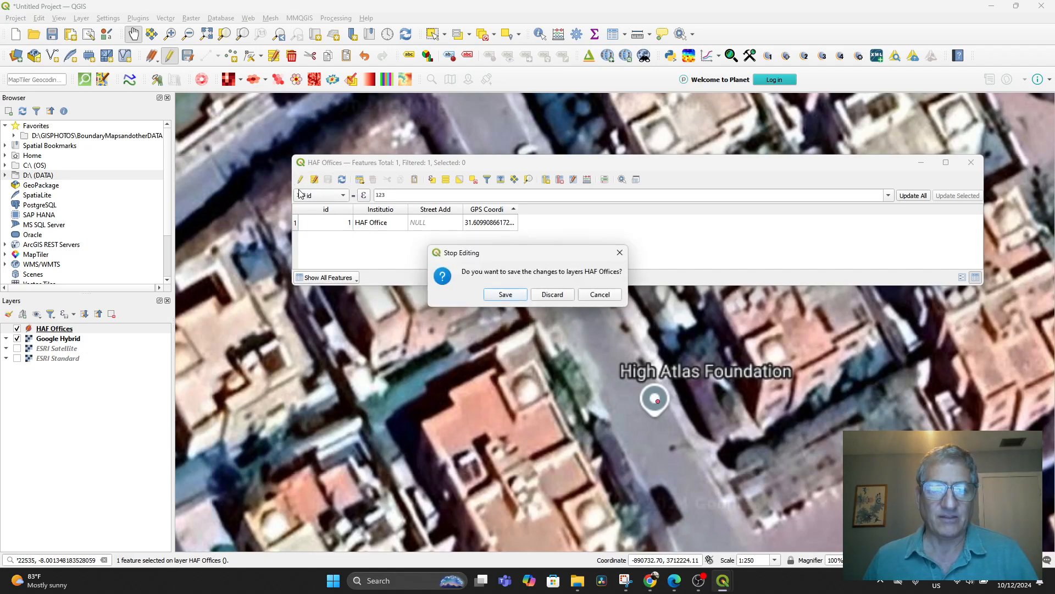
click(505, 294)
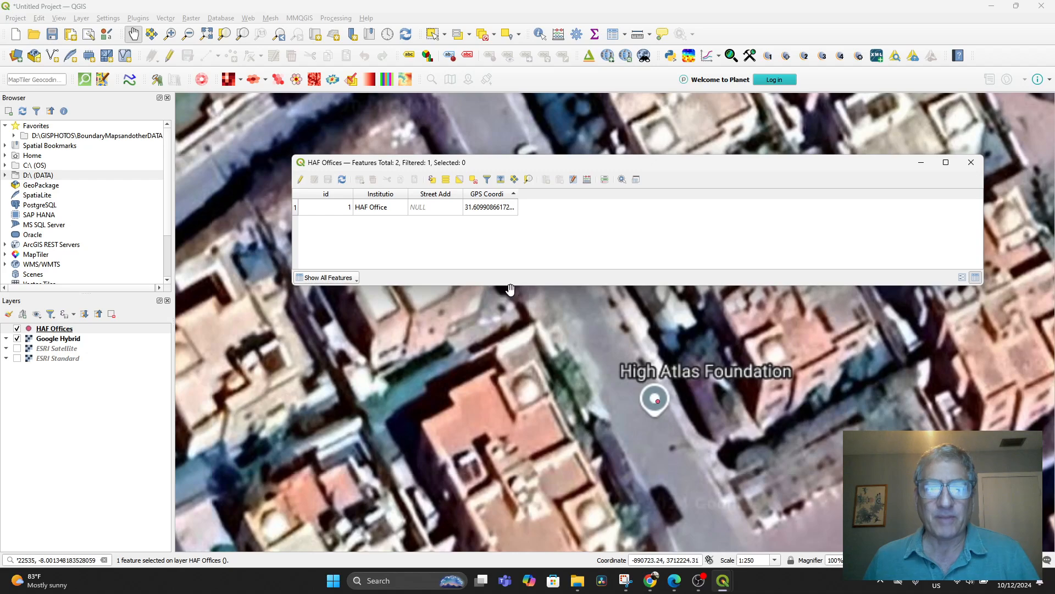
mouse_move(638, 322)
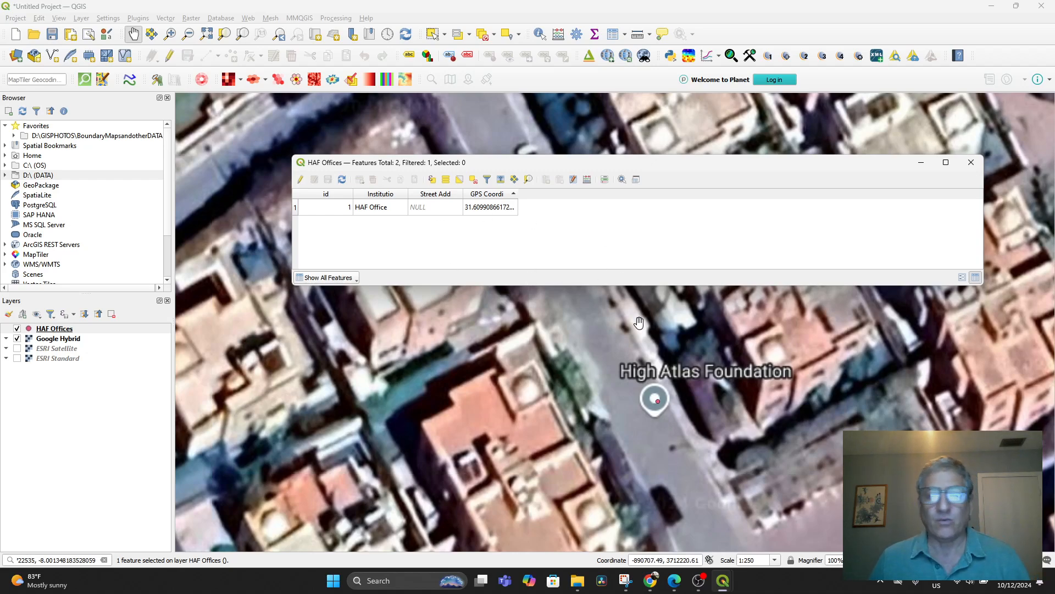
mouse_move(885, 152)
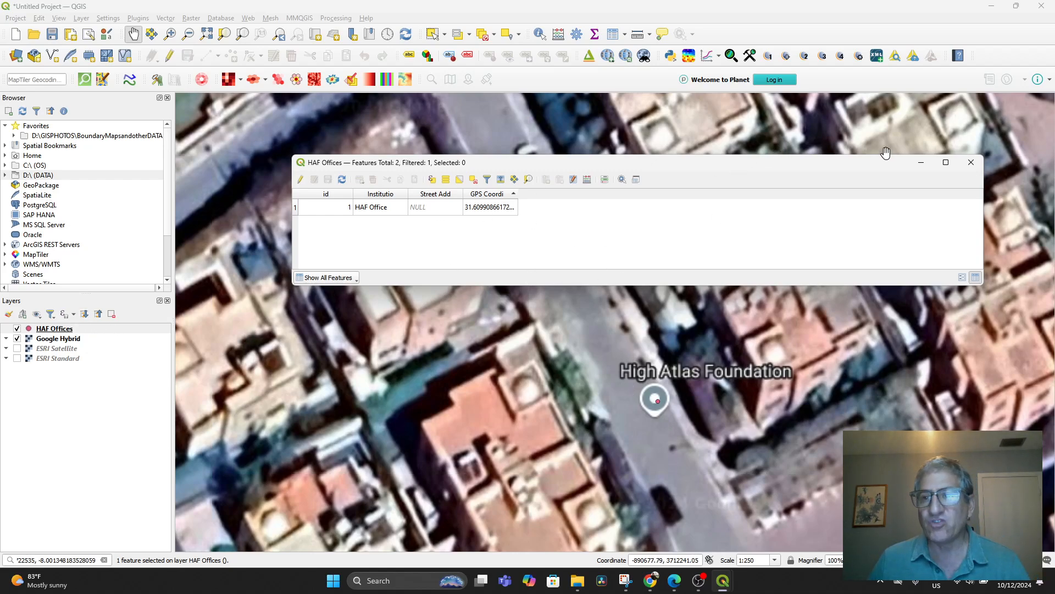
mouse_move(970, 162)
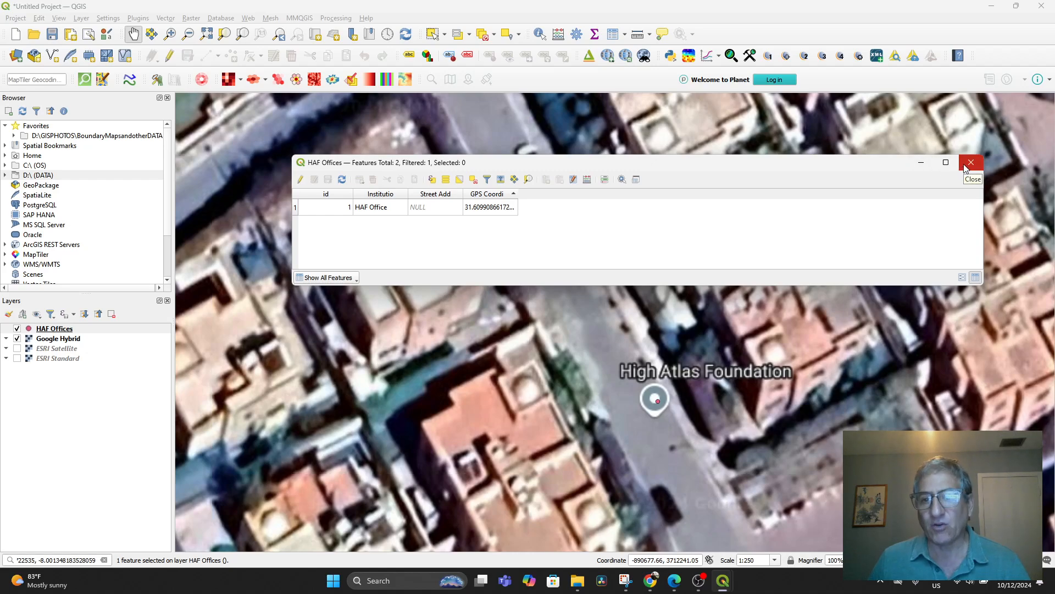
Close the attribute table and remove HAF Offices, leaving the Google Hybrid and ESRI basemaps.
click(972, 161)
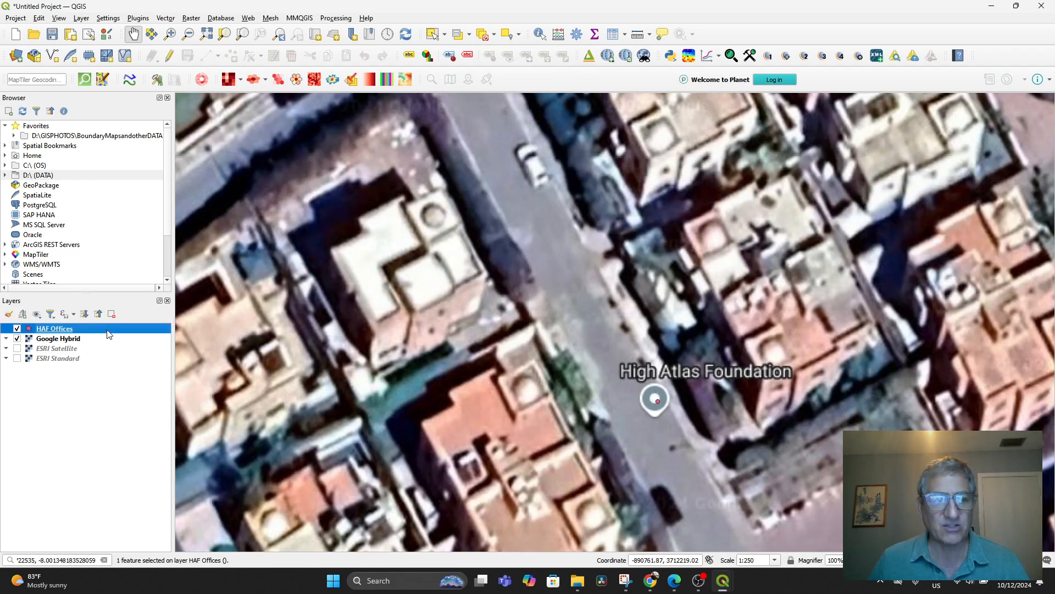
right_click(53, 329)
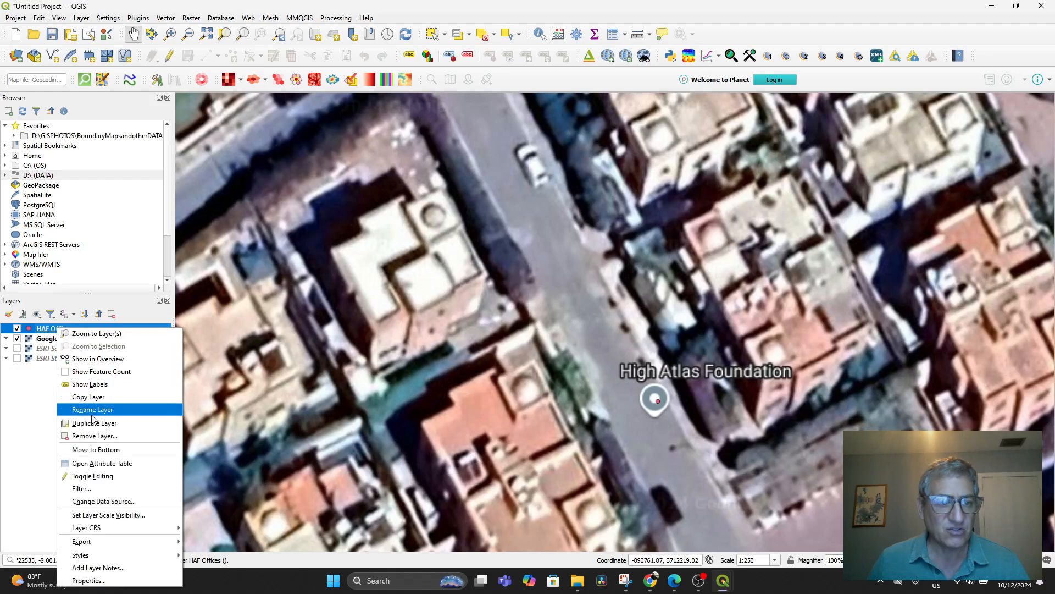
click(95, 436)
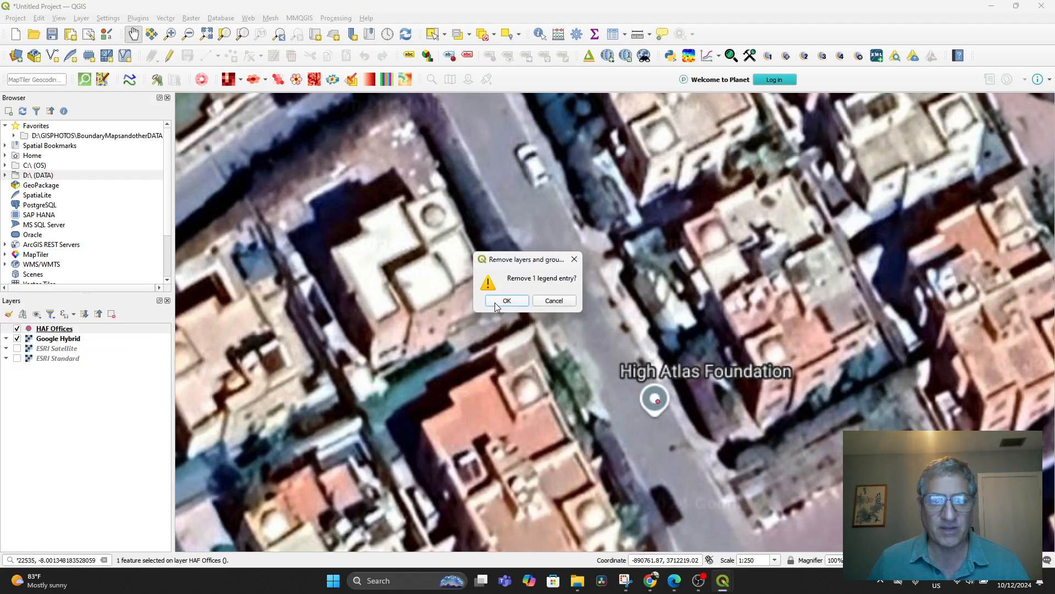
click(507, 300)
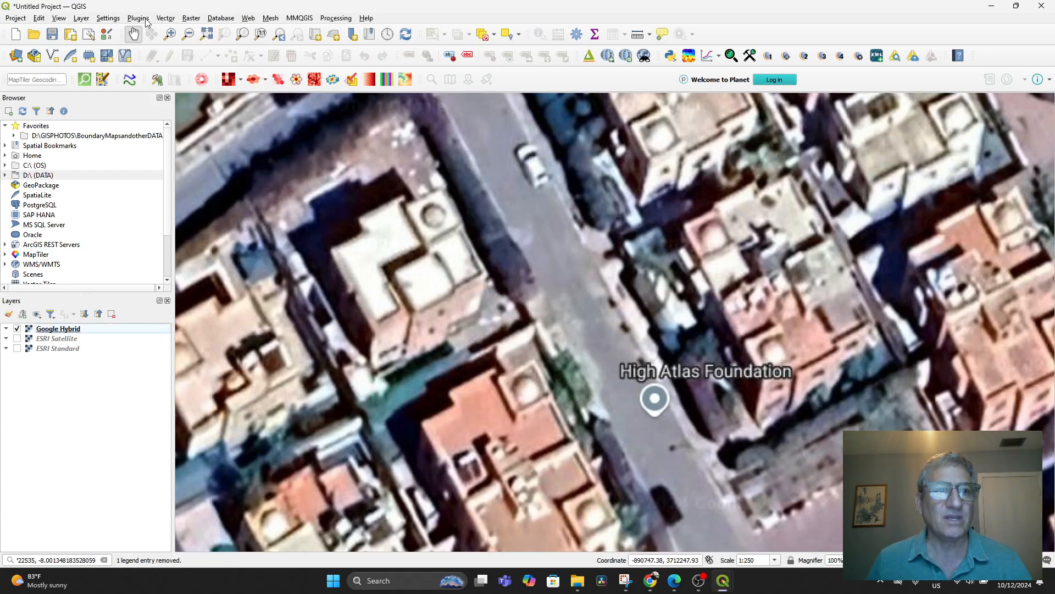
Start a new point shapefile named Institutions.
click(82, 18)
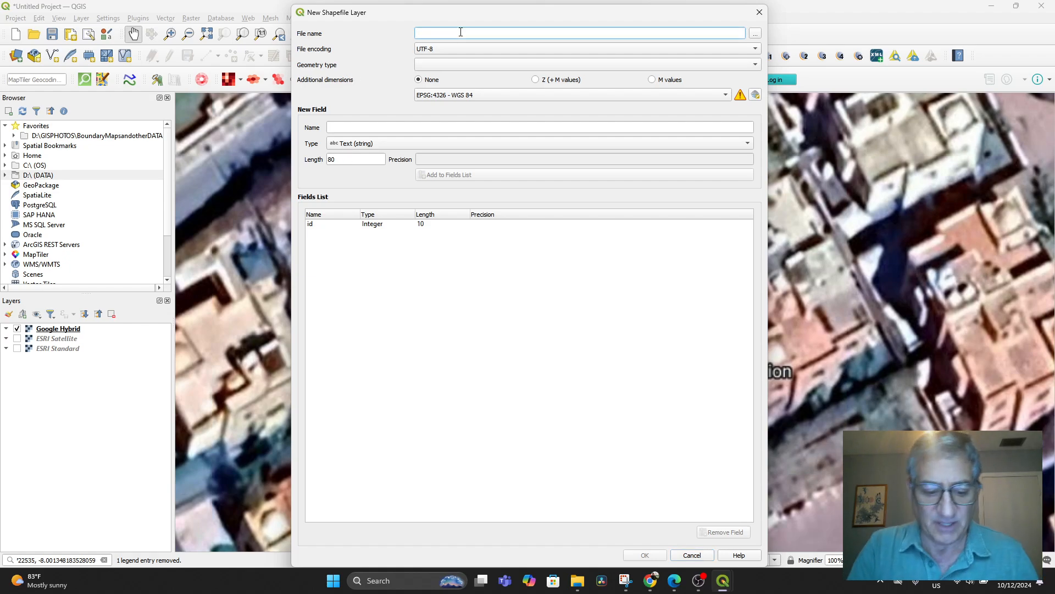
text(Institutions)
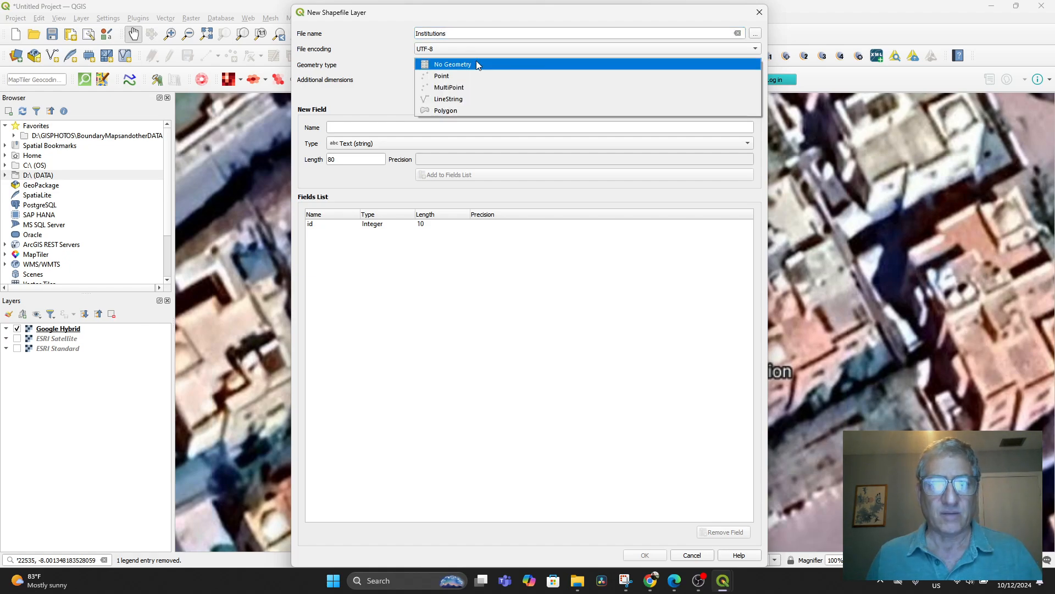
click(441, 76)
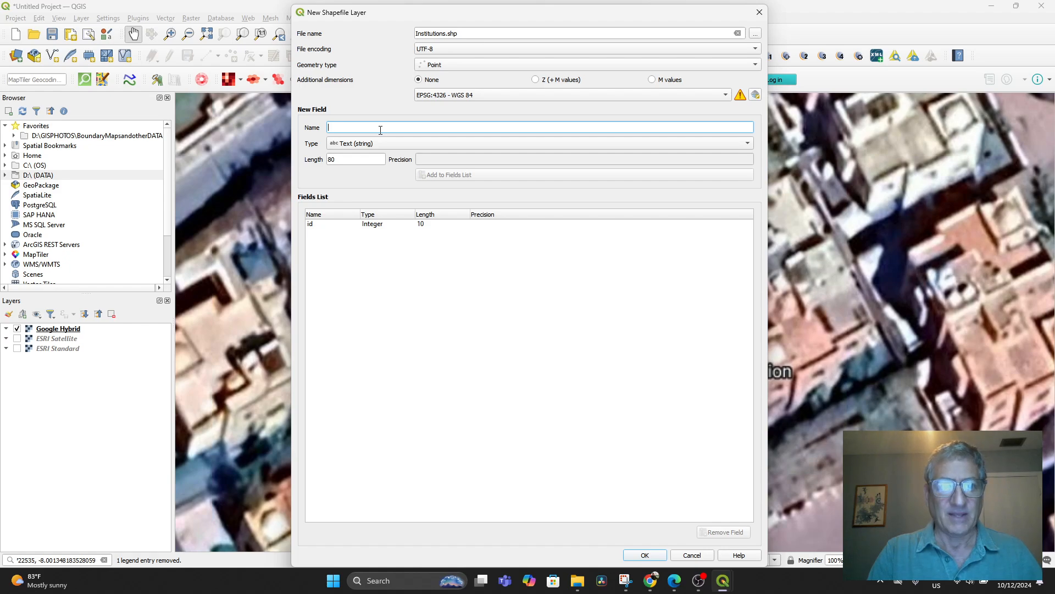
Add text fields Name (length 200), Street Add and Coordinate, then create the layer.
text(Name of In)
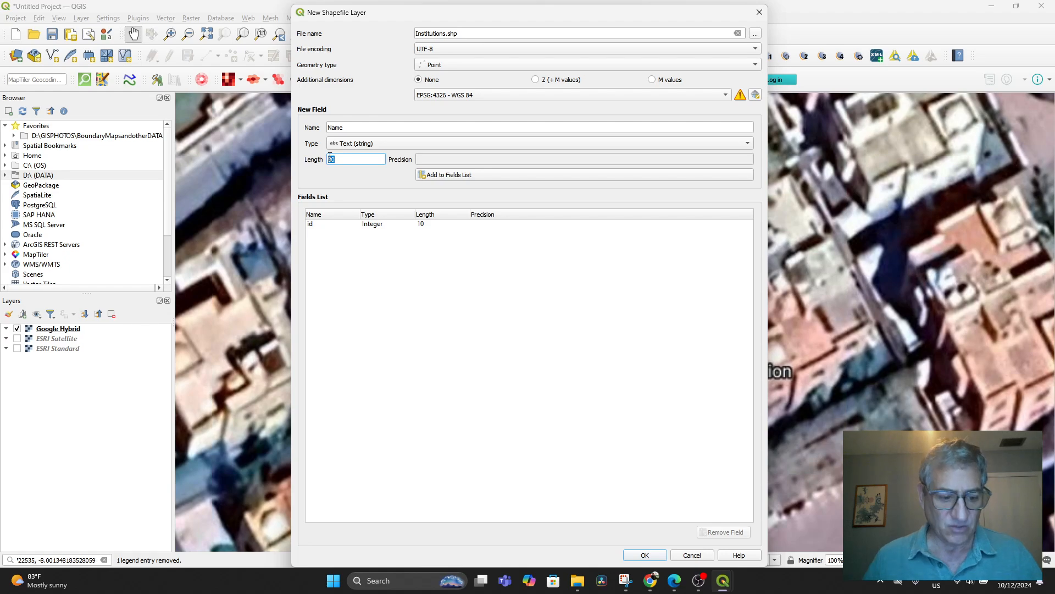
text(200)
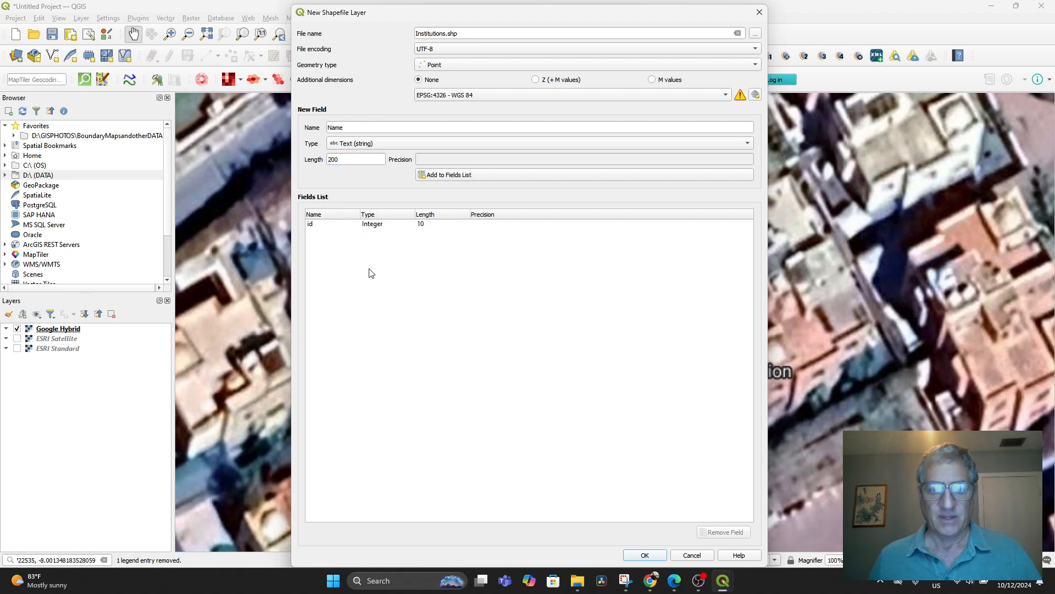
click(449, 175)
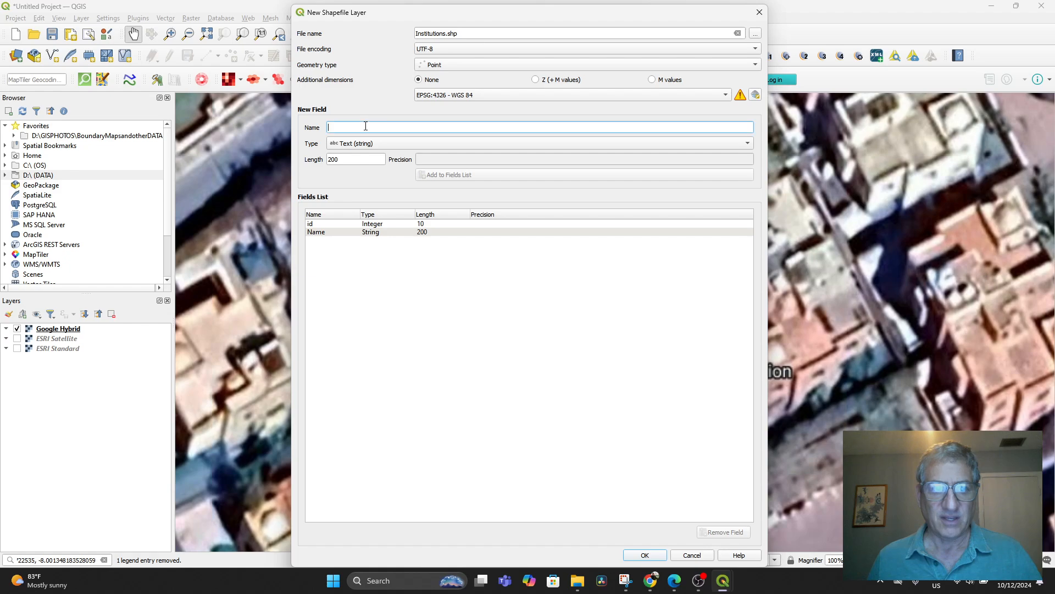
text(Street A)
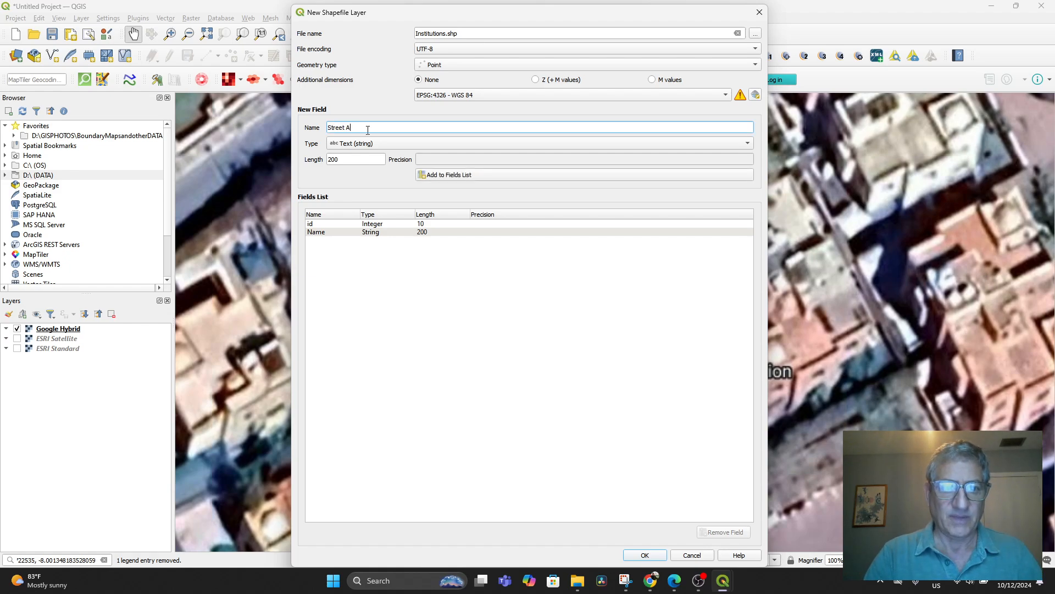
text(dd)
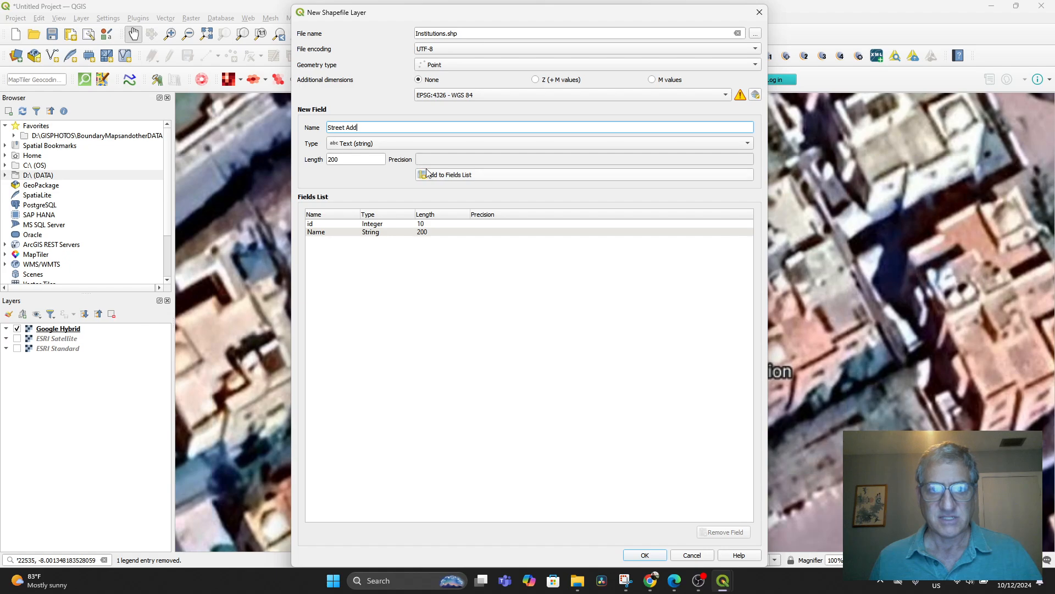
click(421, 174)
text(Coordinate)
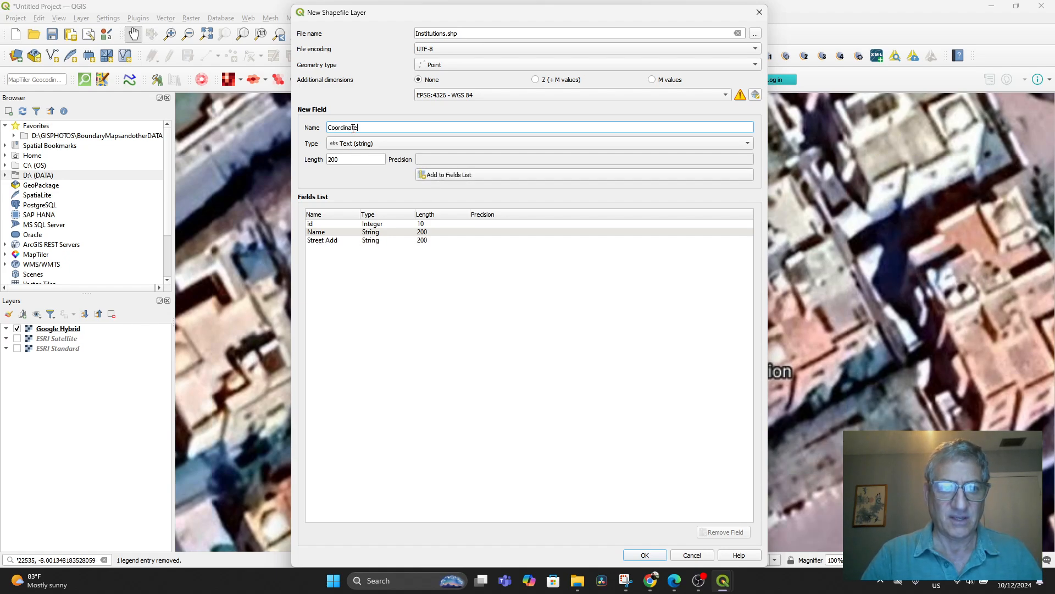
click(448, 175)
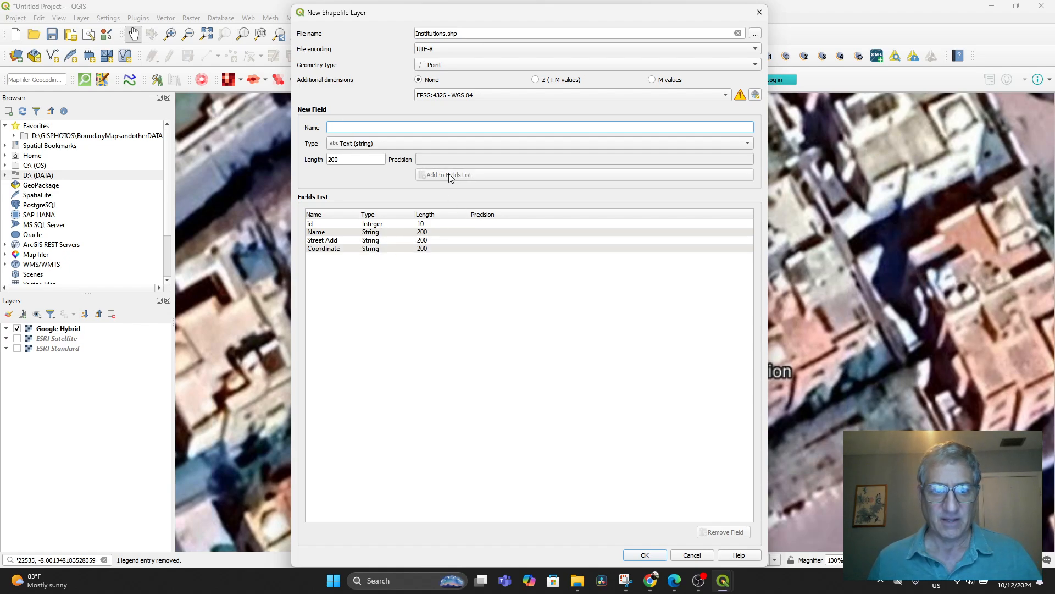
click(645, 554)
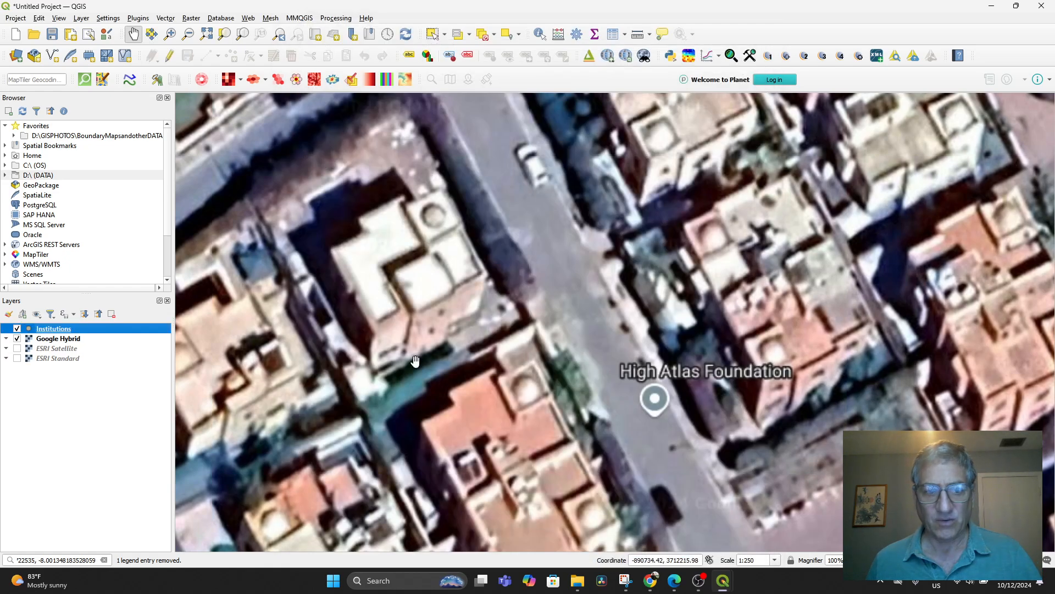
Enter a HAF Office record with coordinates in the Institutions table, save, and close it.
right_click(54, 328)
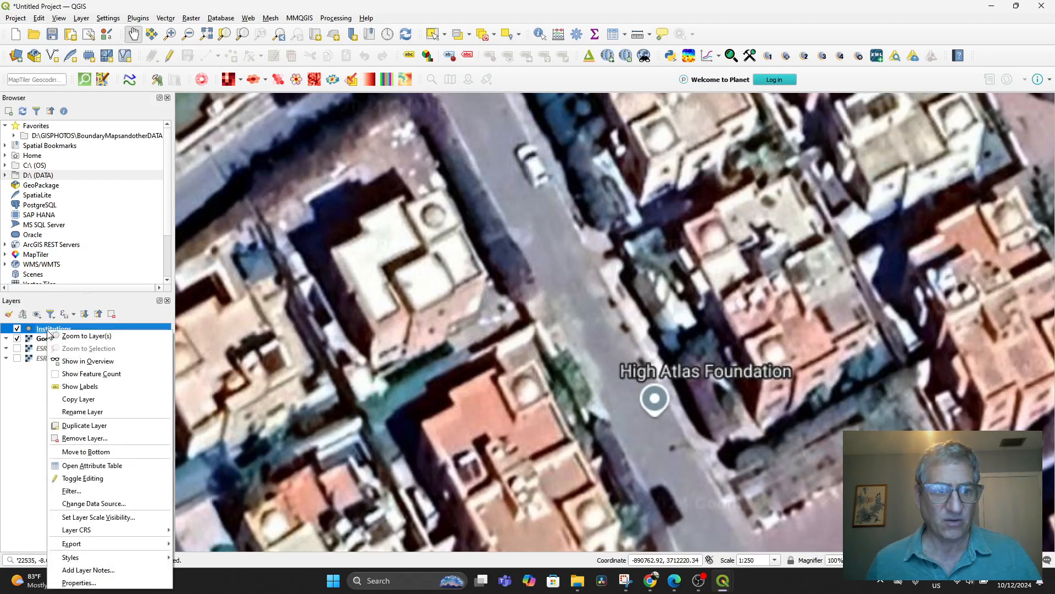
mouse_move(106, 465)
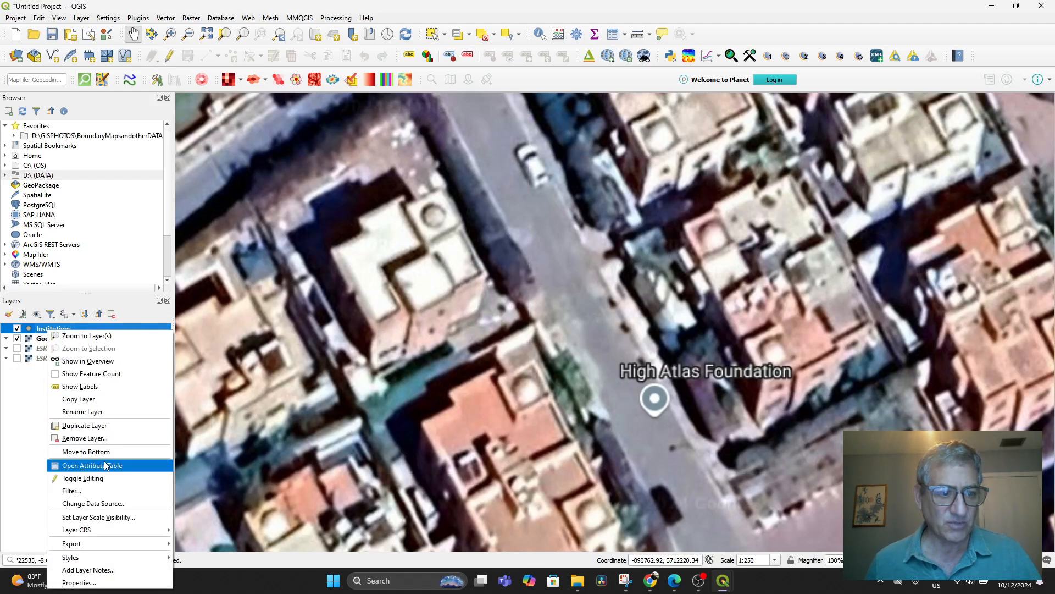
click(98, 465)
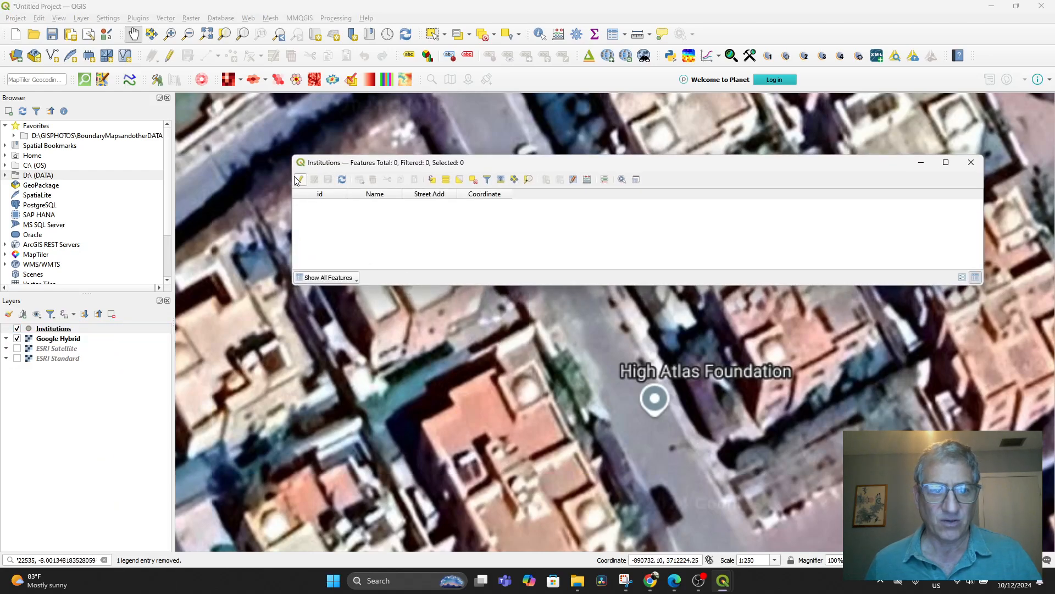
click(360, 179)
text(HAF)
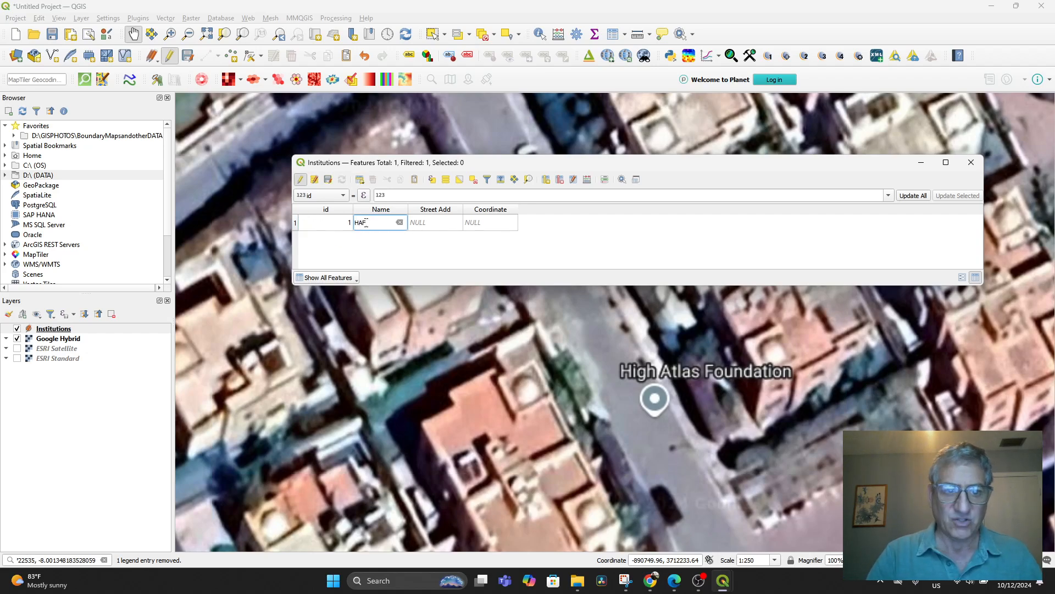
text(Office)
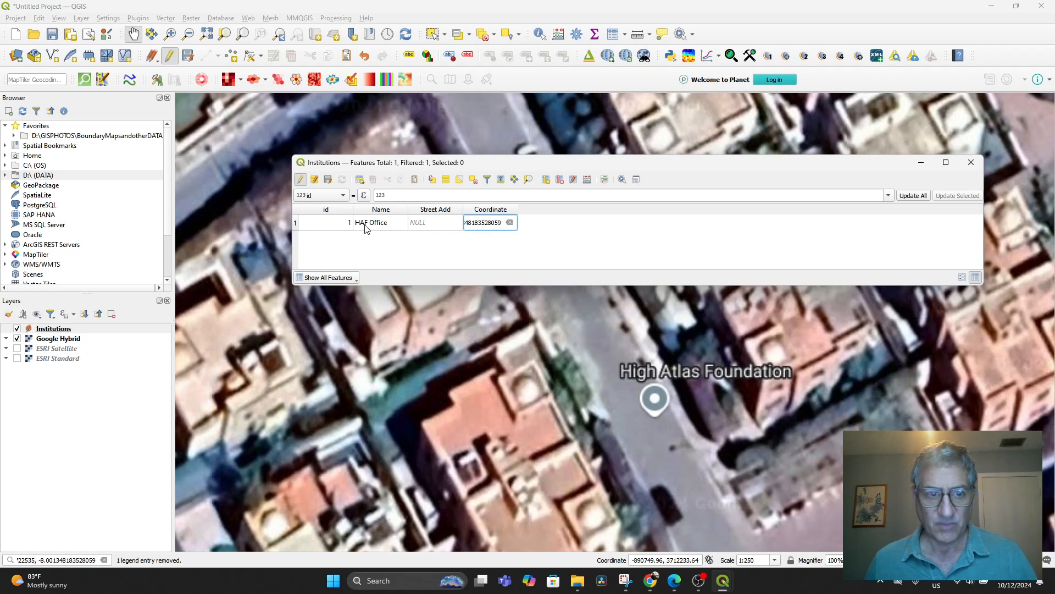
click(300, 179)
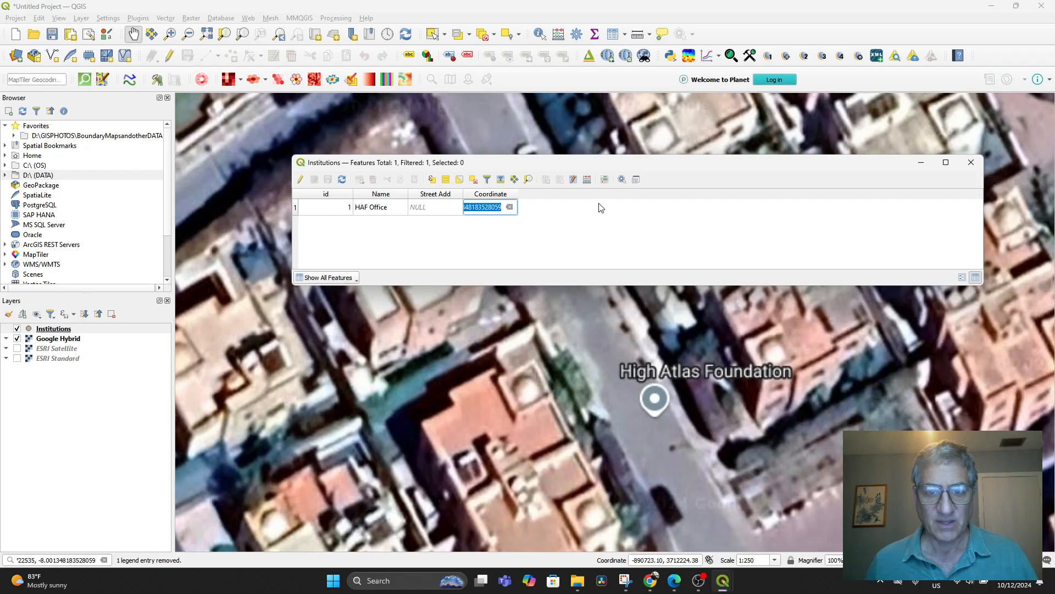
mouse_move(971, 162)
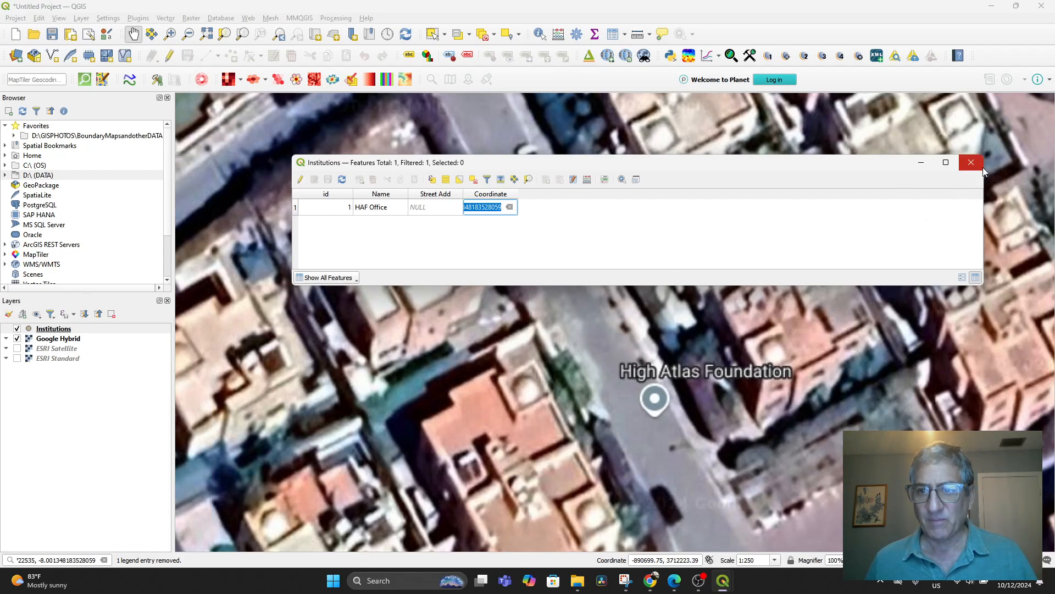
click(971, 162)
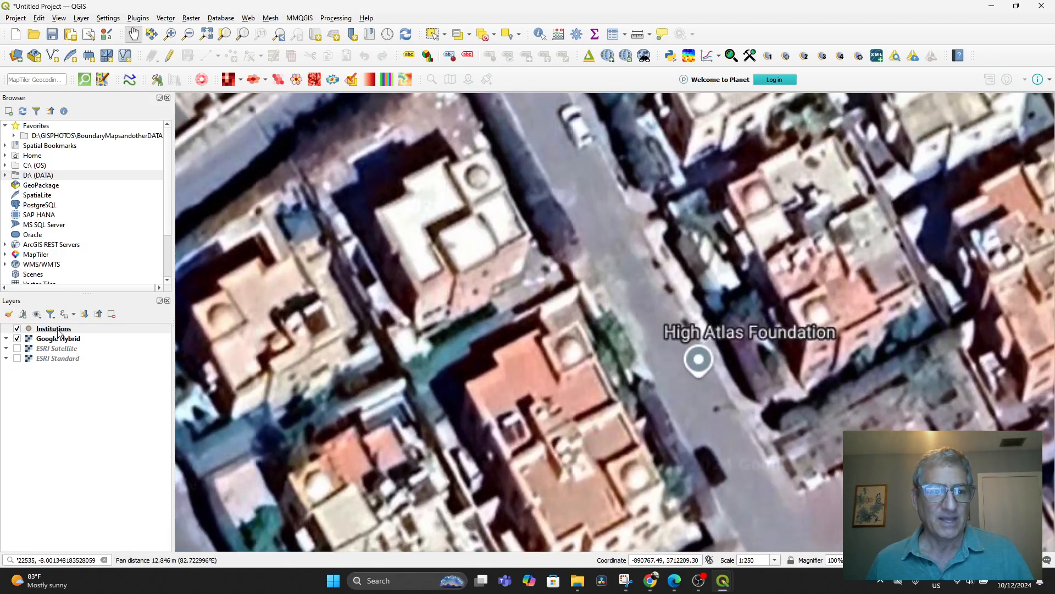
Open the Institutions table and delete the HAF Office record.
right_click(54, 329)
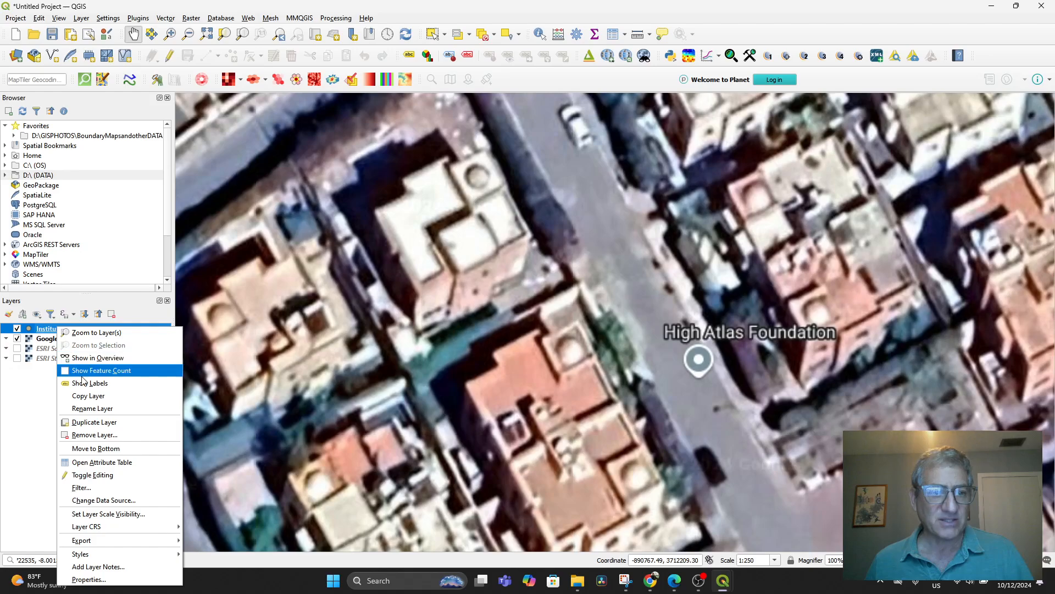
click(103, 462)
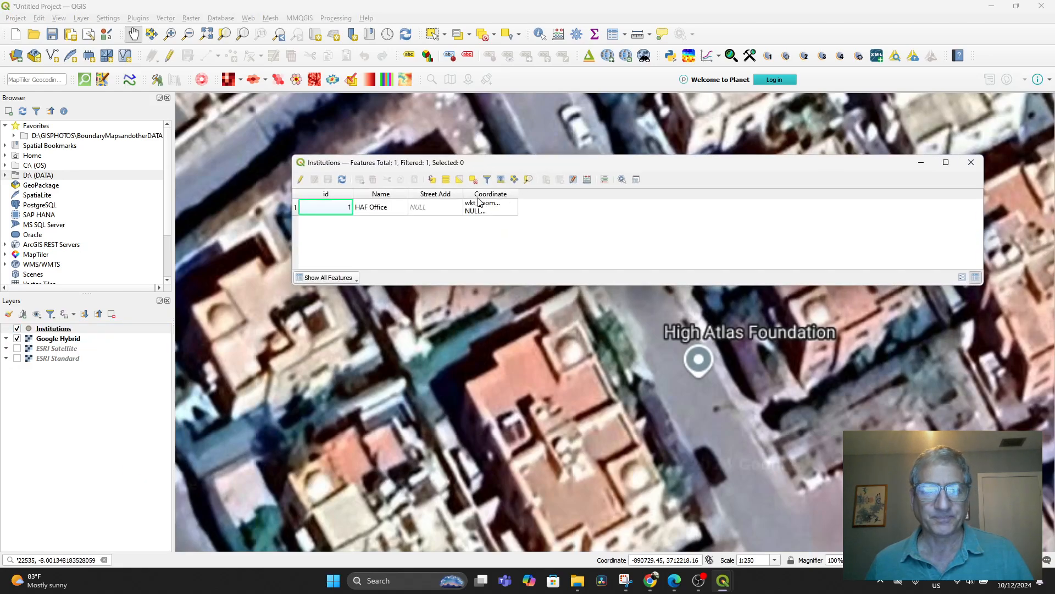
click(296, 207)
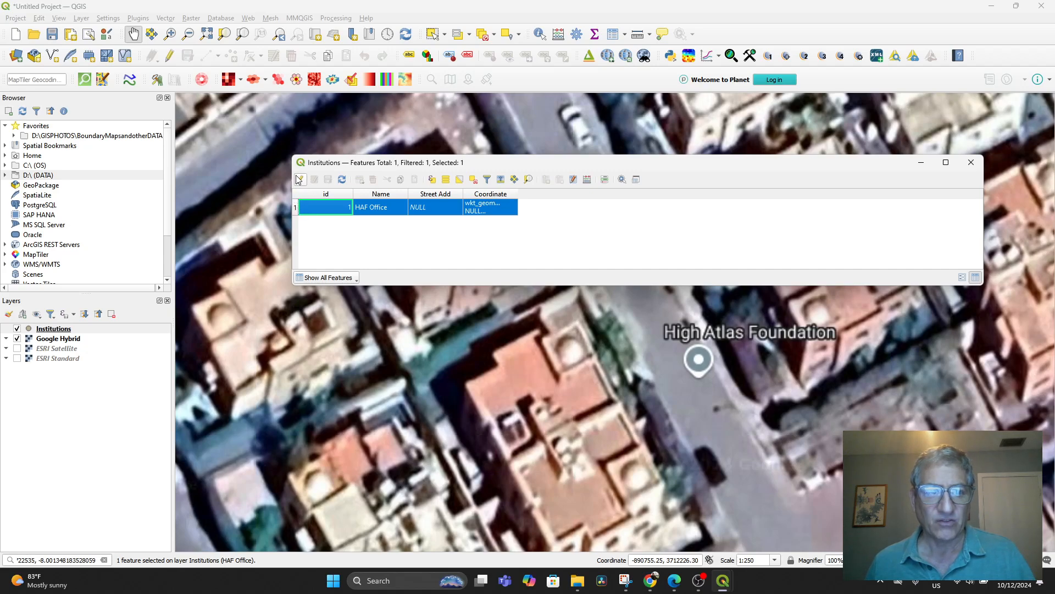
click(300, 179)
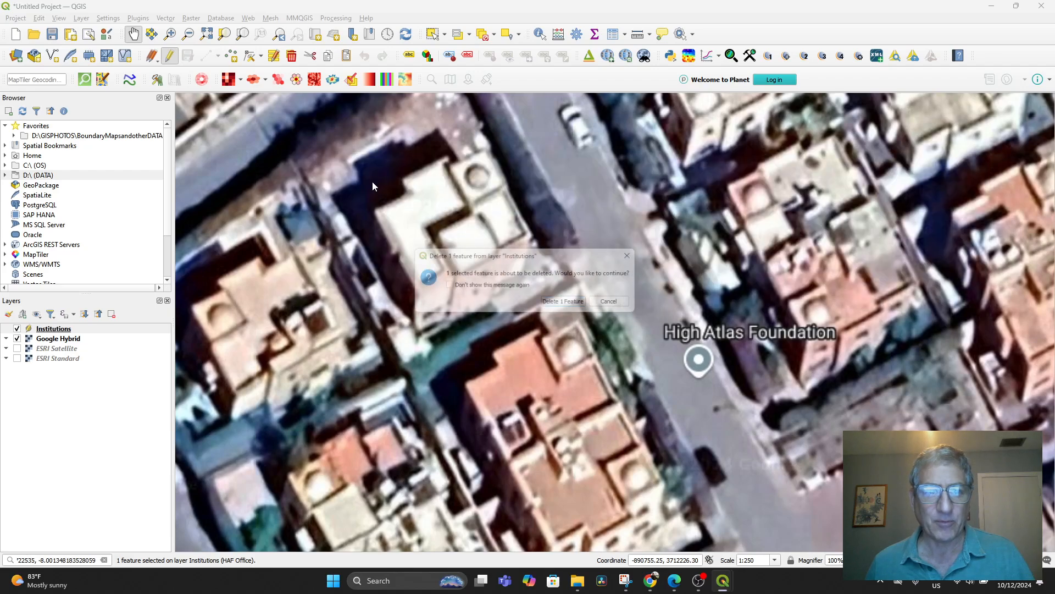
click(563, 301)
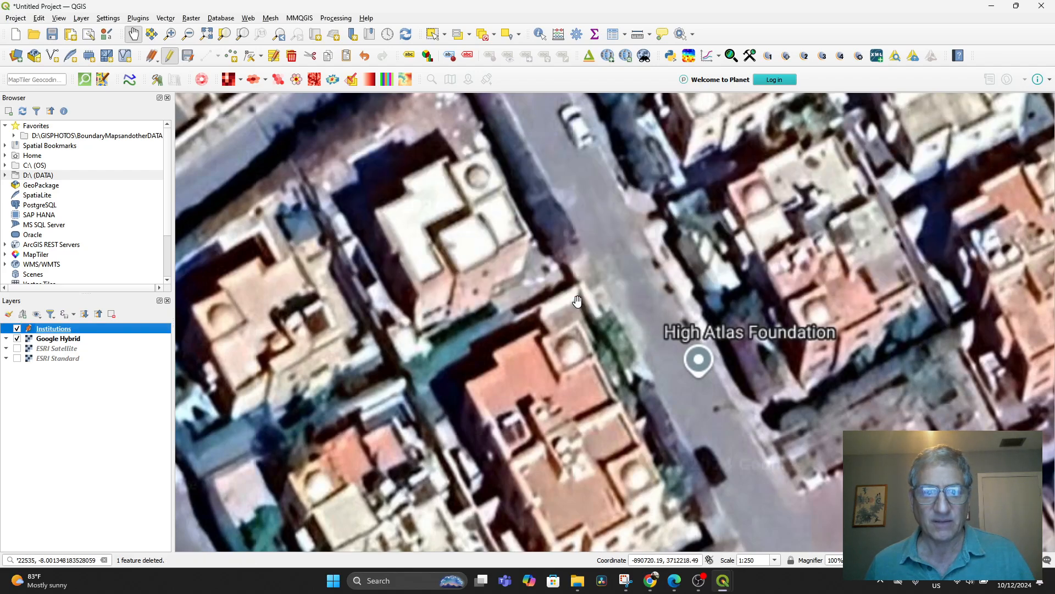
Reopen the Institutions table to confirm it is empty, then close it.
right_click(53, 328)
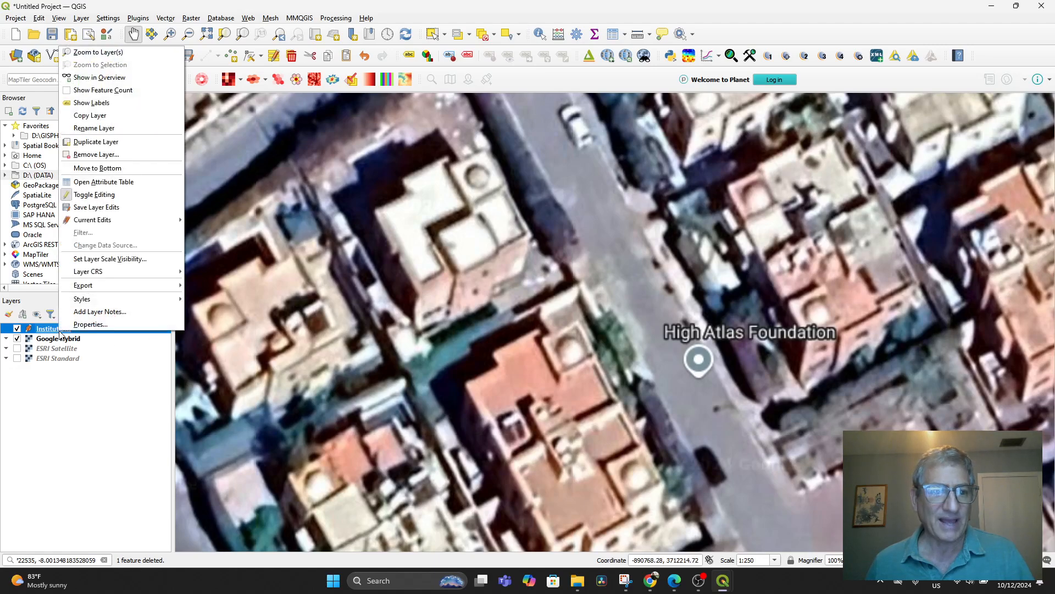
click(103, 181)
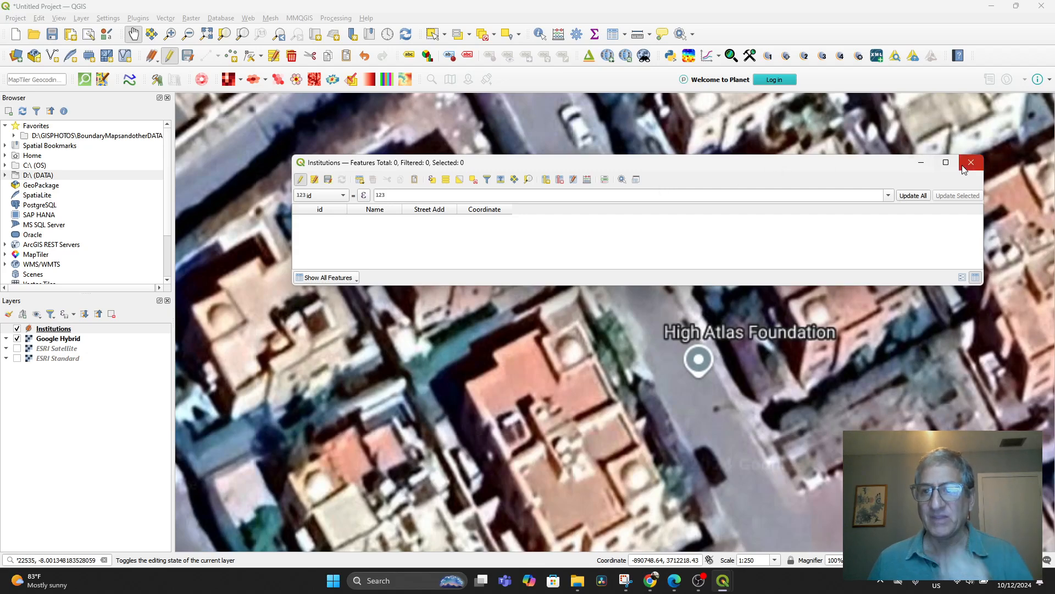
click(971, 162)
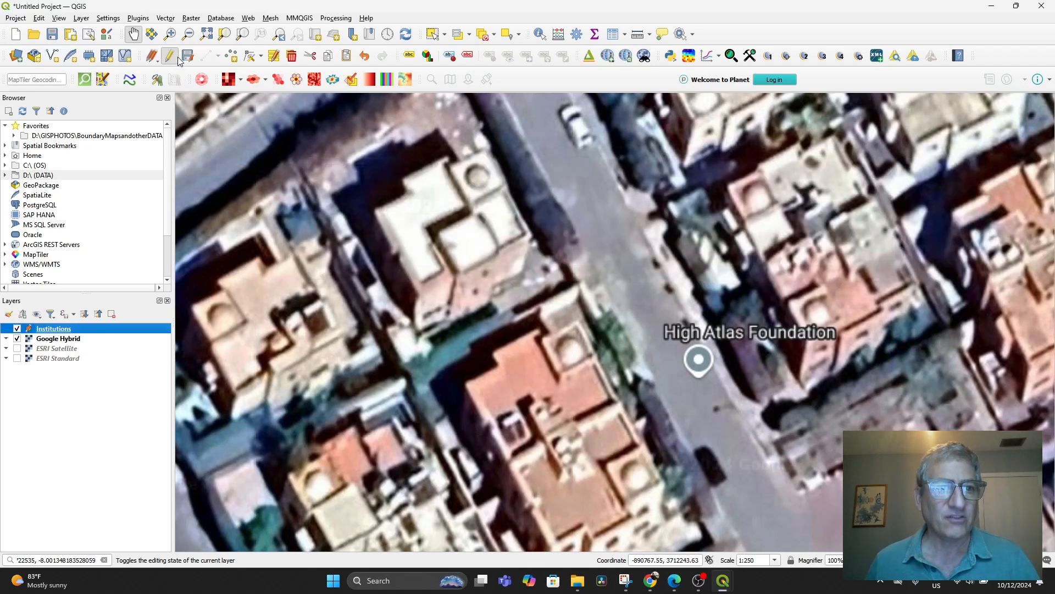
Place a new Institutions point at the High Atlas Foundation and name it HAF Office.
click(166, 55)
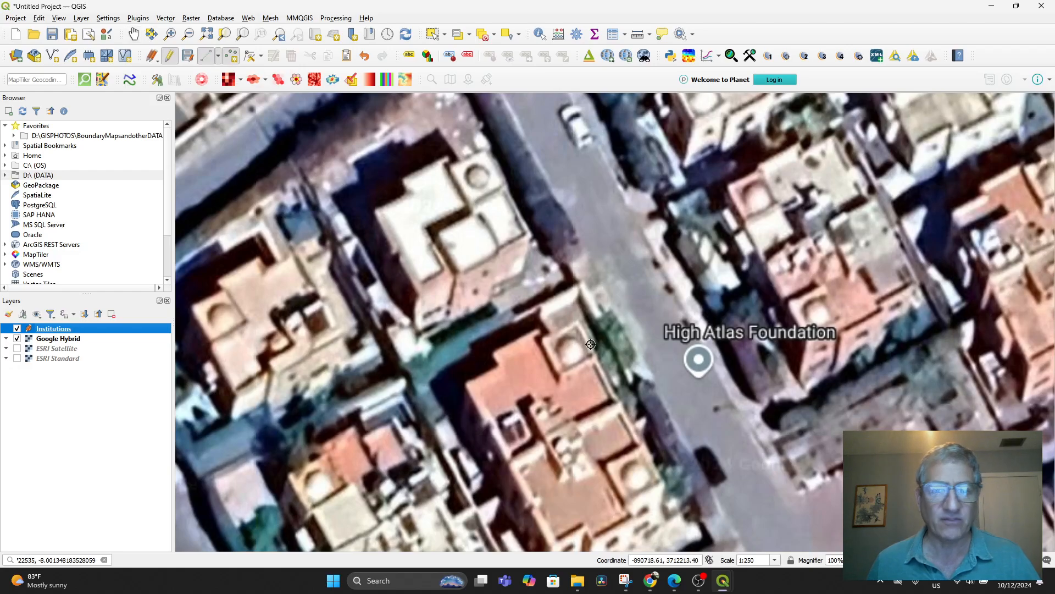
click(699, 360)
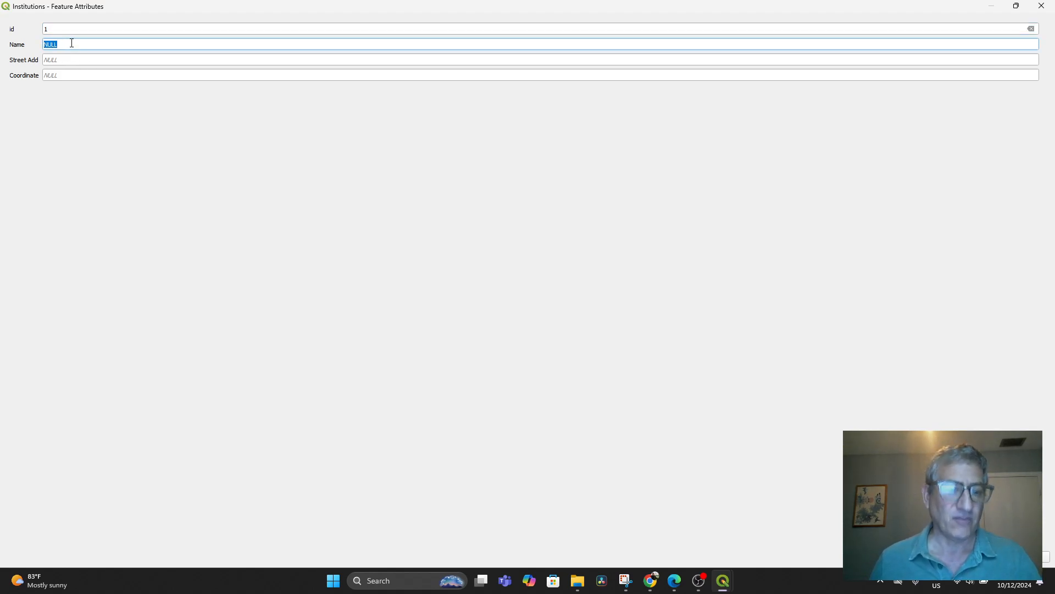
text(H)
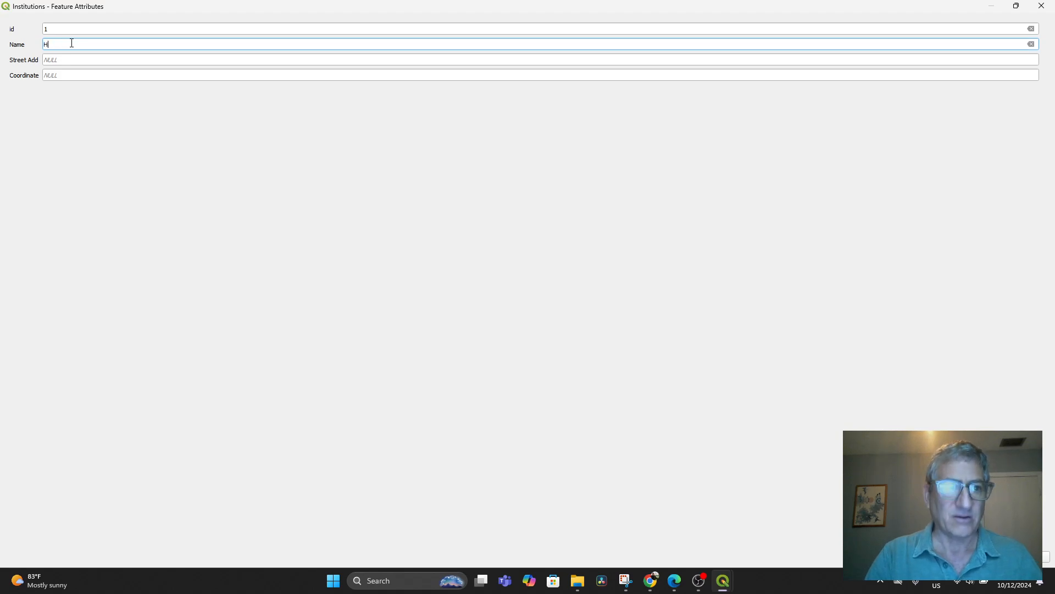
text(AF OFFI)
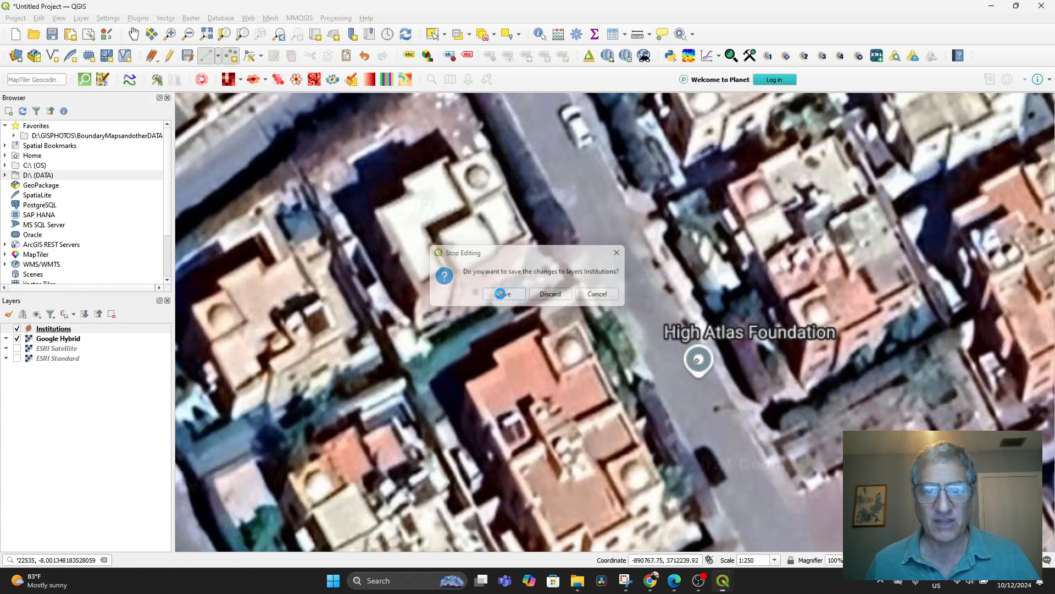
Save the Institutions edits and style its point as a red drop-shadow star marker.
click(503, 293)
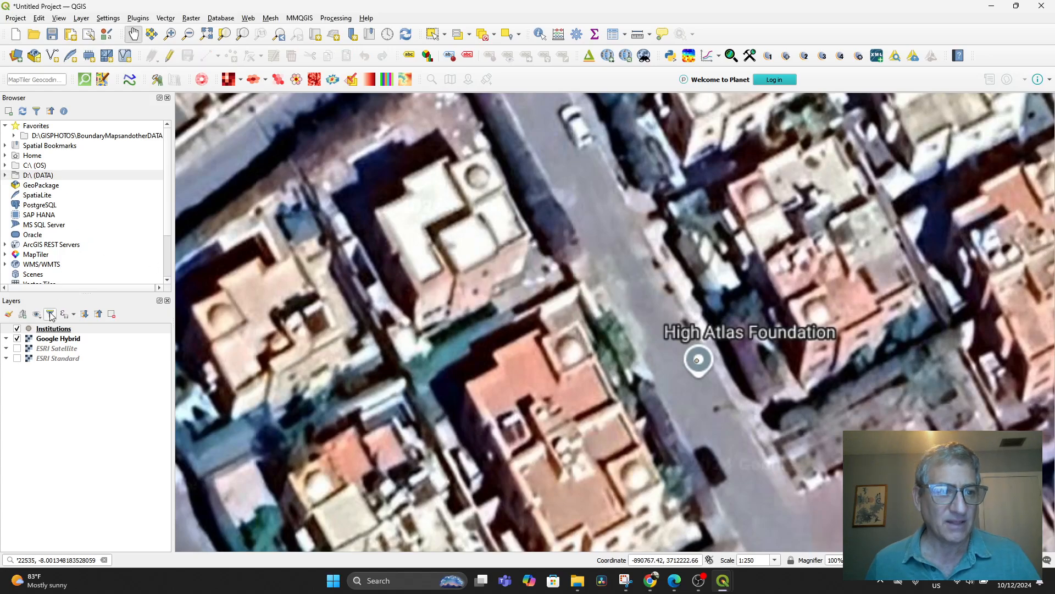
click(53, 329)
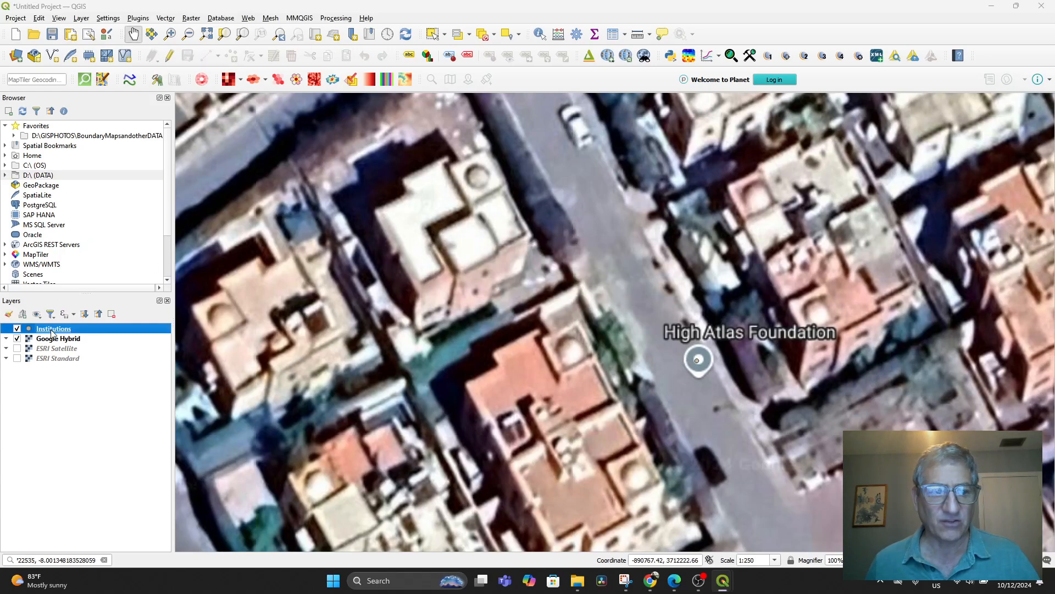
double_click(53, 328)
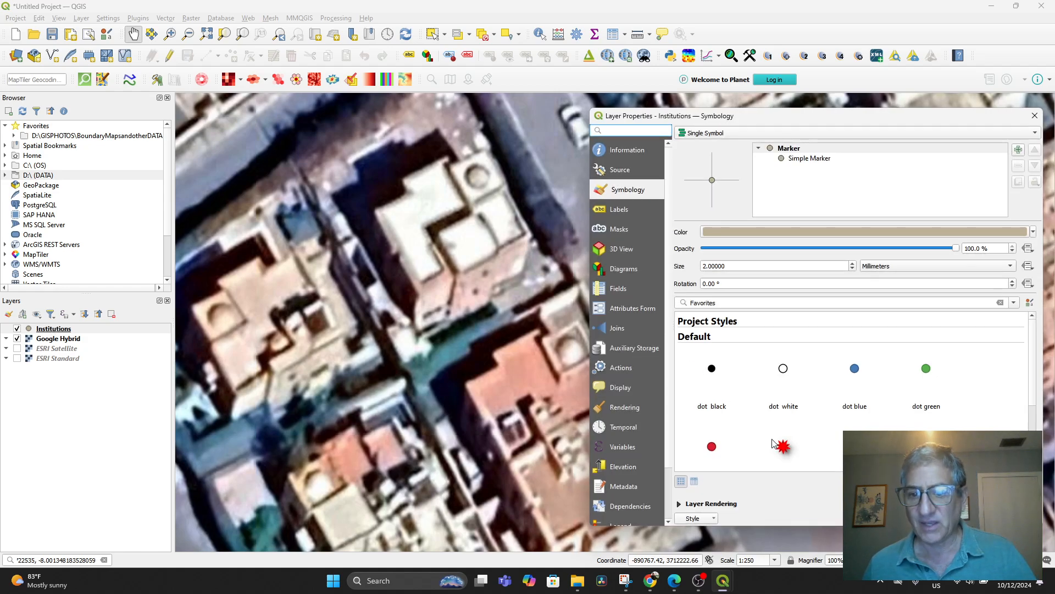
click(783, 445)
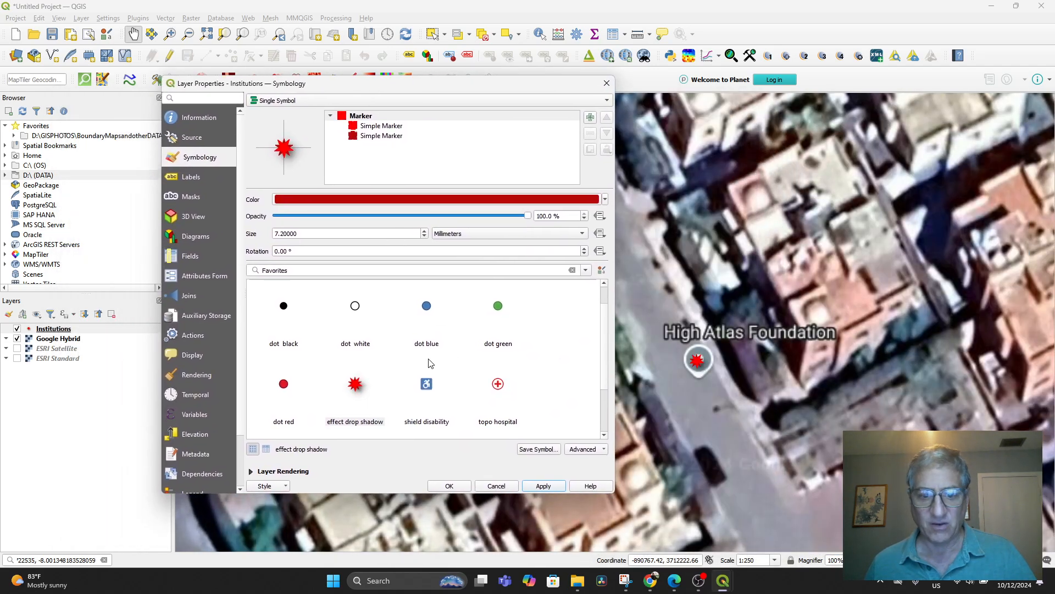
click(449, 485)
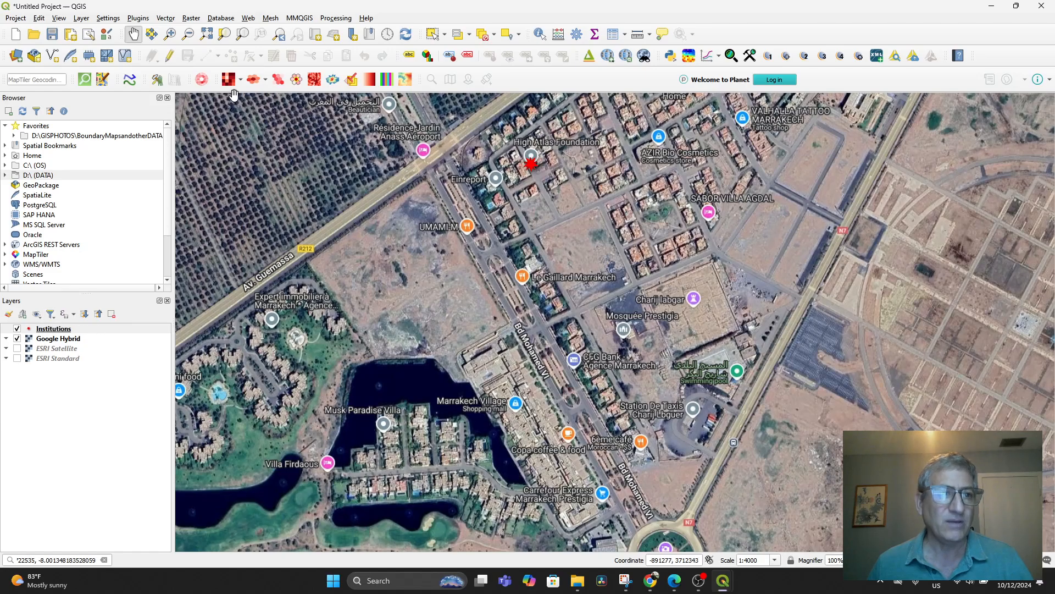
mouse_move(82, 18)
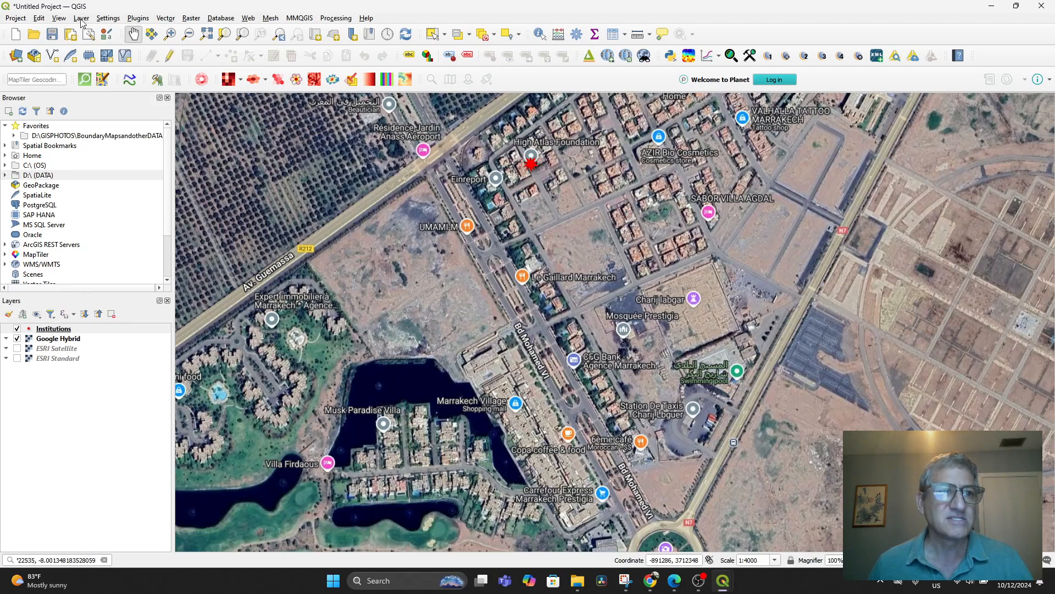
Start a new point shapefile layer named HAF Project Villages.
click(83, 18)
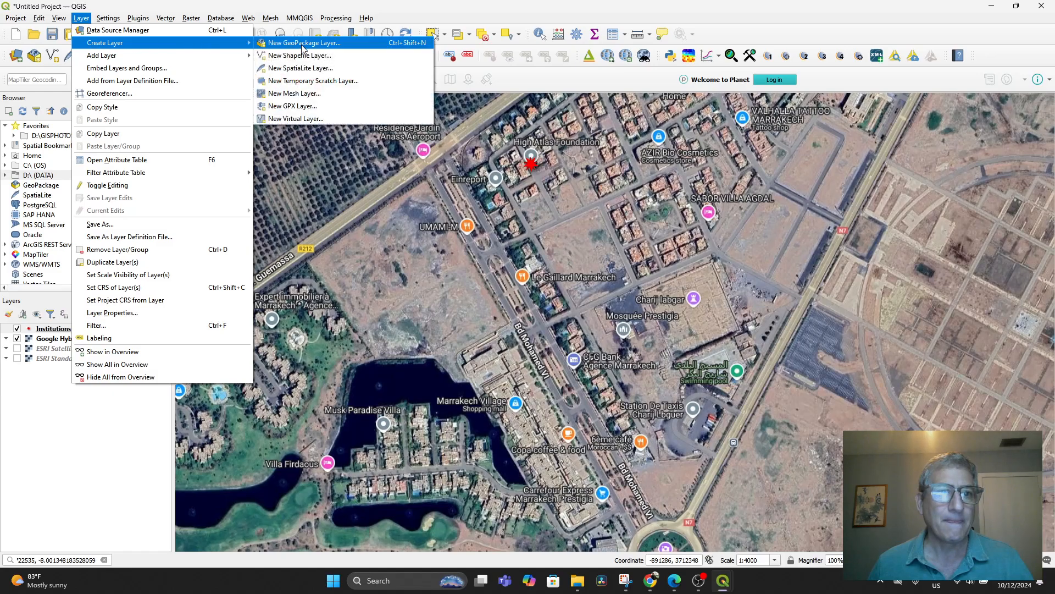
click(300, 55)
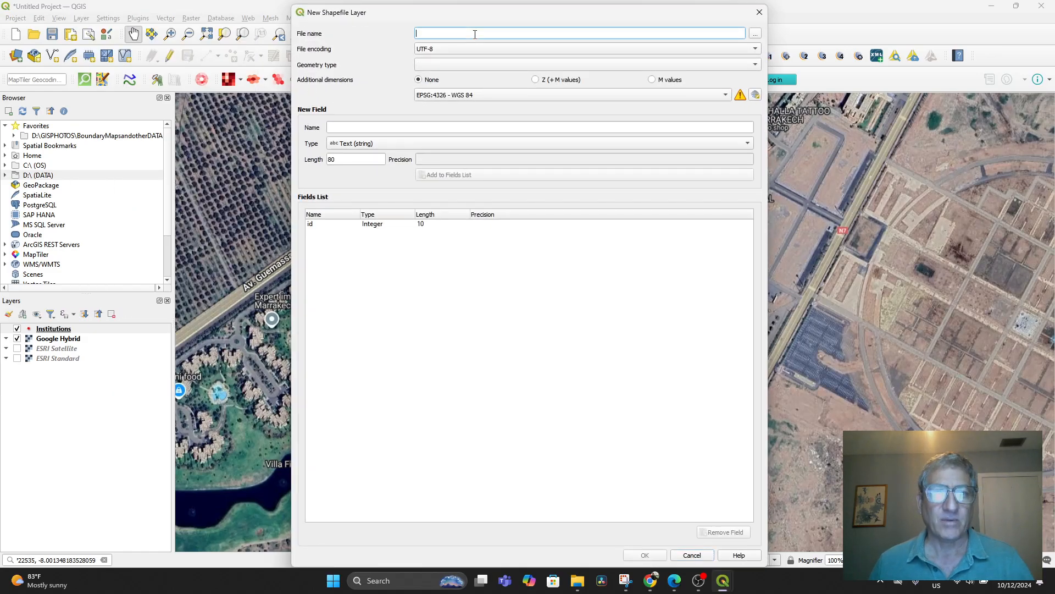
text(HAF Project Villages)
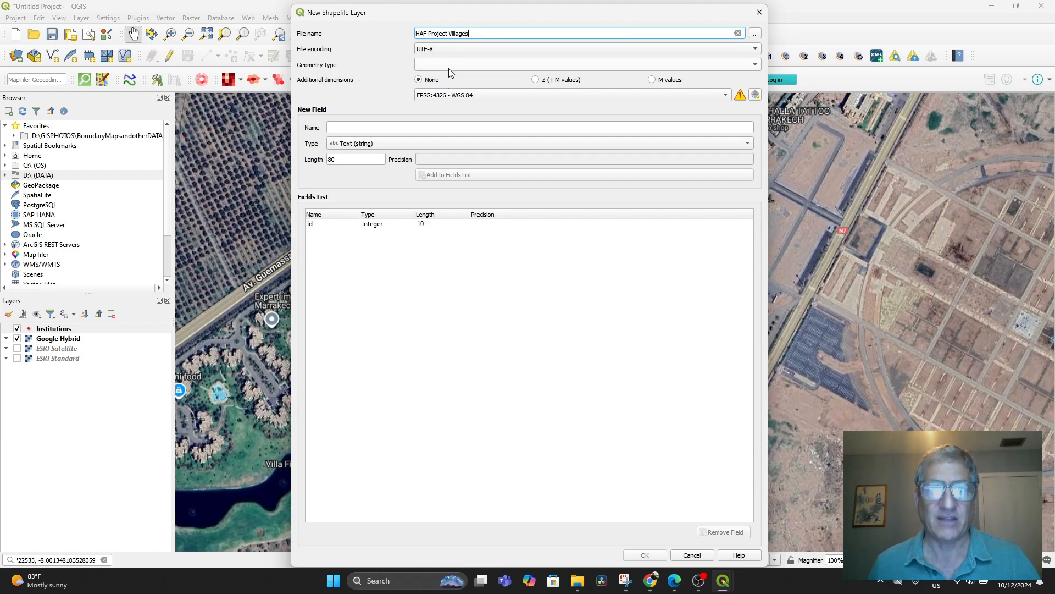
click(583, 65)
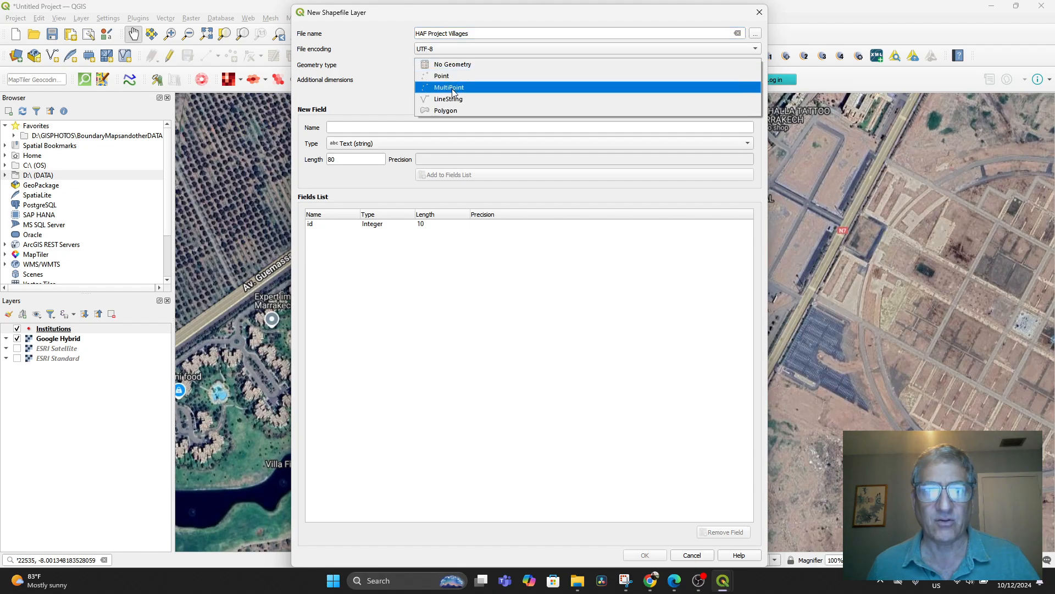
mouse_move(441, 76)
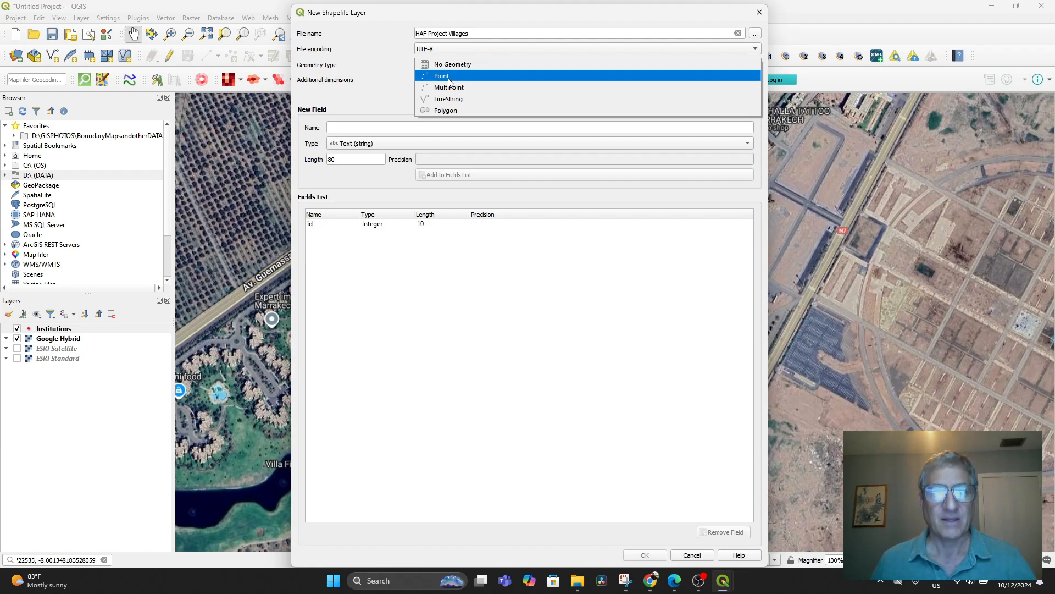
click(441, 76)
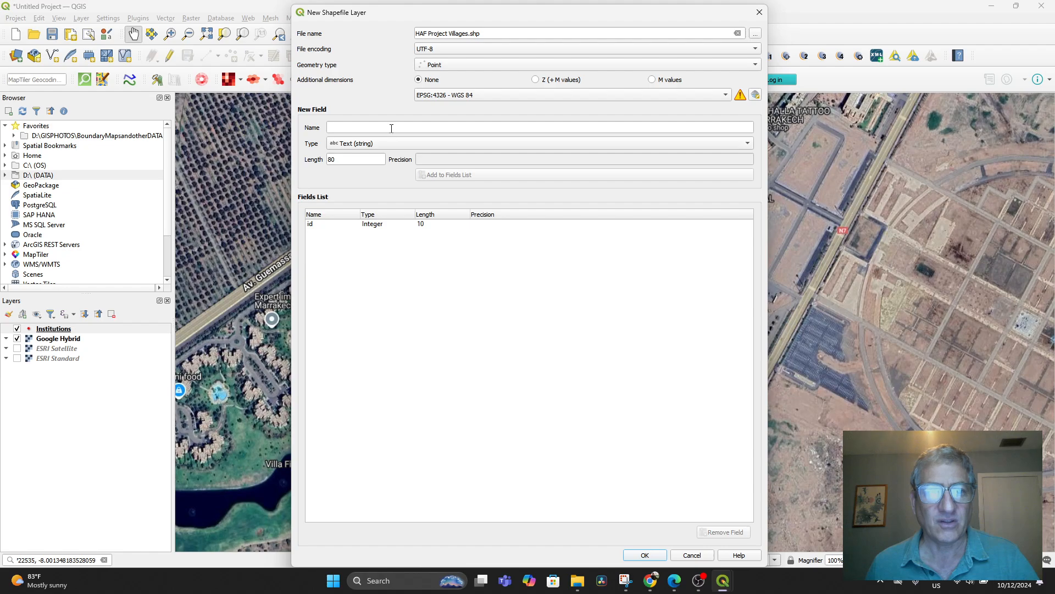
Add 200-length text fields Name, Population, Coordinate and Picture, then create the layer.
click(395, 128)
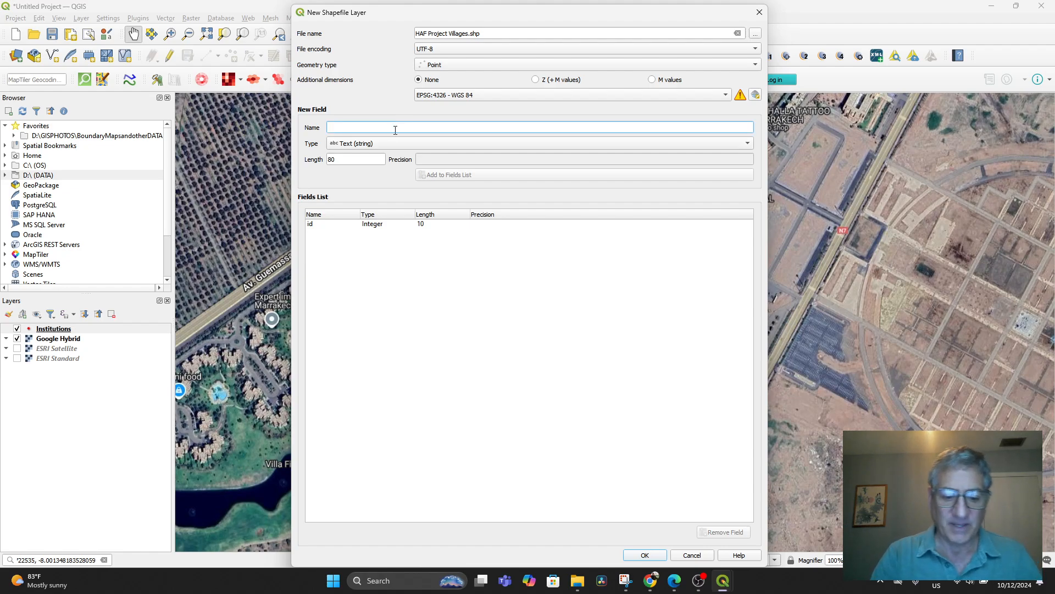
text(N)
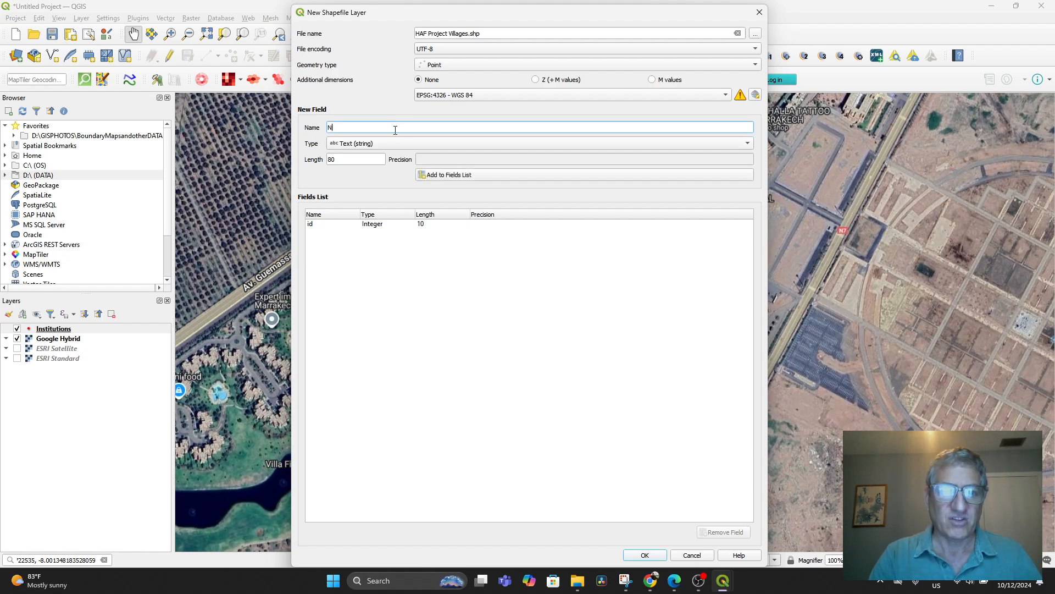
text(ame)
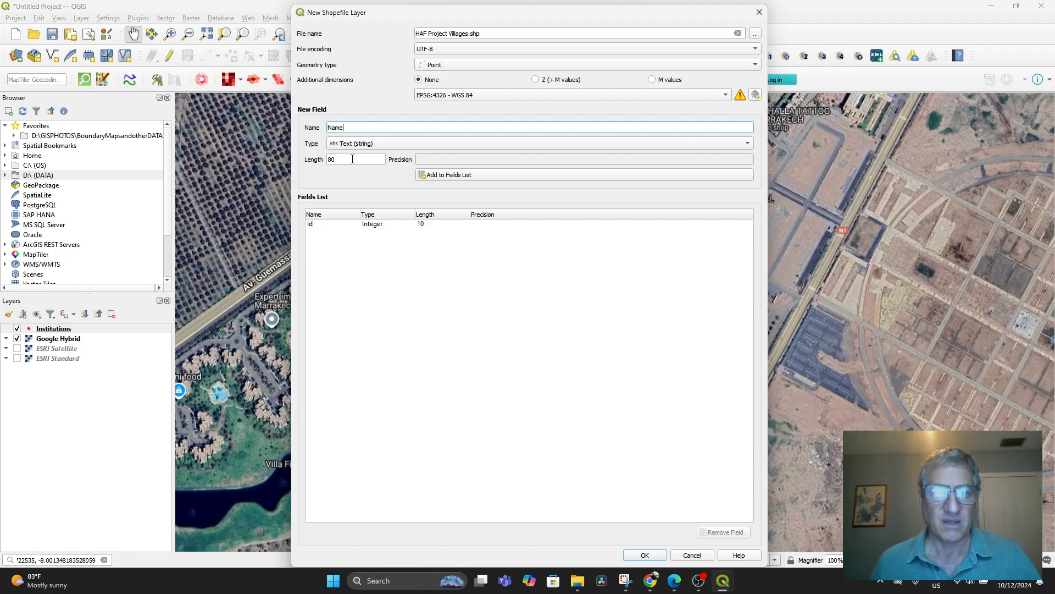
text(200)
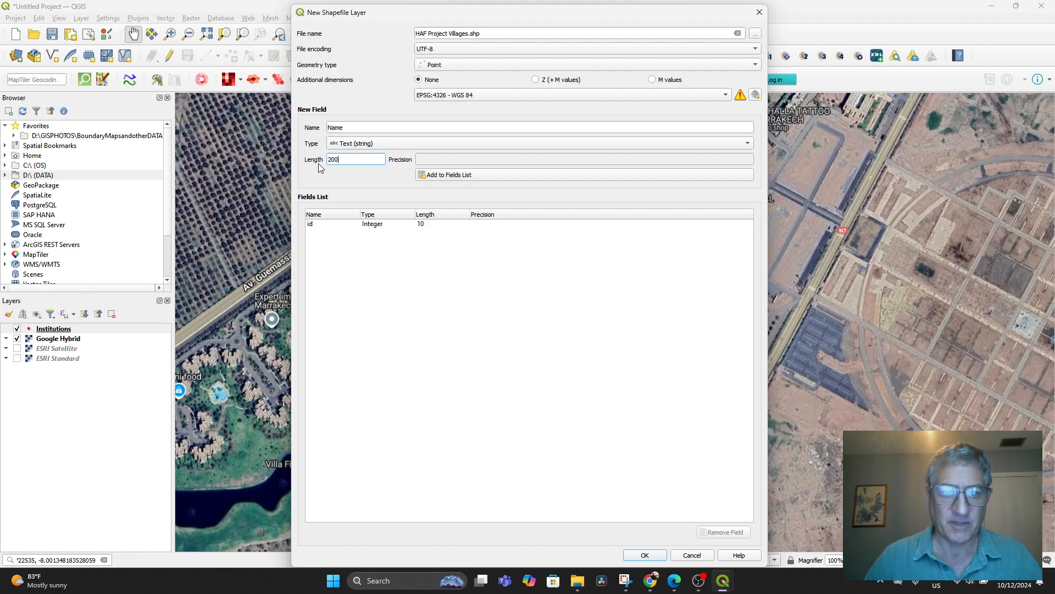
click(448, 174)
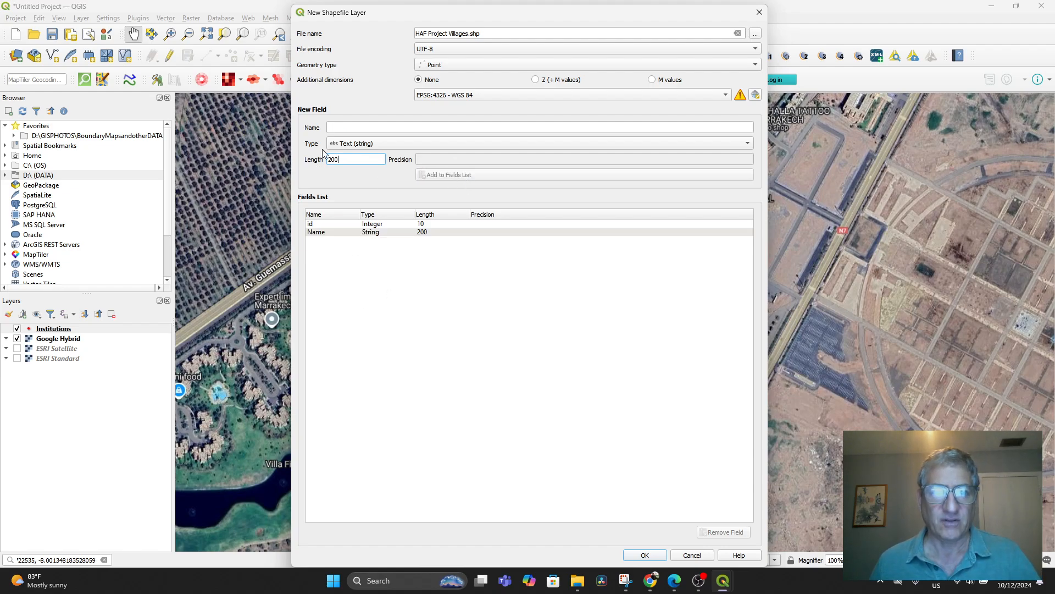
text(Population)
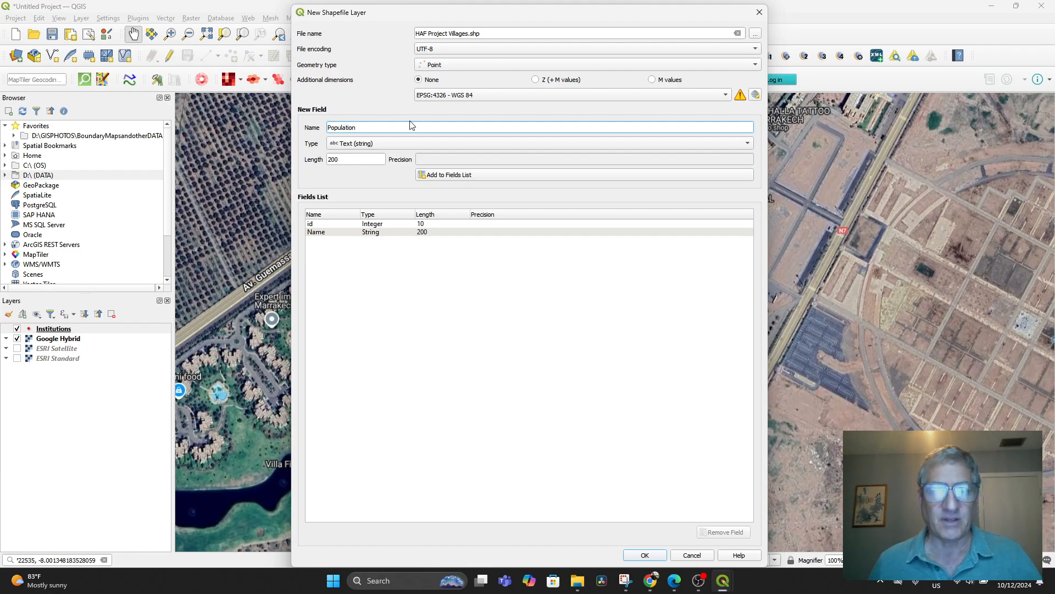
click(449, 175)
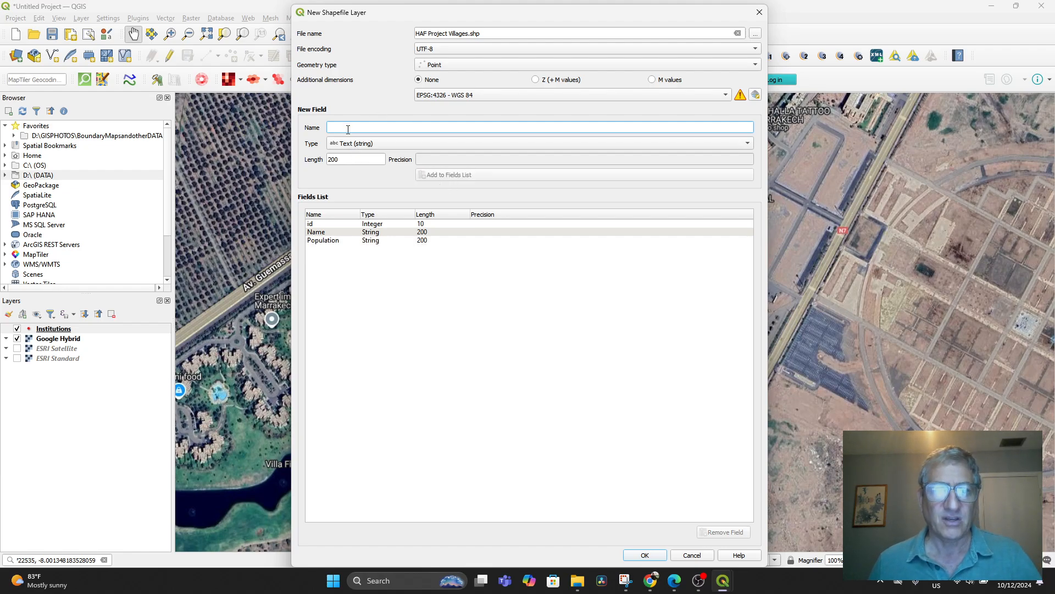
text(Coordinate)
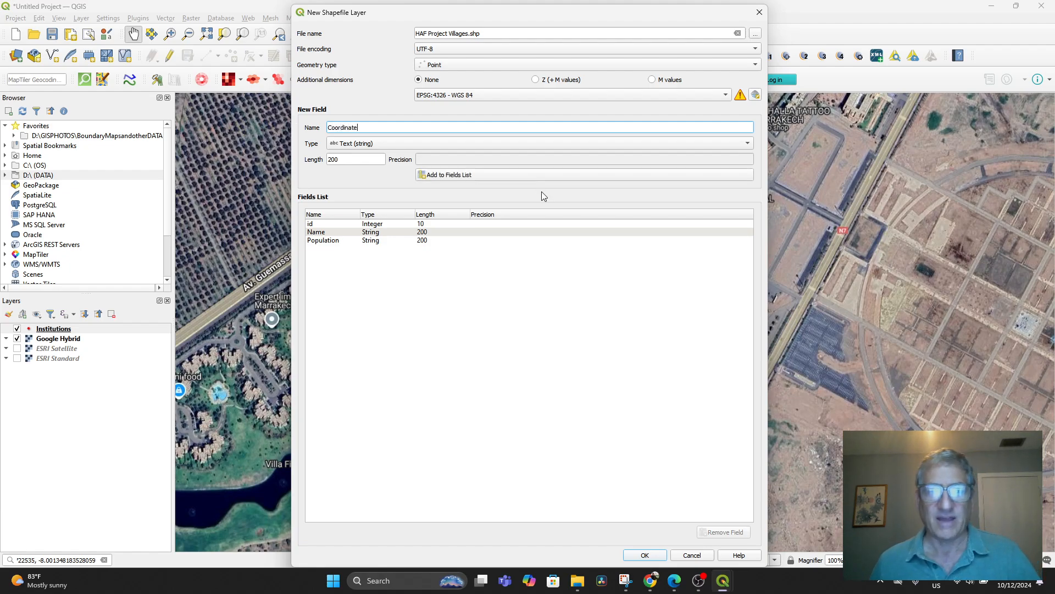
click(447, 174)
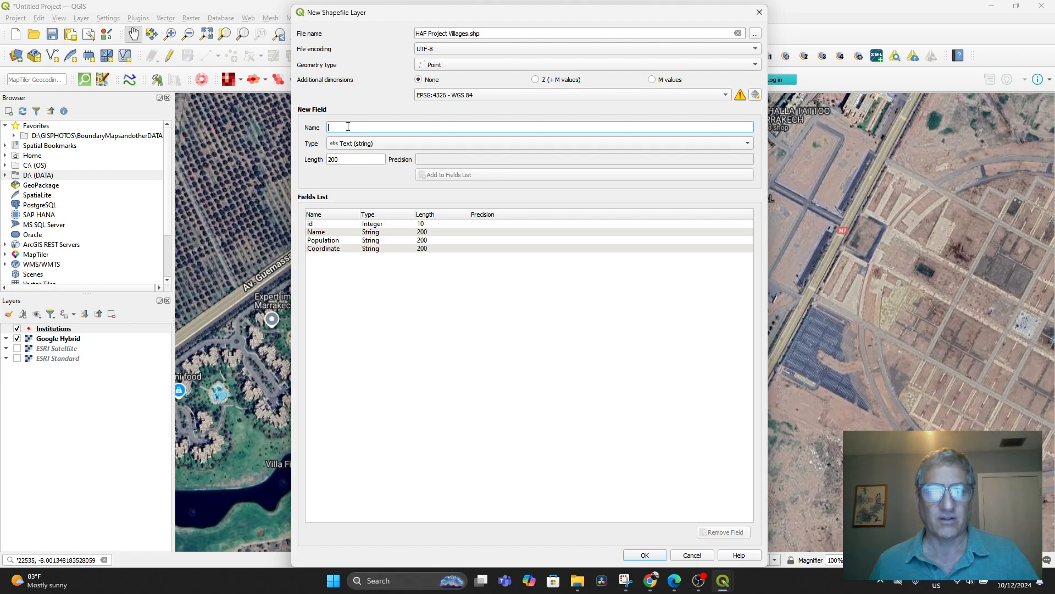
text(Picture)
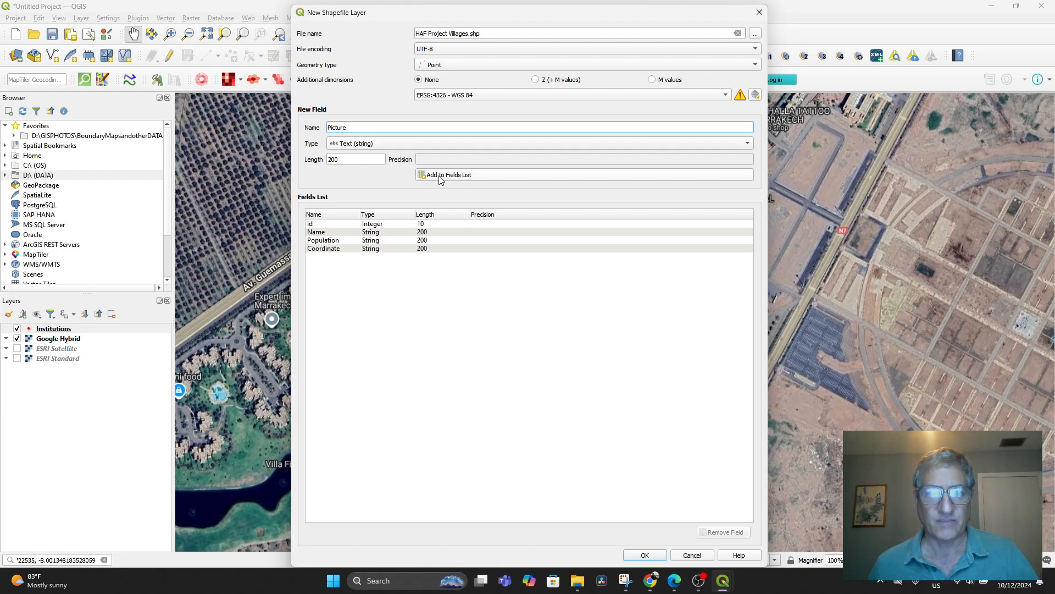
click(444, 174)
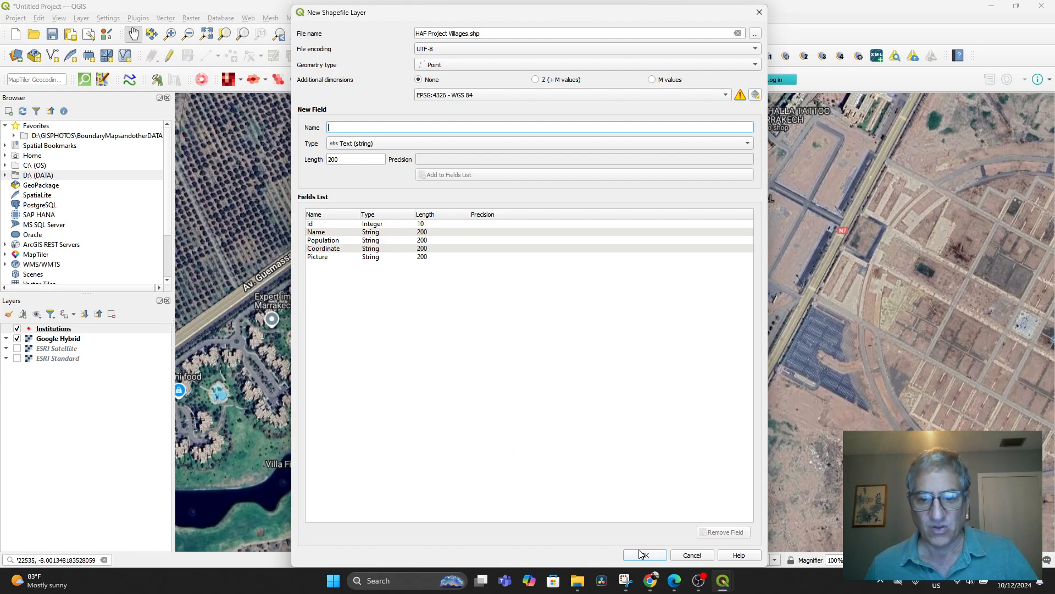
click(644, 555)
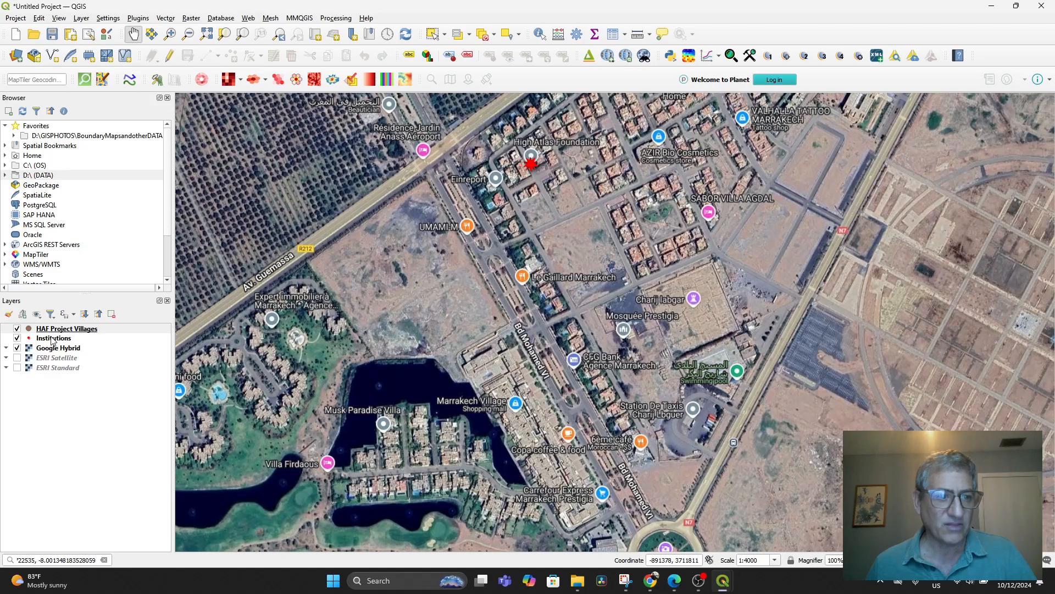
Rename the Institutions layer in the Layers panel to 'HAF Base Camp Office'.
click(53, 337)
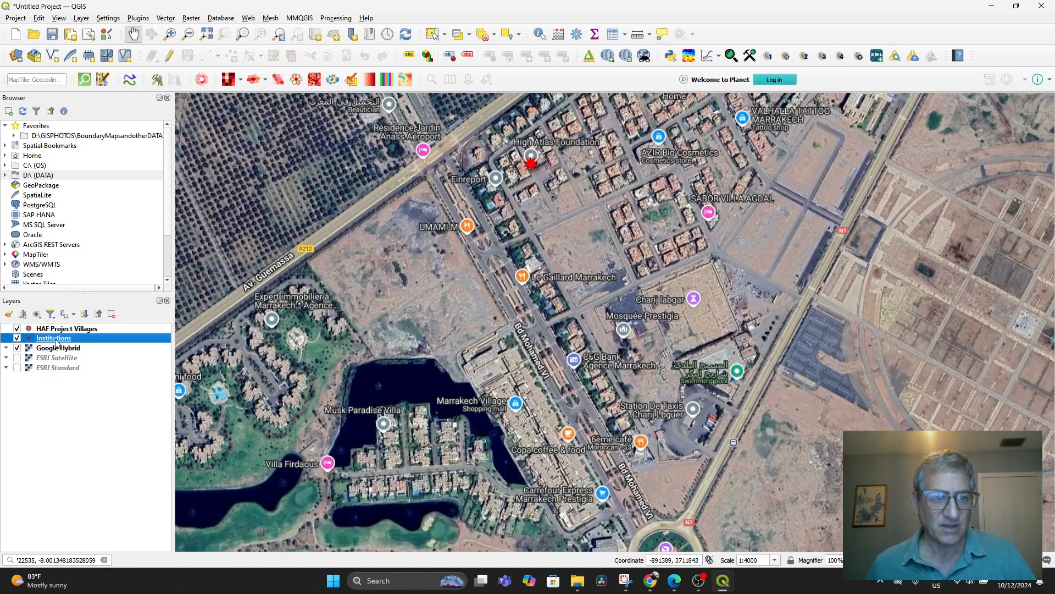
right_click(54, 337)
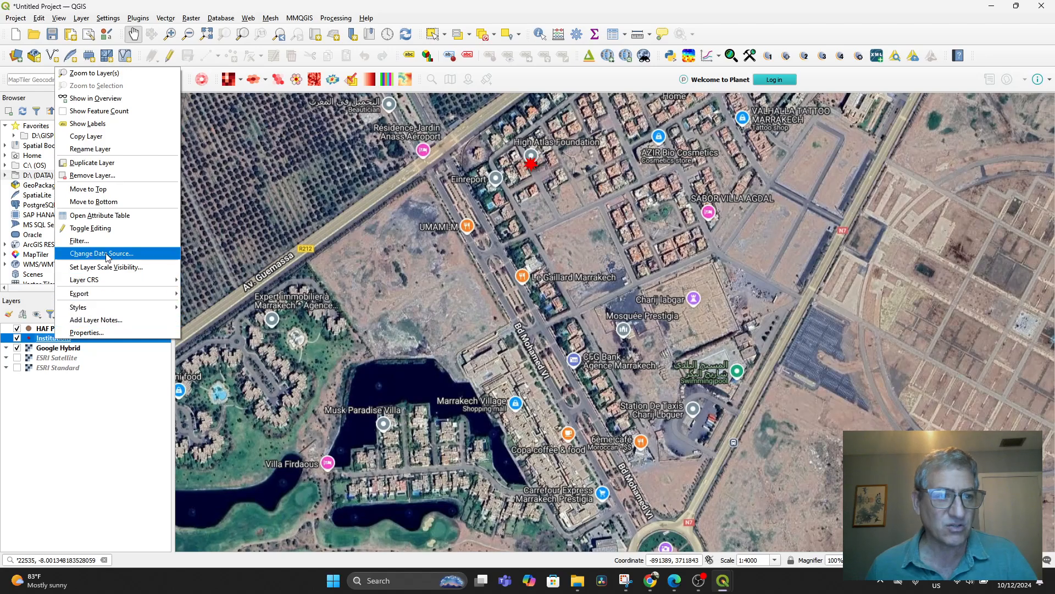
mouse_move(106, 266)
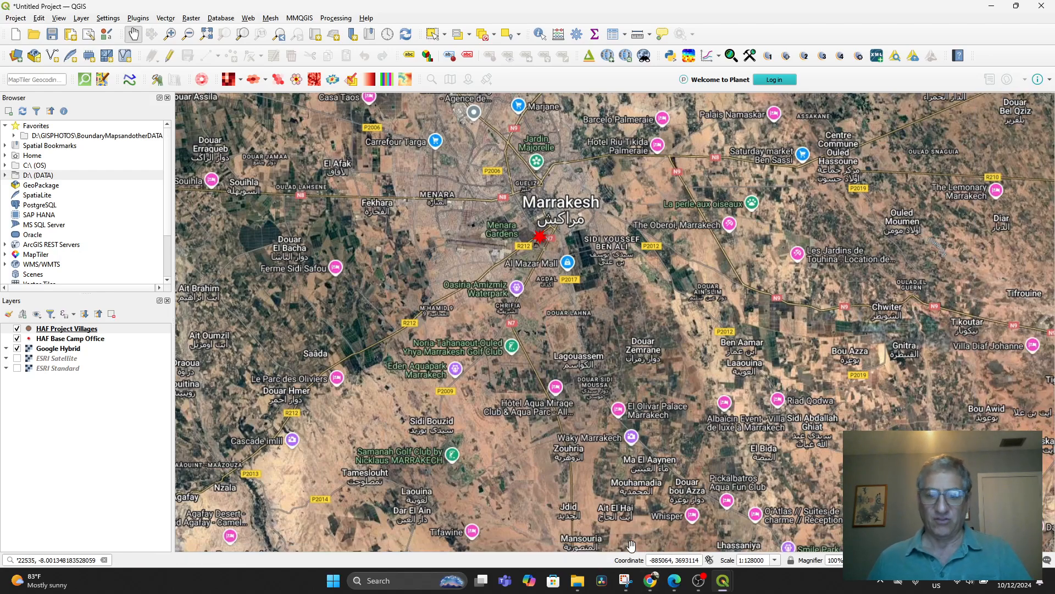
click(55, 560)
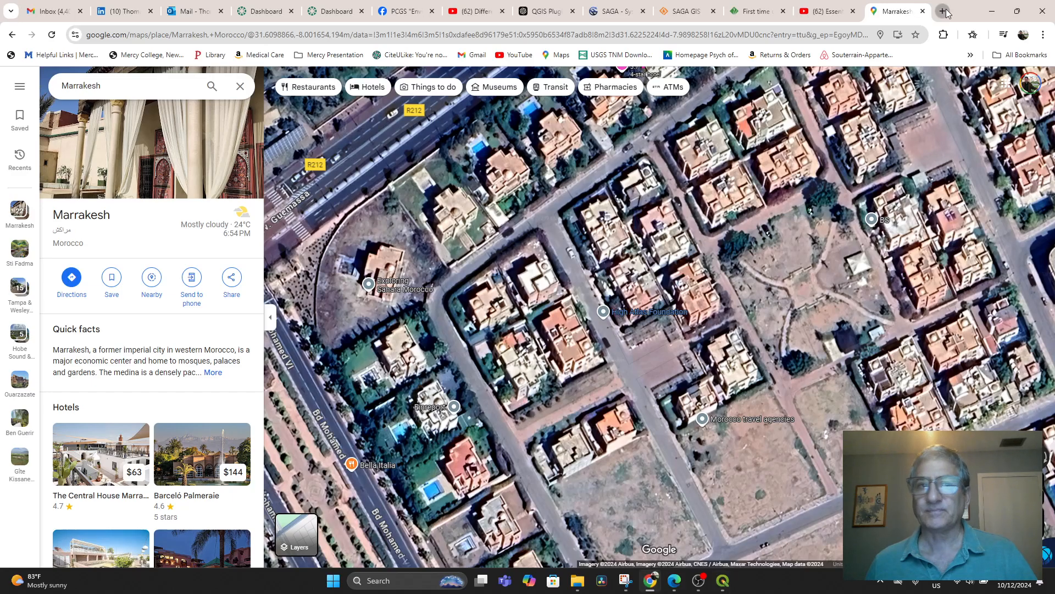
Open the HAF Sustainable Agriculture page and scroll down to the Our Other Programs cards.
click(947, 11)
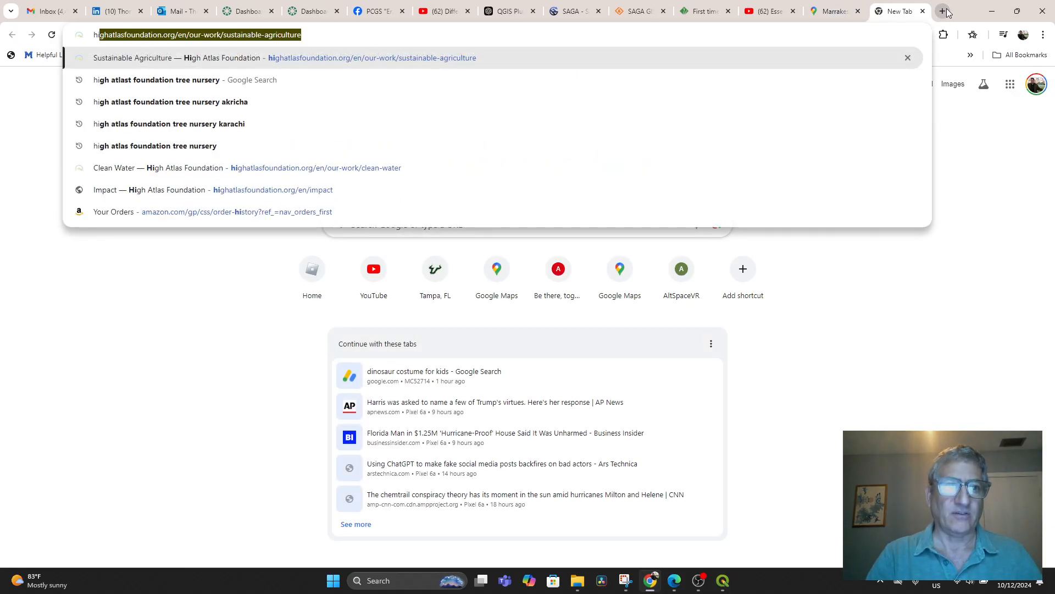
key(Enter)
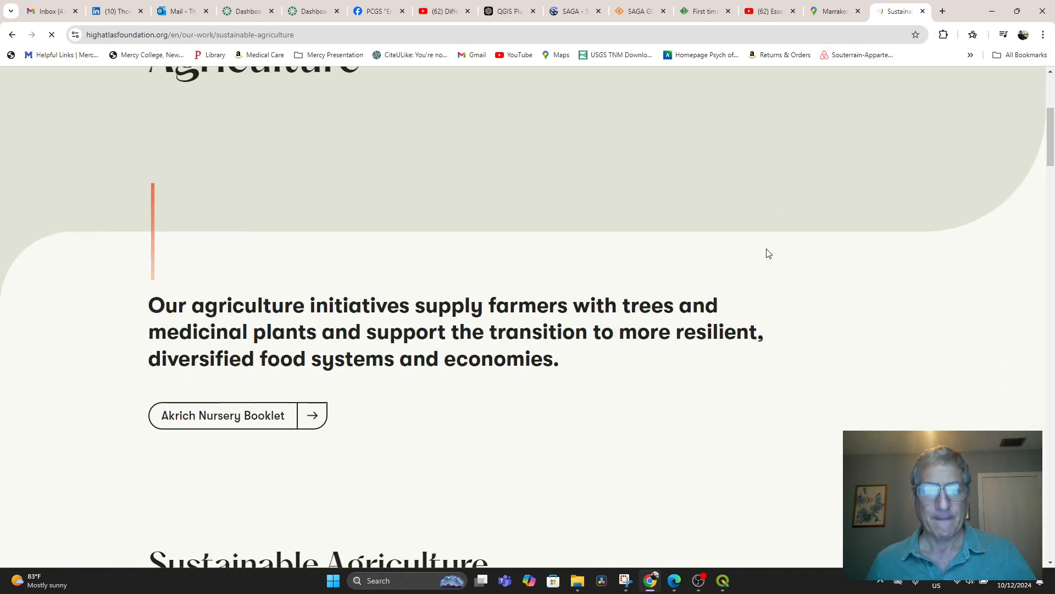
scroll(down, 3)
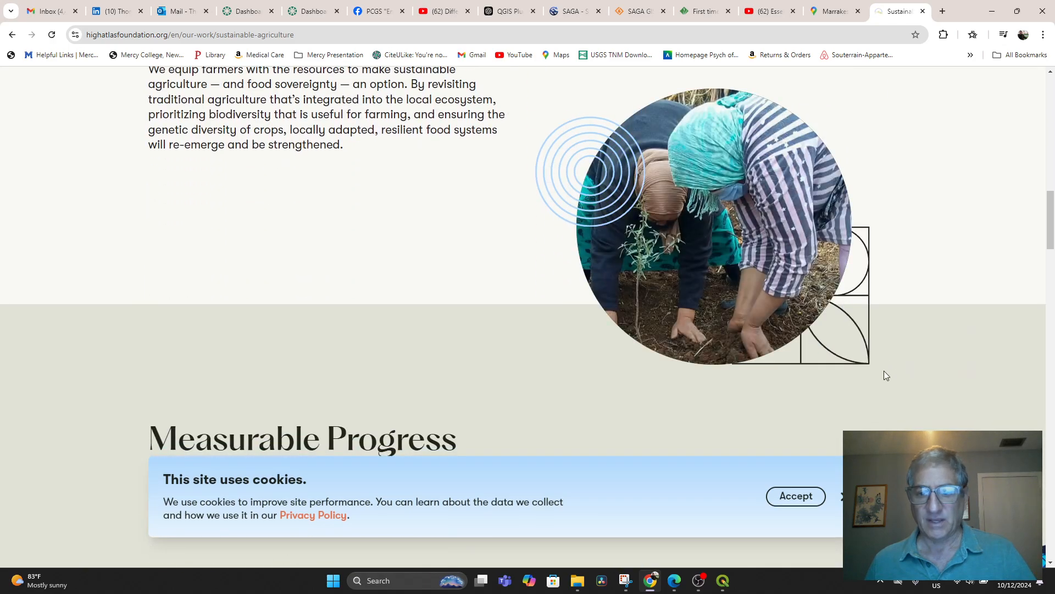
scroll(down, 3)
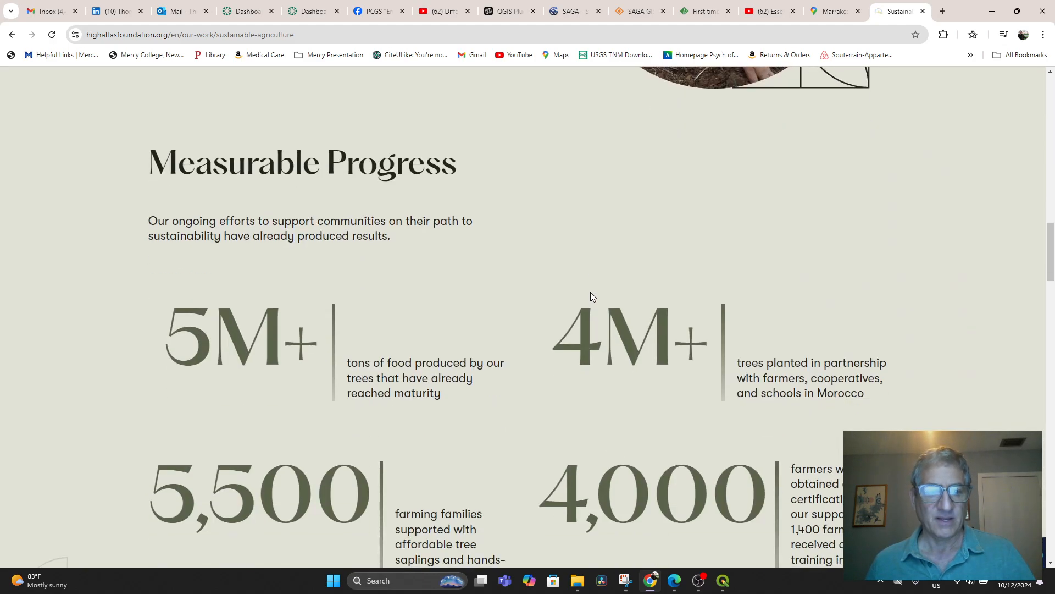
scroll(down, 3)
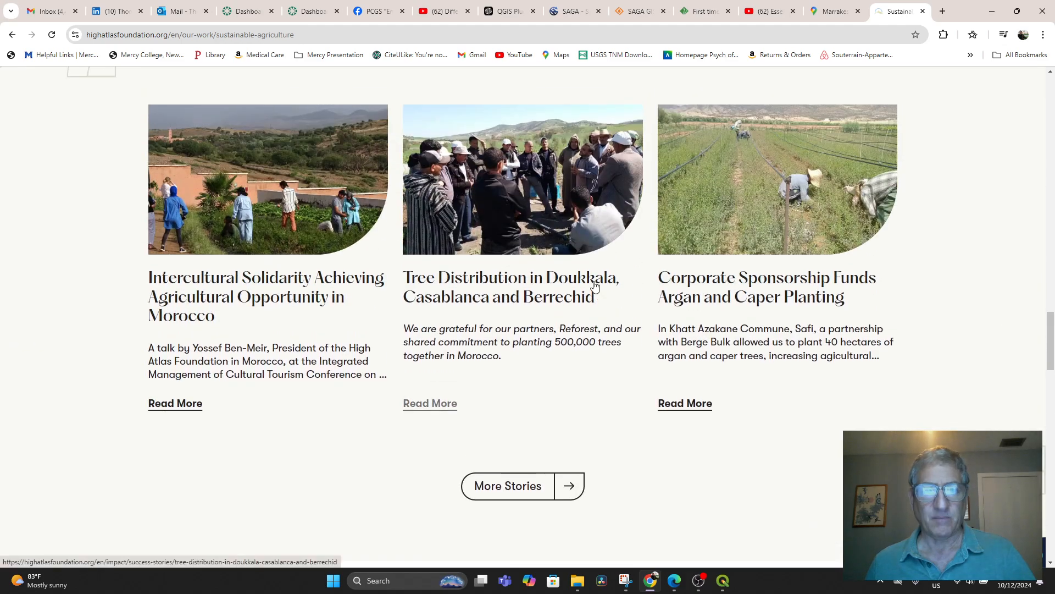
mouse_move(554, 233)
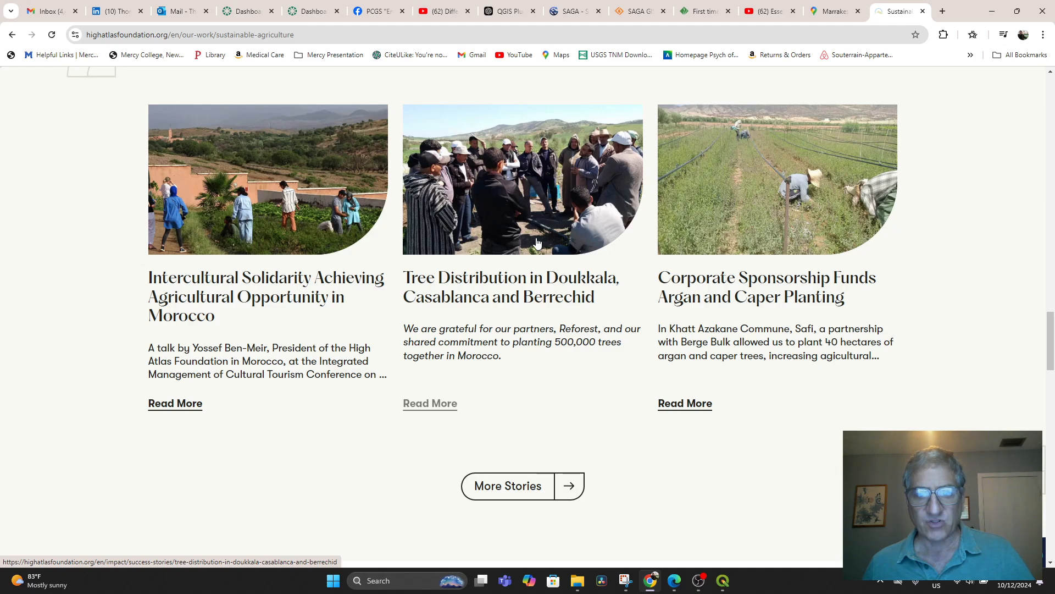
scroll(down, 3)
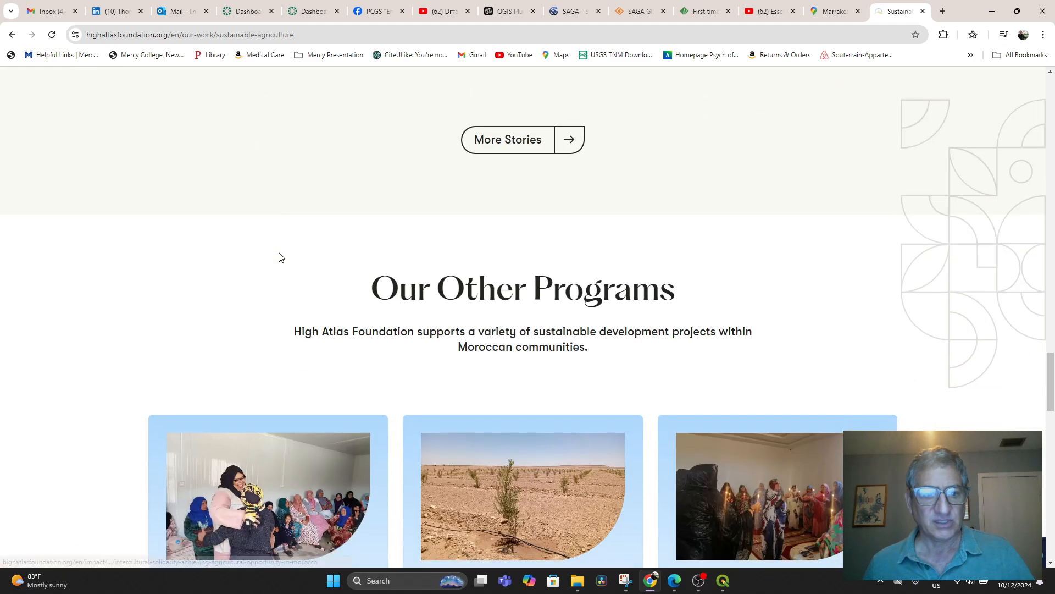
scroll(down, 3)
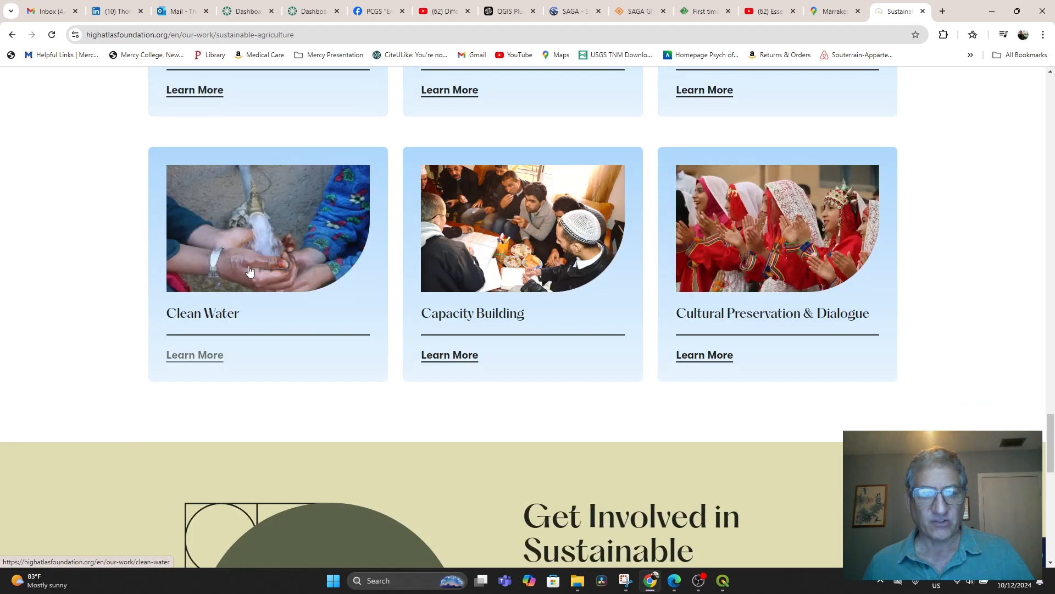
Open the Clean Water program page and scroll down to its Success Stories.
click(195, 354)
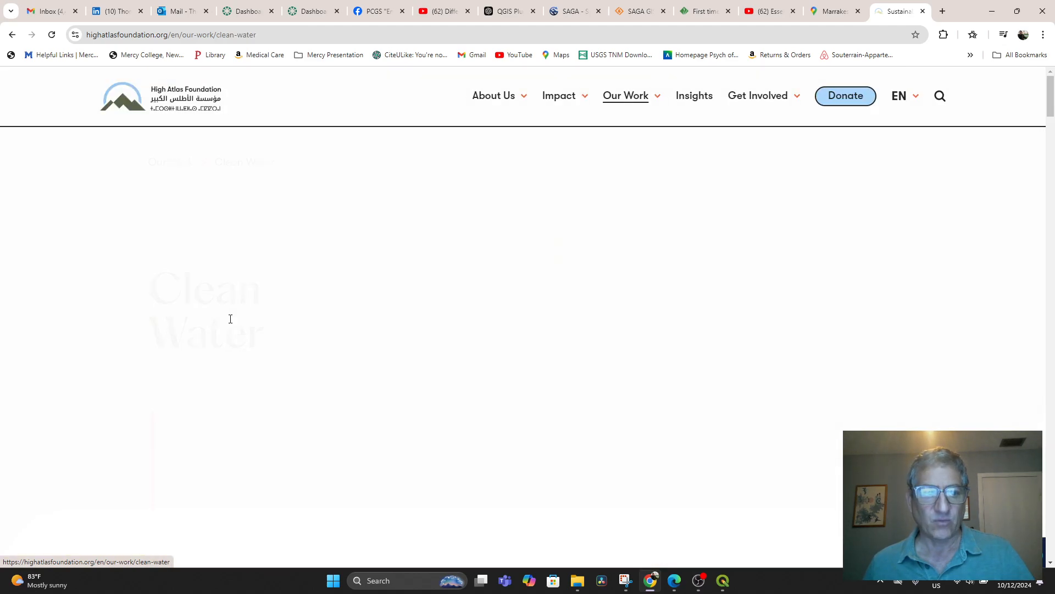
scroll(down, 3)
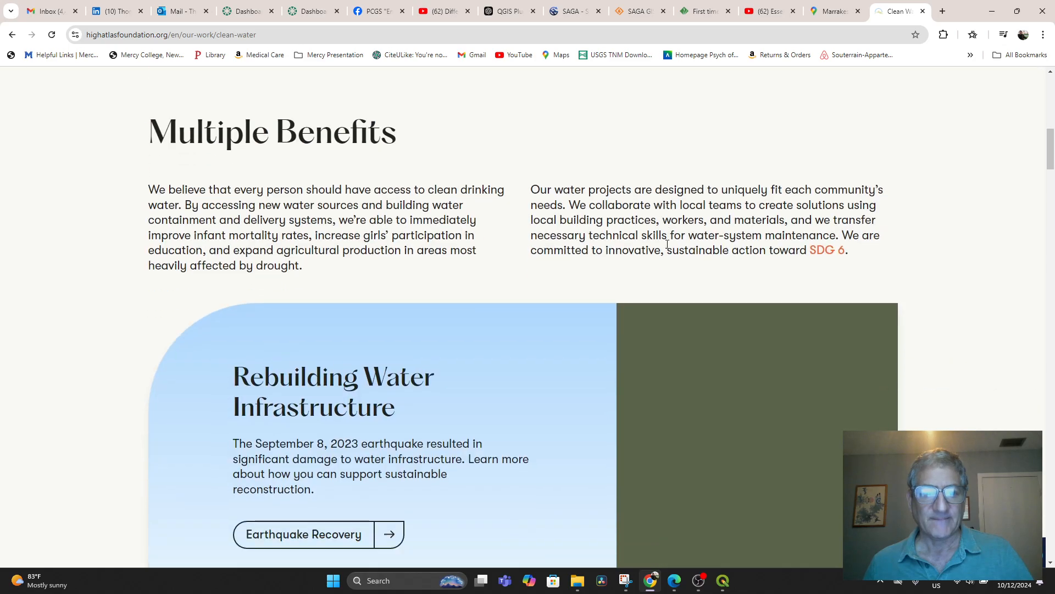
scroll(down, 3)
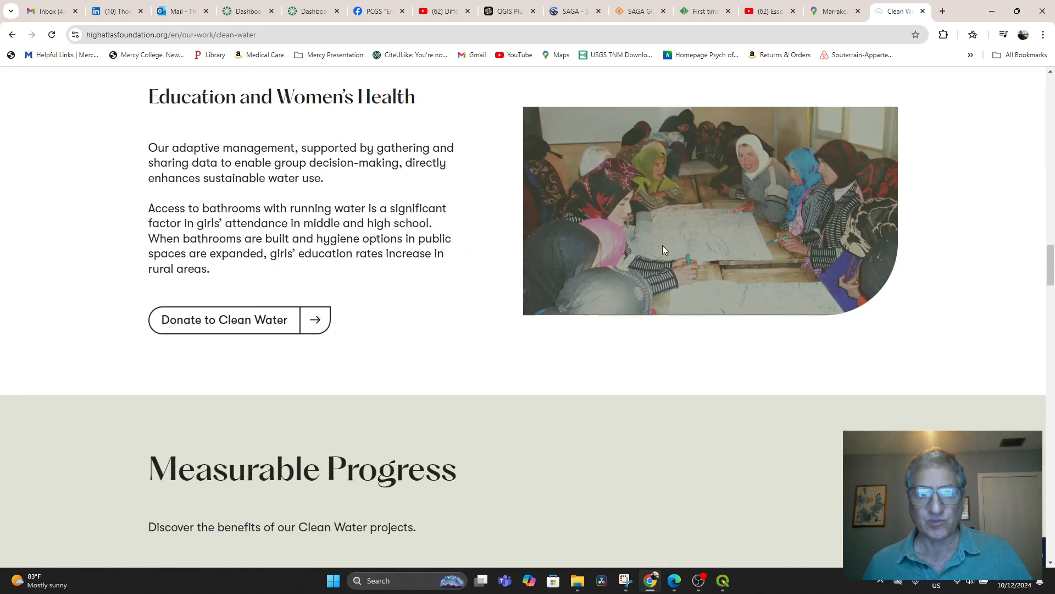
scroll(down, 3)
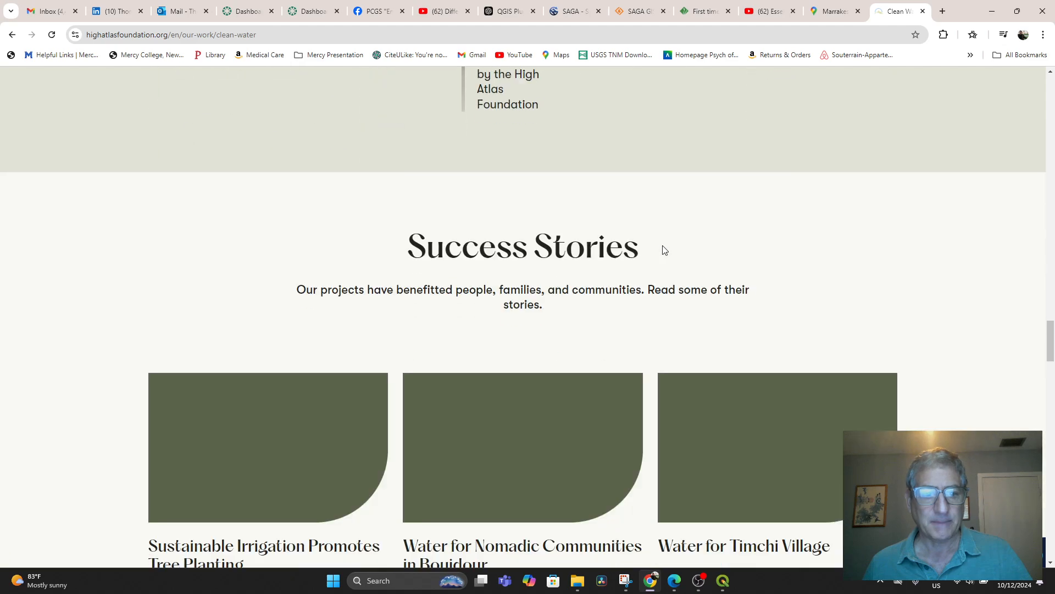
scroll(down, 3)
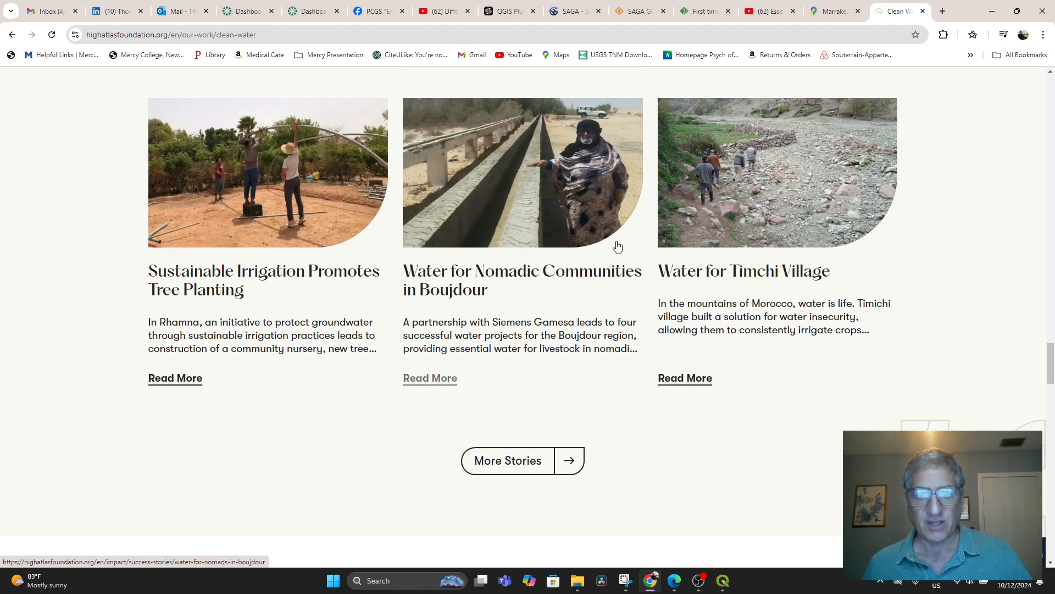
mouse_move(770, 277)
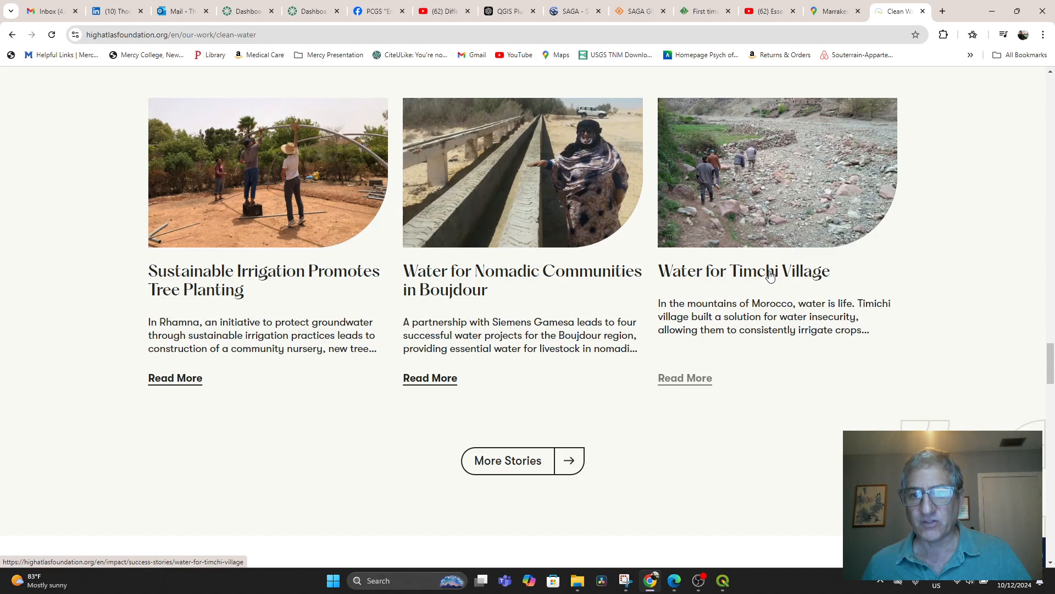
Open the Water for Timchi Village story and scroll to More Success Stories.
click(744, 271)
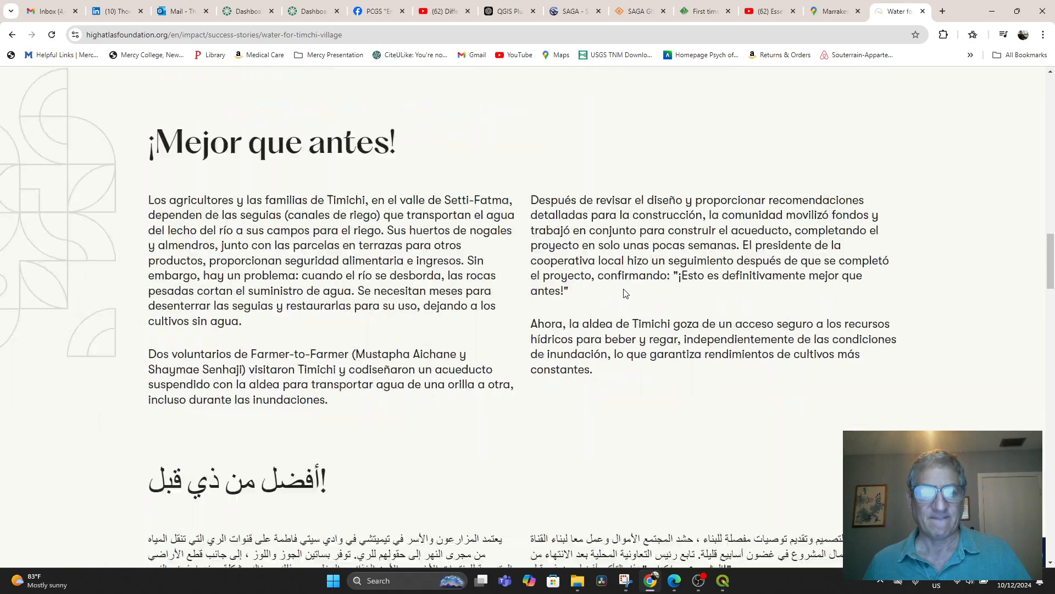
scroll(down, 3)
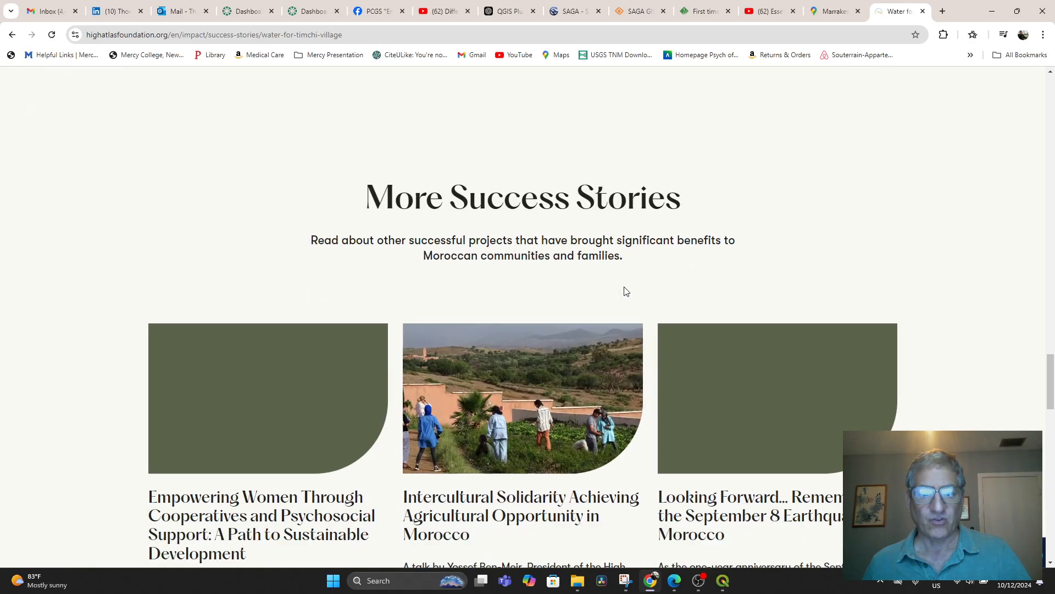
scroll(down, 3)
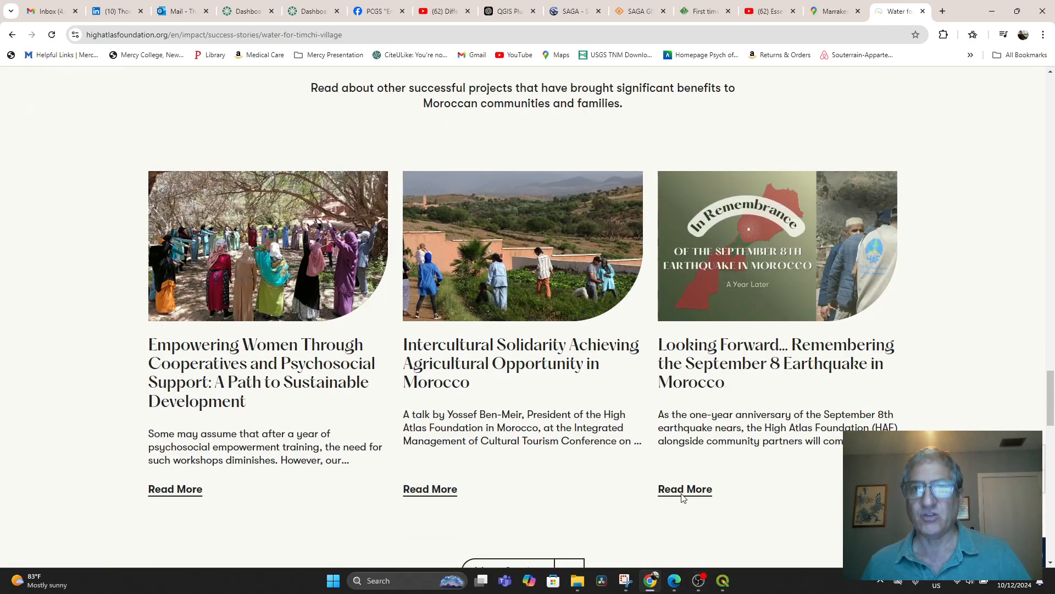
Search Google Maps for Timichi and select the Timichi, Morocco suggestion.
click(833, 11)
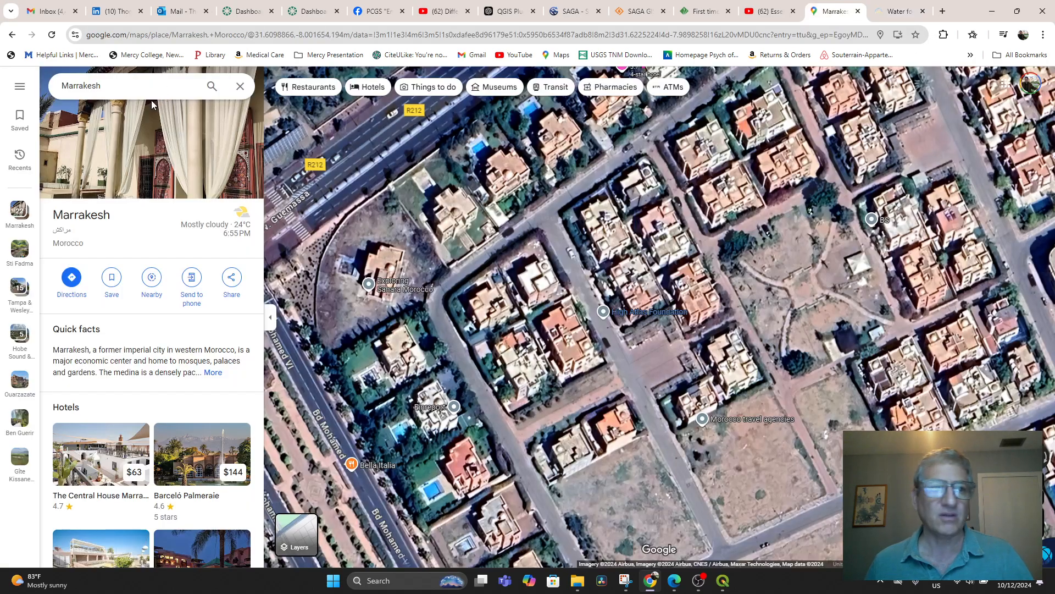
text(Timchi)
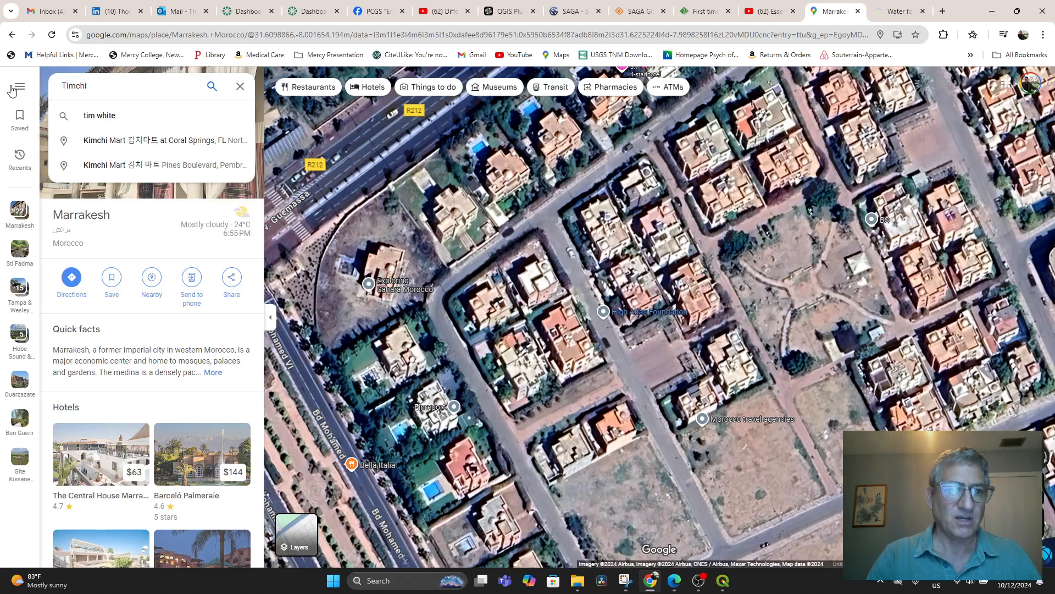
text(village)
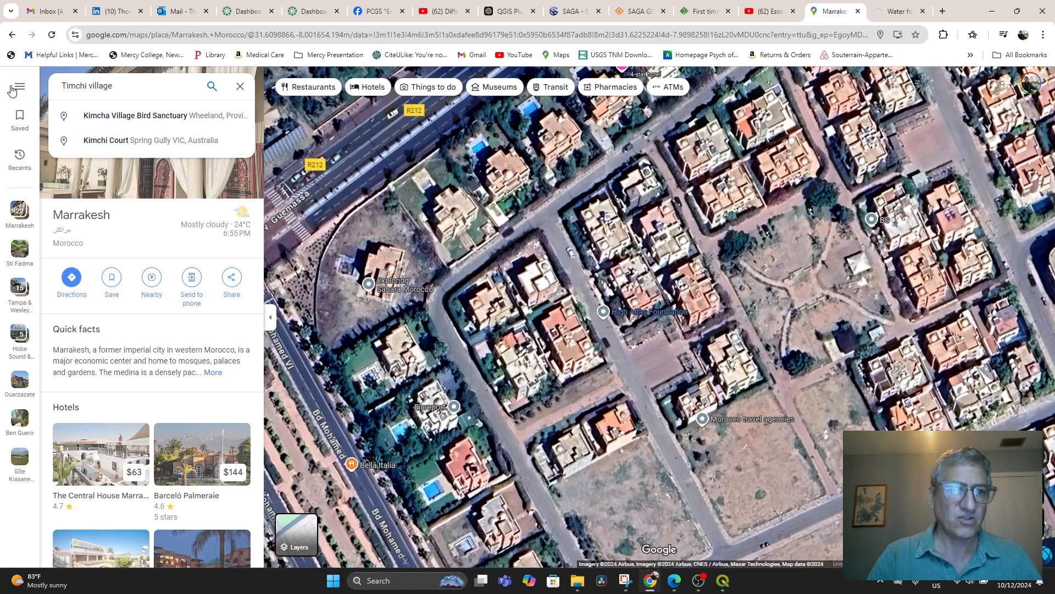
key(Backspace)
text(Timichi)
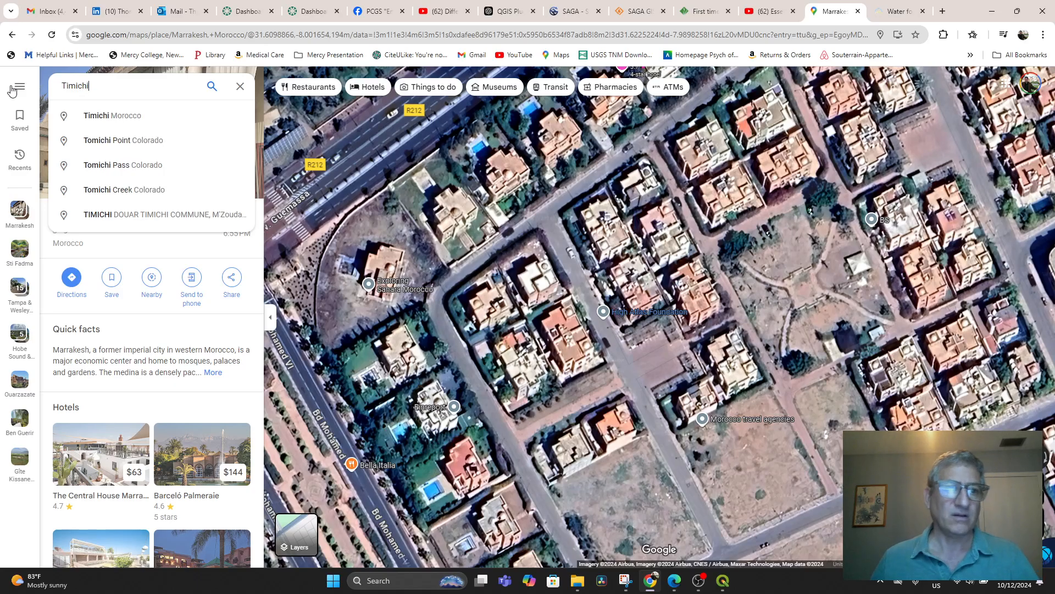
click(112, 115)
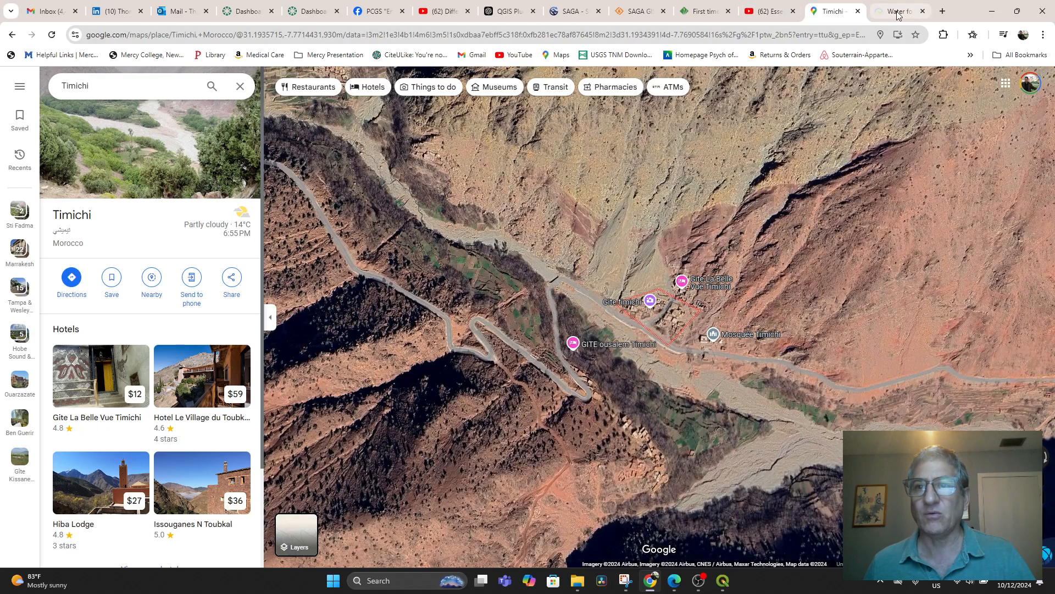
Return to the Timichi village story and scroll down to the French section.
click(900, 11)
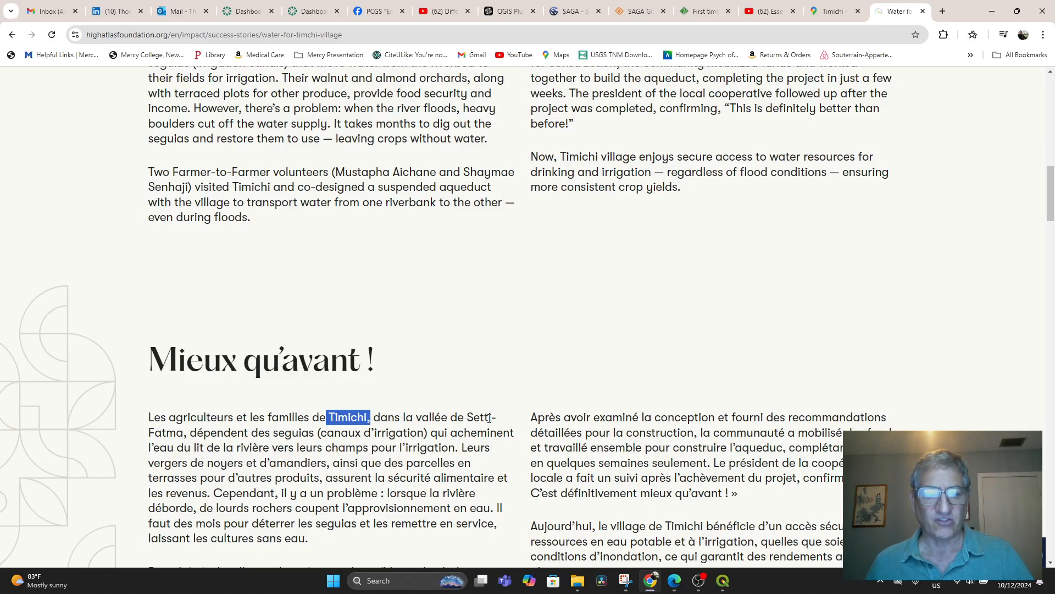
scroll(down, 3)
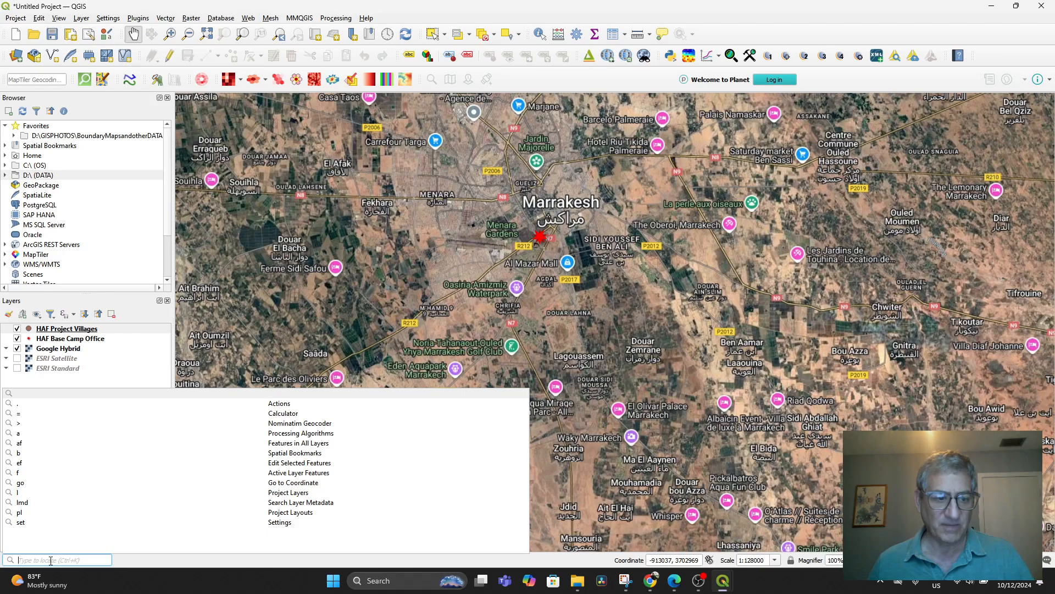
Search the QGIS locator bar for 'Timichi'.
text(Ti)
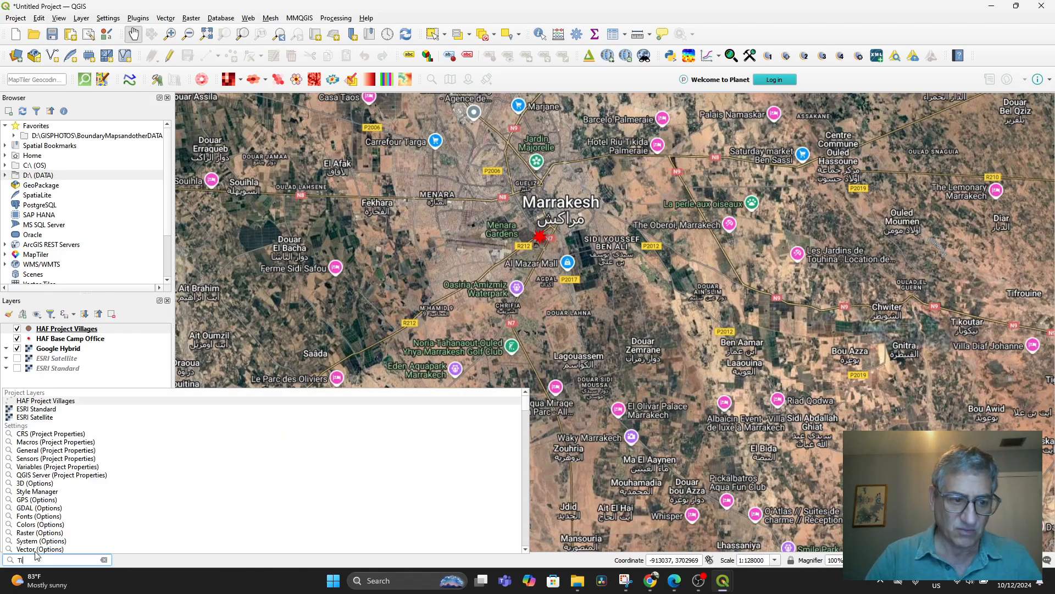
text(Timichi)
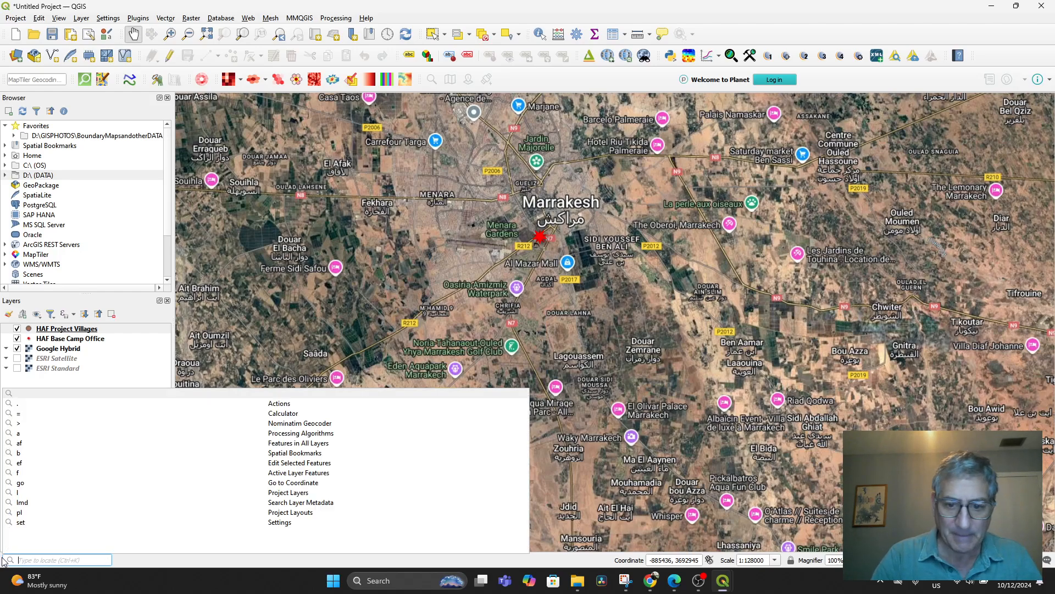
mouse_move(179, 452)
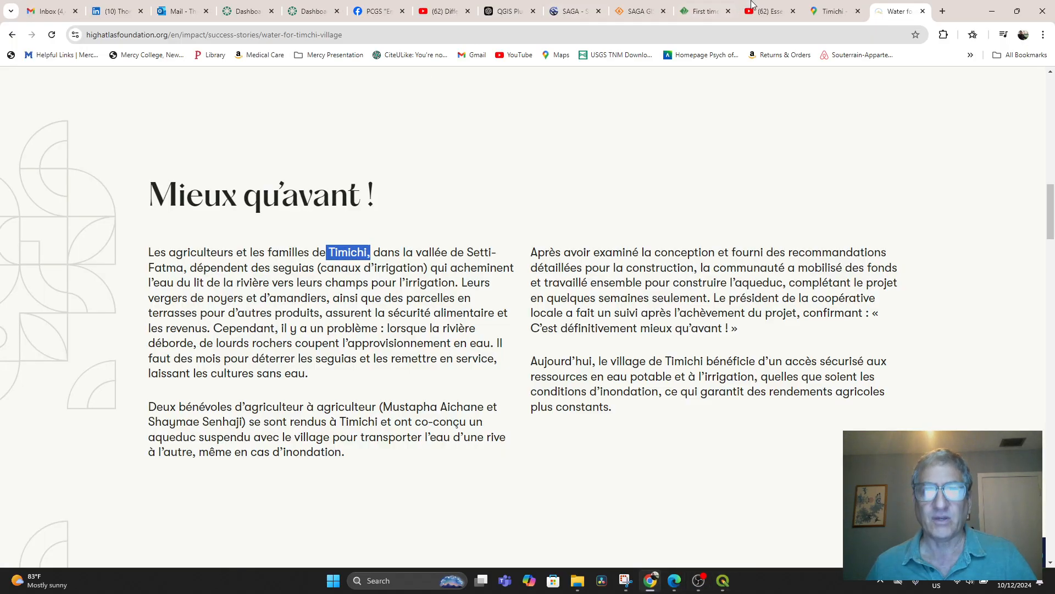
Switch back to the Google Maps tab showing Timichi village.
click(831, 11)
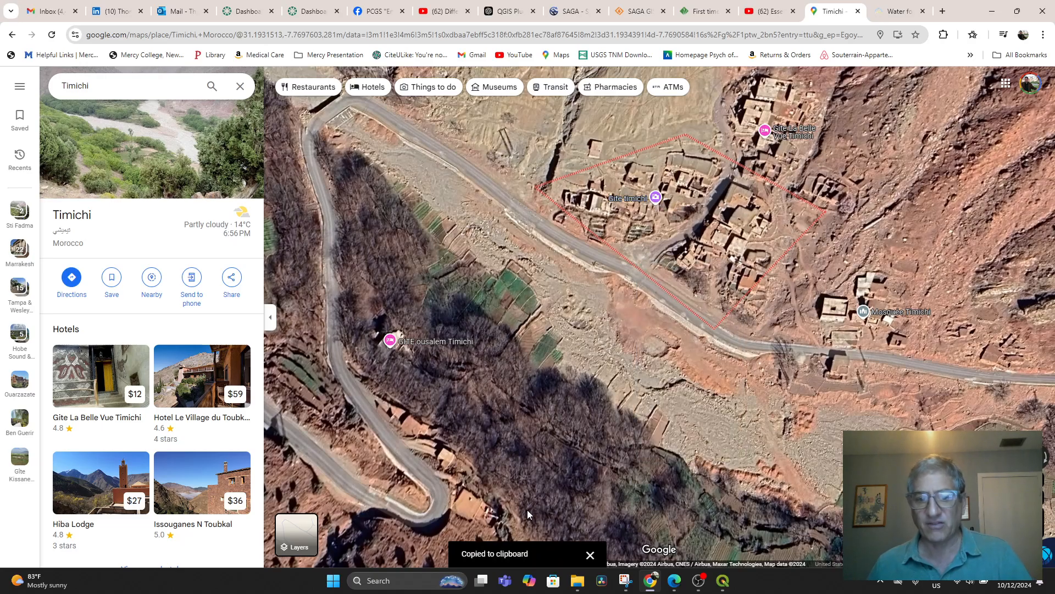
mouse_move(698, 581)
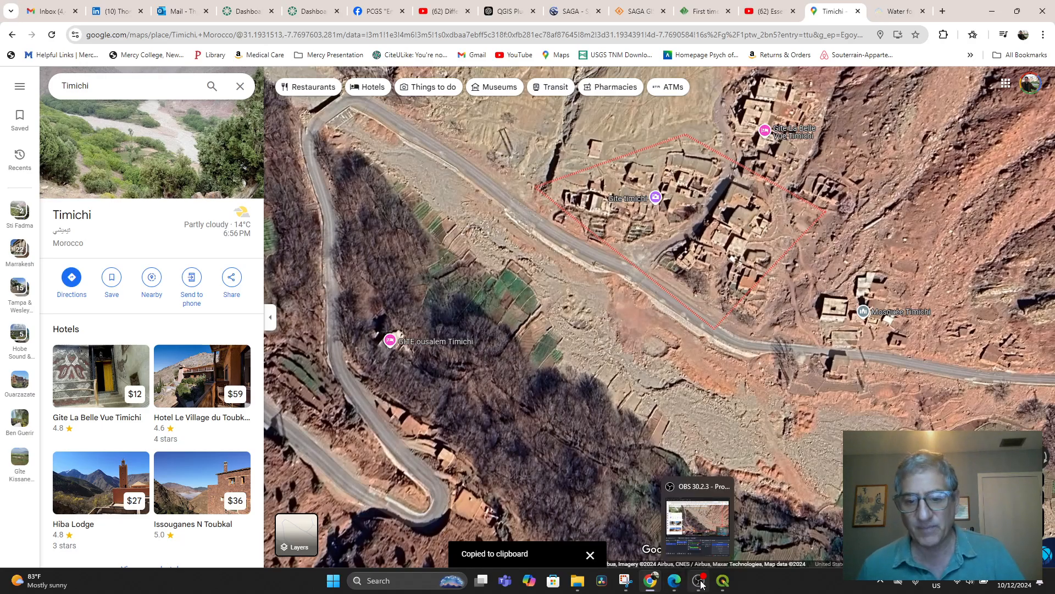
Centre the QGIS map on Timichi village from its pasted coordinates, zoomed to 1:625.
click(722, 581)
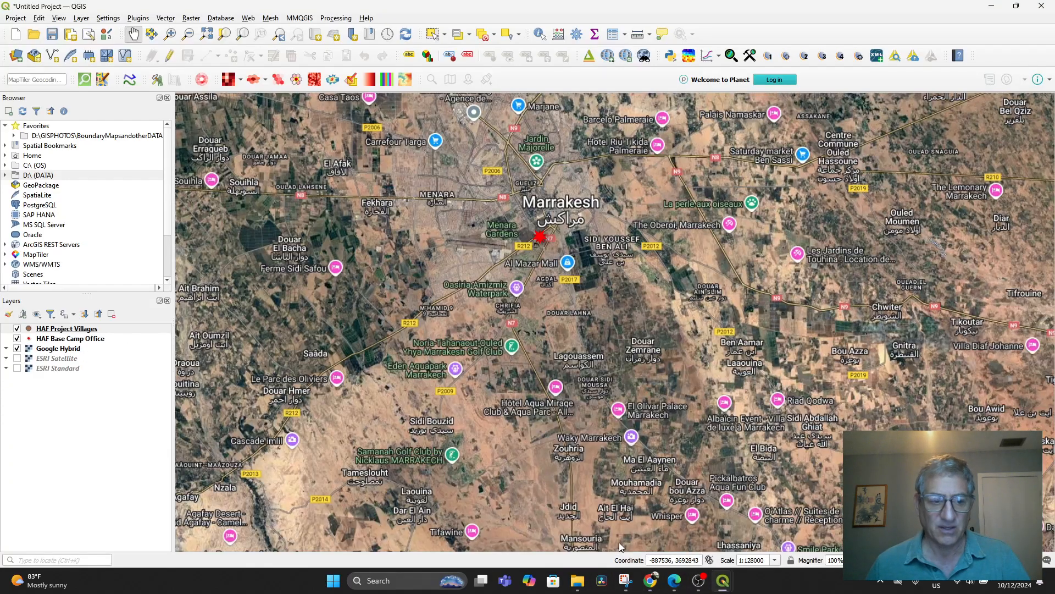
click(56, 559)
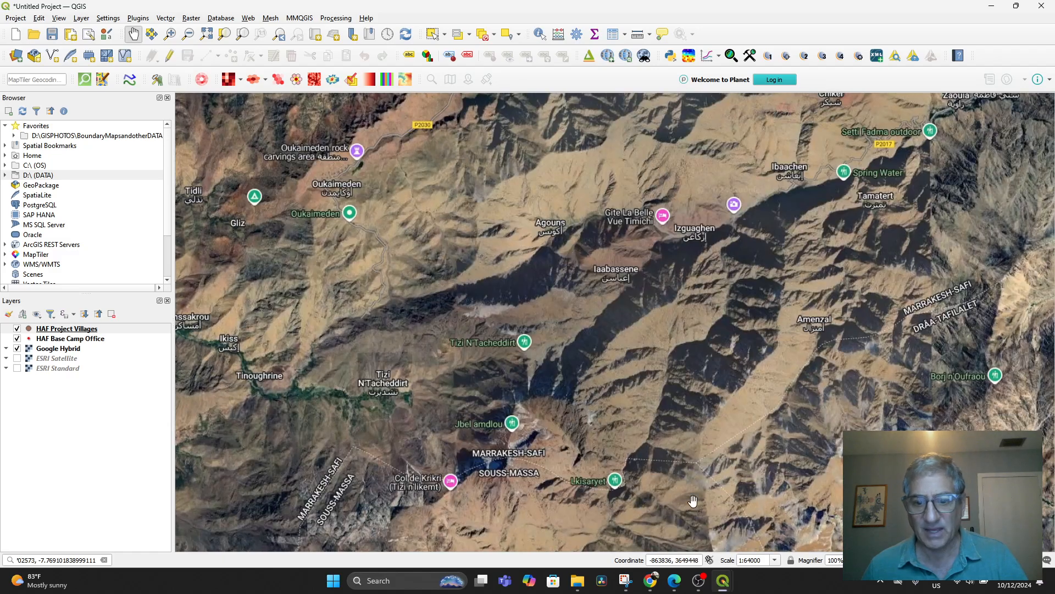
click(775, 560)
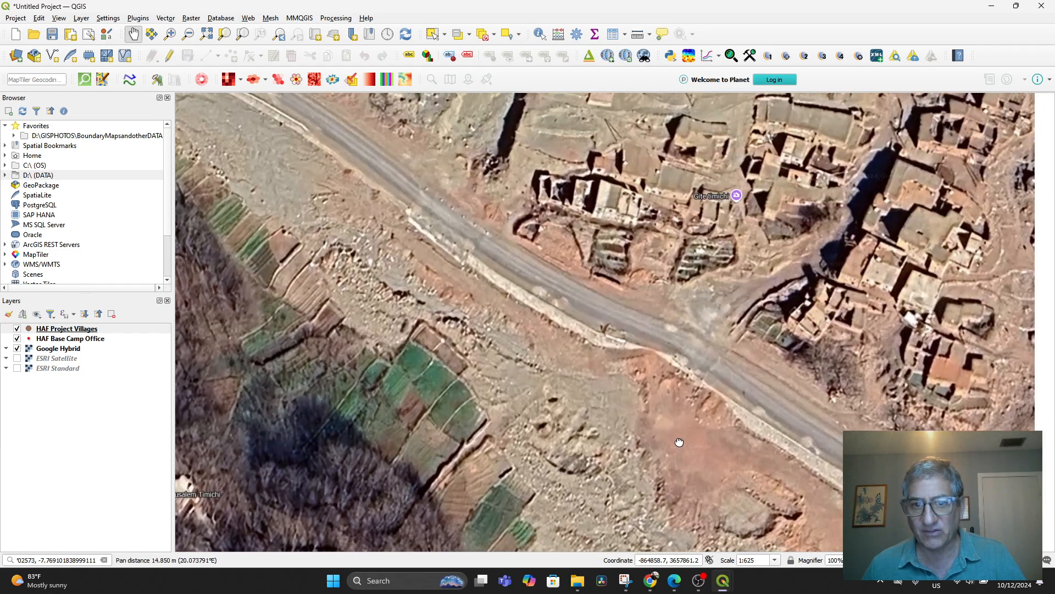
drag(680, 441, 627, 402)
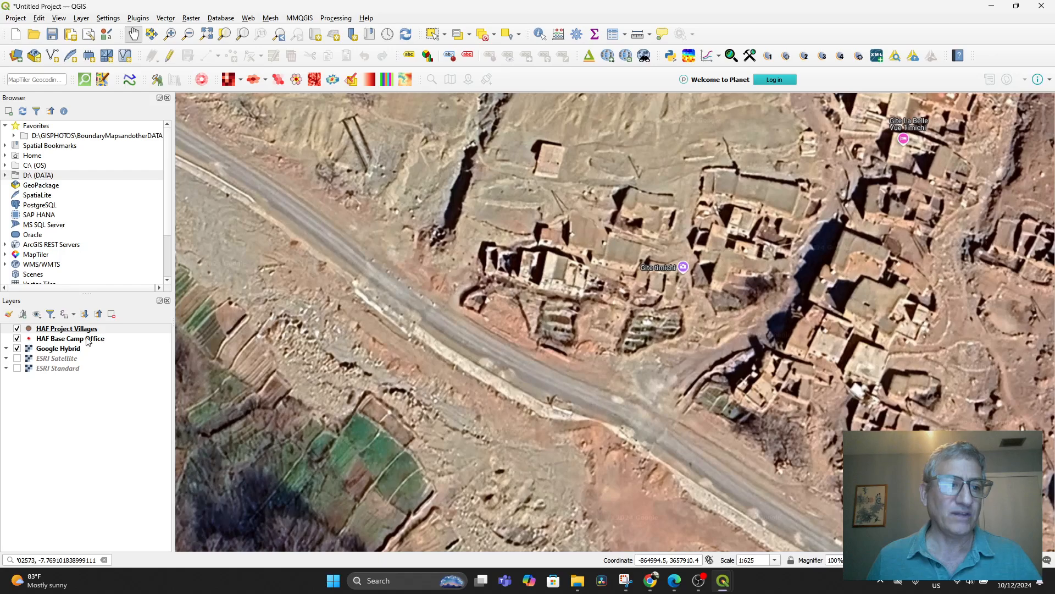
Add a HAF Project Villages point at Timichi, named Timichi with its coordinates.
click(67, 328)
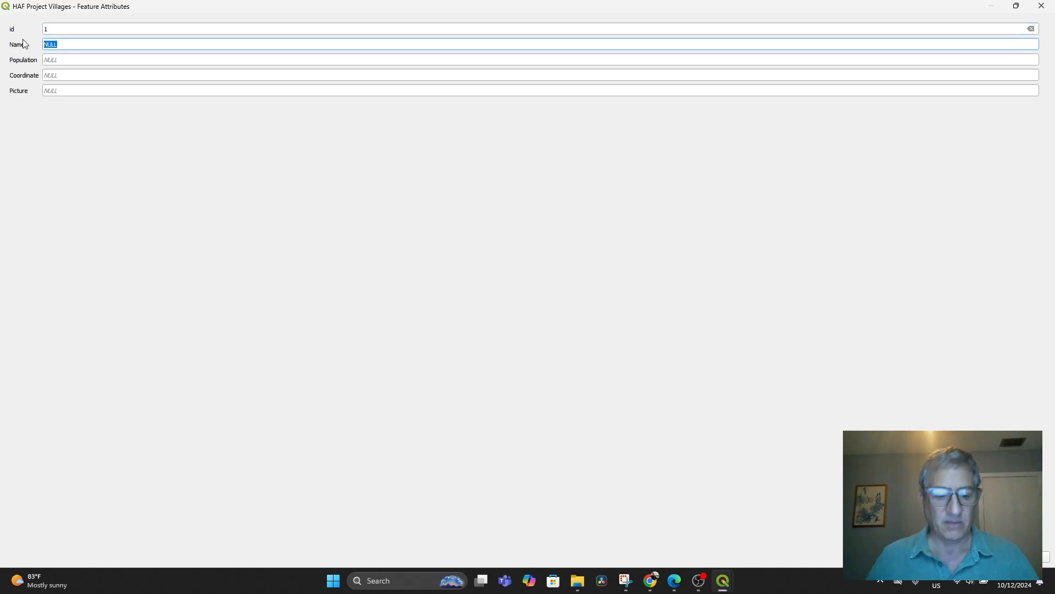
text(Timichi)
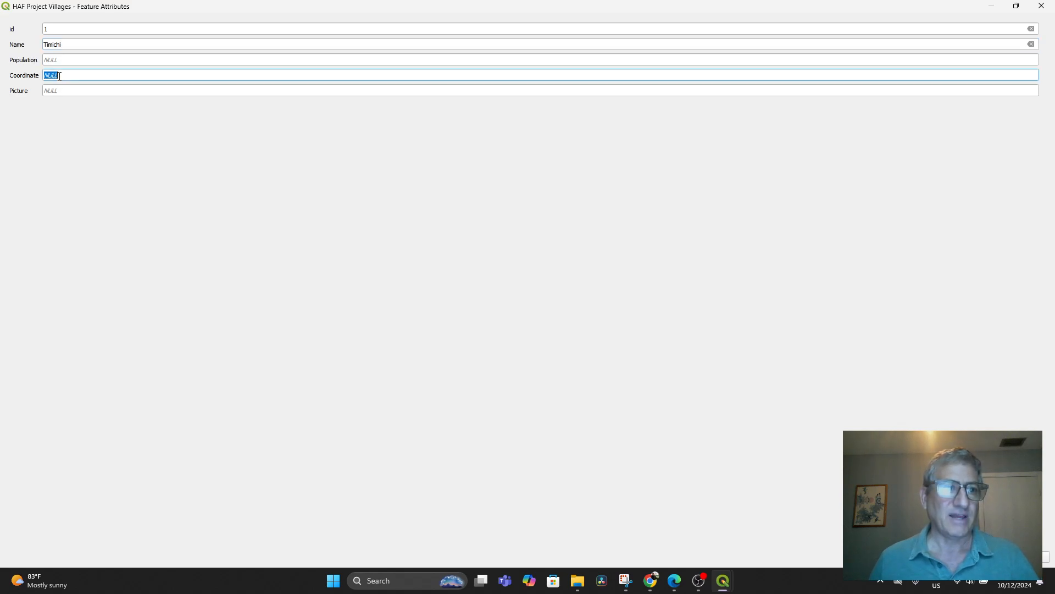
text(31.193445577702573, -7.769101838999111)
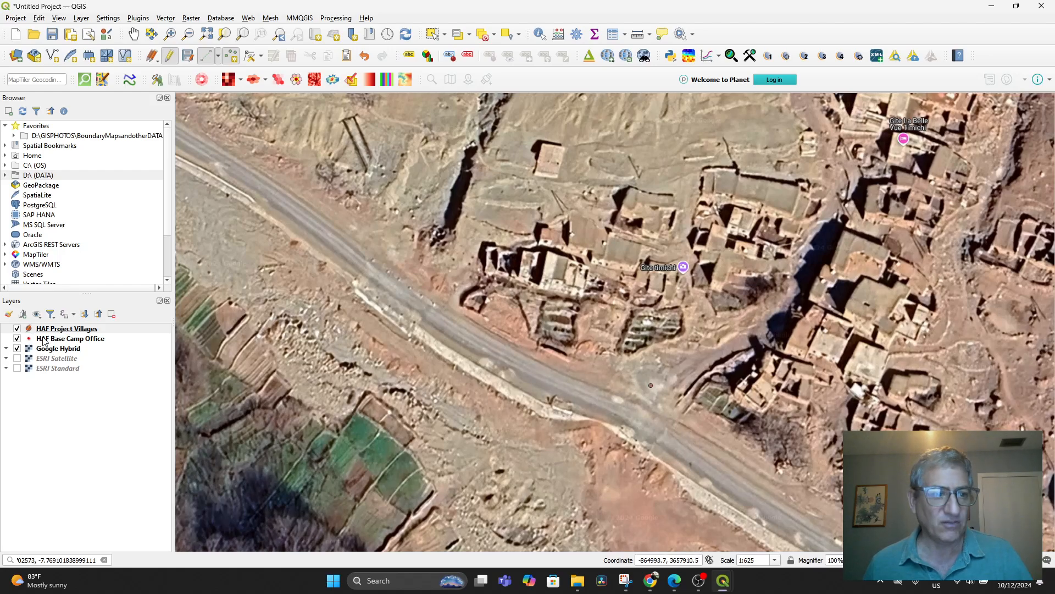
Set the HAF Base Camp Office marker to size 10 with Pixels units, then apply and close.
double_click(71, 338)
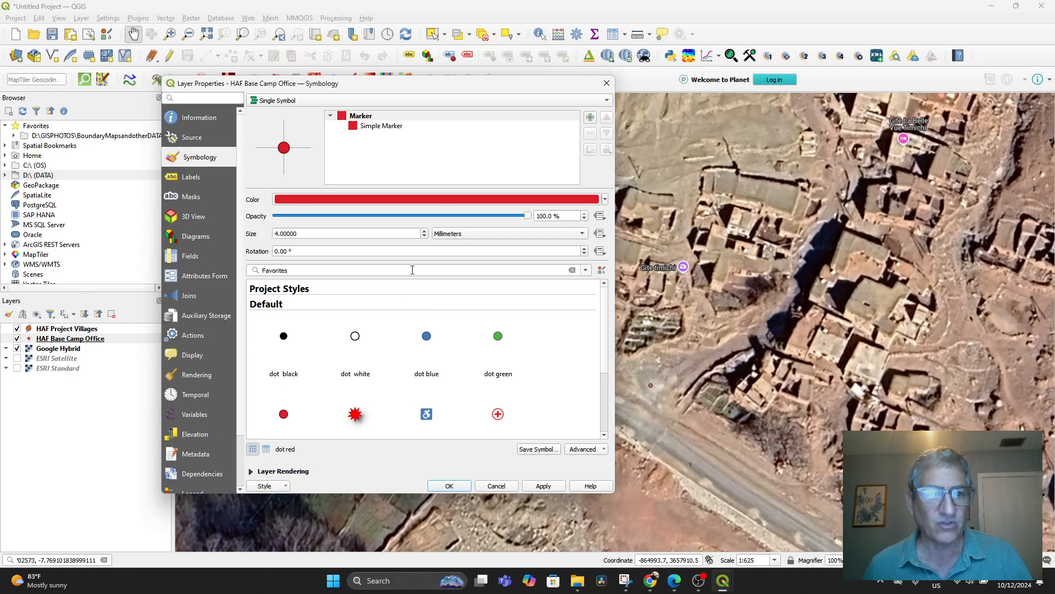
mouse_move(453, 223)
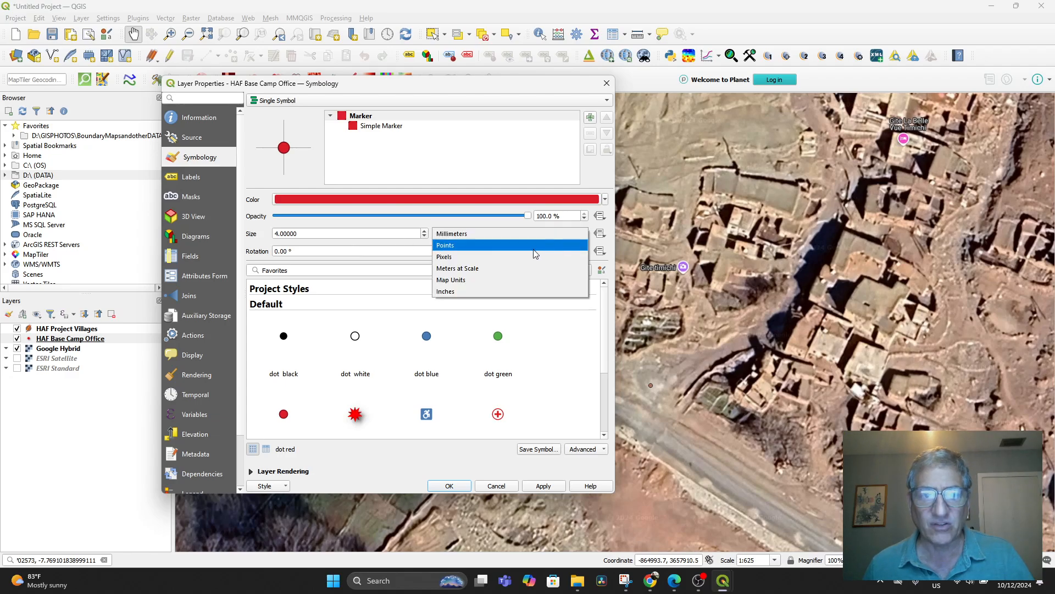
click(444, 257)
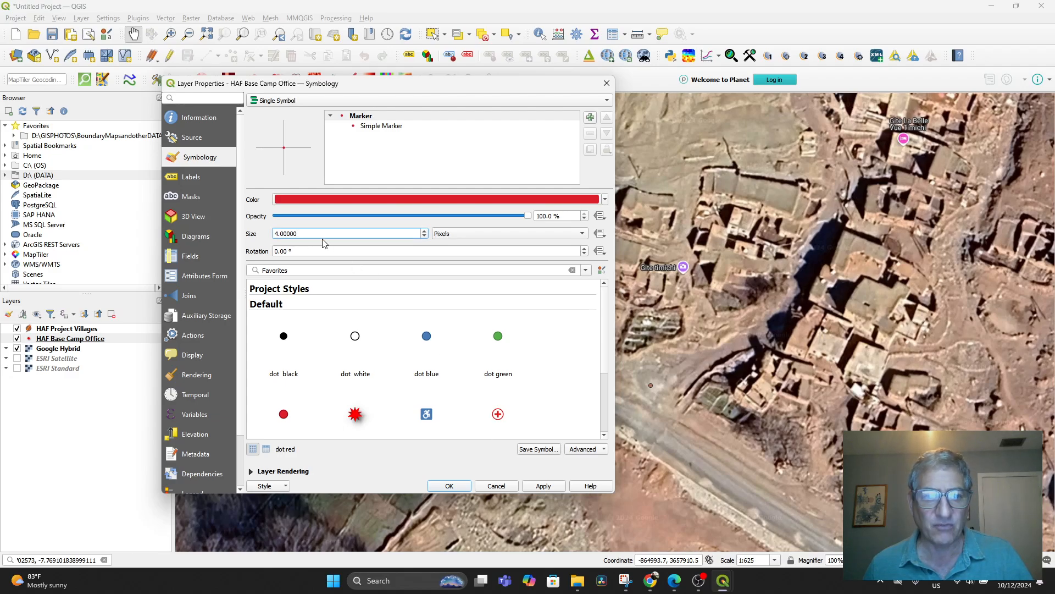
text(10)
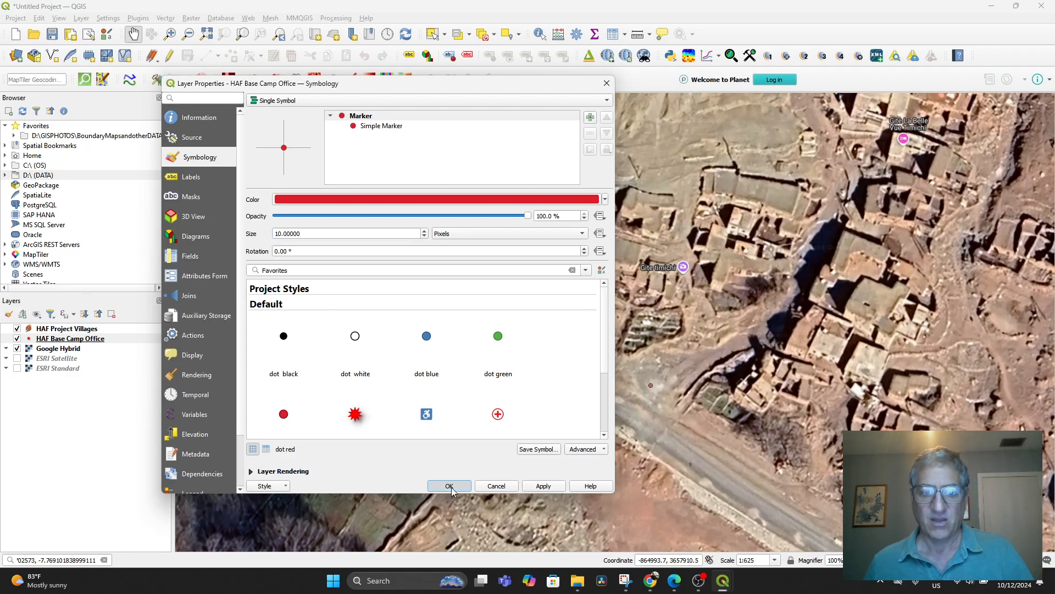
click(449, 485)
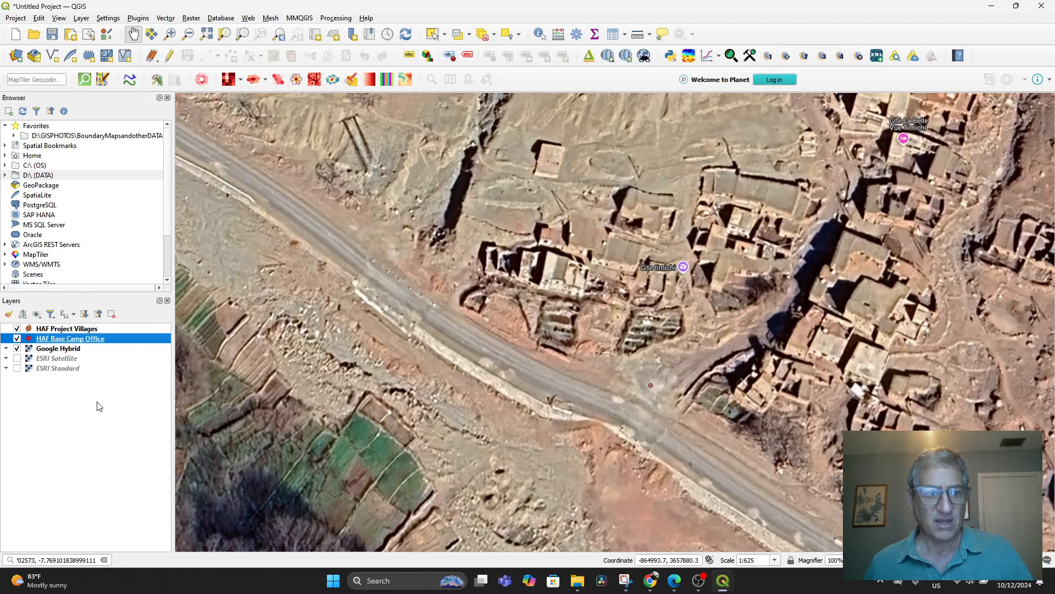
mouse_move(55, 348)
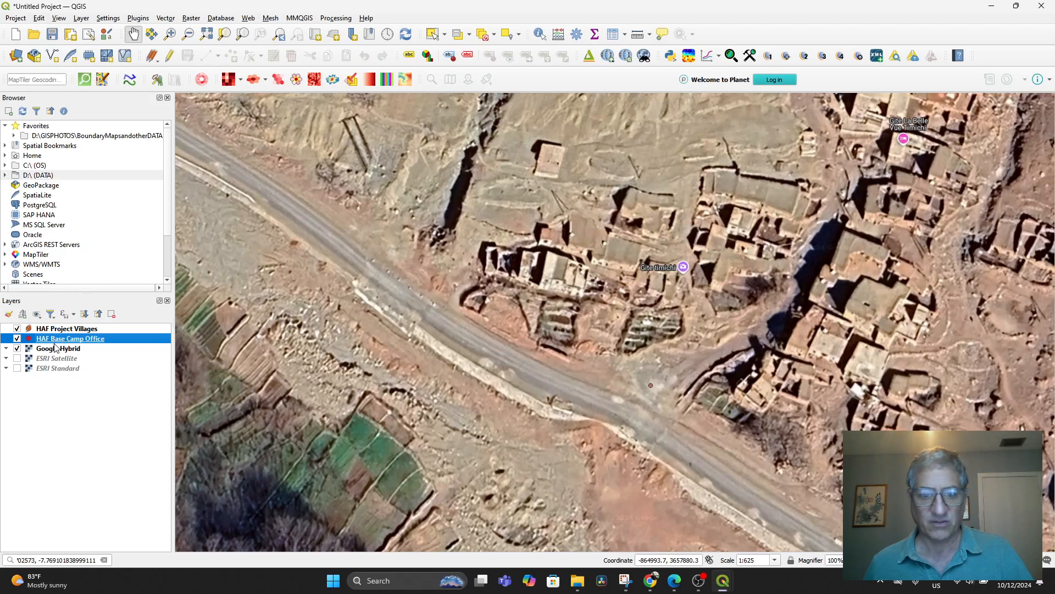
double_click(70, 338)
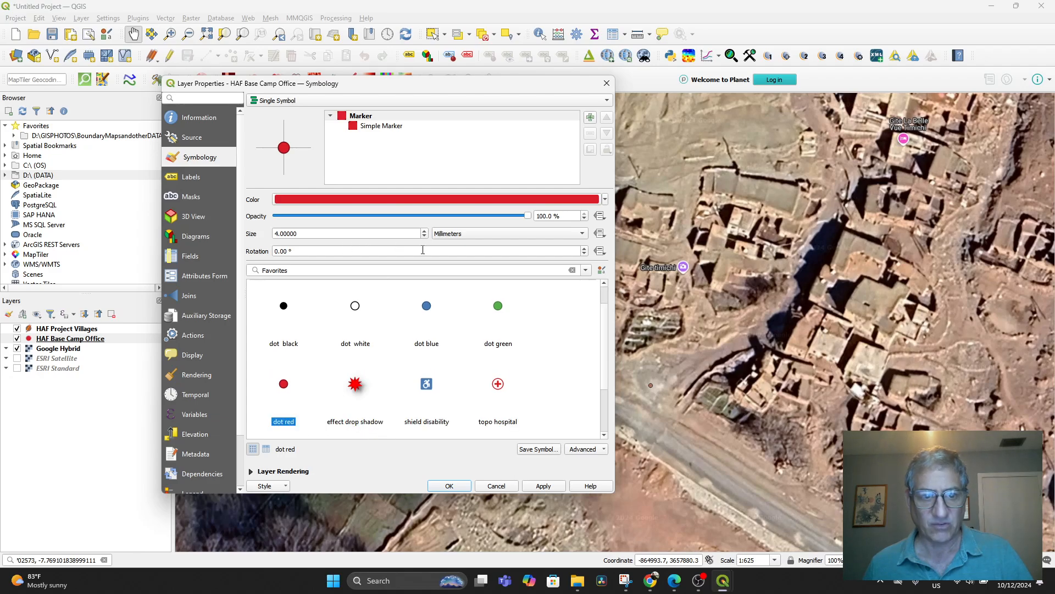
click(508, 233)
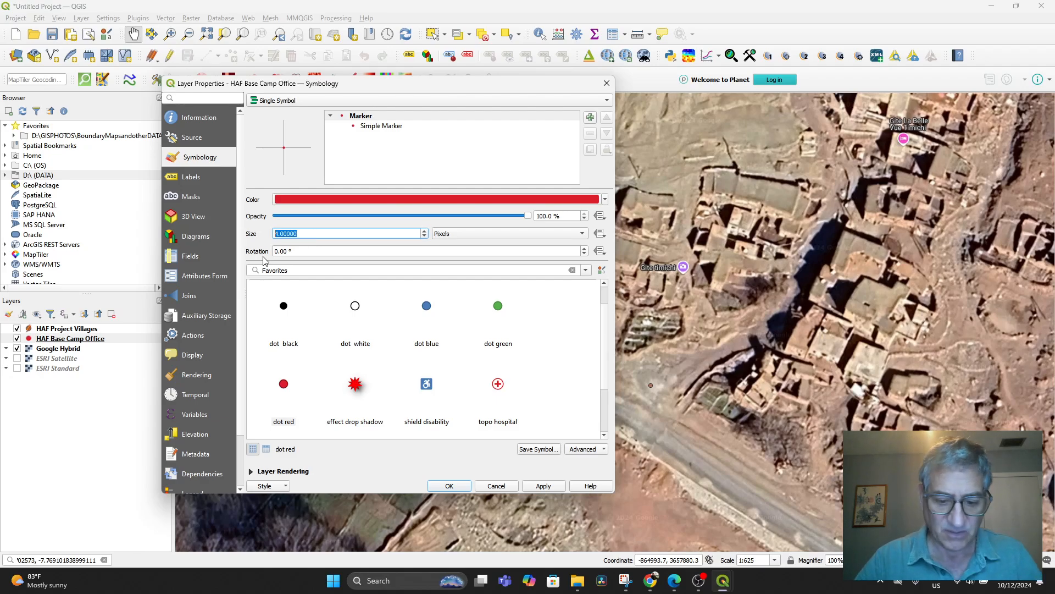
text(10)
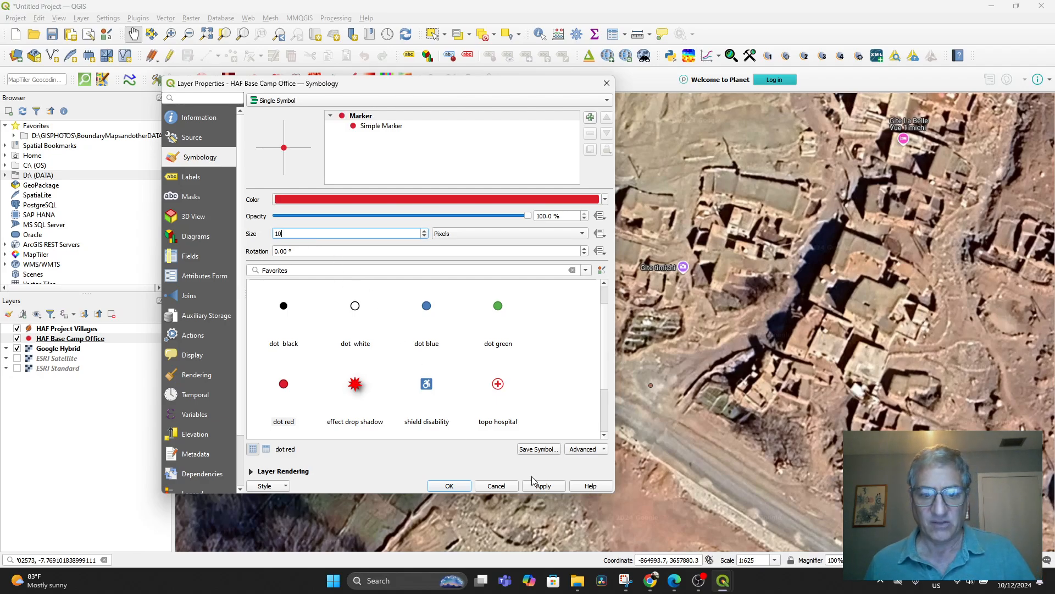
click(544, 485)
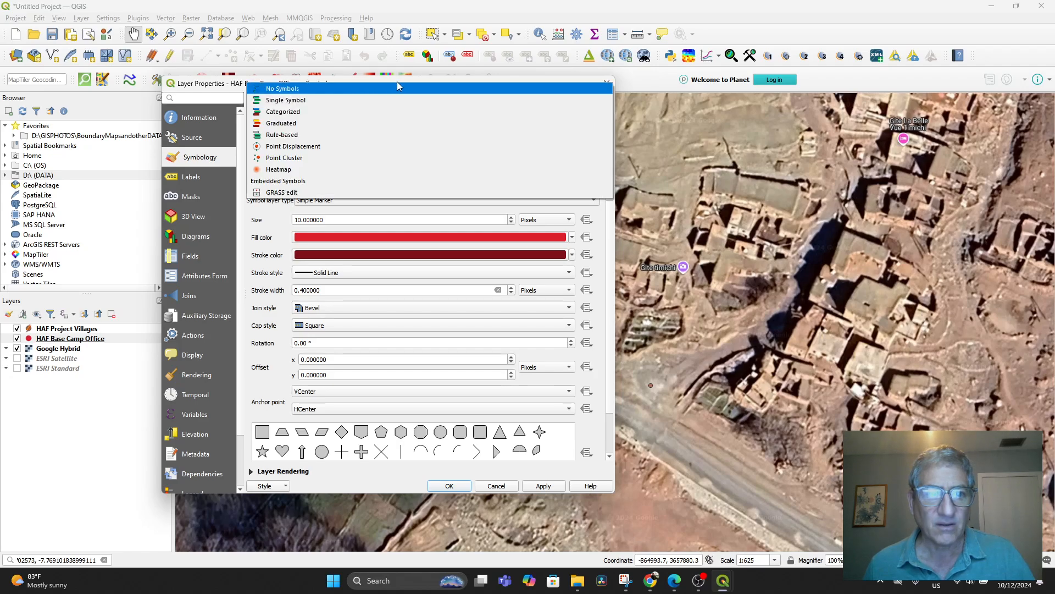
mouse_move(387, 74)
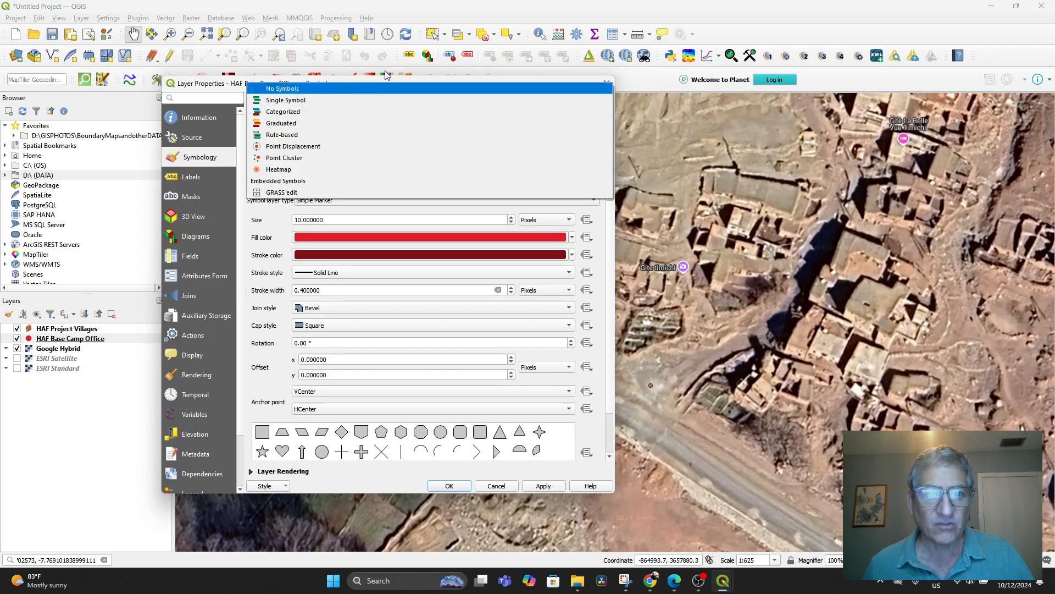
click(286, 100)
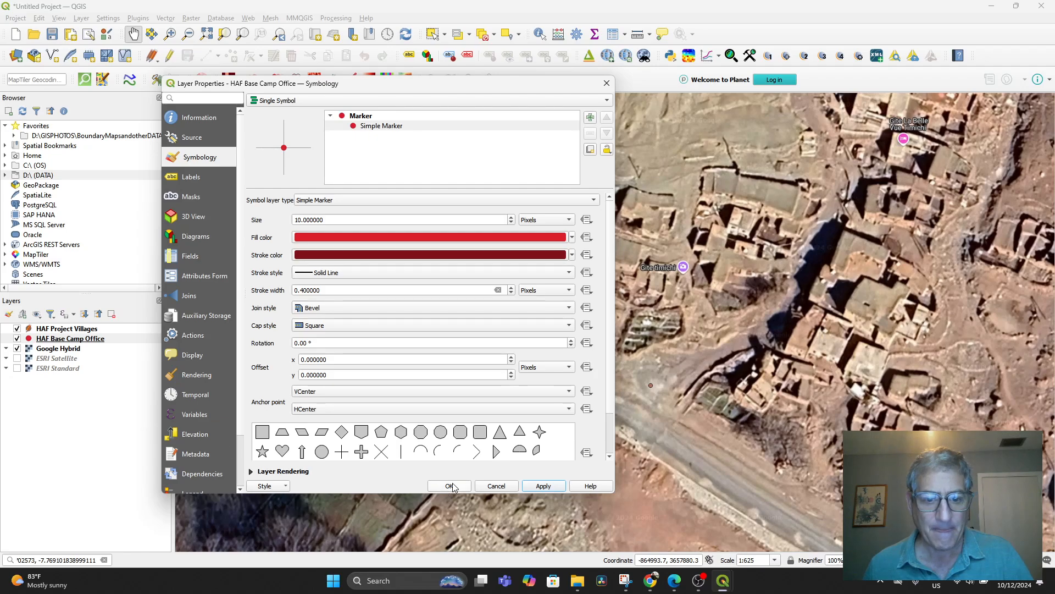
click(449, 485)
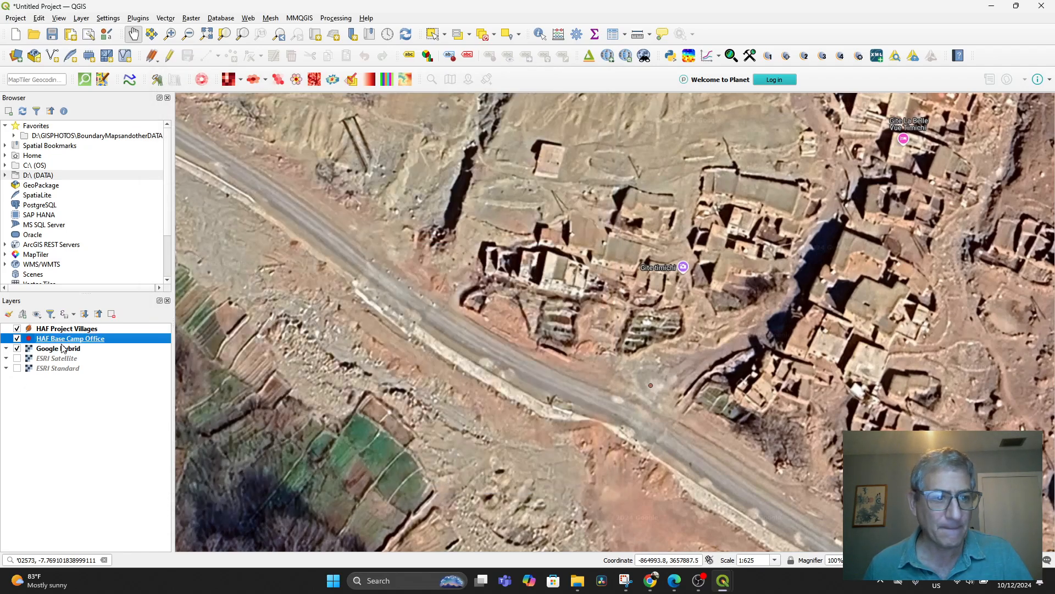
Switch the HAF Project Villages marker size unit to Pixels at 10 and apply.
click(66, 329)
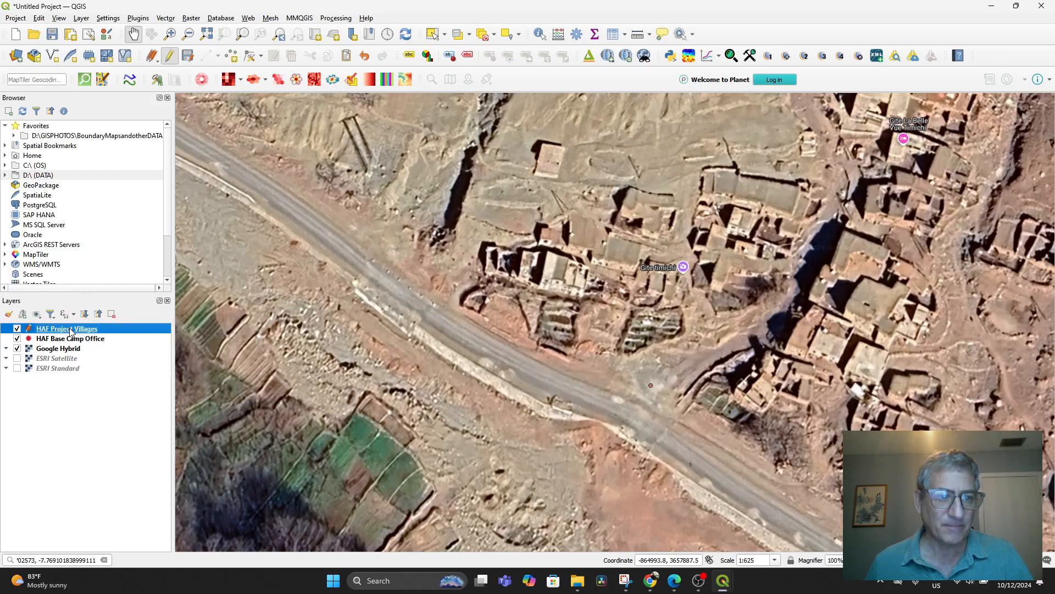
double_click(66, 328)
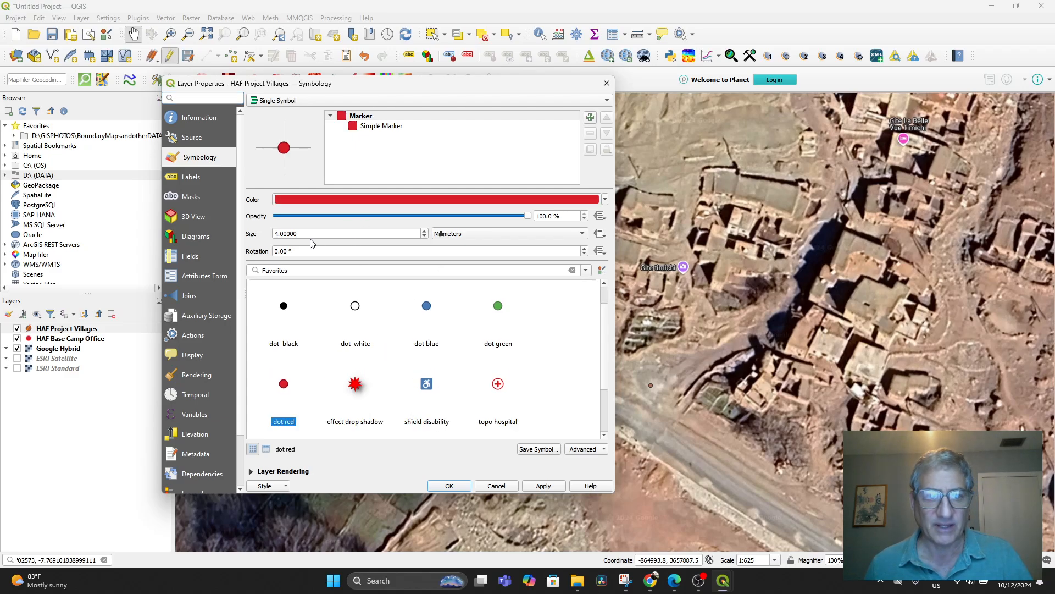
click(508, 233)
text(10)
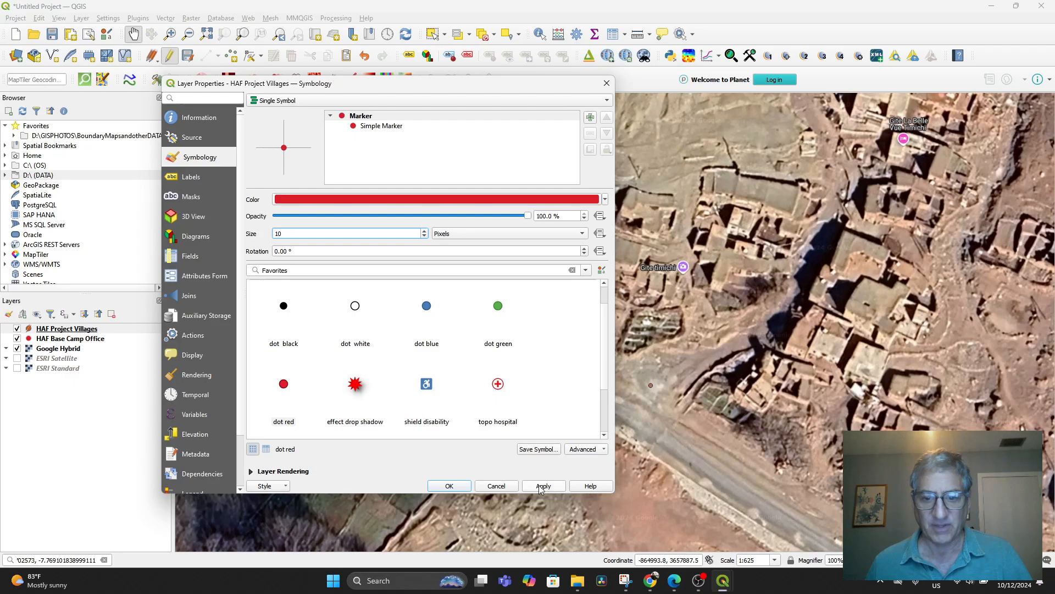
click(543, 485)
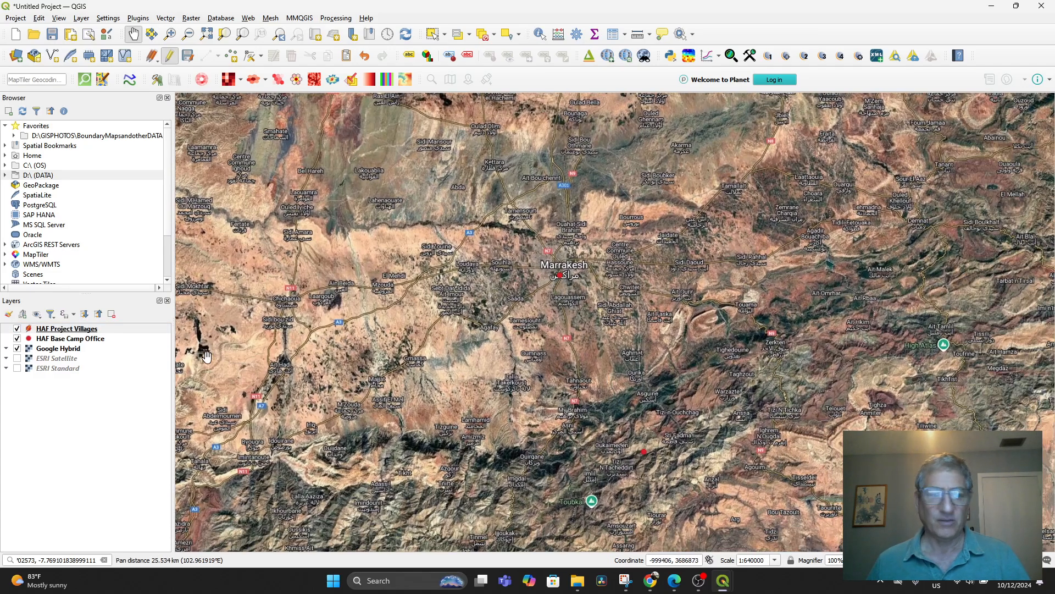
Change the HAF Base Camp Office marker to a red star, 20 pixels in size.
click(70, 338)
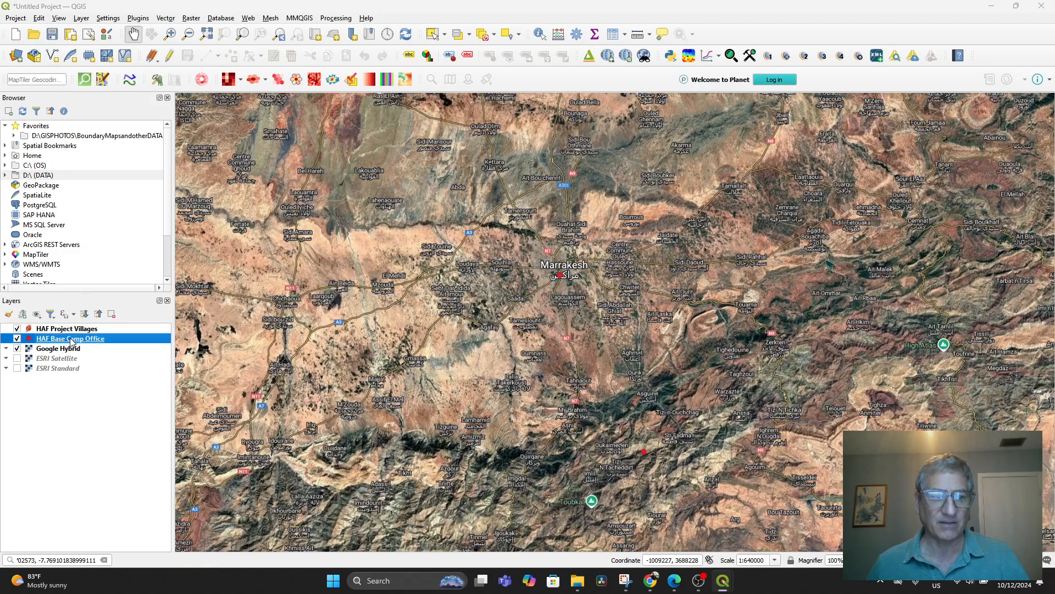
double_click(70, 338)
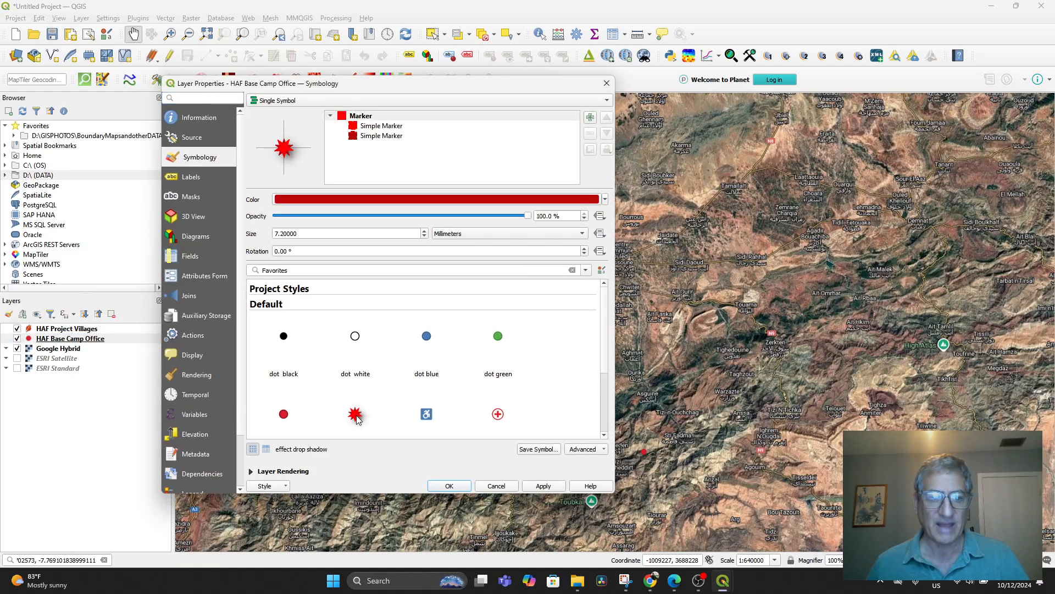
click(354, 413)
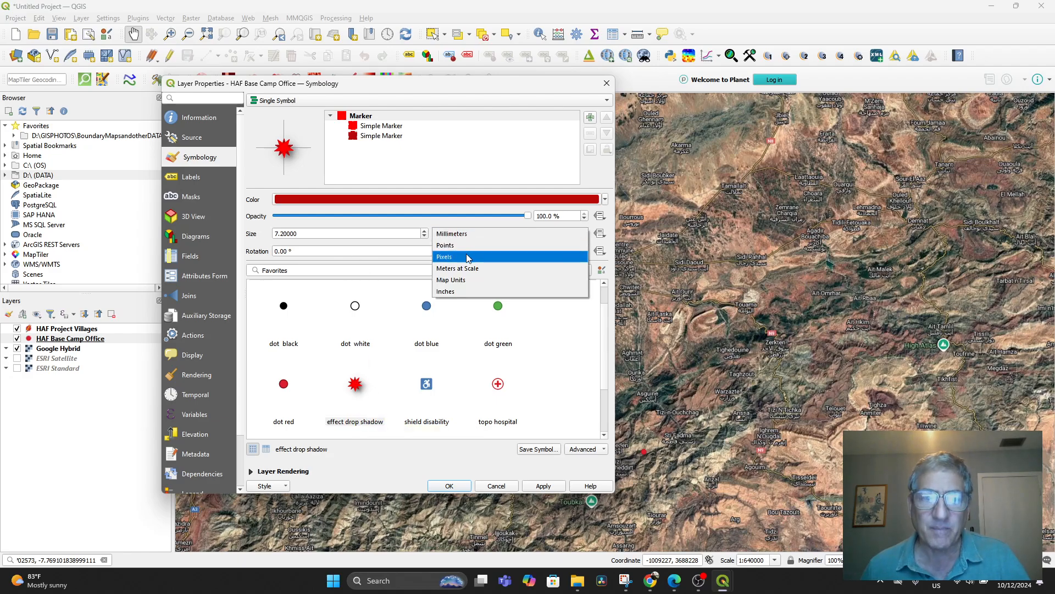
click(444, 256)
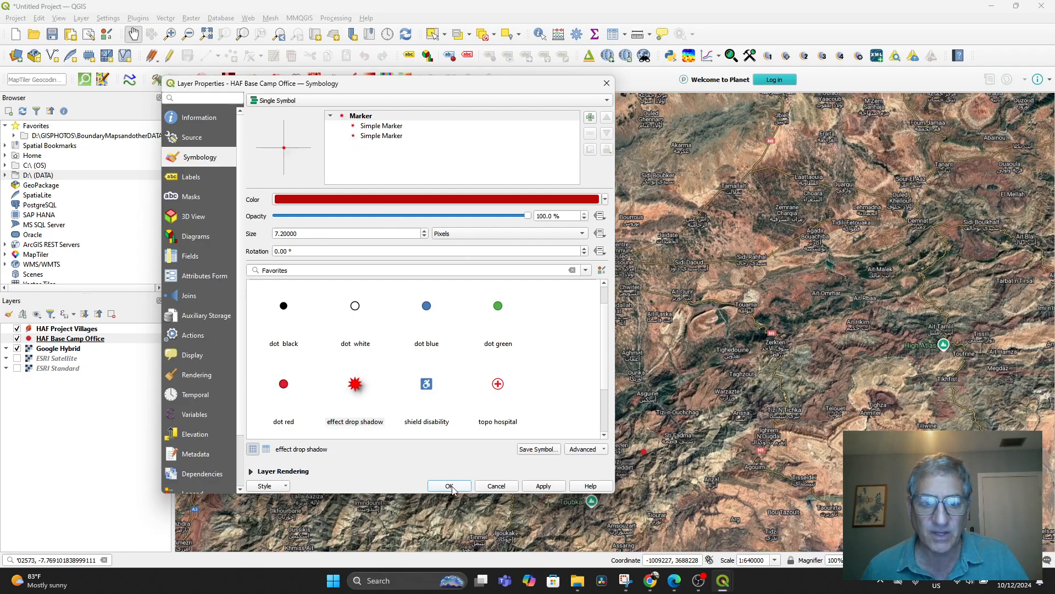
click(449, 486)
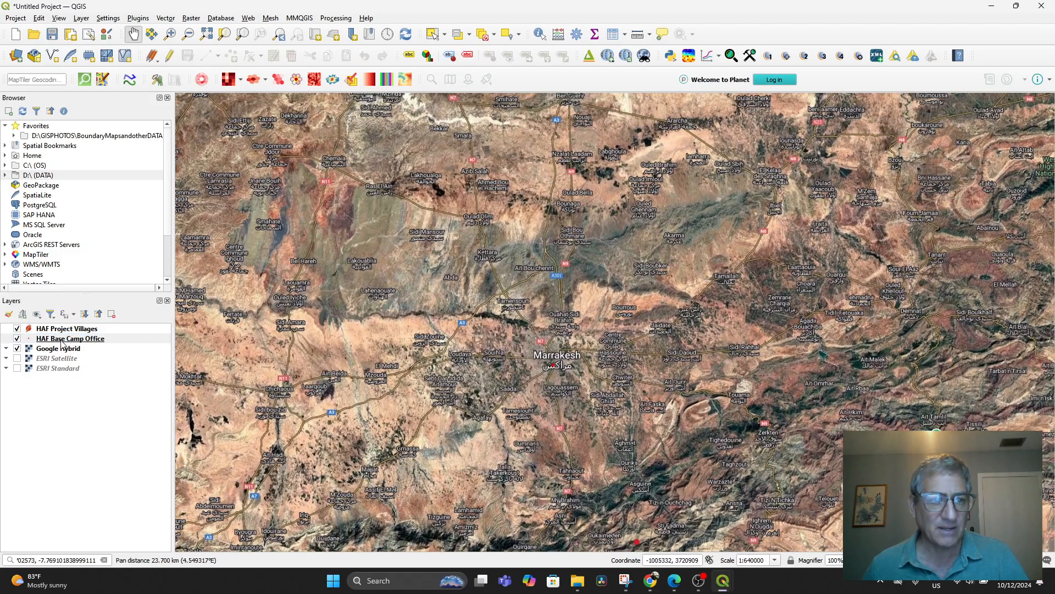
double_click(70, 338)
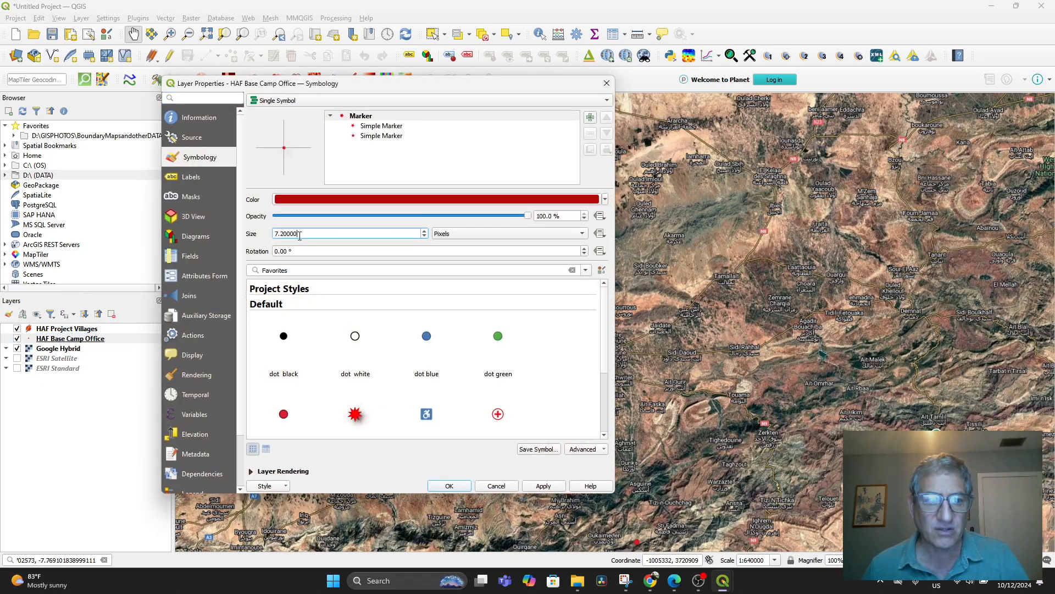
text(20)
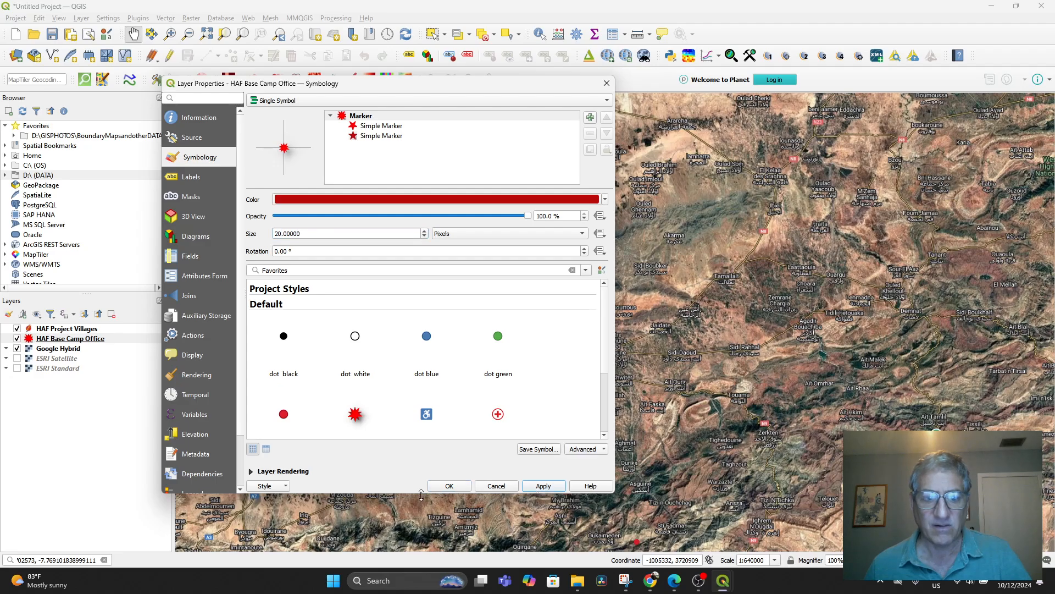
click(449, 485)
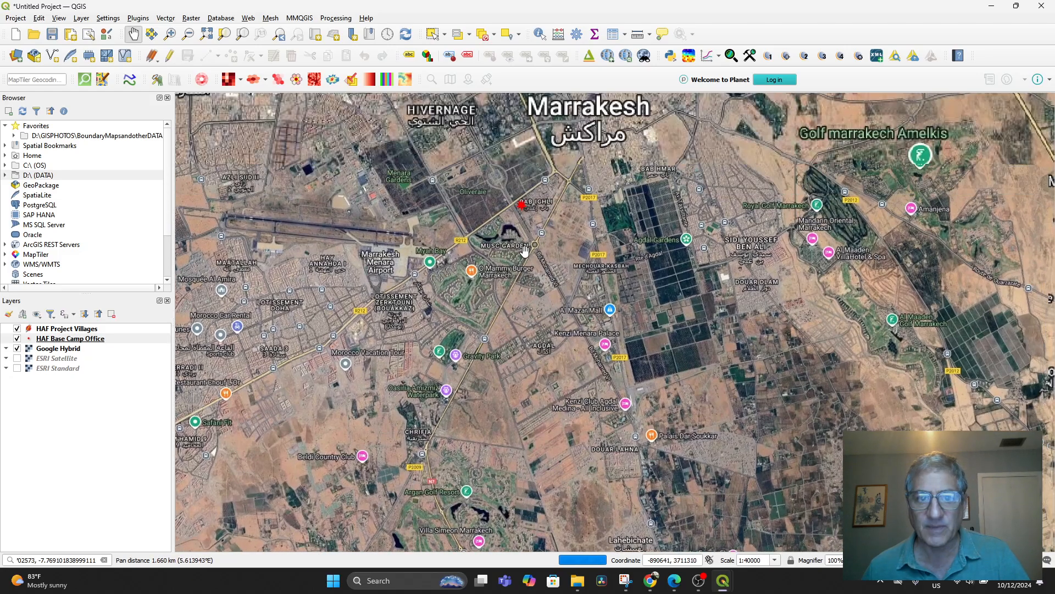
Pan and zoom out to show Marrakesh and the High Atlas mountains.
drag(525, 249, 555, 351)
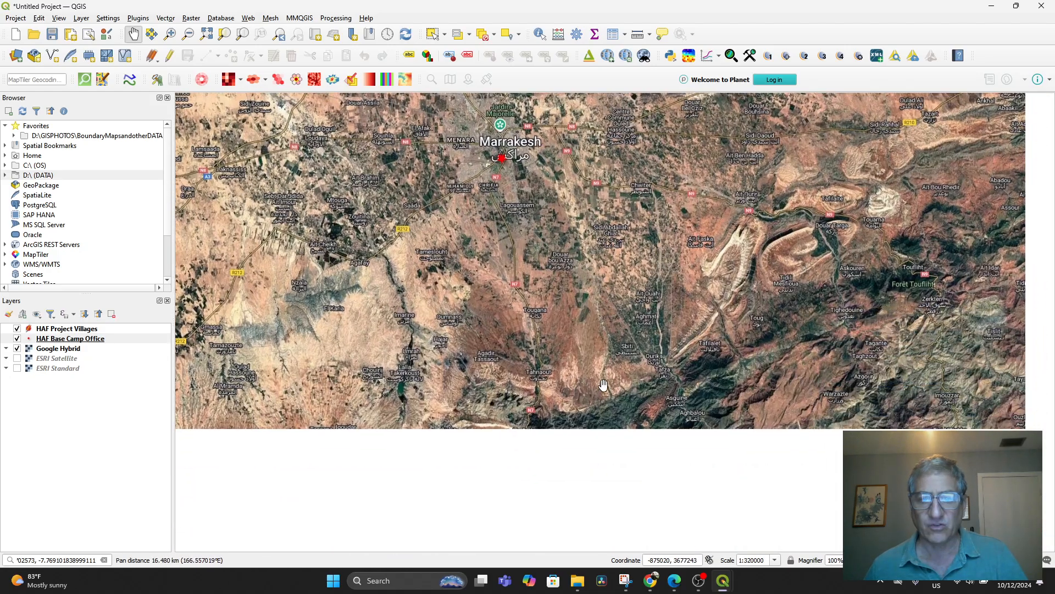
scroll(down, 3)
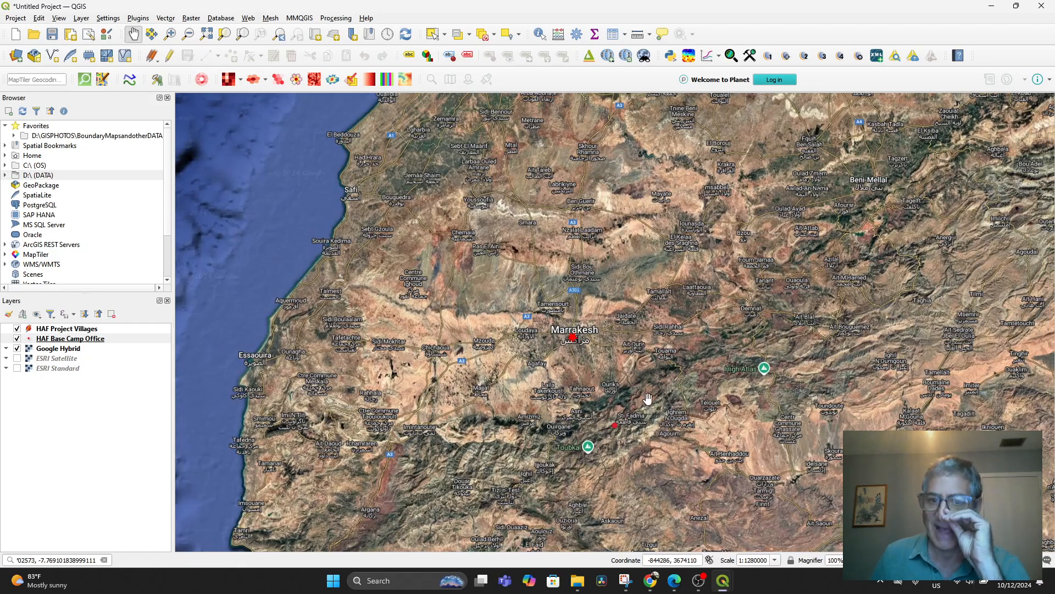
drag(646, 396, 568, 120)
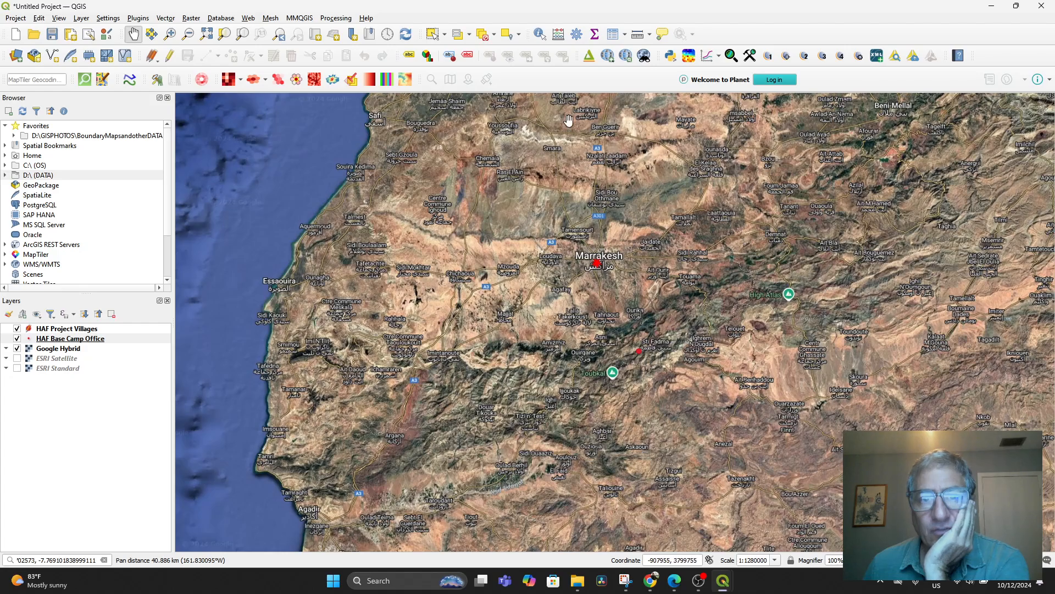
mouse_move(649, 589)
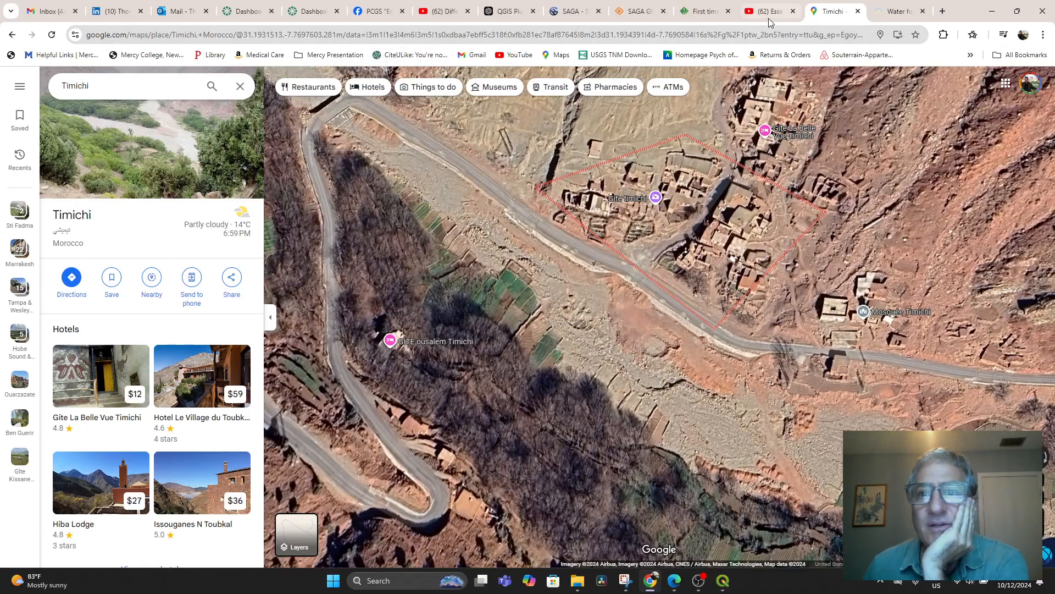
Read the Sustainable Irrigation Promotes Tree Planting story, selecting 'Rhamna', then return to Google Maps.
click(896, 10)
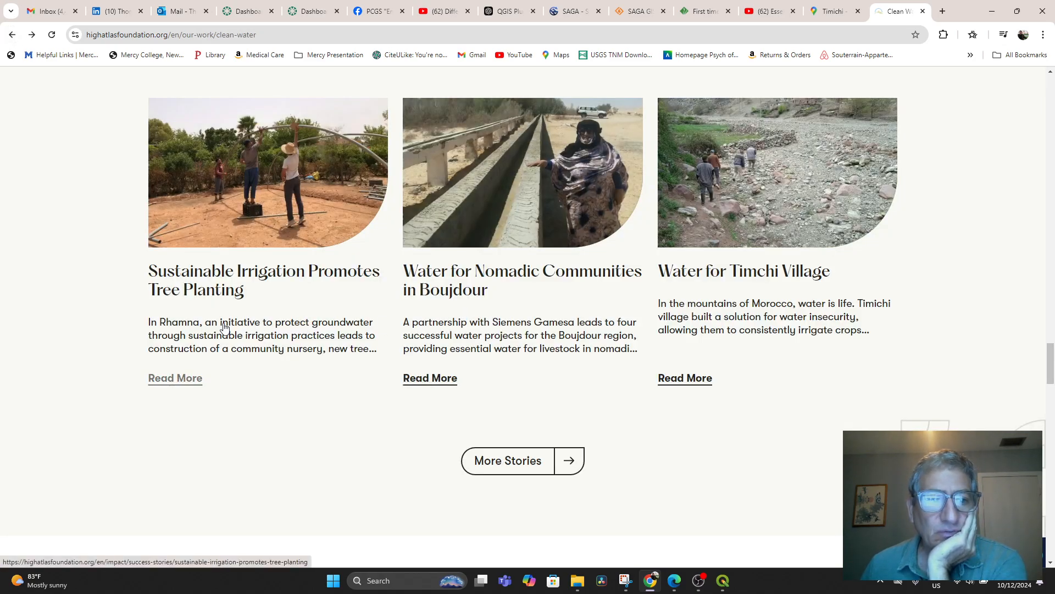
click(174, 378)
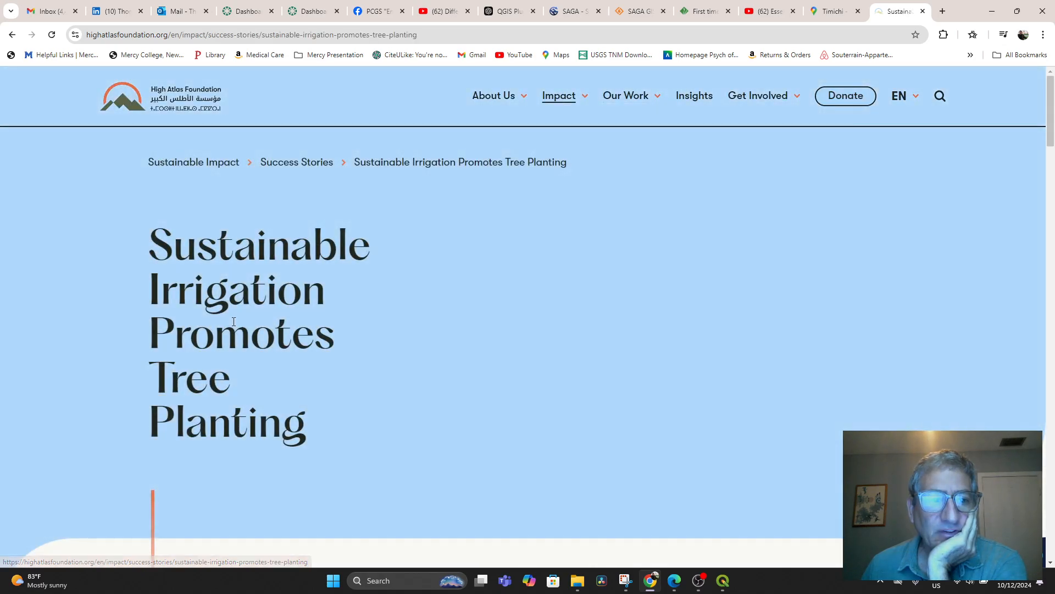
scroll(down, 3)
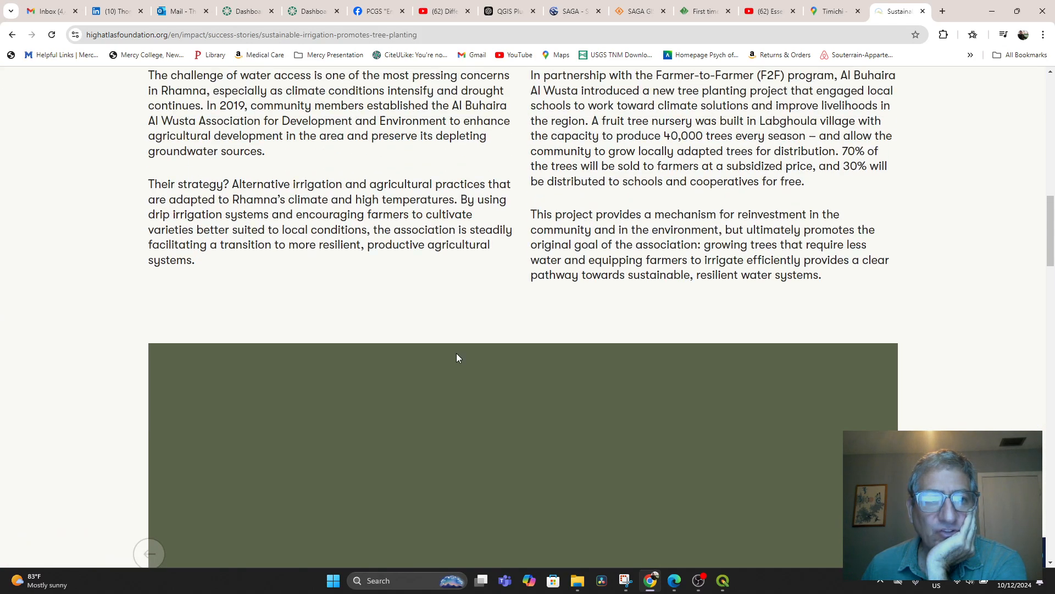
scroll(up, 3)
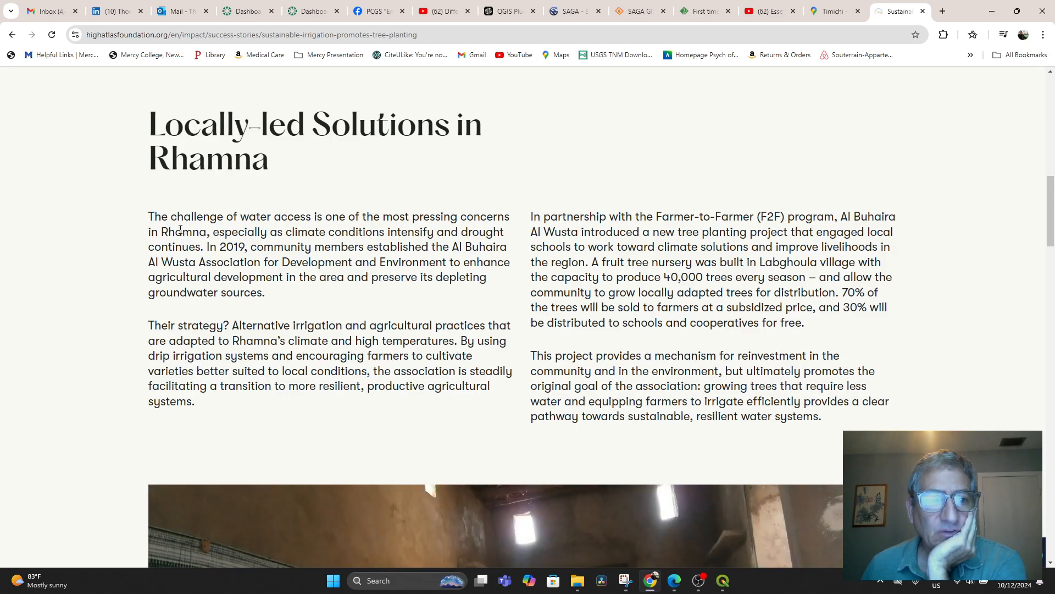
double_click(183, 231)
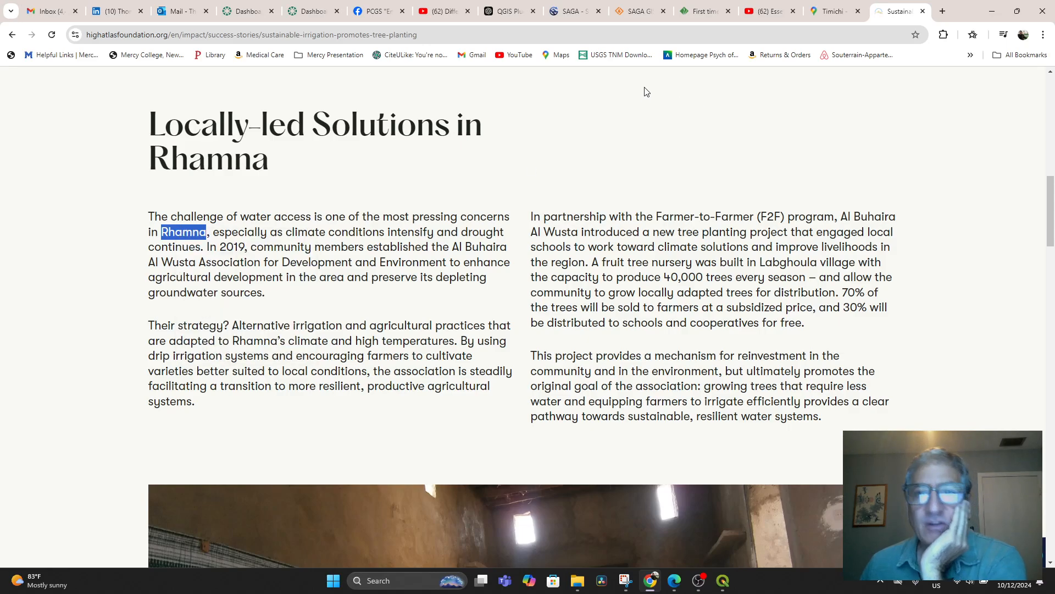
click(830, 11)
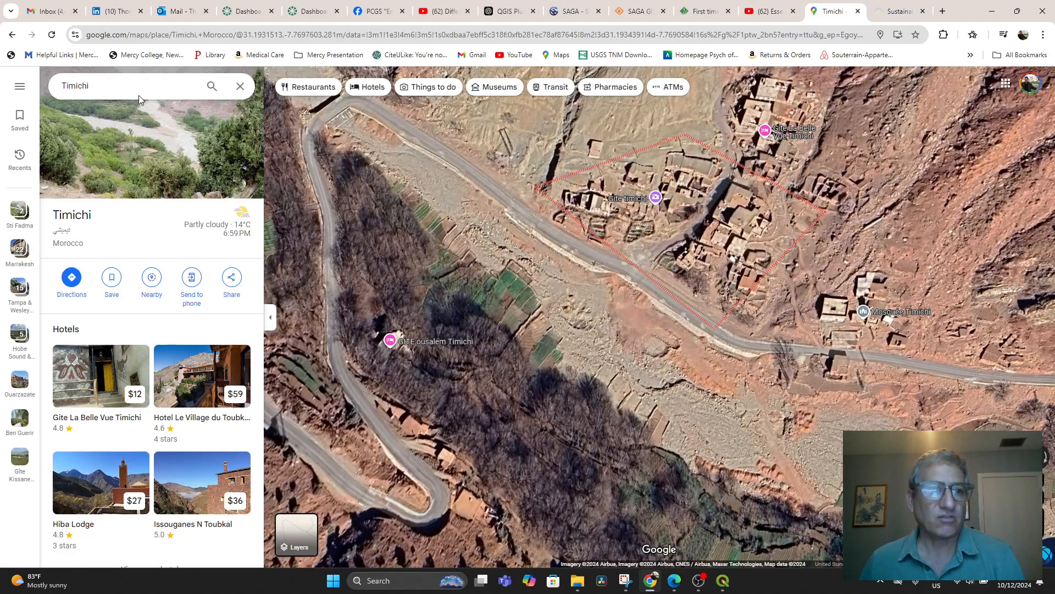
Search 'Rhamna', show Rhamna Province near Ben Guerir, and copy a spot's coordinates.
text(Rhamna)
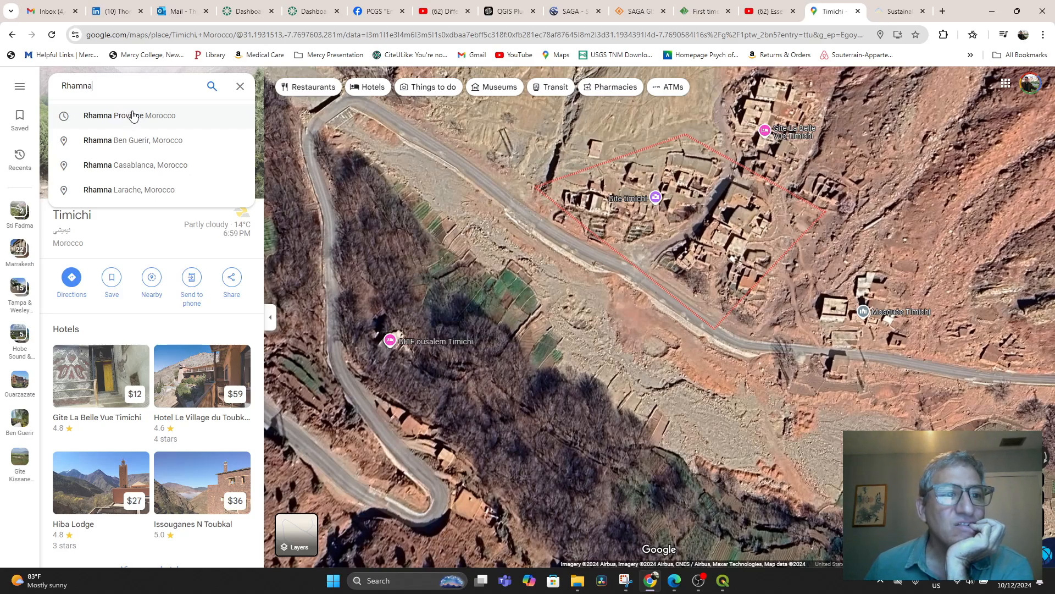
click(130, 115)
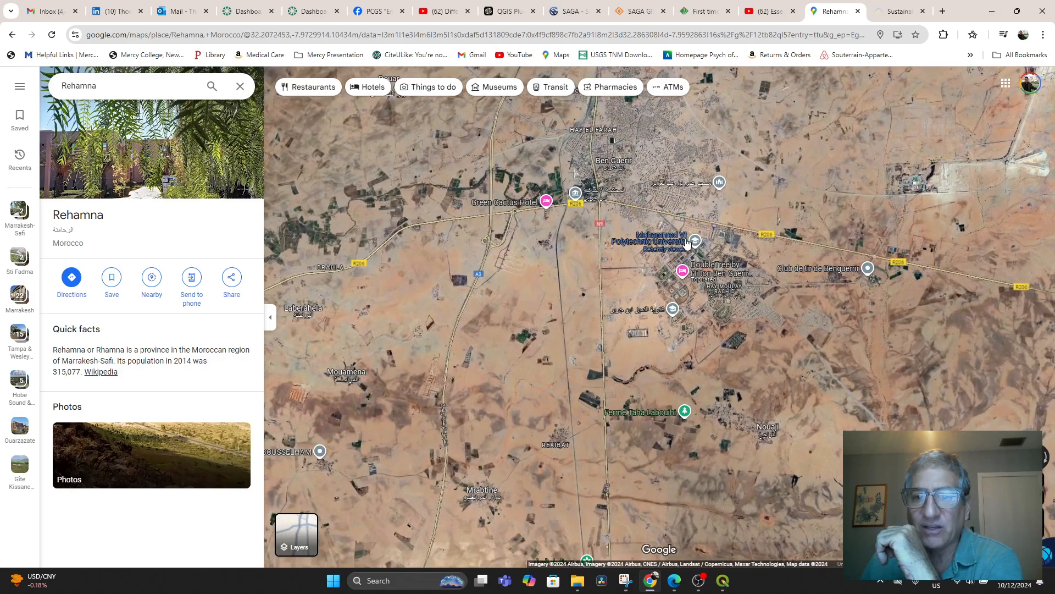
click(695, 239)
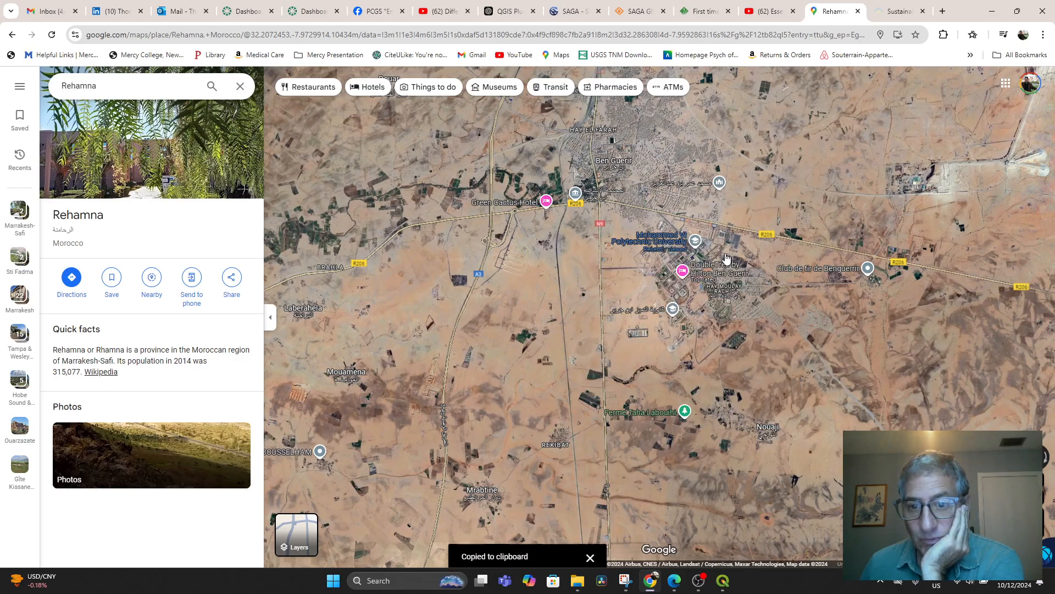
mouse_move(720, 584)
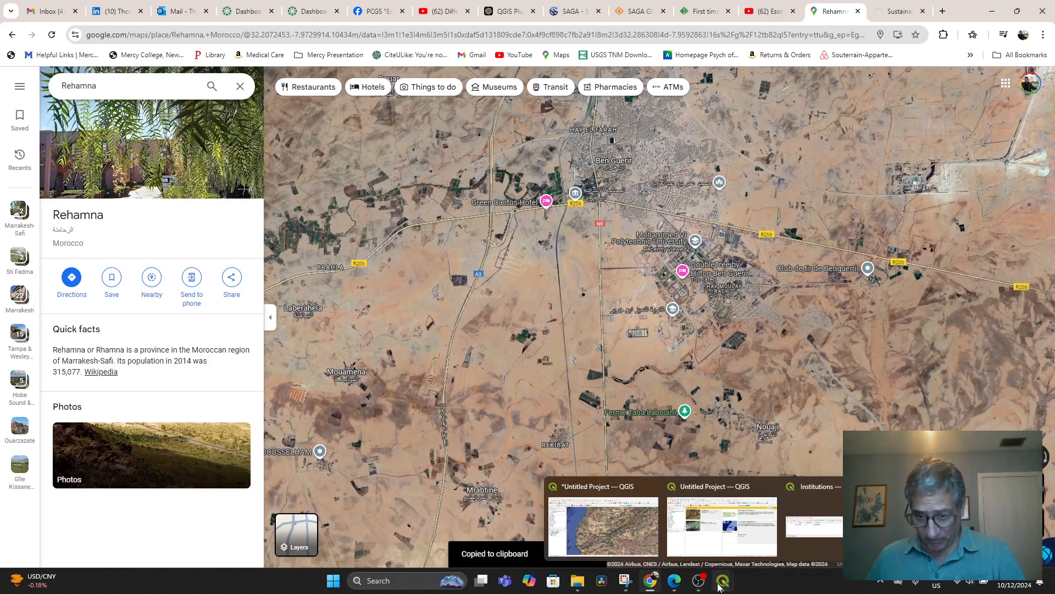
Start a new shapefile layer named University Partners with MultiPoint geometry.
click(722, 580)
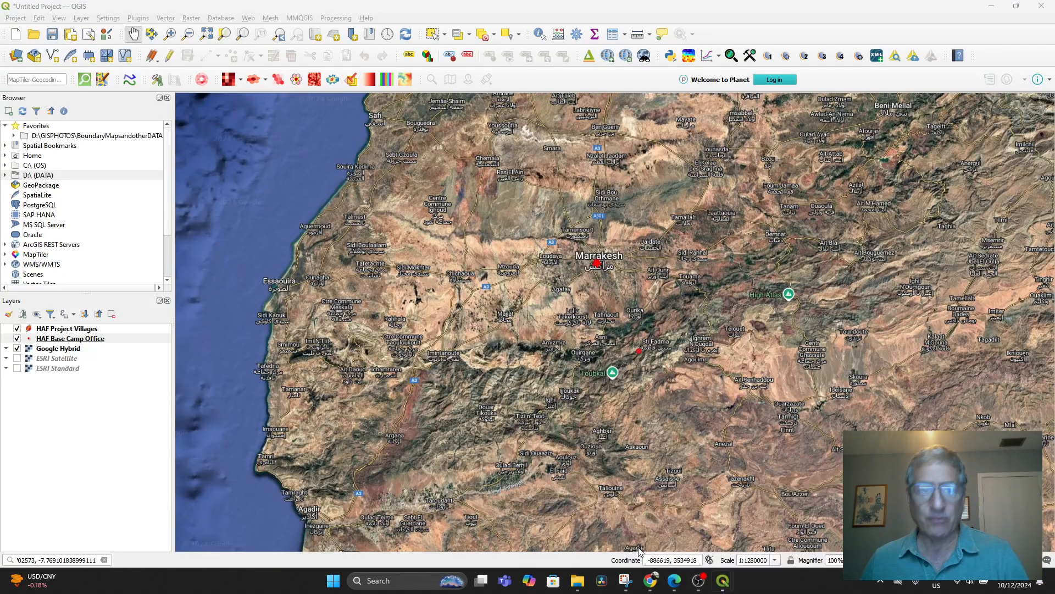
click(80, 18)
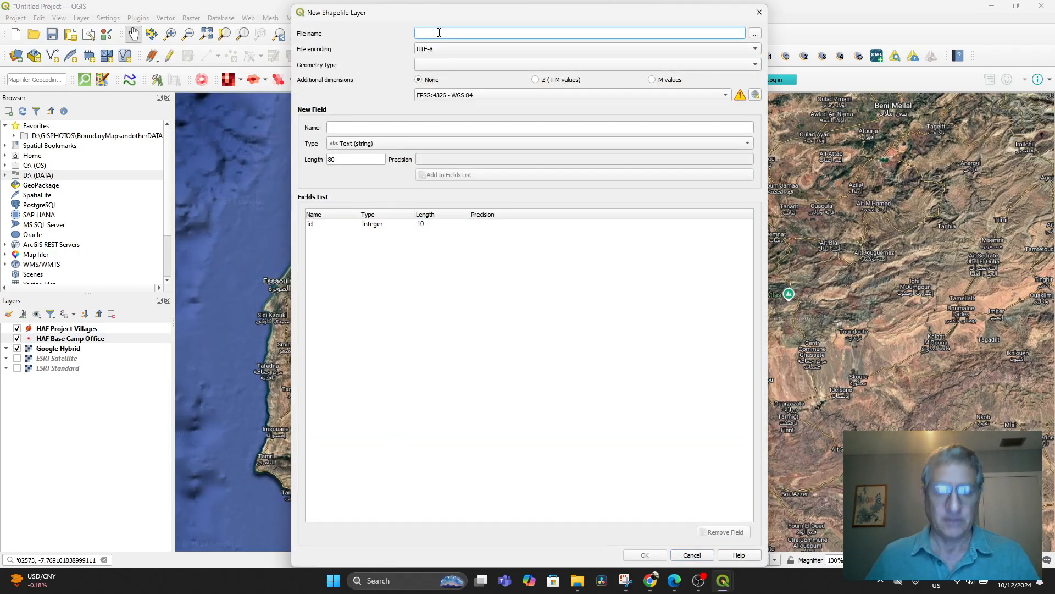
text(University Partners)
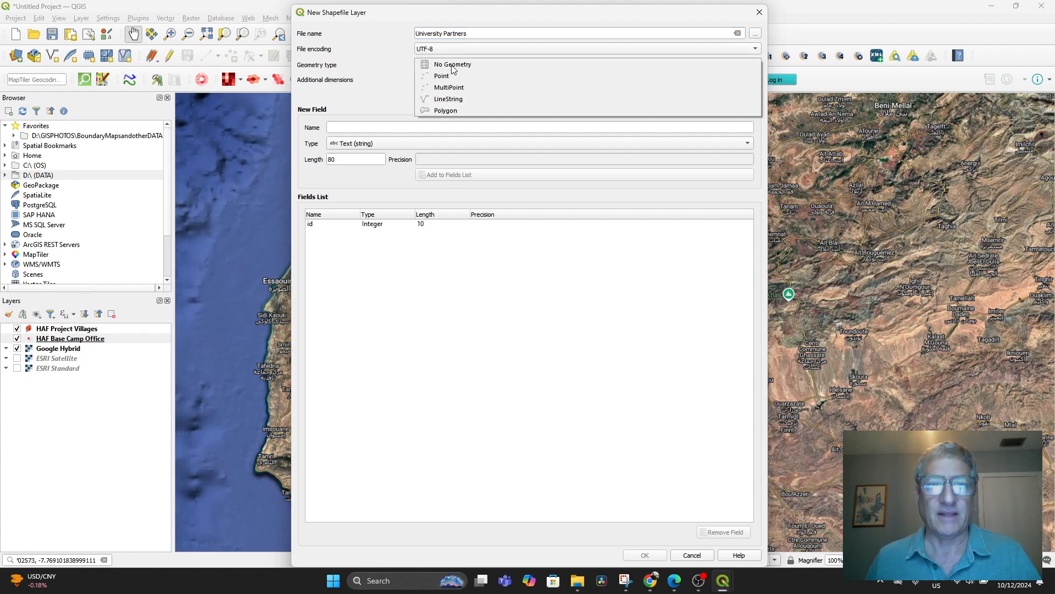
click(448, 88)
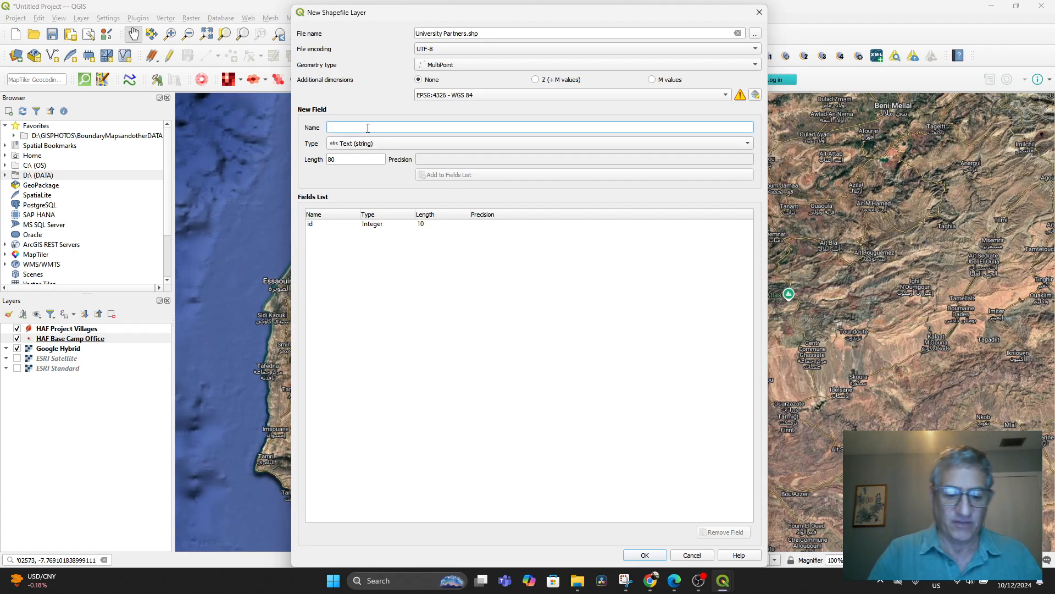
Add Name, Coordinate and Contact Pe text fields and create the layer.
text(Name)
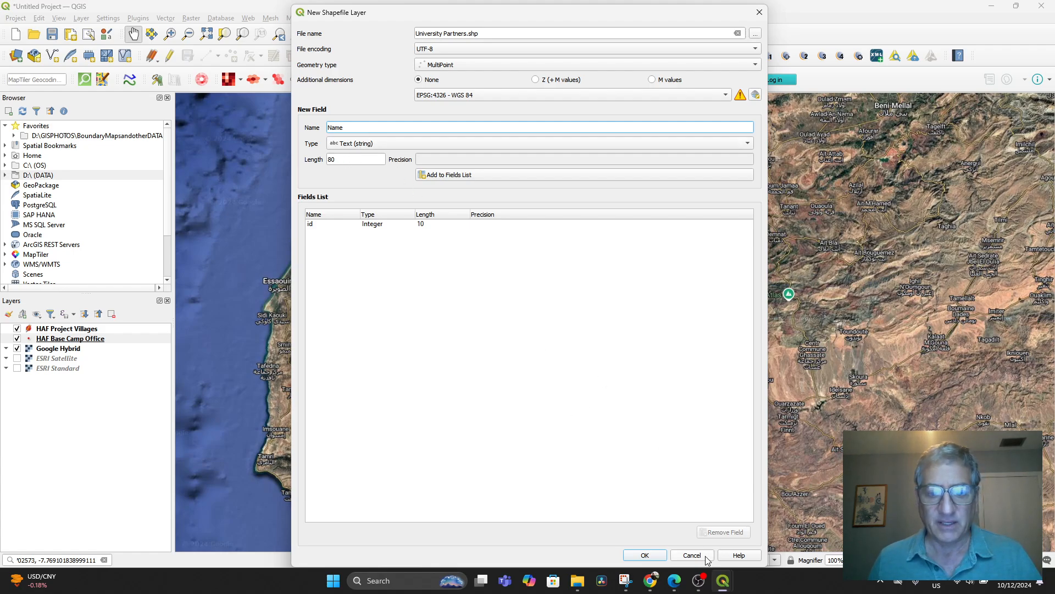
click(449, 175)
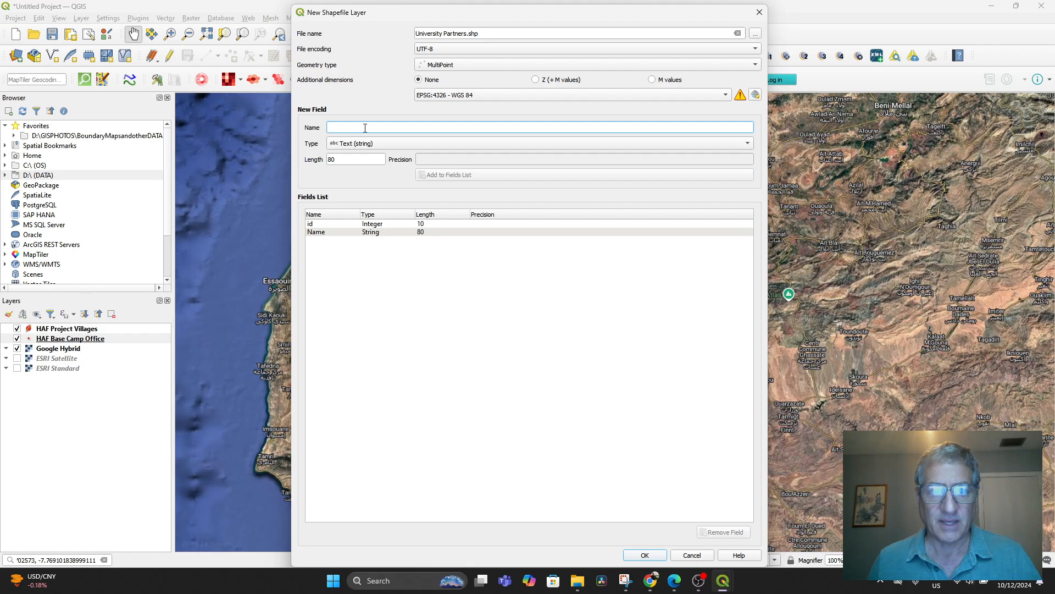
text(Coor)
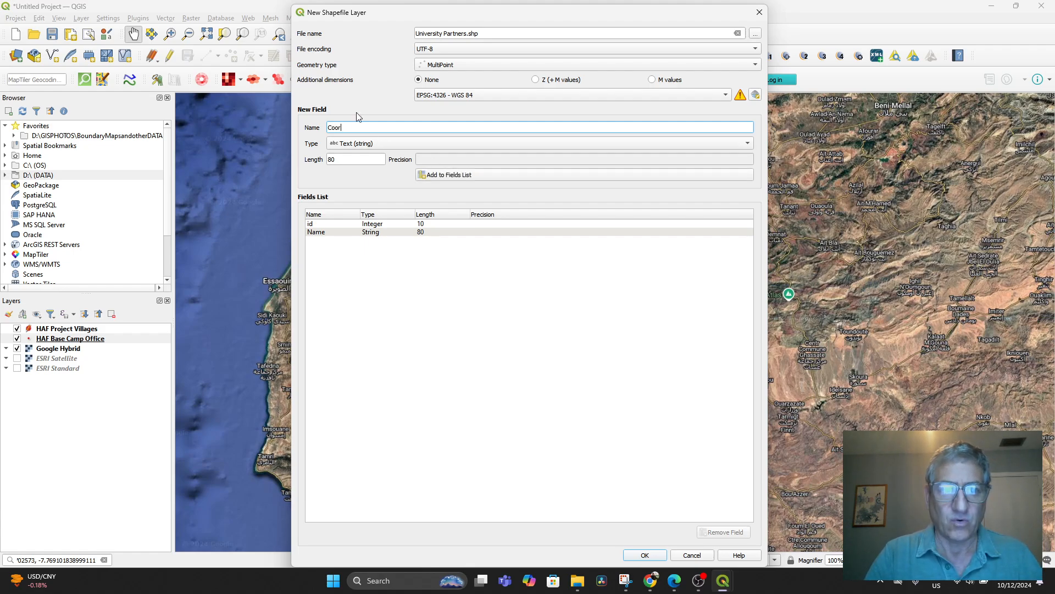
click(645, 555)
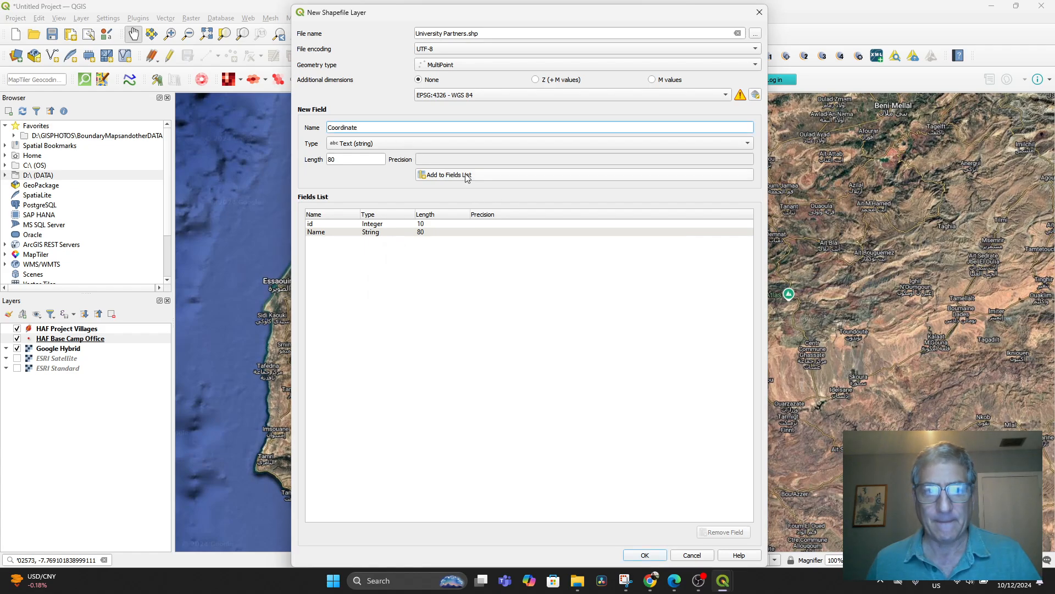
click(446, 175)
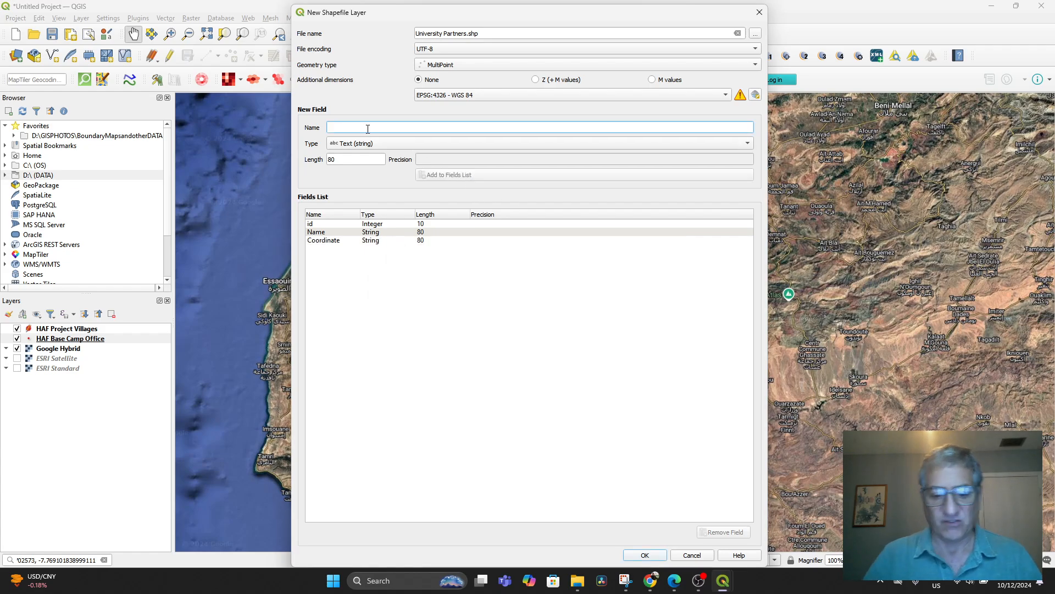
text(Contact Pe)
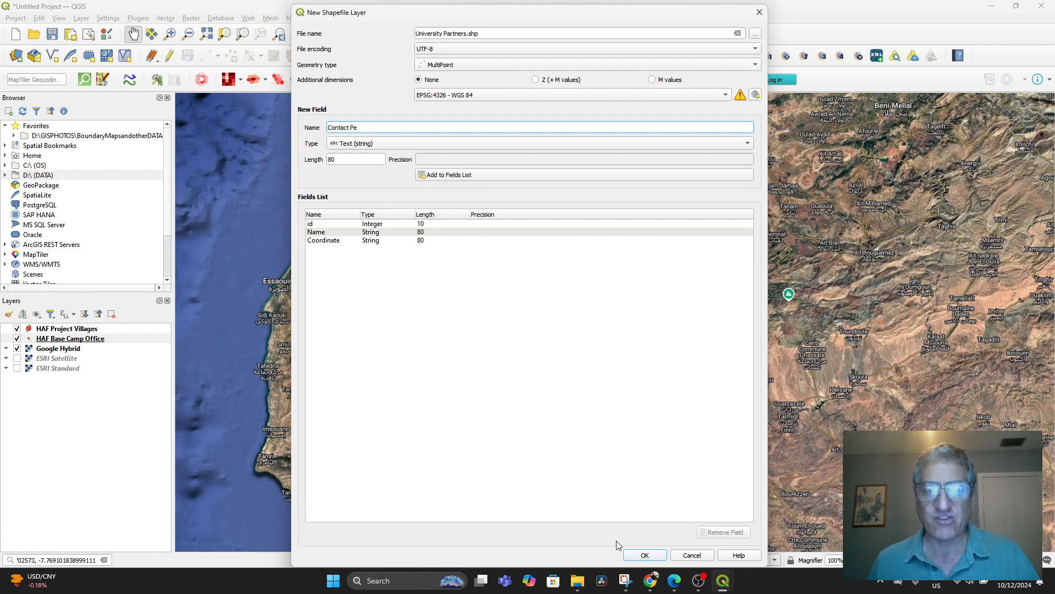
click(449, 175)
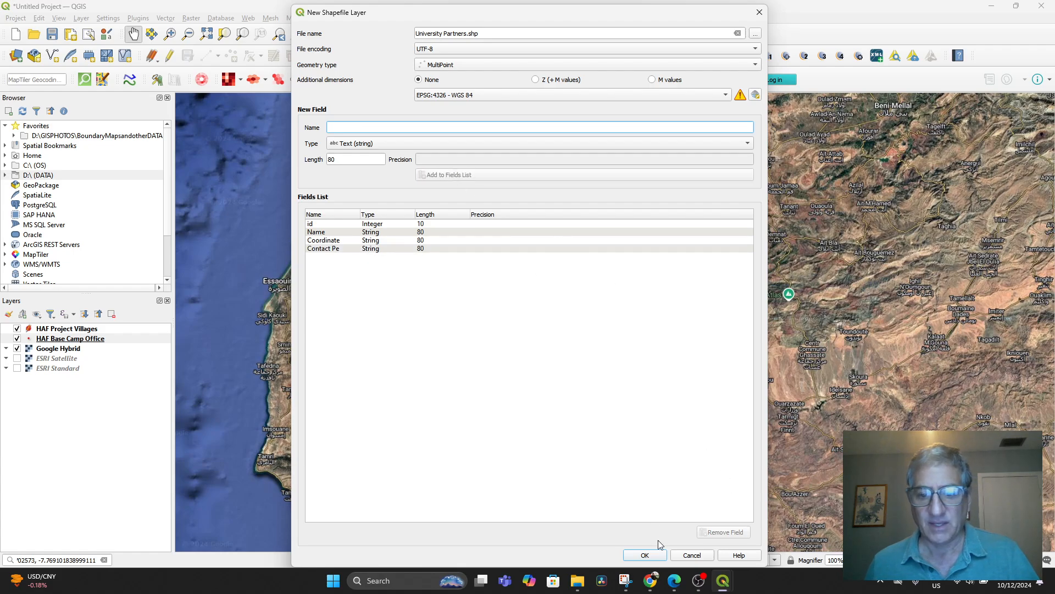
click(645, 554)
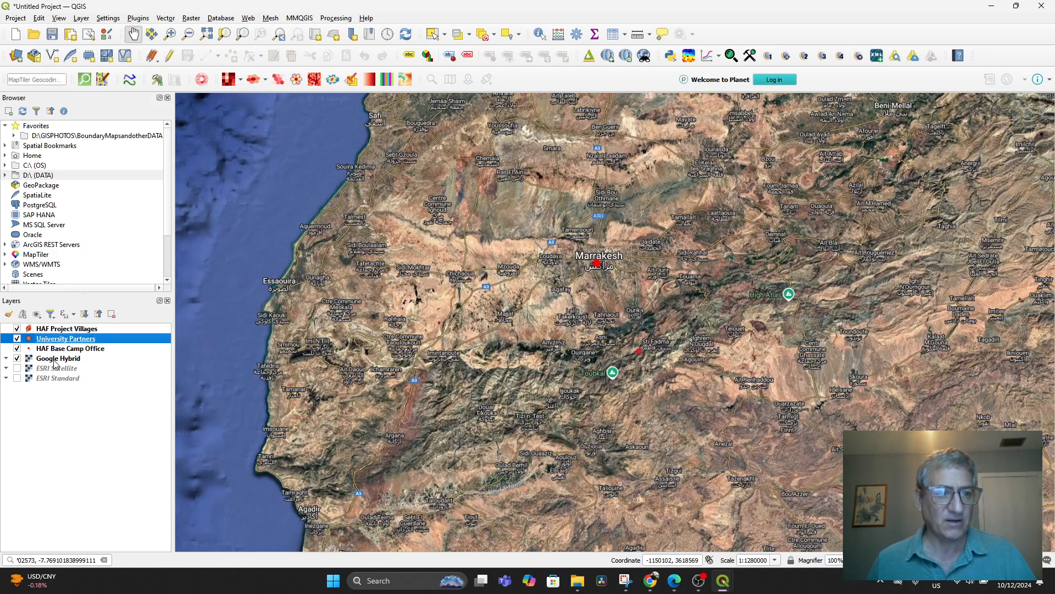
Style University Partners with the Showcase honeycomb faux 3d marker at 15 pixels.
double_click(65, 338)
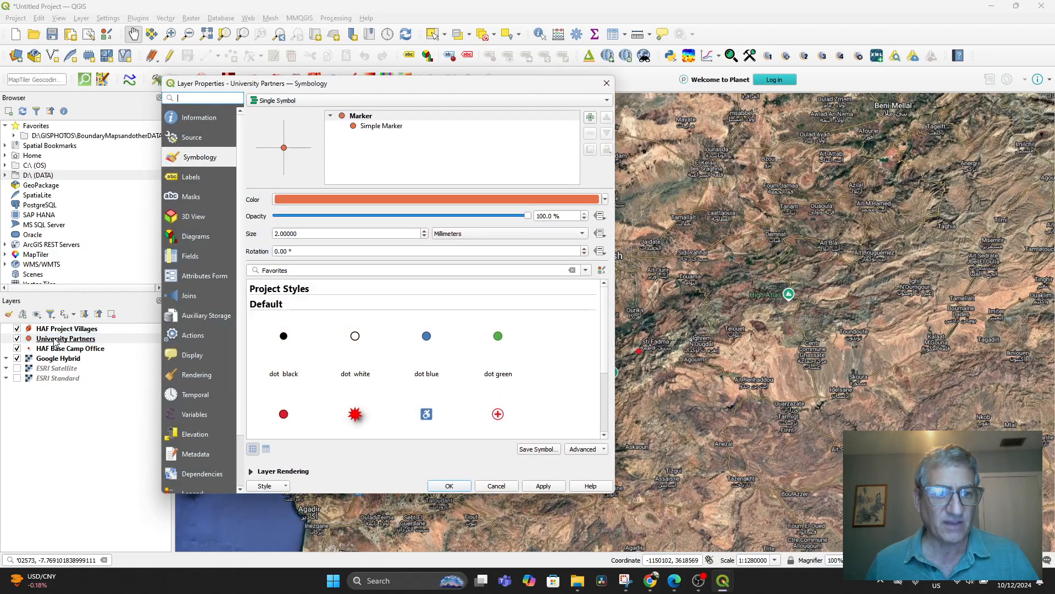
scroll(down, 3)
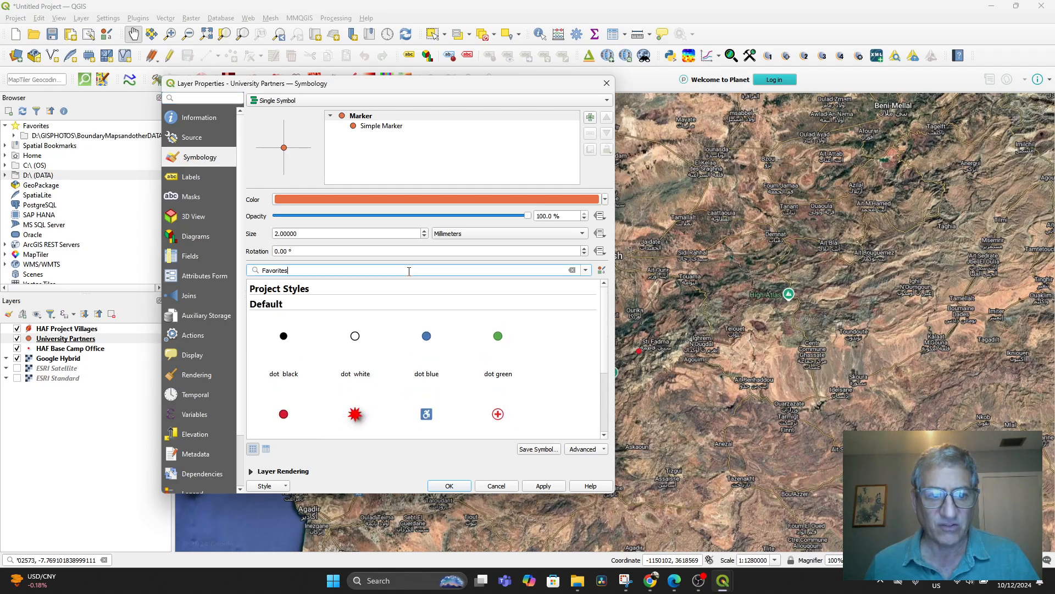
click(585, 269)
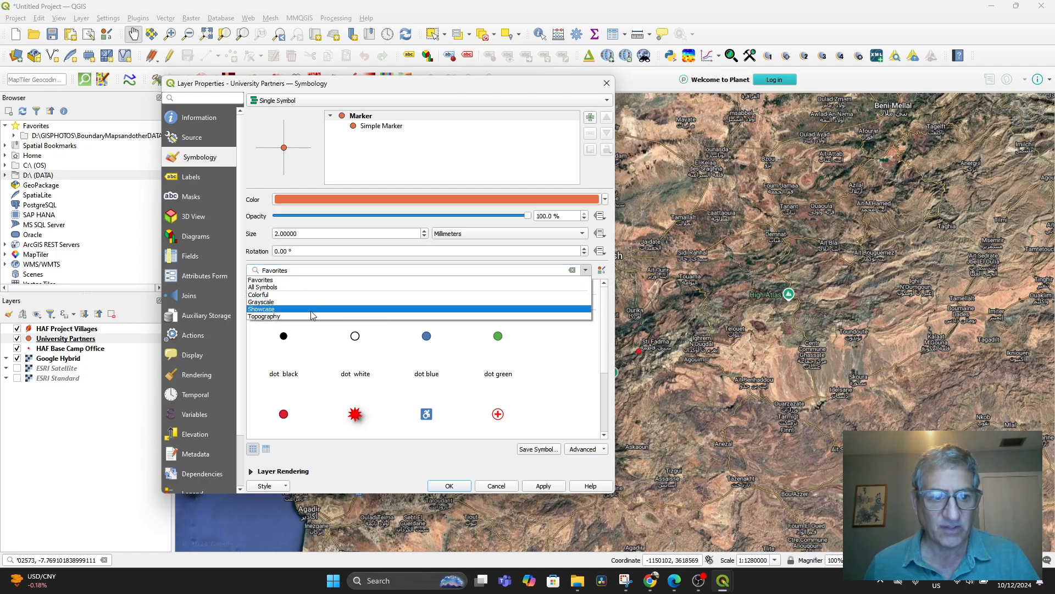
click(260, 308)
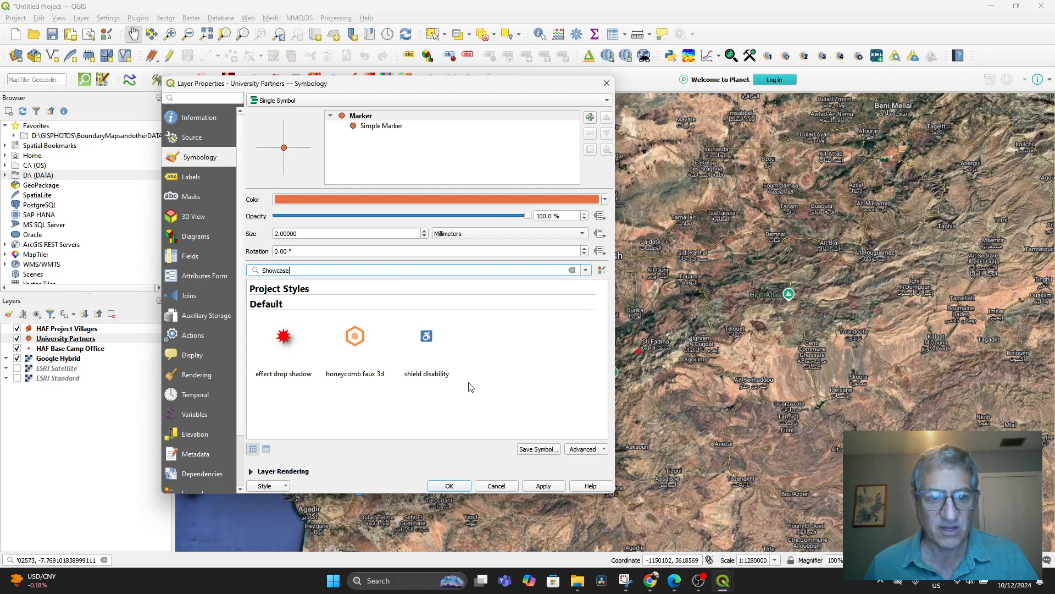
click(354, 336)
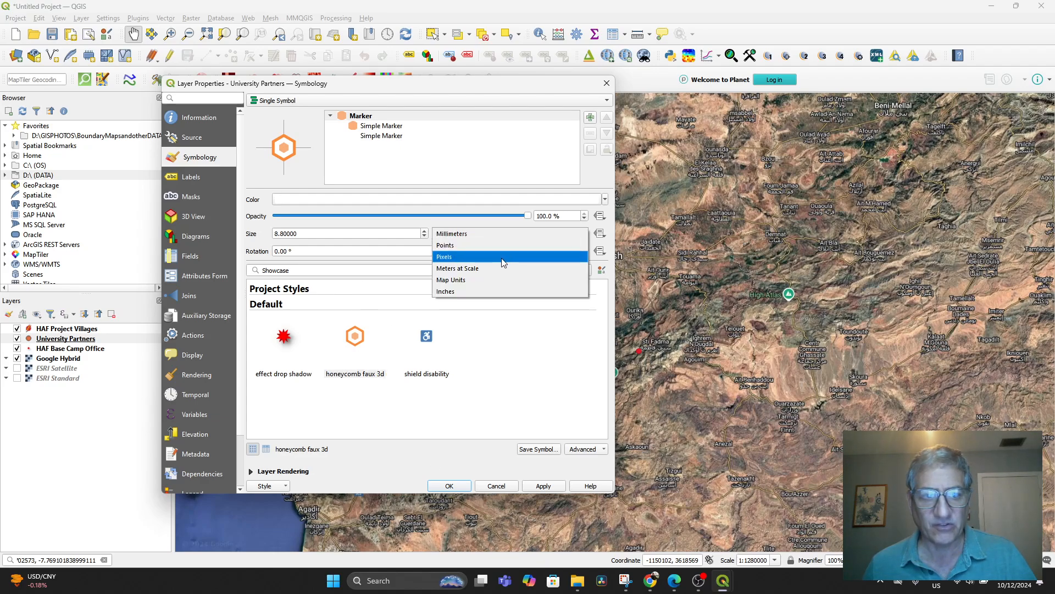
click(444, 257)
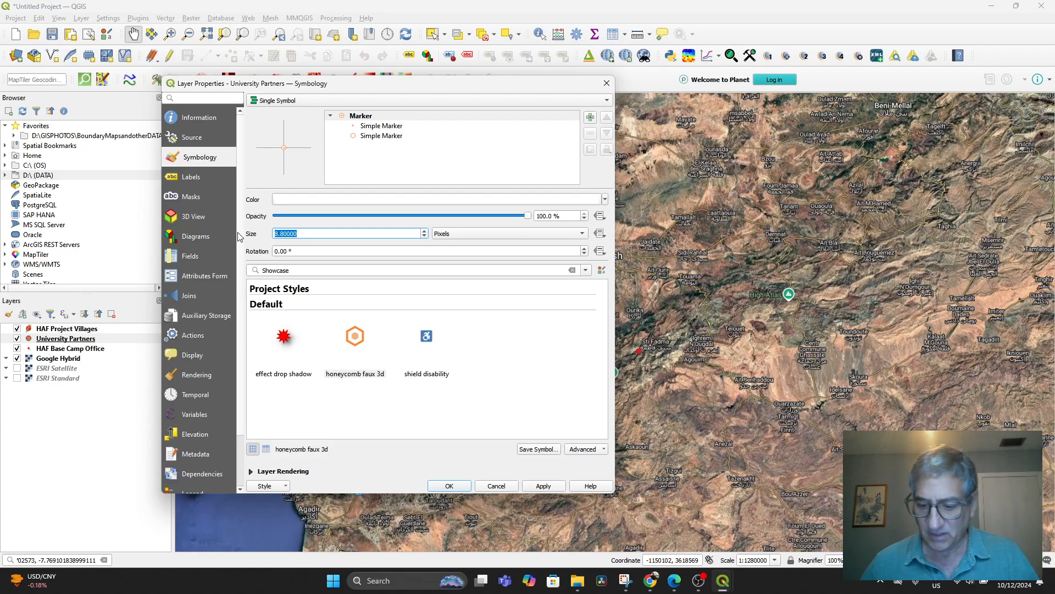
text(15)
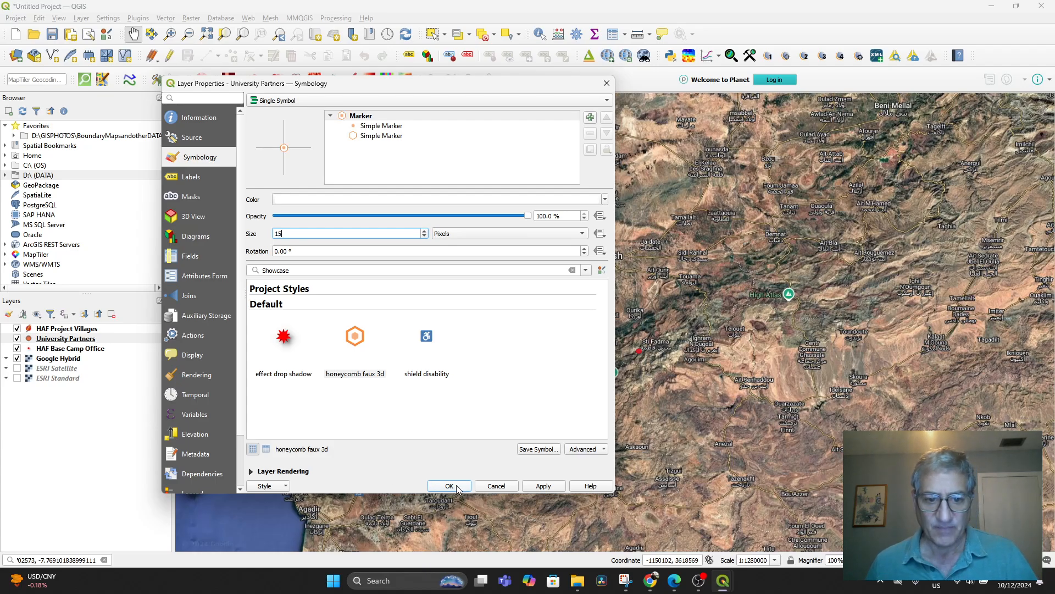
click(449, 485)
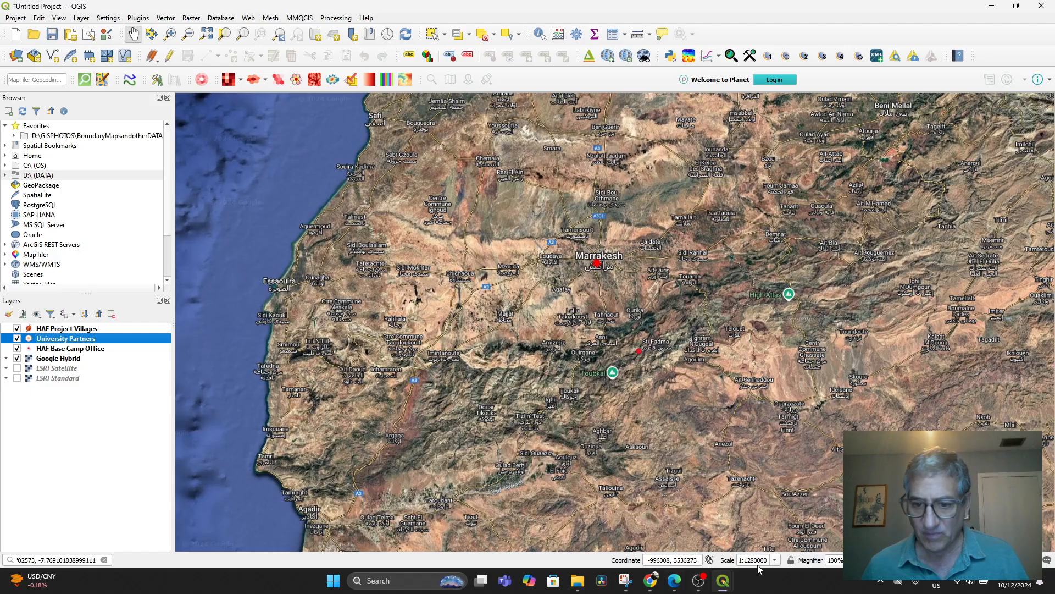
Zoom out and pan the satellite map to the Mohammed VI Polytechnic University campus.
click(774, 559)
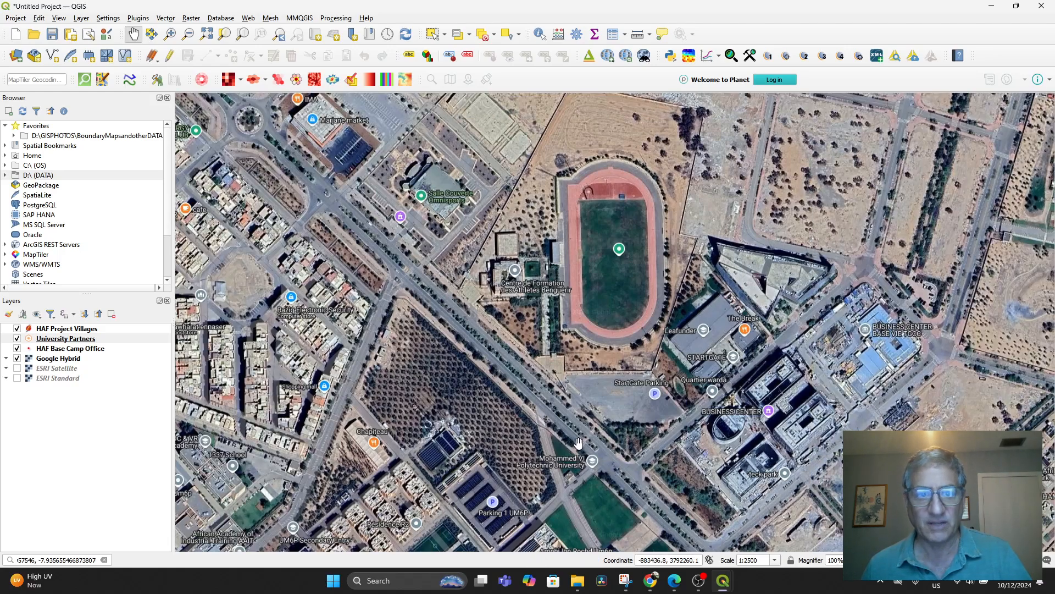
scroll(down, 3)
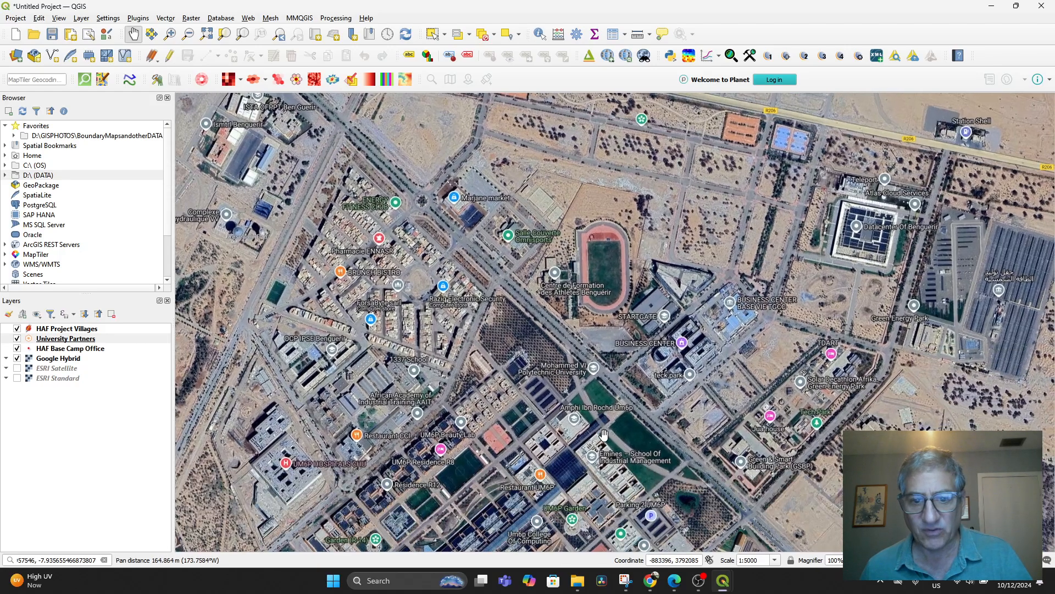
drag(602, 434, 586, 393)
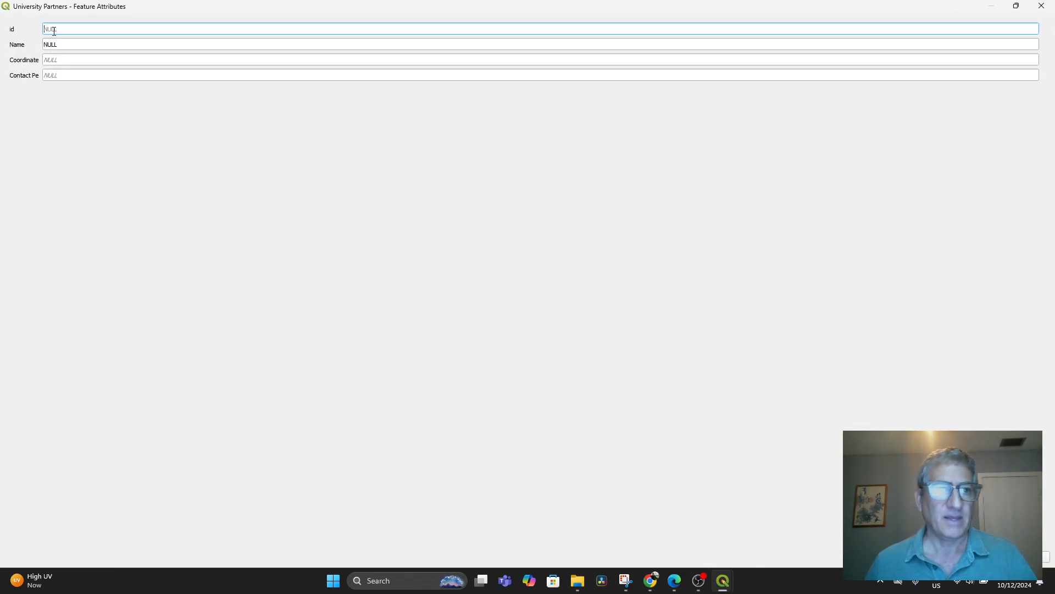
text(1)
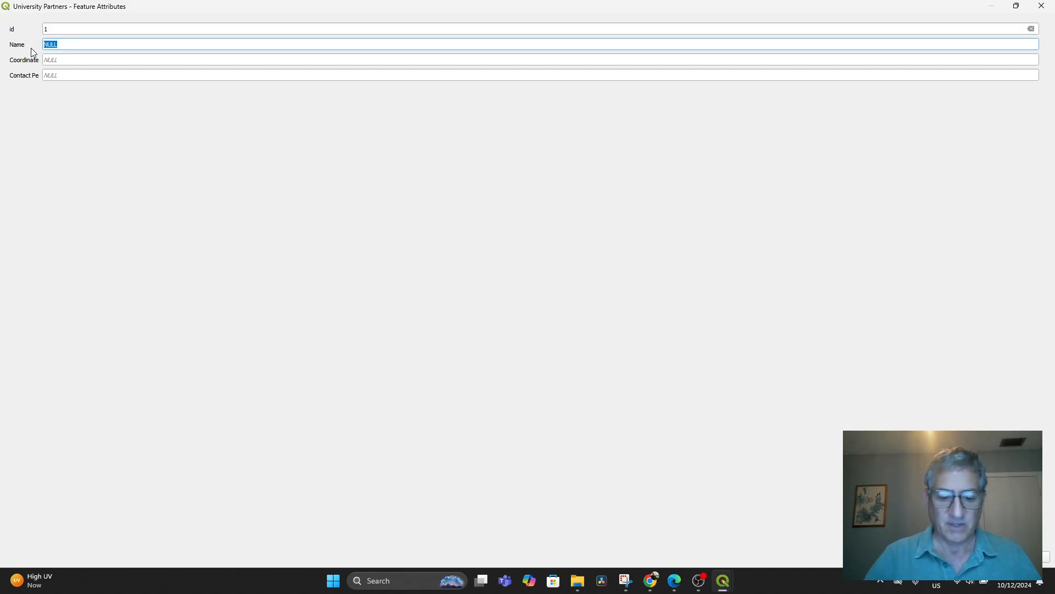
text(Mohammed VI Polytechnic)
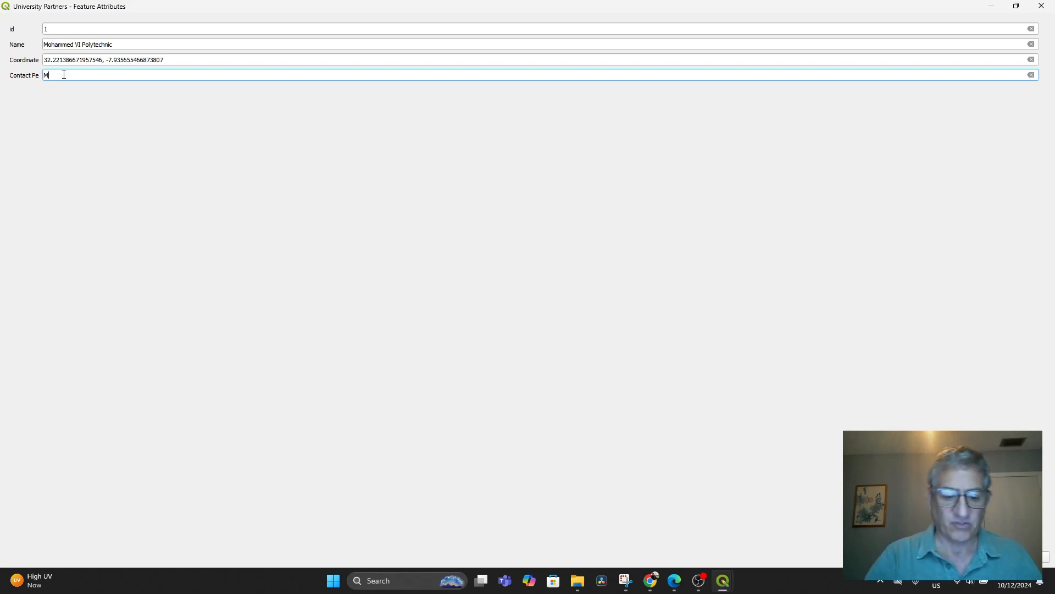
text(ohamed)
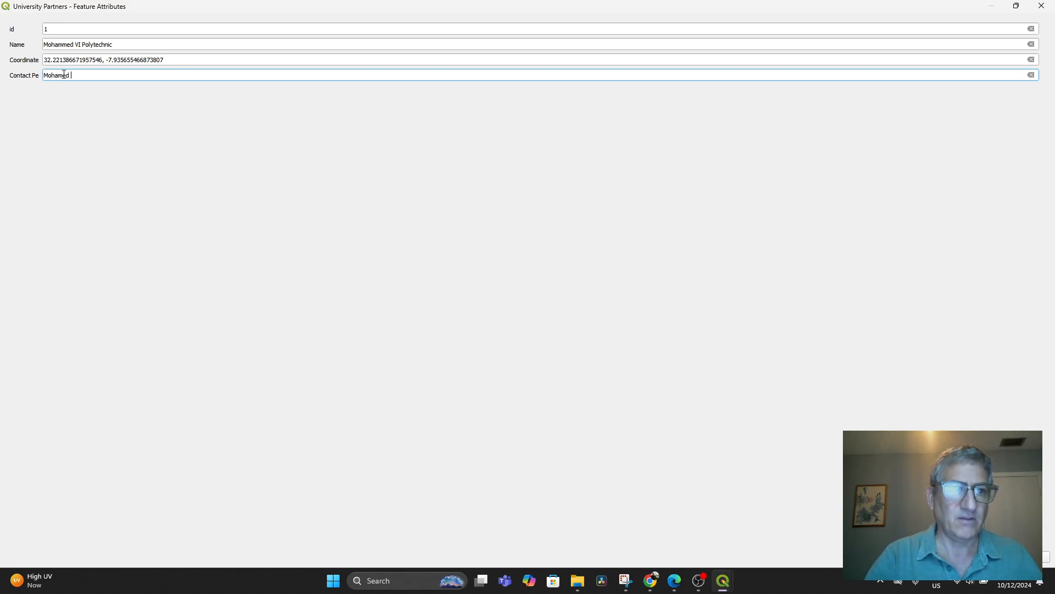
text(Ourani)
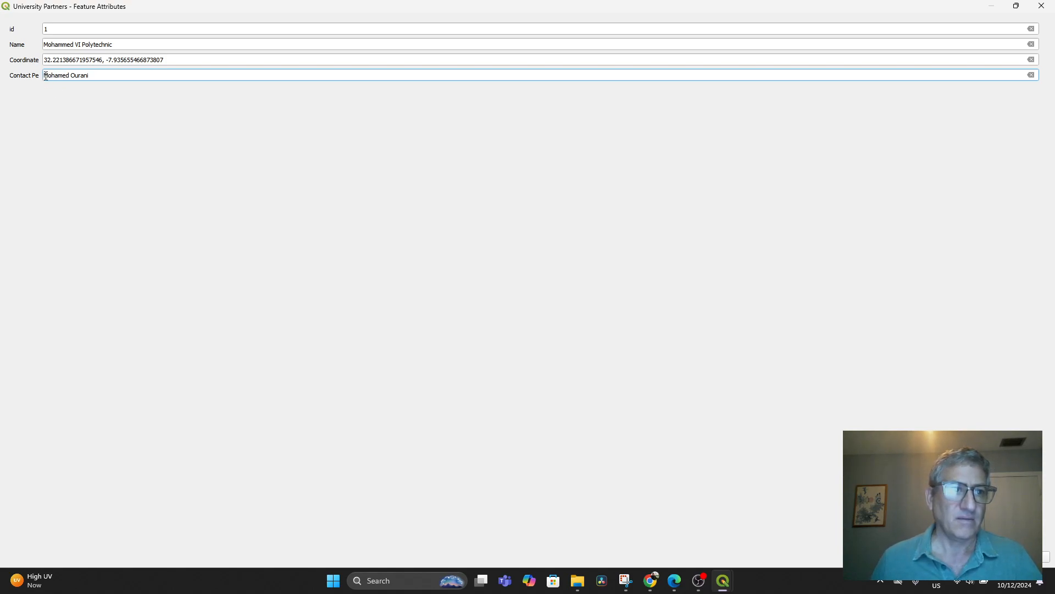
text(Dr.)
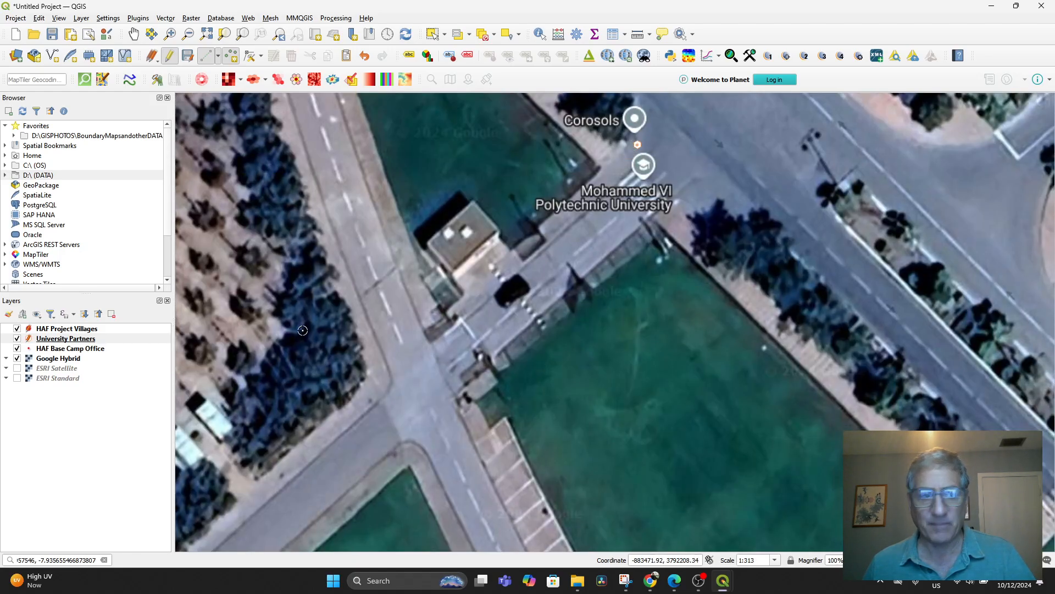
Compare basemaps, close the empty form, and keep Google Hybrid and ESRI Standard on.
click(17, 358)
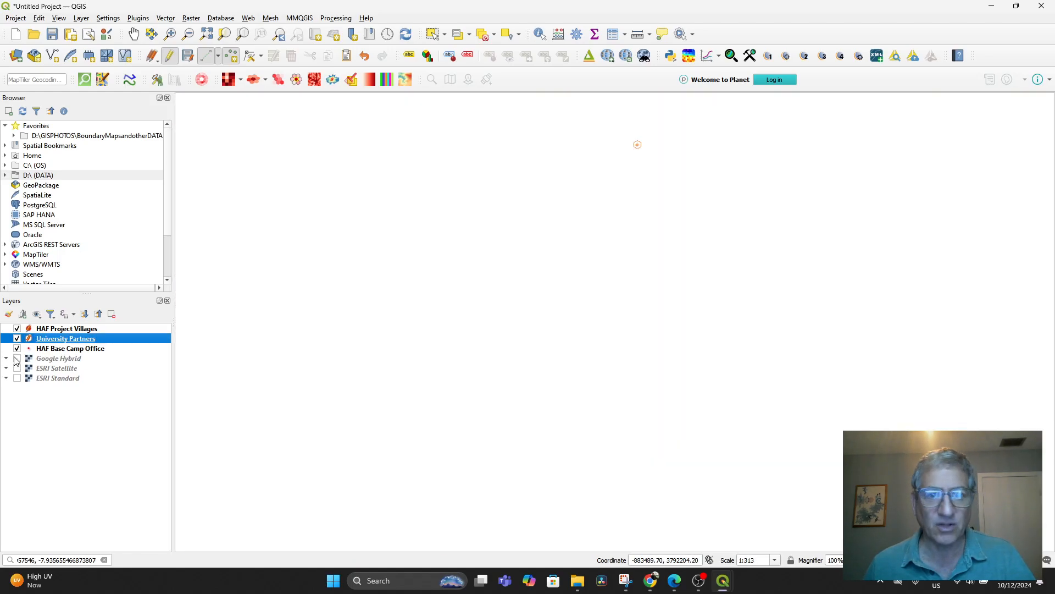
click(17, 368)
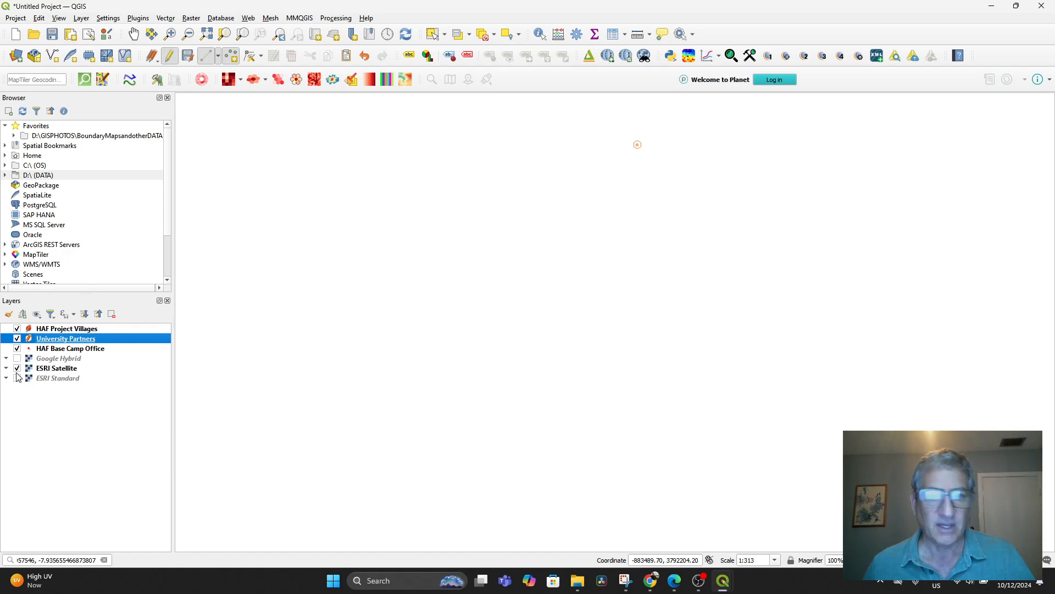
click(17, 358)
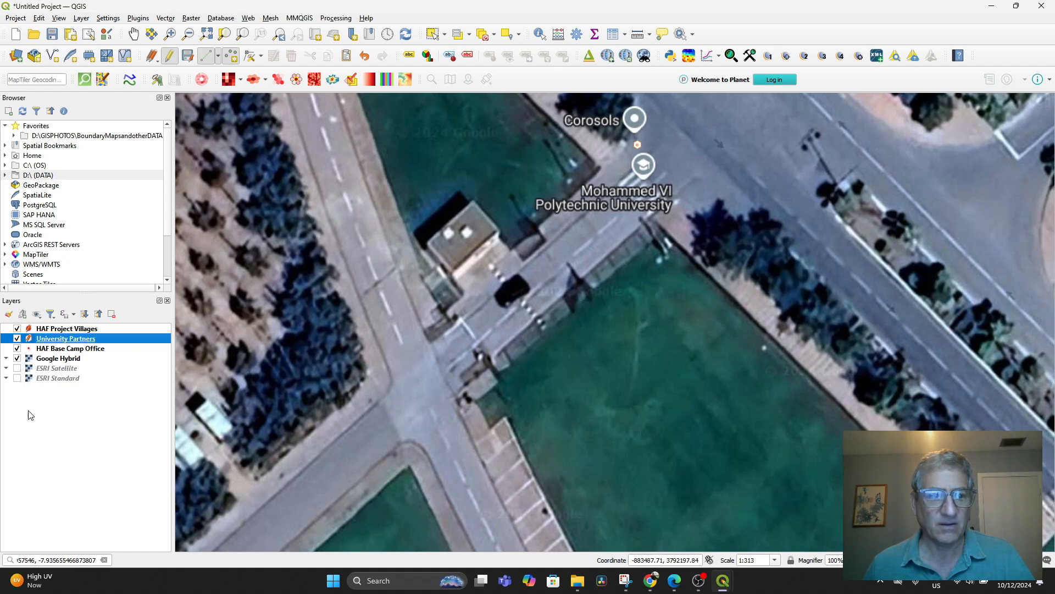
click(17, 358)
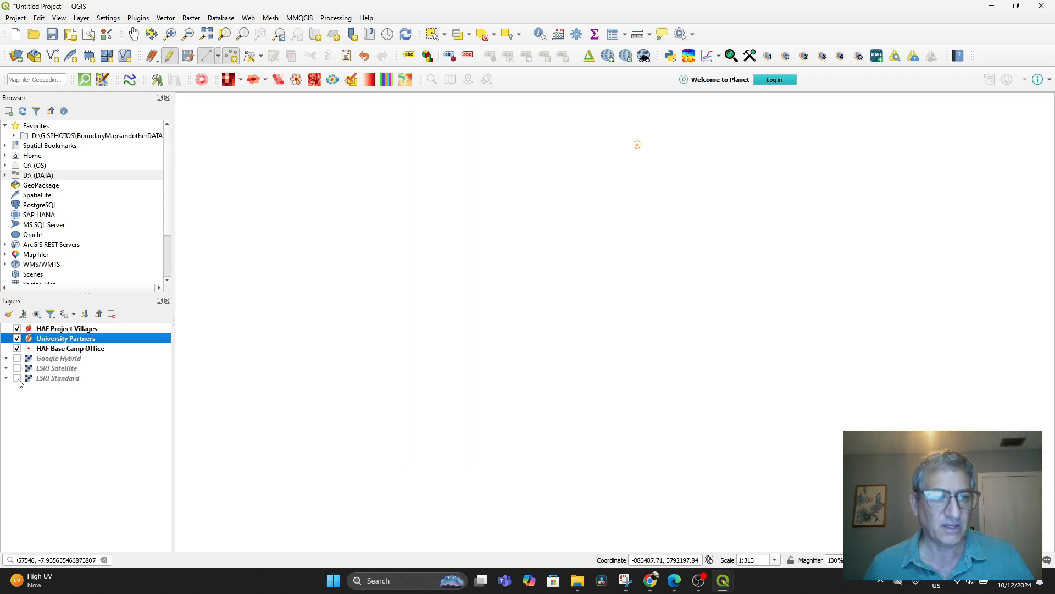
click(18, 378)
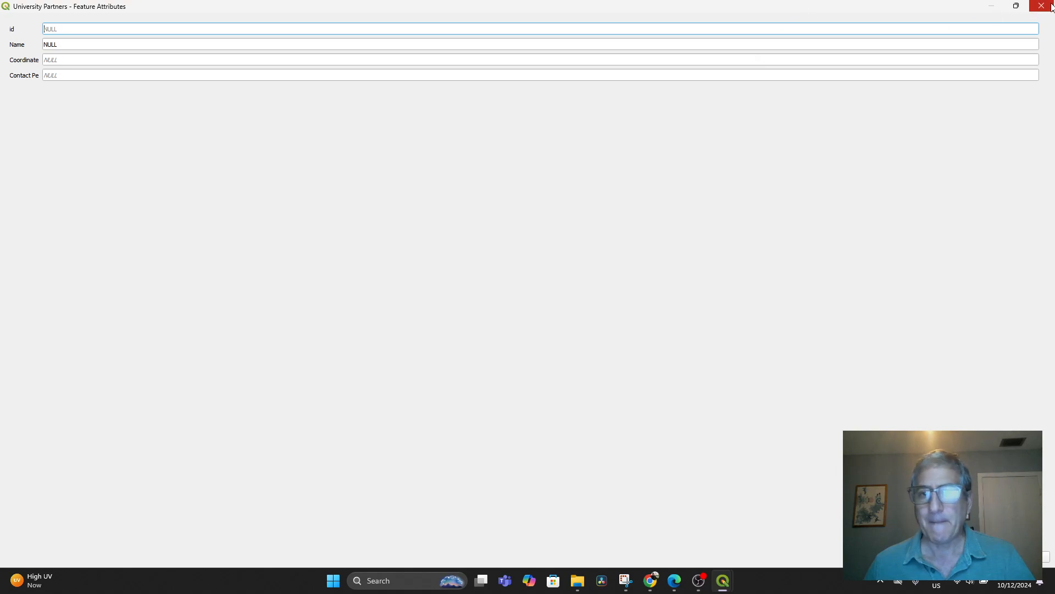
click(1043, 6)
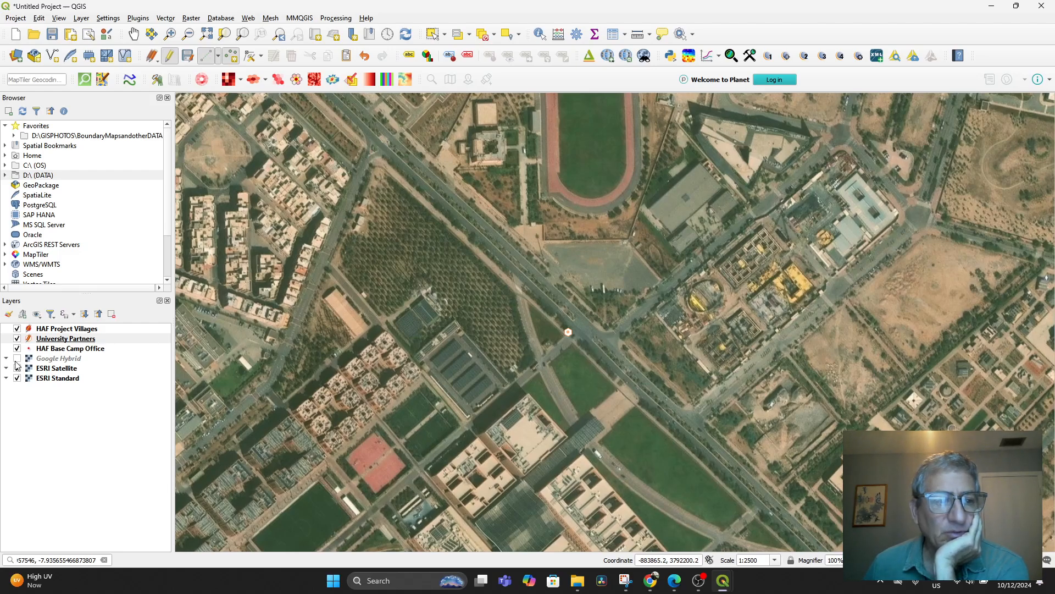
click(17, 358)
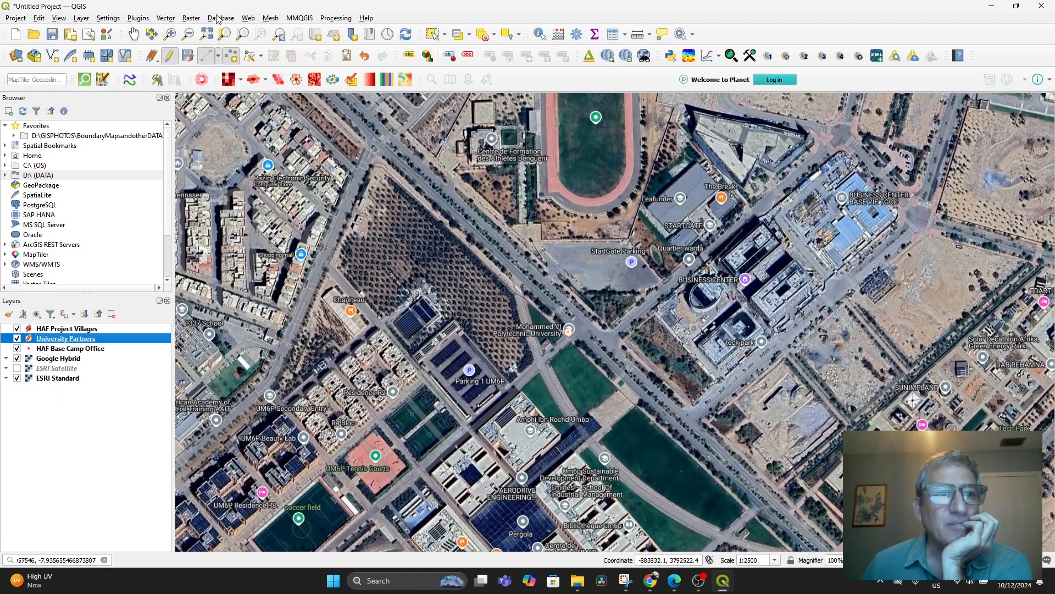
mouse_move(248, 17)
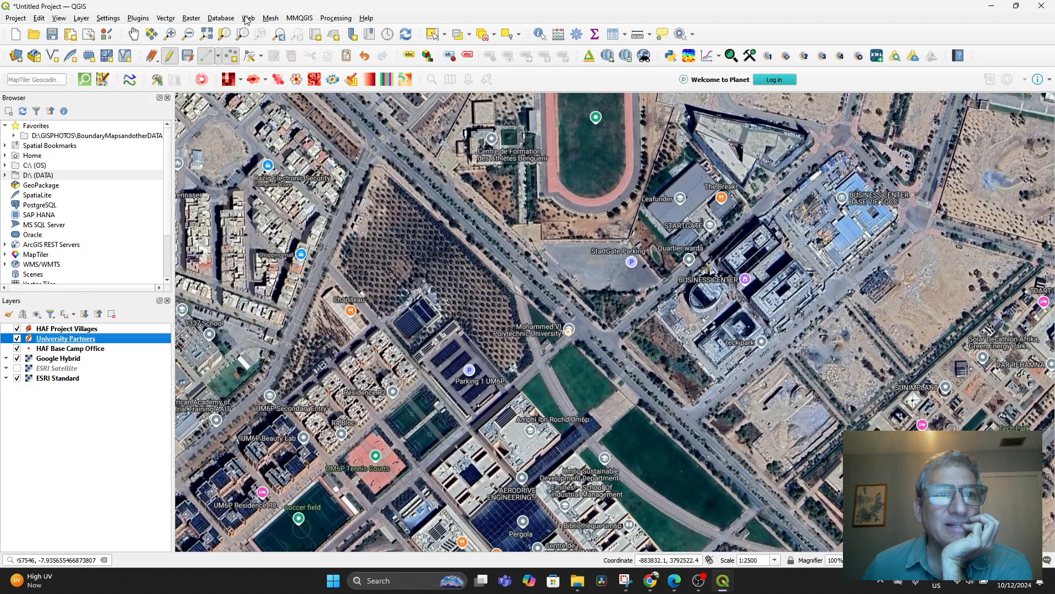
Add the Waze (World) basemap from QuickMapServices.
click(248, 18)
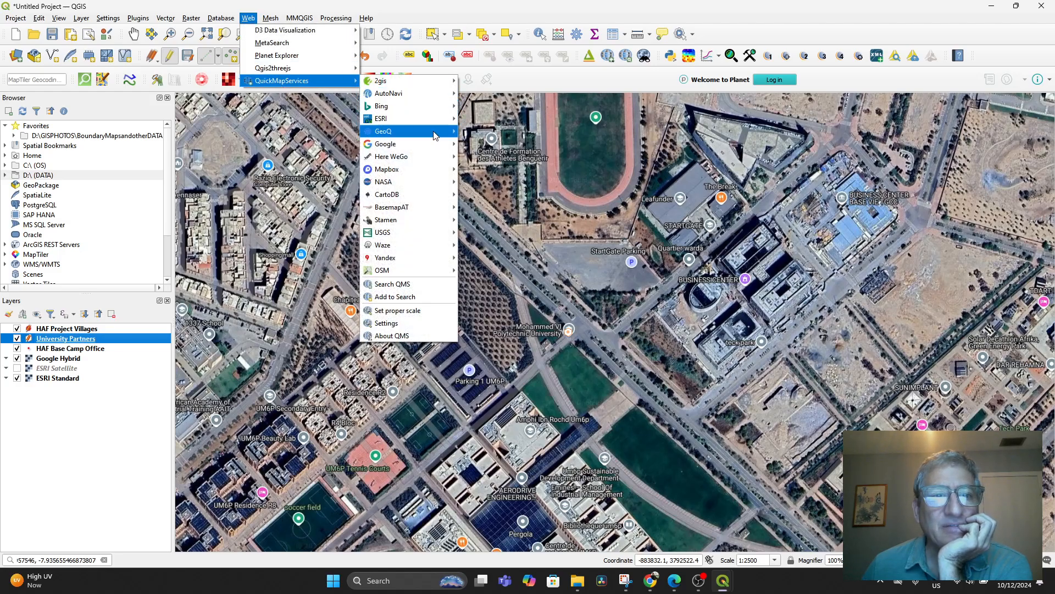
mouse_move(395, 144)
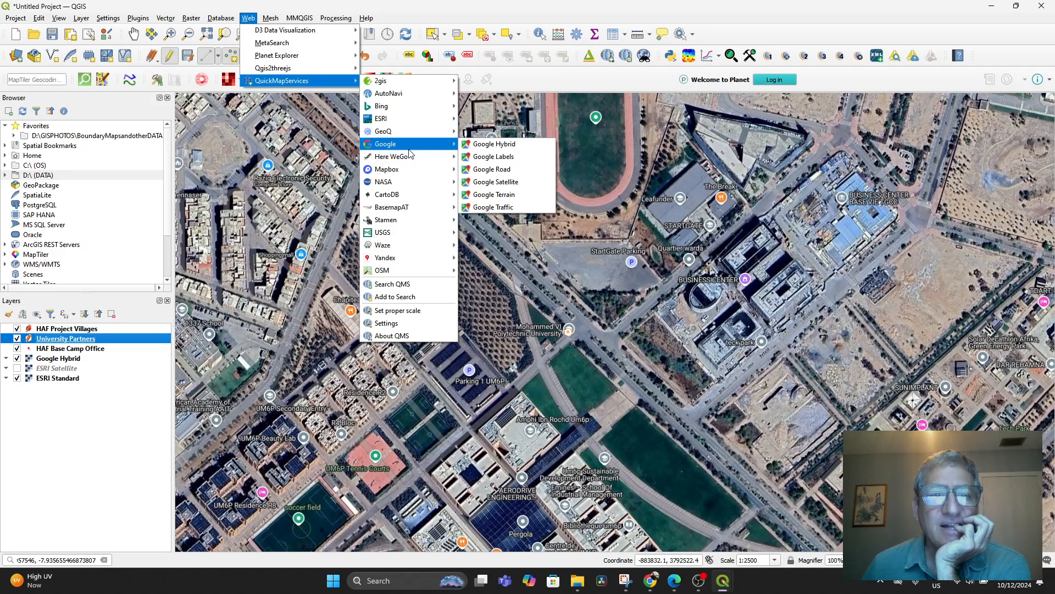
mouse_move(404, 182)
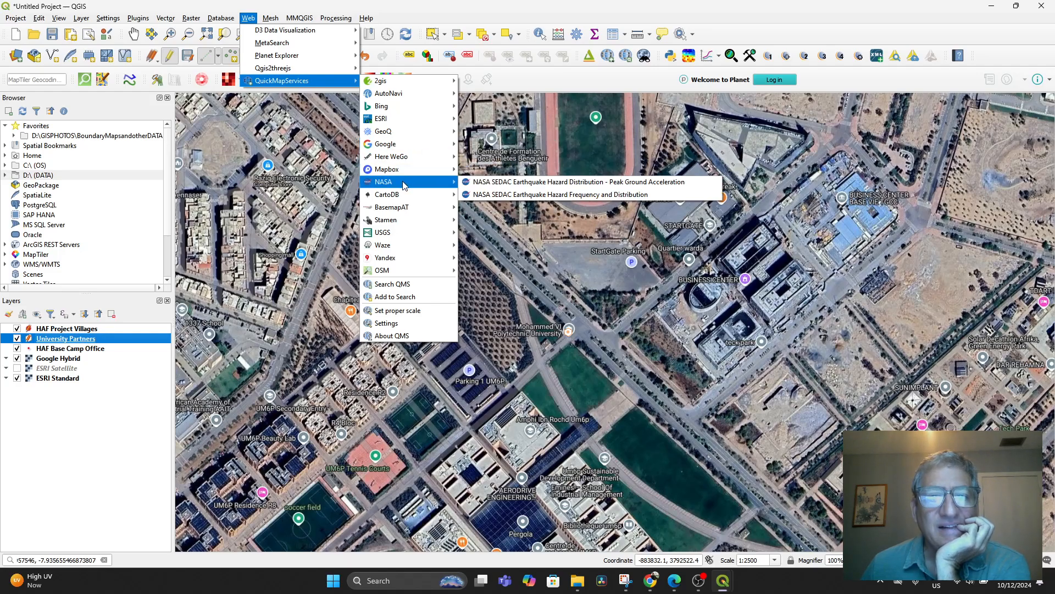
mouse_move(408, 206)
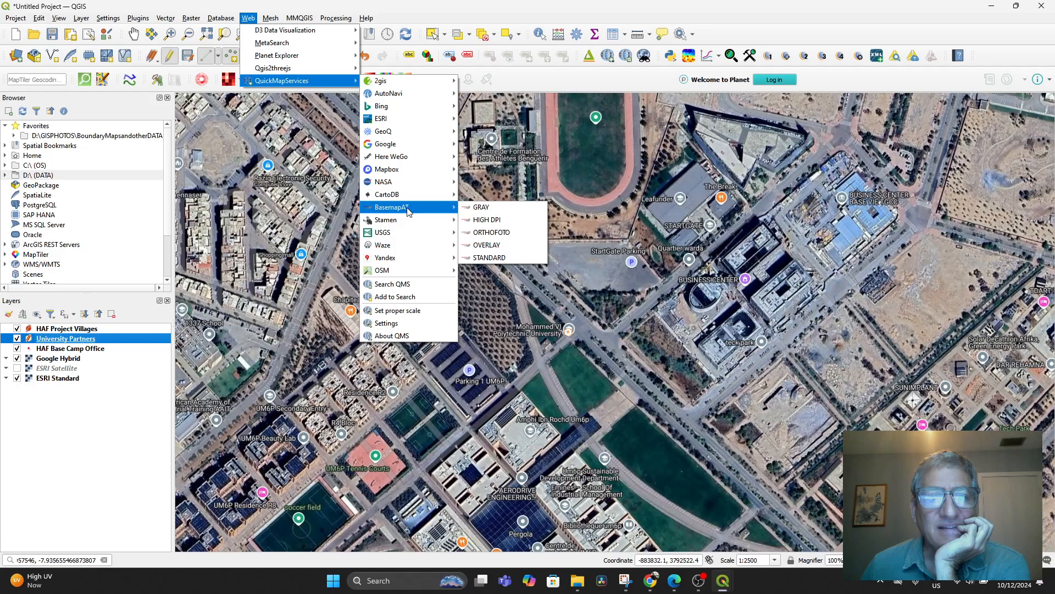
mouse_move(394, 240)
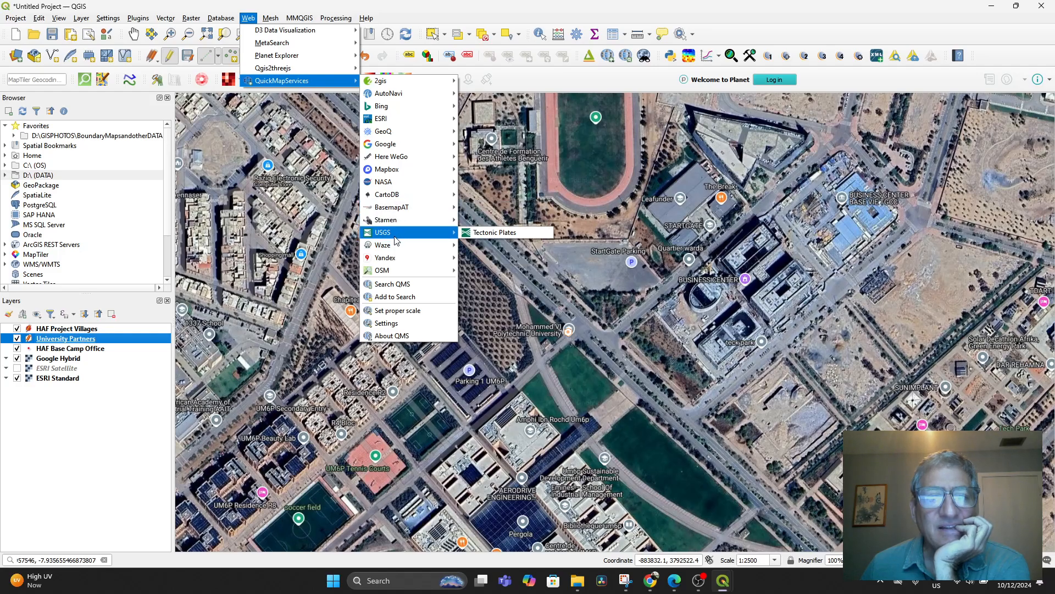
mouse_move(398, 244)
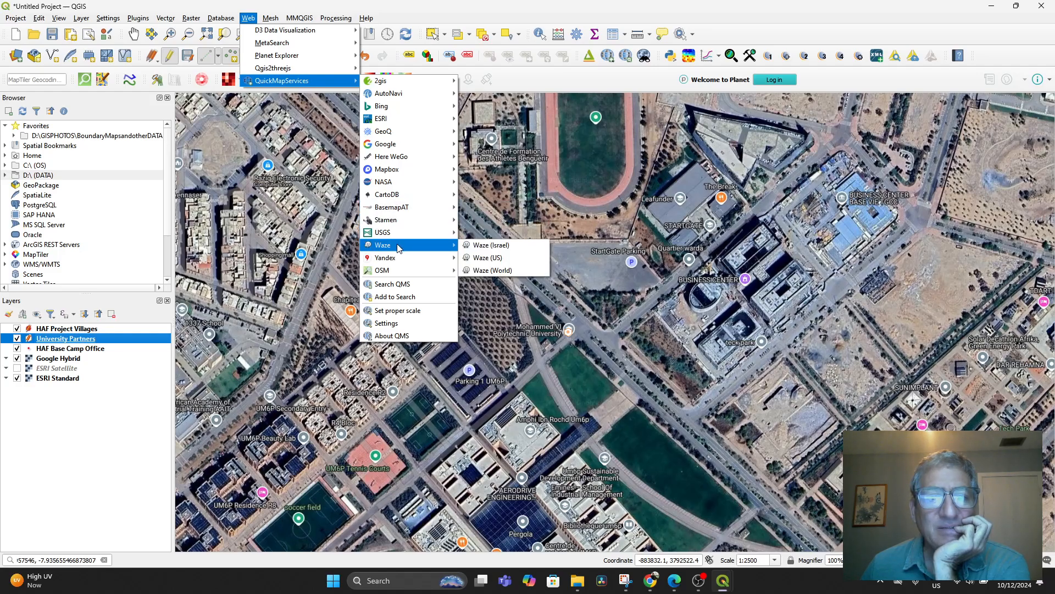
mouse_move(492, 269)
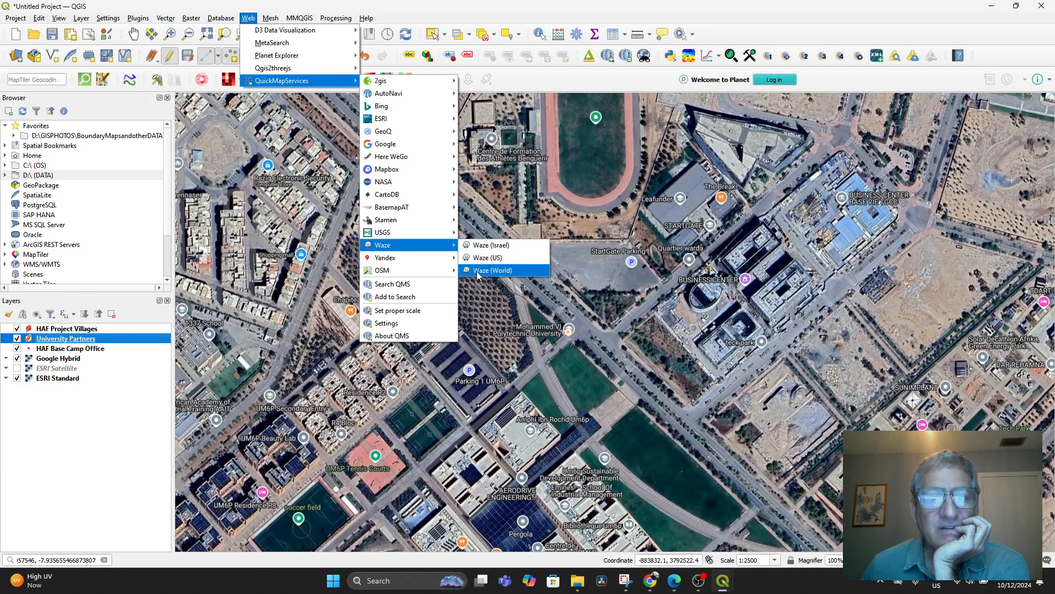
click(492, 270)
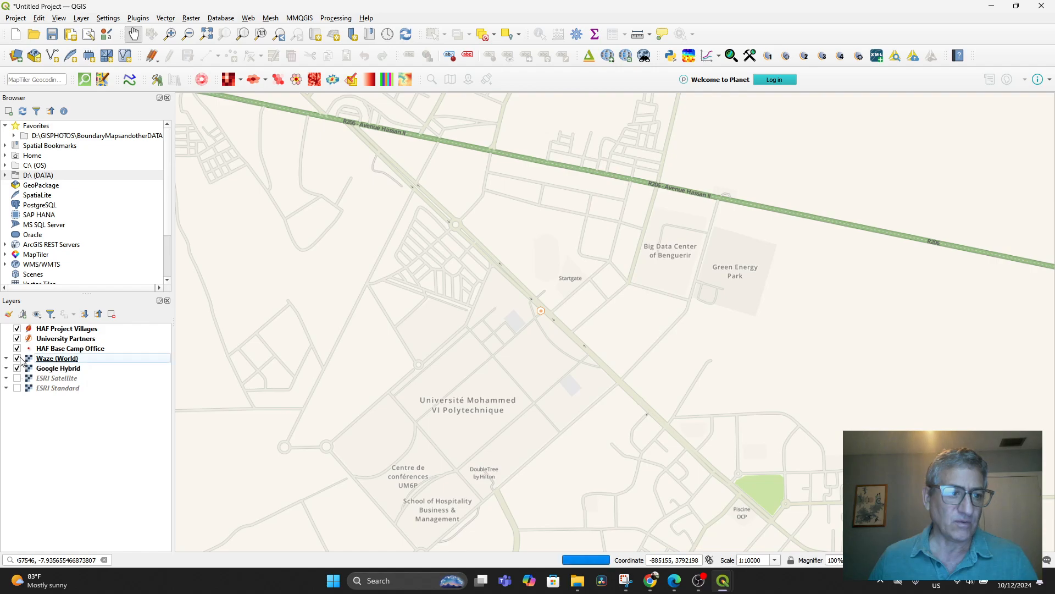
Hide Waze (World), zoom out, and enable editing on University Partners.
click(17, 358)
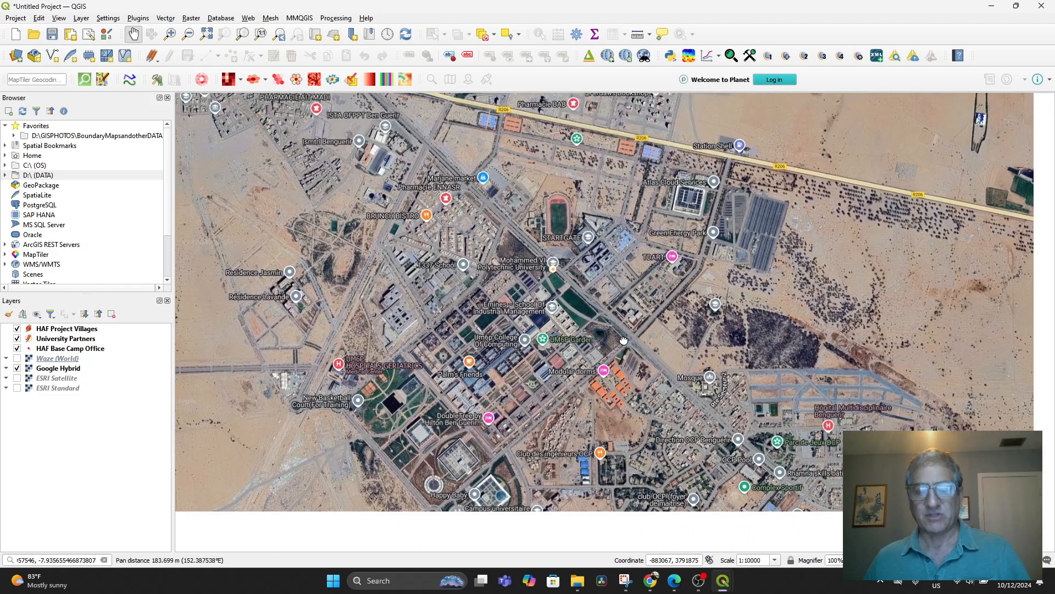
scroll(down, 3)
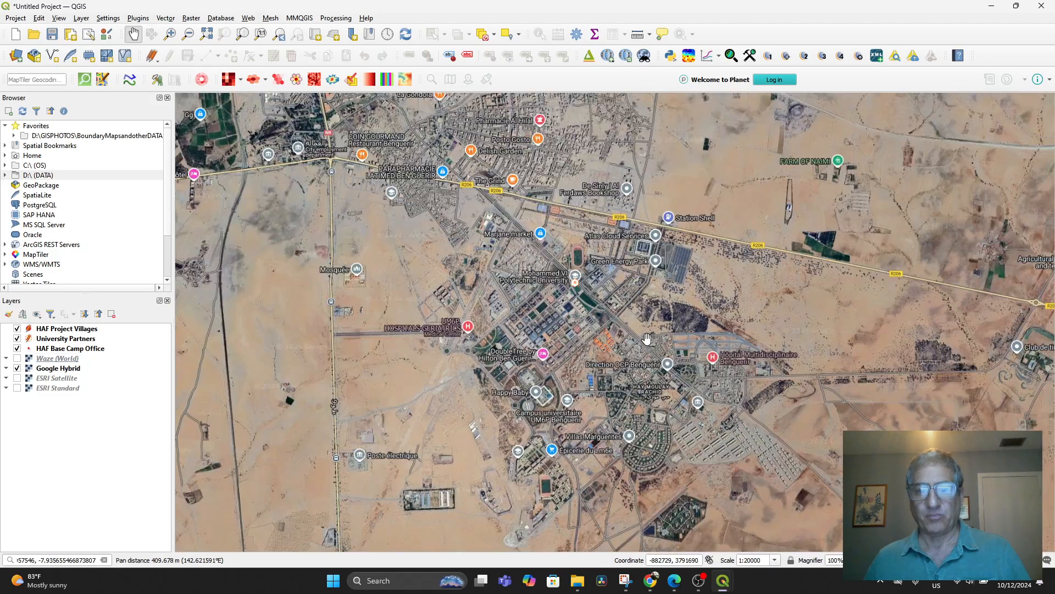
scroll(down, 3)
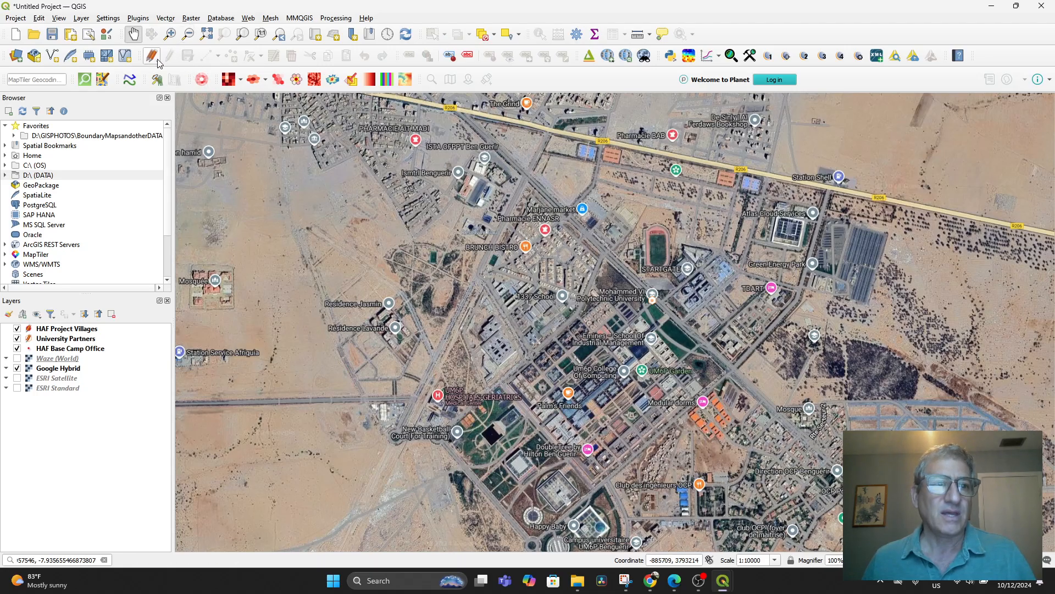
click(66, 338)
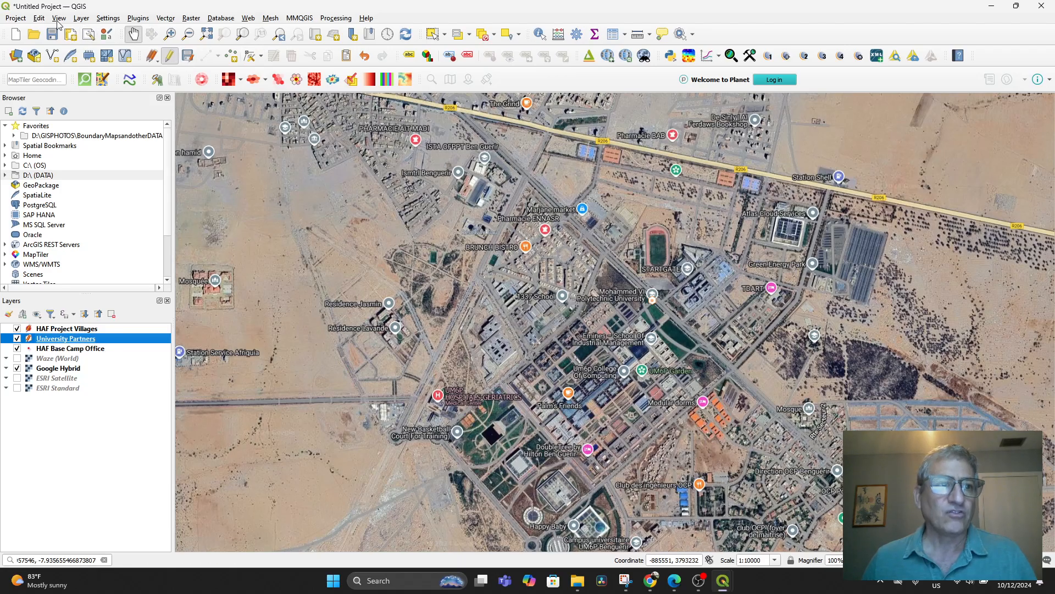
Start a new shapefile layer named 'Partner Region Shapefiles'.
click(81, 18)
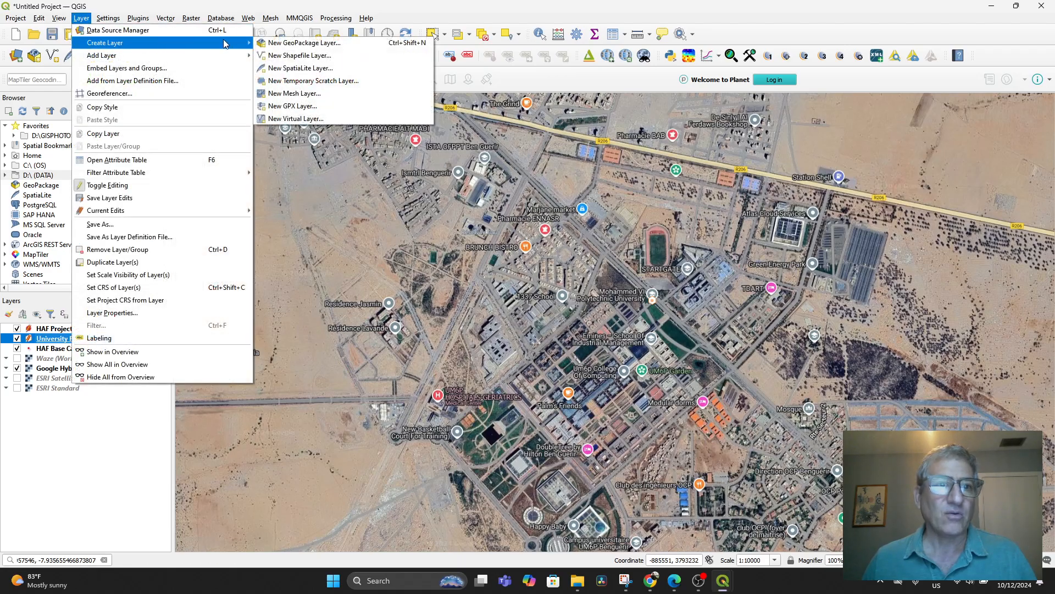
click(301, 55)
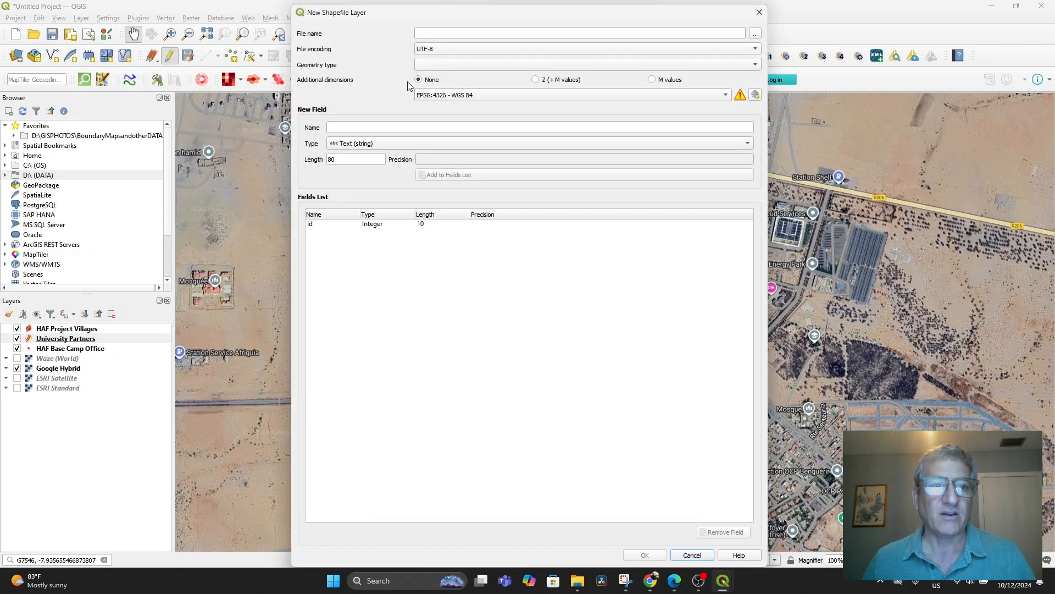
click(579, 32)
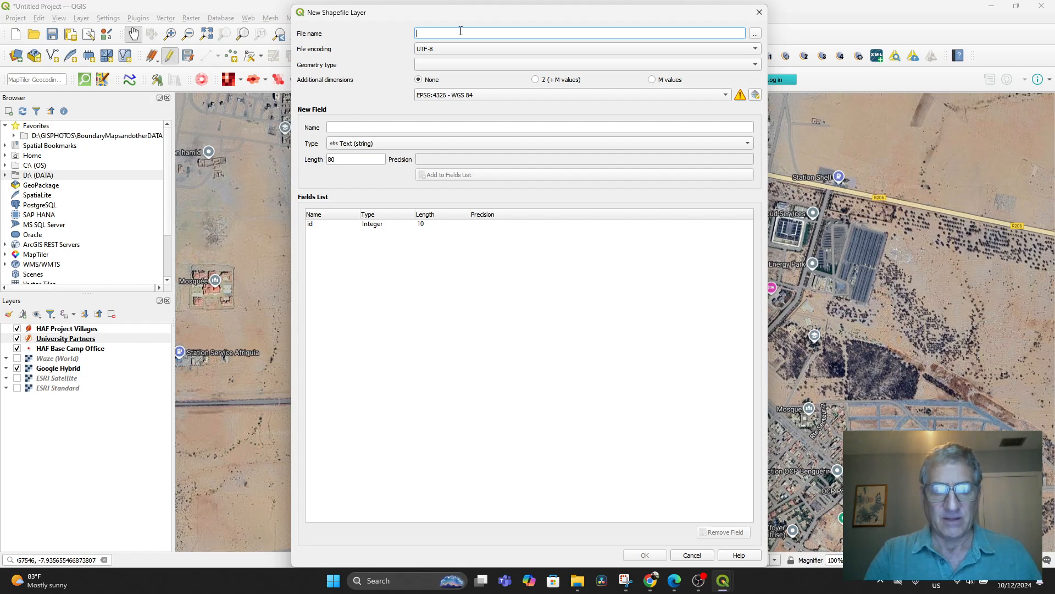
text(Partner Region S)
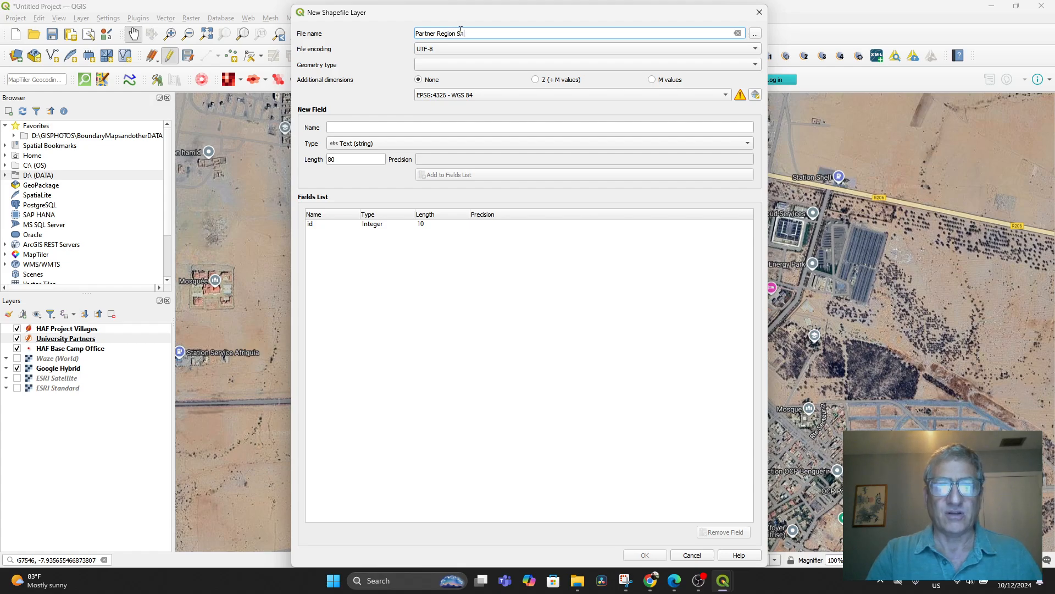
text(aape)
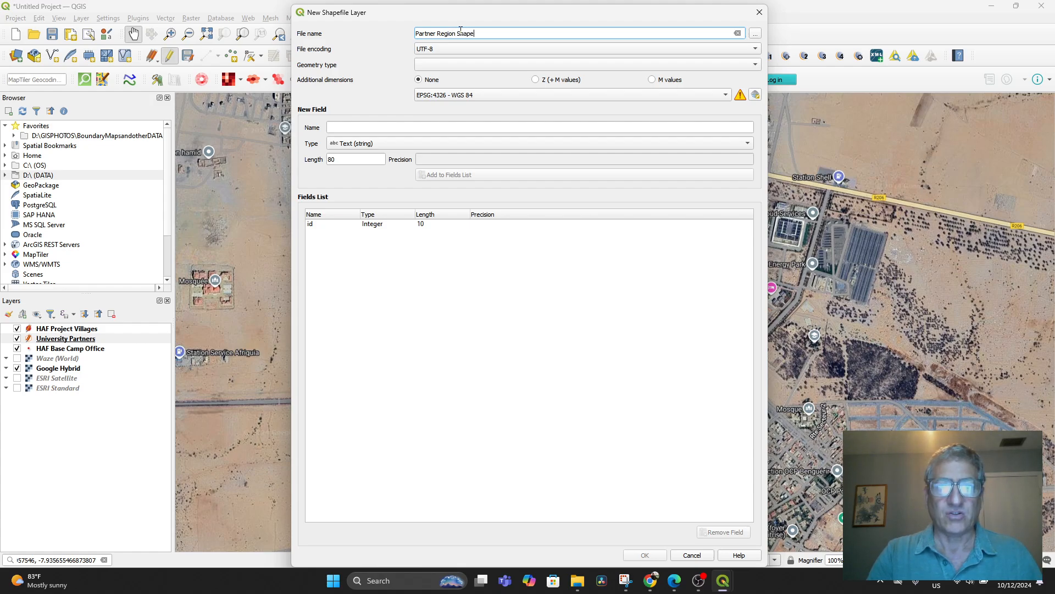
text(Shapefiles)
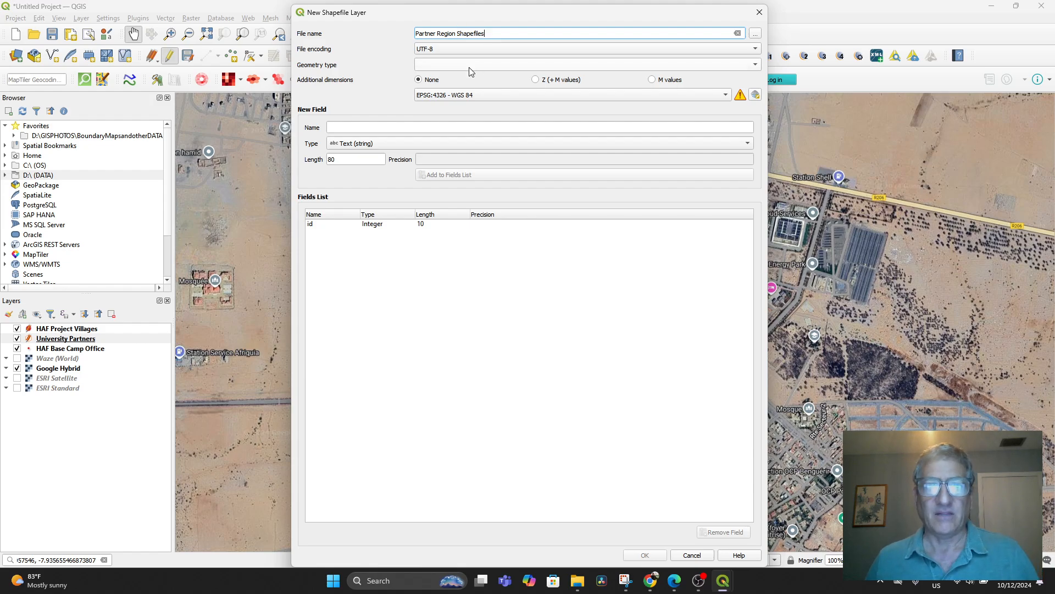
Set Polygon geometry, add a Name text field, and create the layer.
click(583, 64)
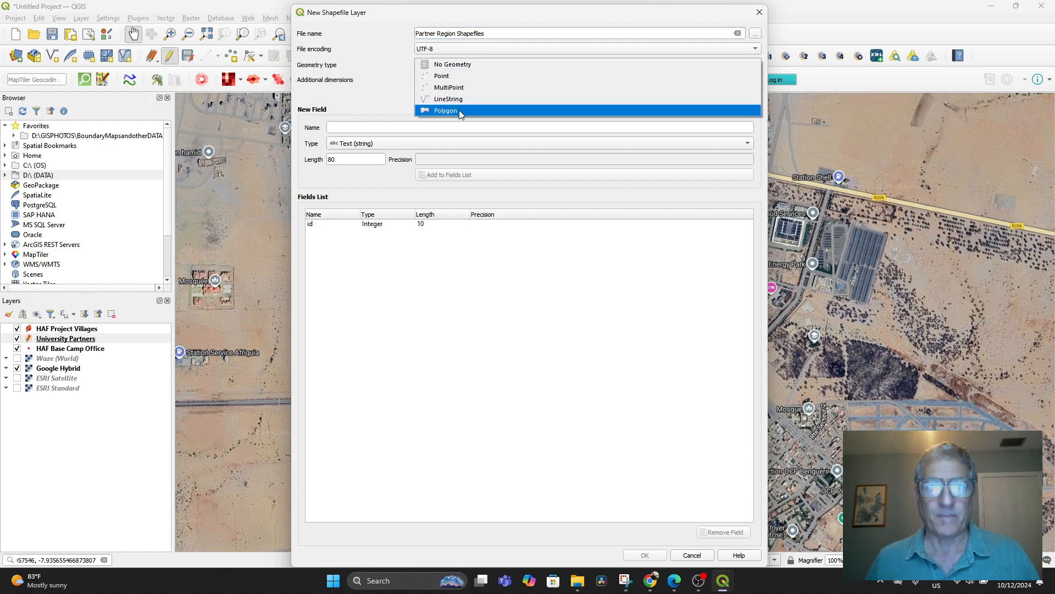
click(446, 111)
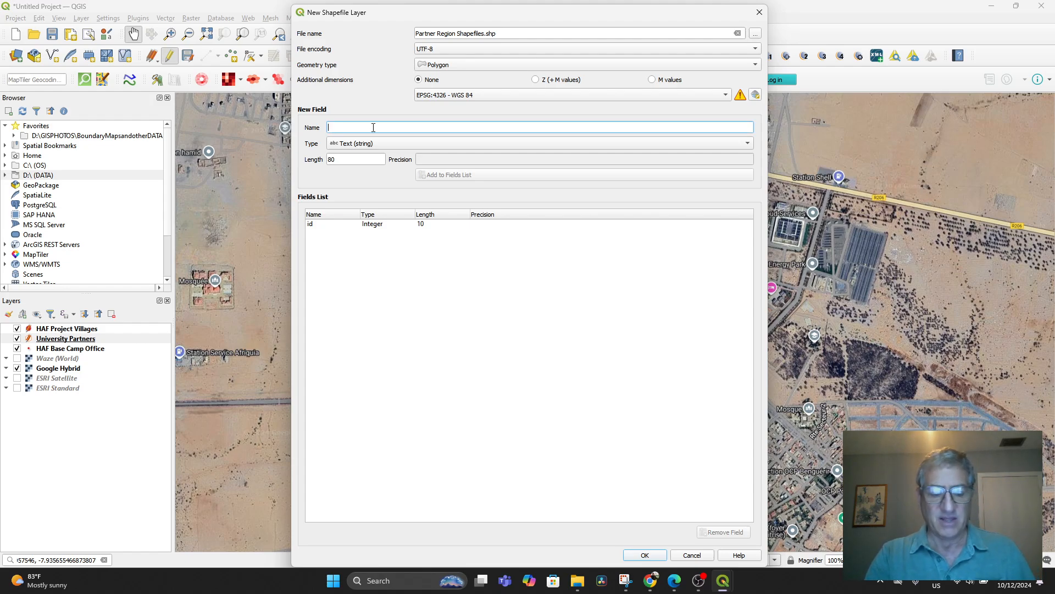
text(Name)
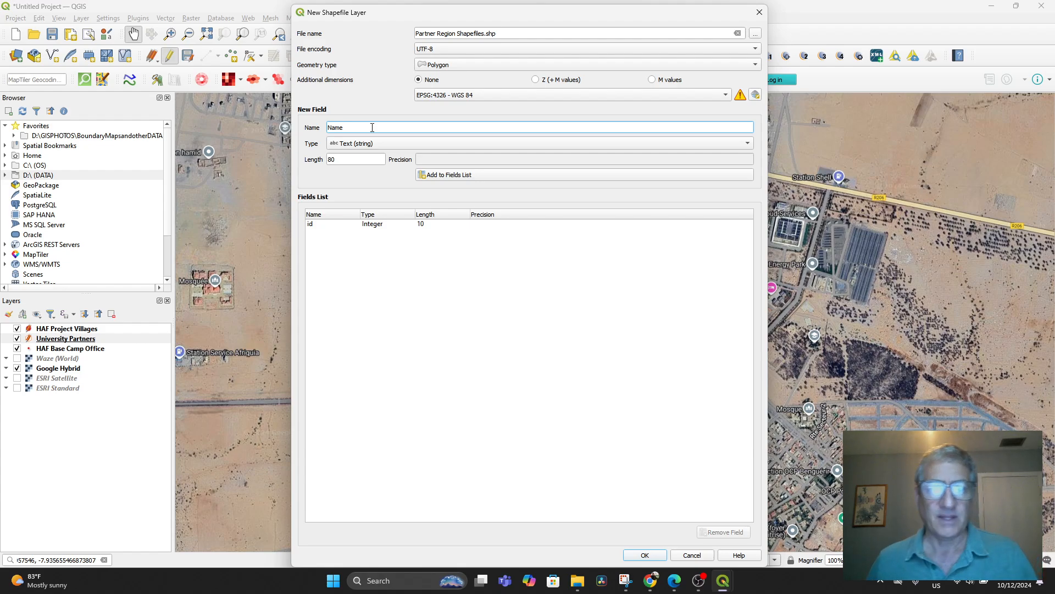
click(448, 175)
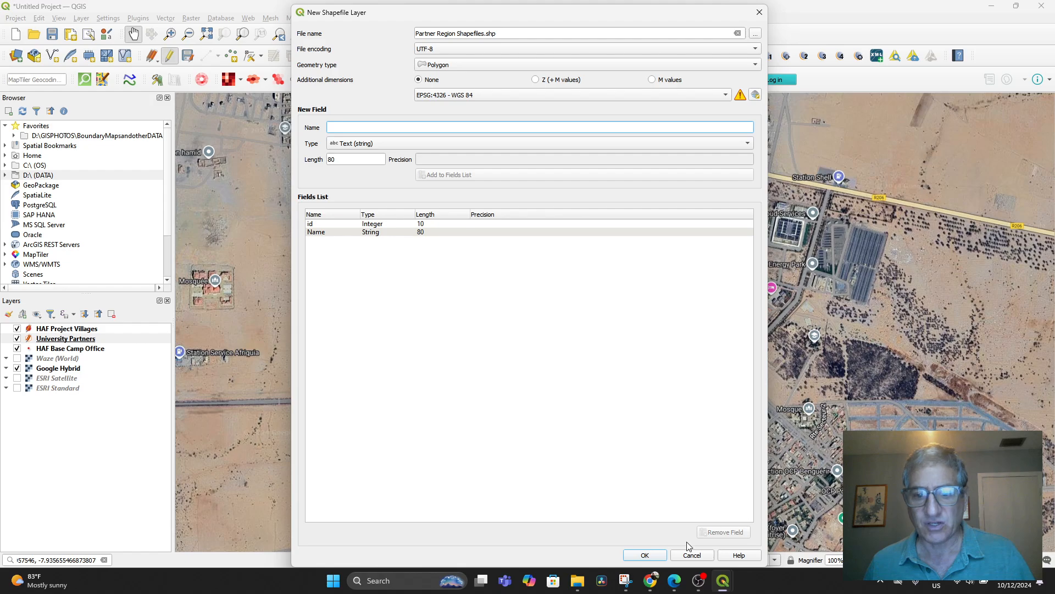
click(645, 555)
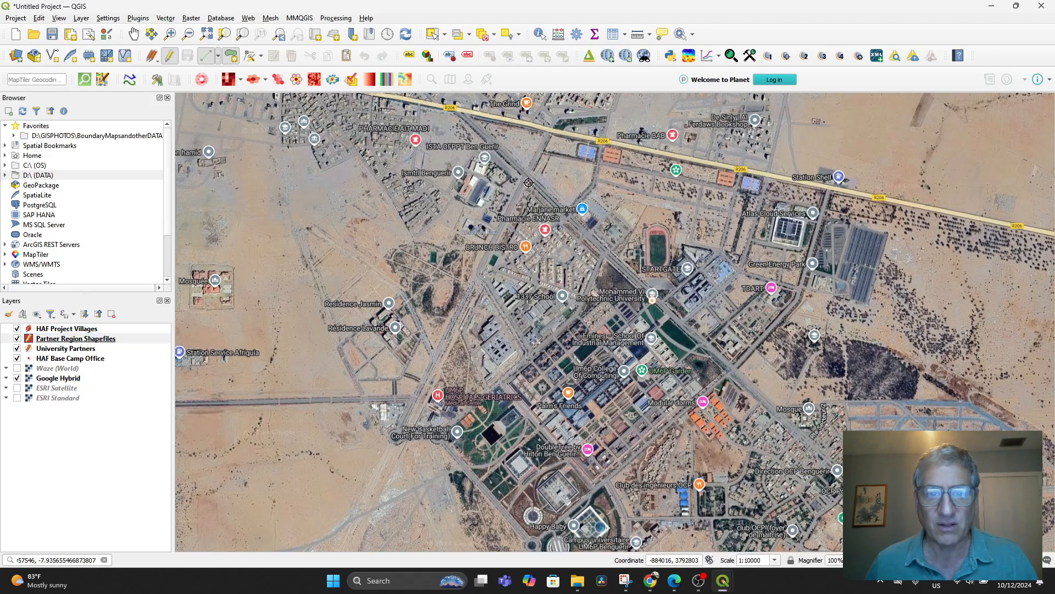
mouse_move(420, 427)
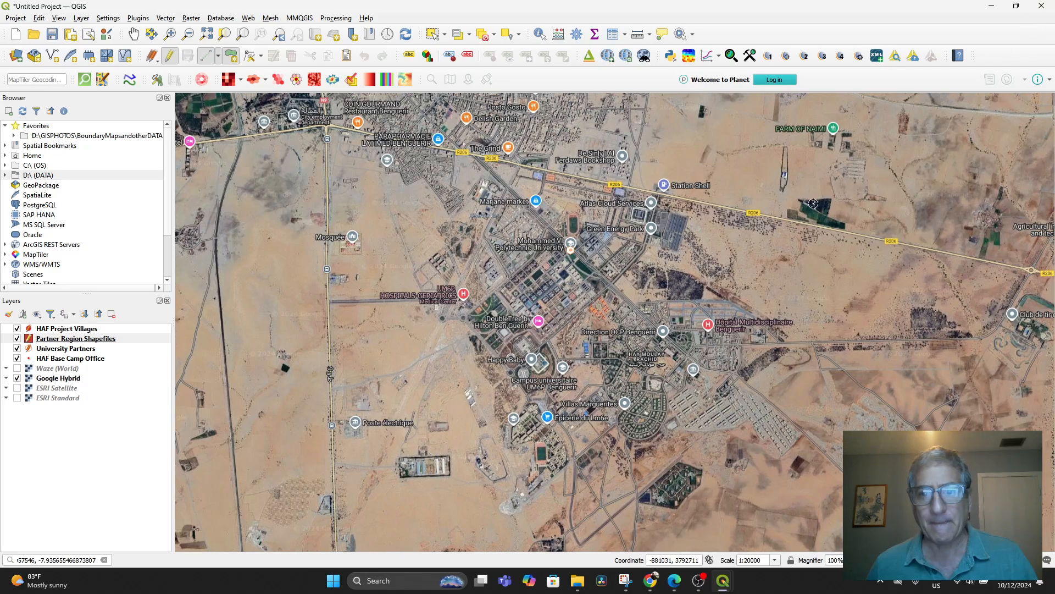
mouse_move(507, 191)
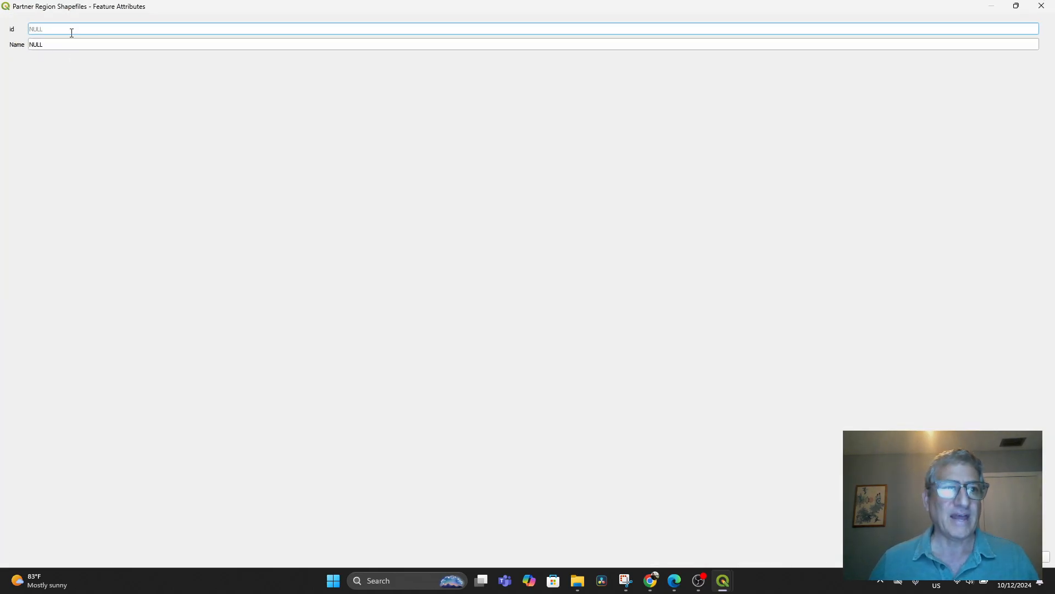
Give the new university polygon id 1 and Name UM6P.
text(1)
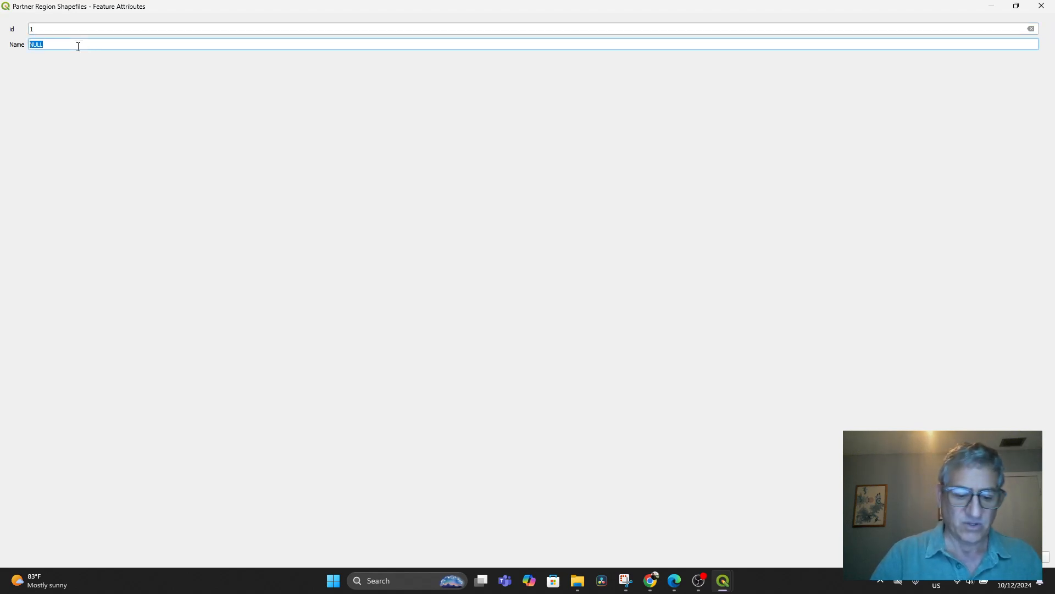
text(UM)
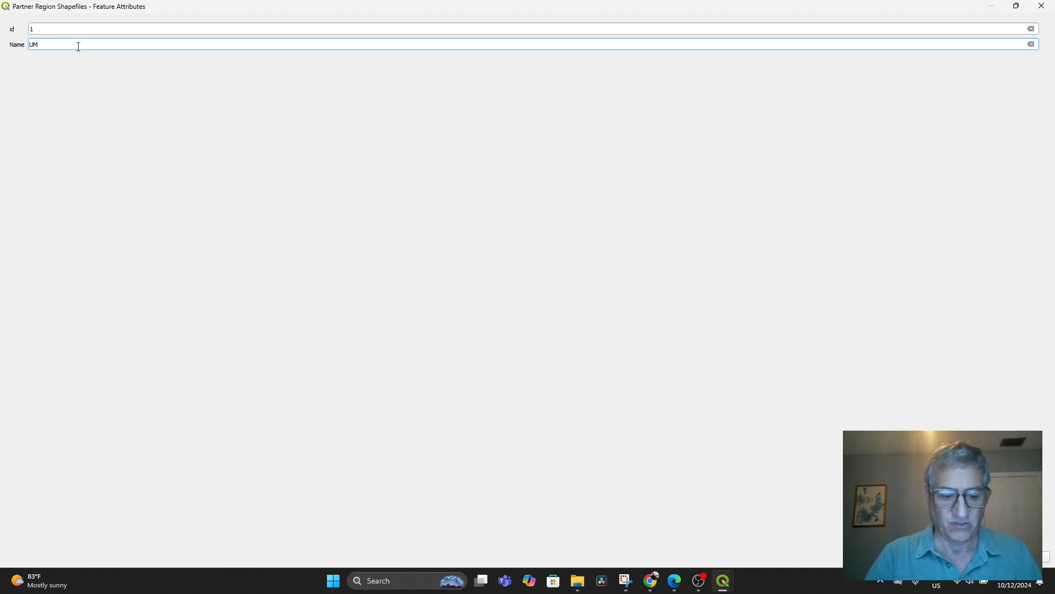
text(6P)
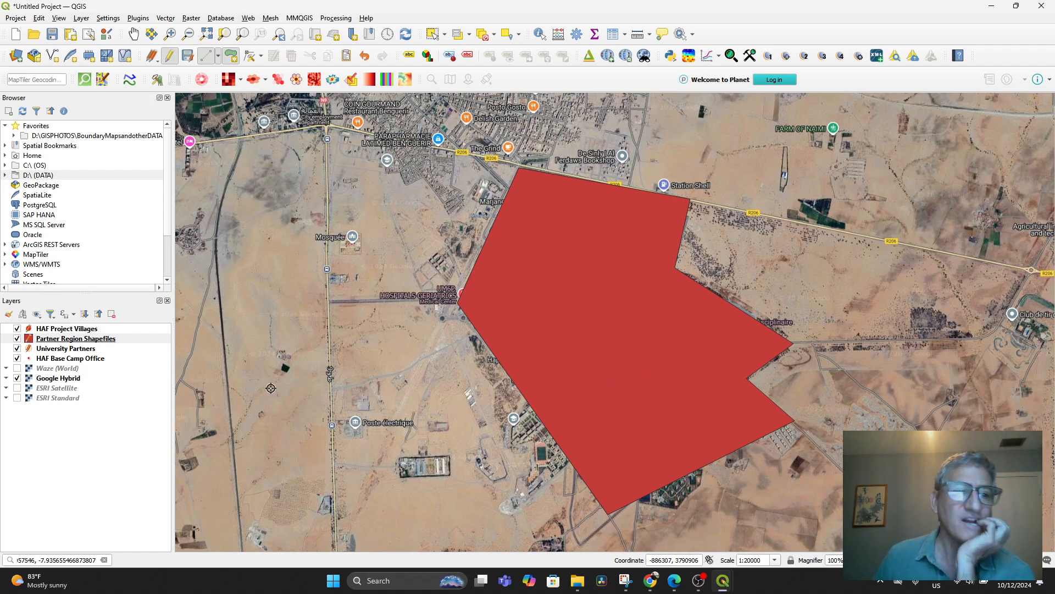
Lower the Partner Region Shapefiles fill opacity to about 39%.
click(76, 338)
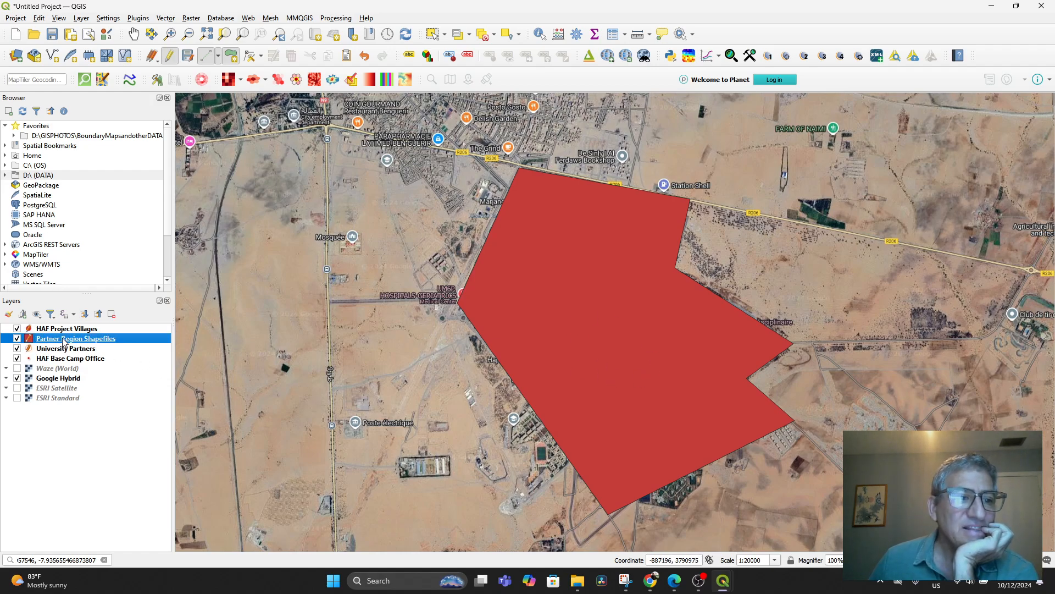
double_click(75, 338)
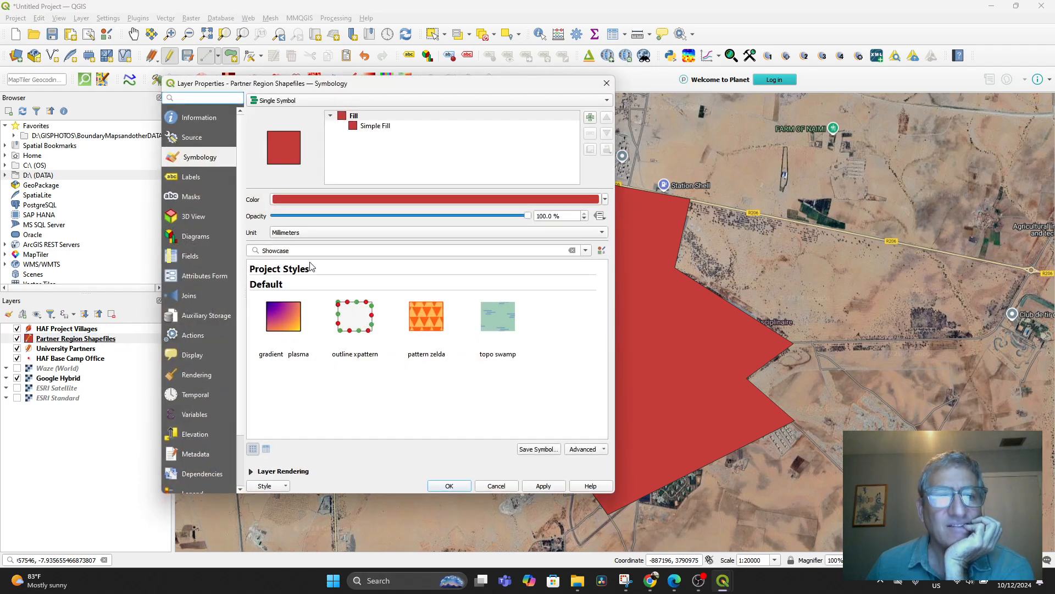
mouse_move(526, 216)
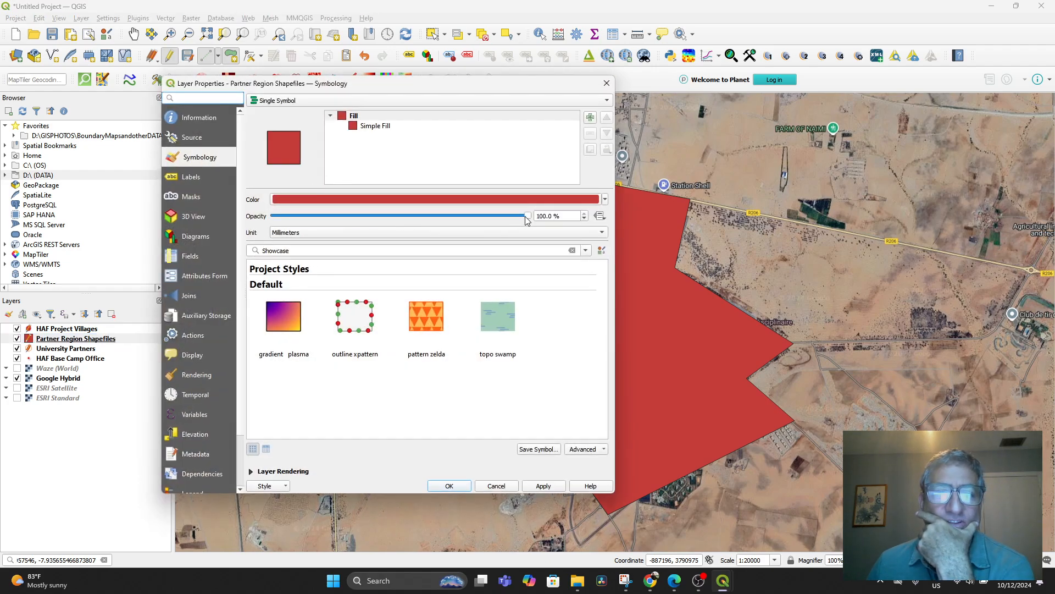
drag(528, 215, 373, 215)
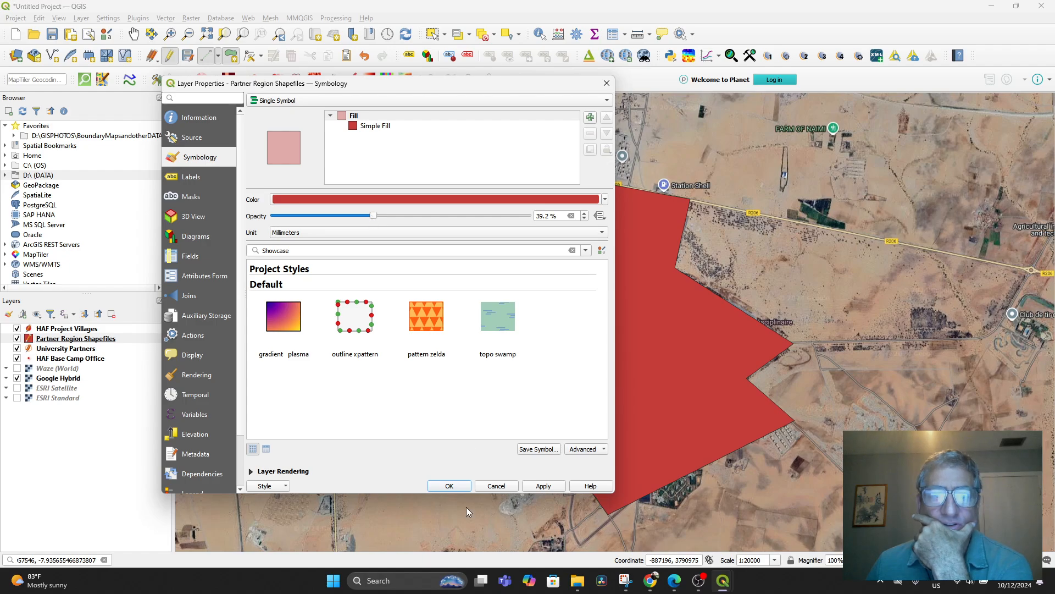
click(449, 485)
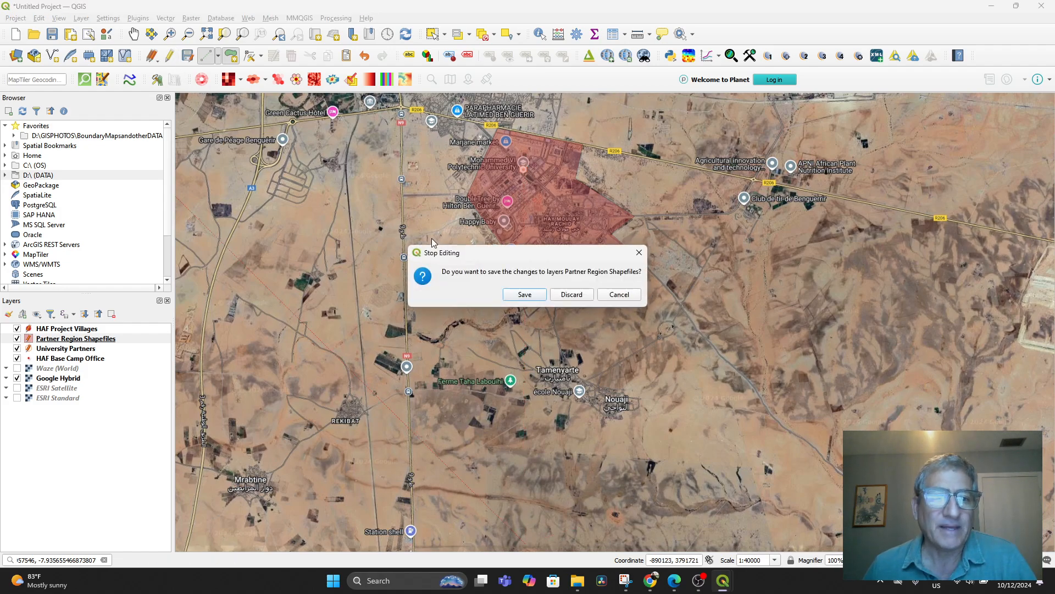
Save the polygon layer edits, then zoom out and pan toward Marrakesh.
click(572, 294)
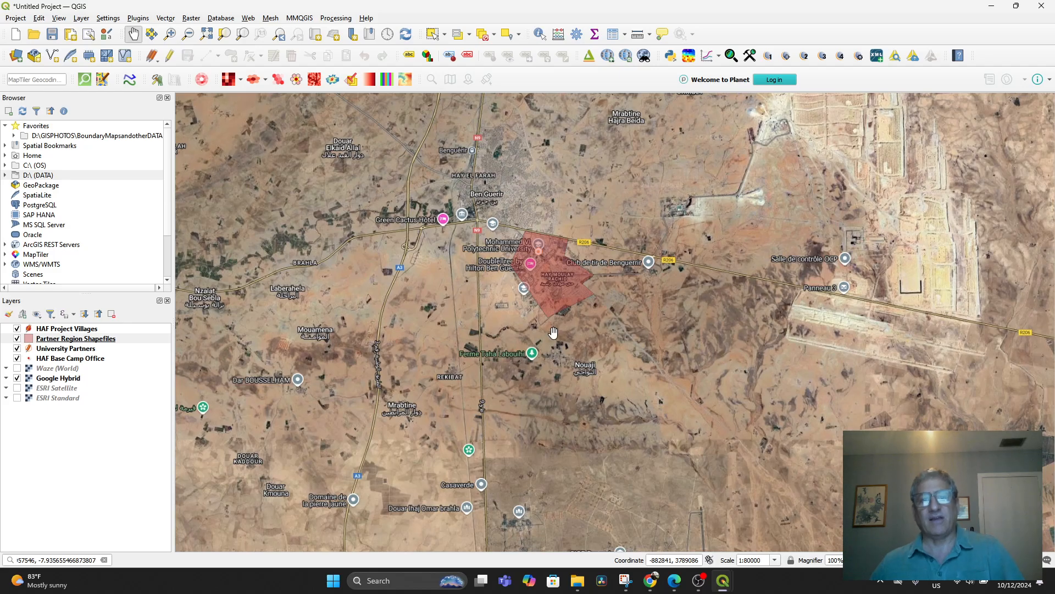
scroll(down, 3)
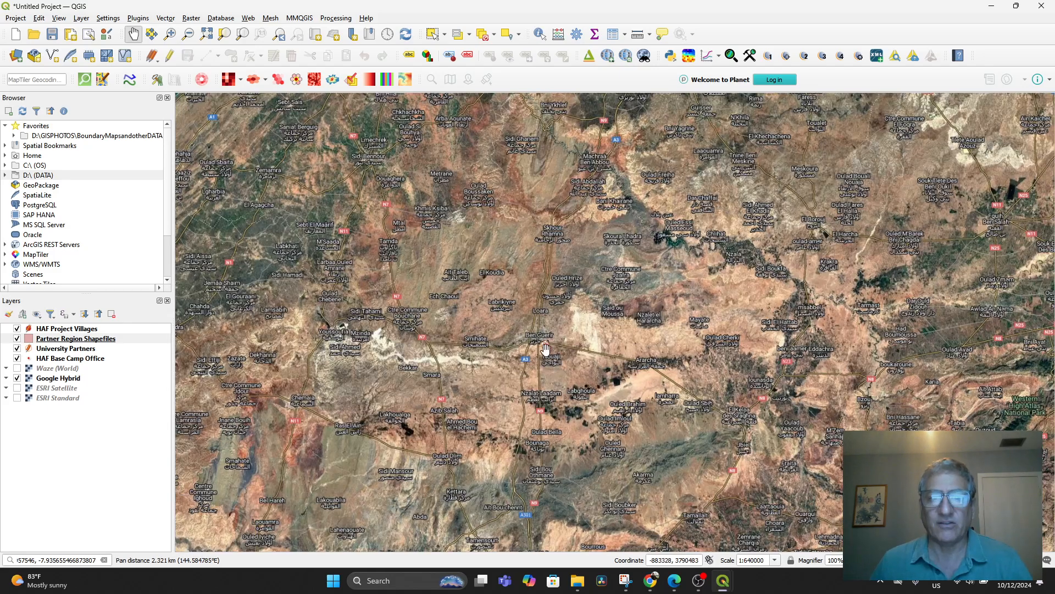
scroll(down, 3)
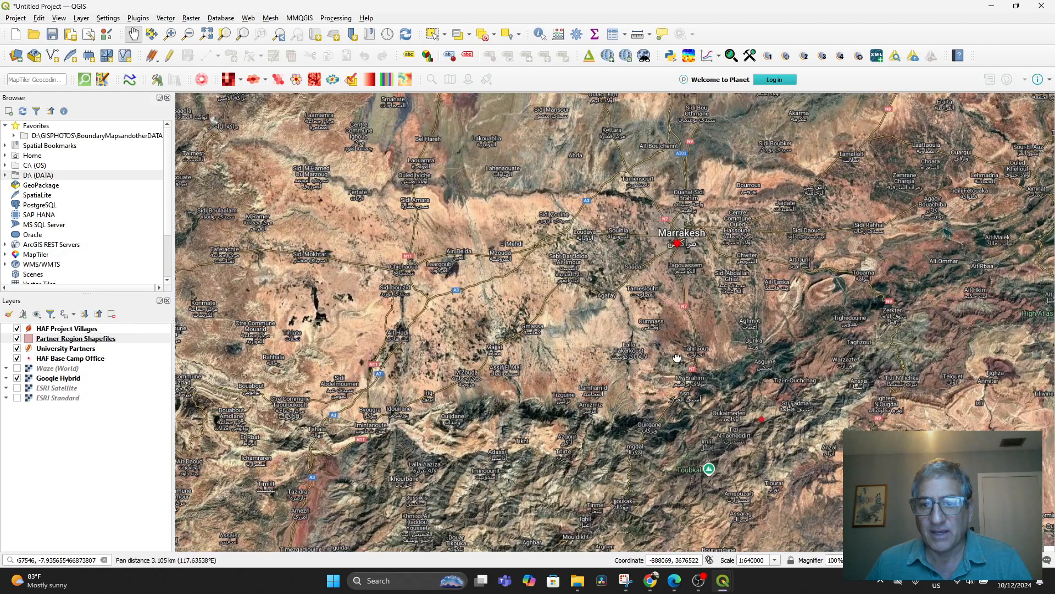
drag(677, 357, 642, 453)
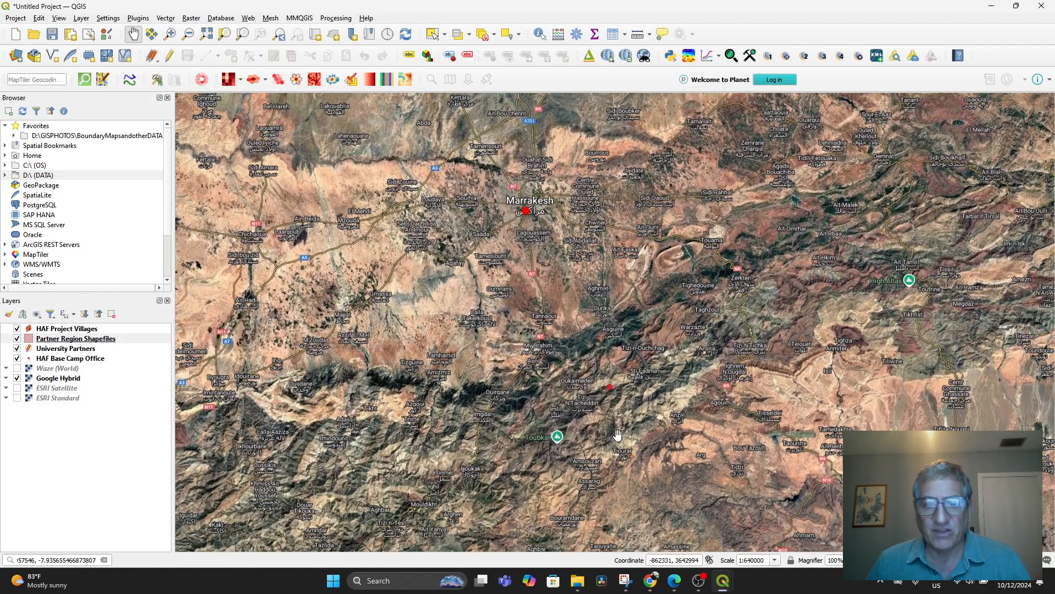
scroll(down, 3)
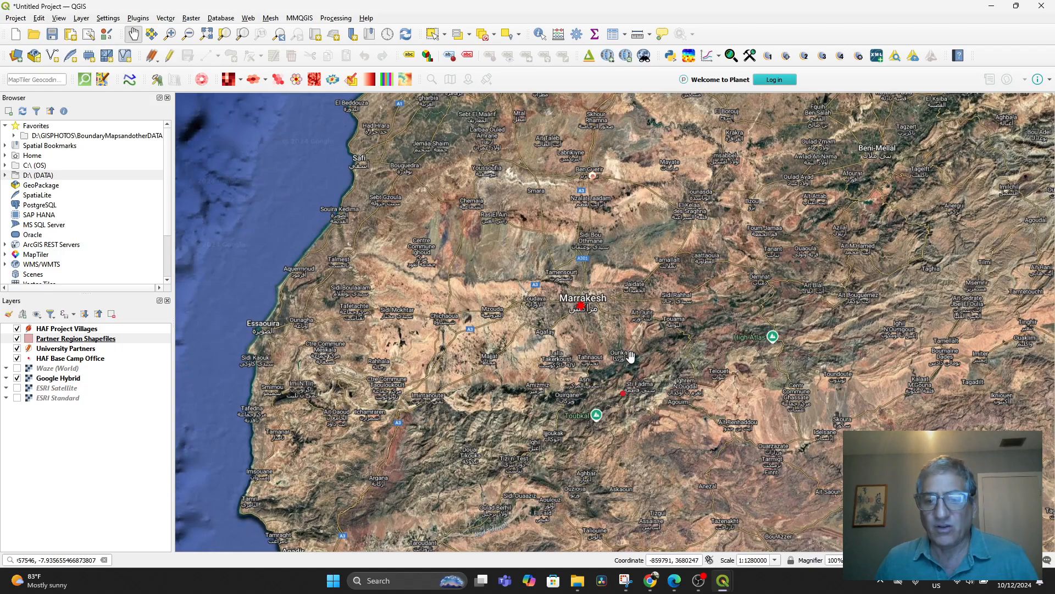
mouse_move(552, 335)
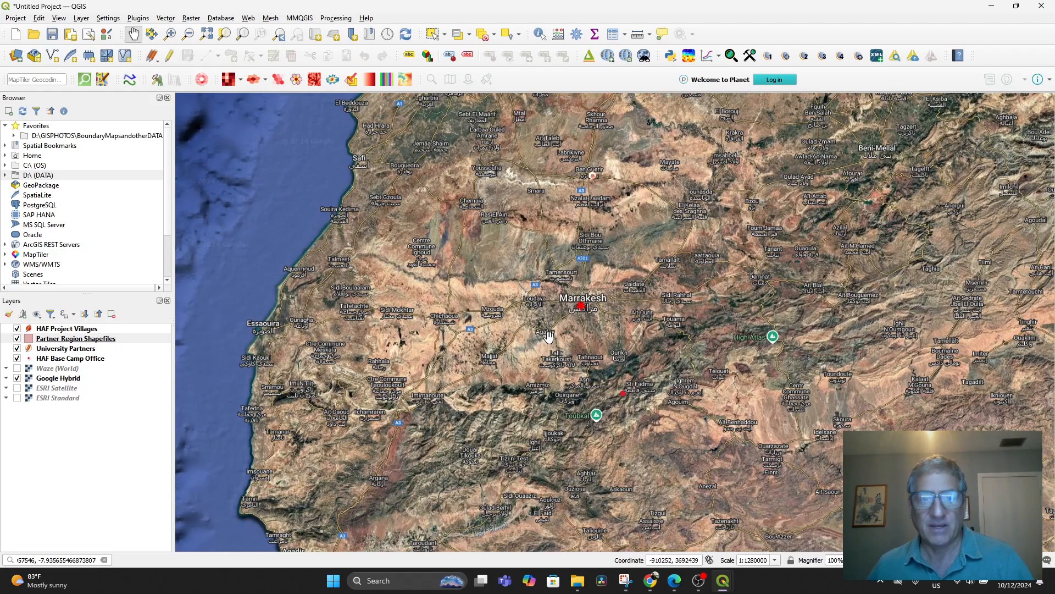